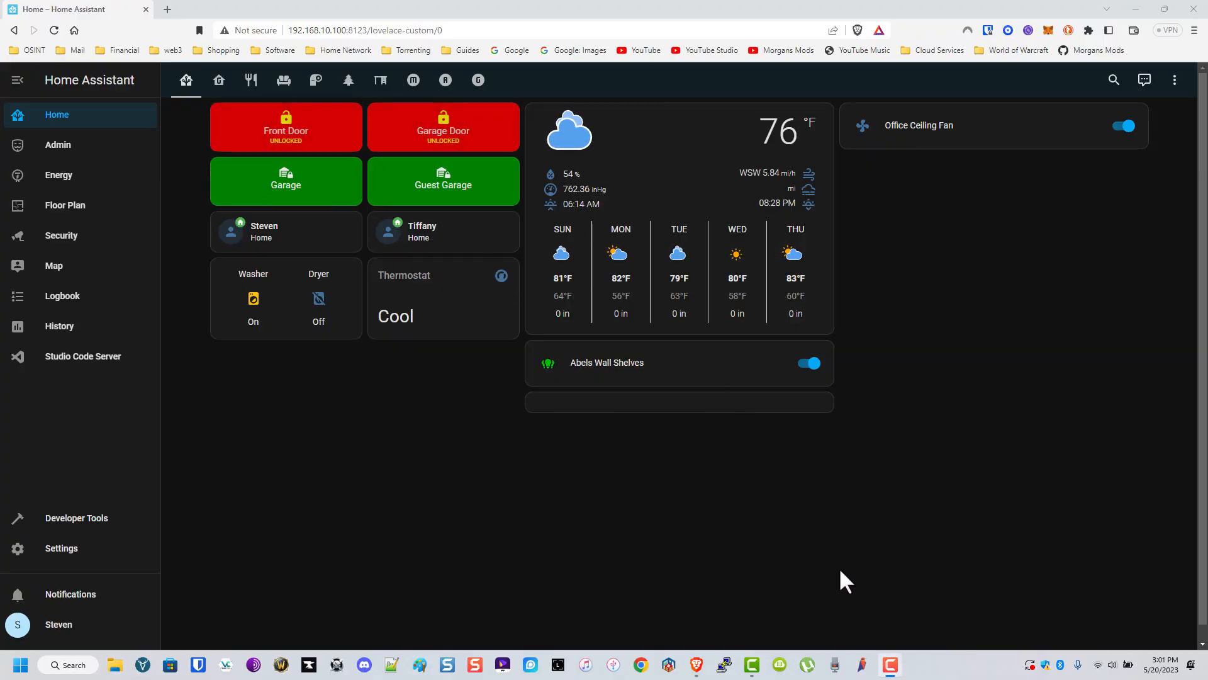
mouse_move(669, 553)
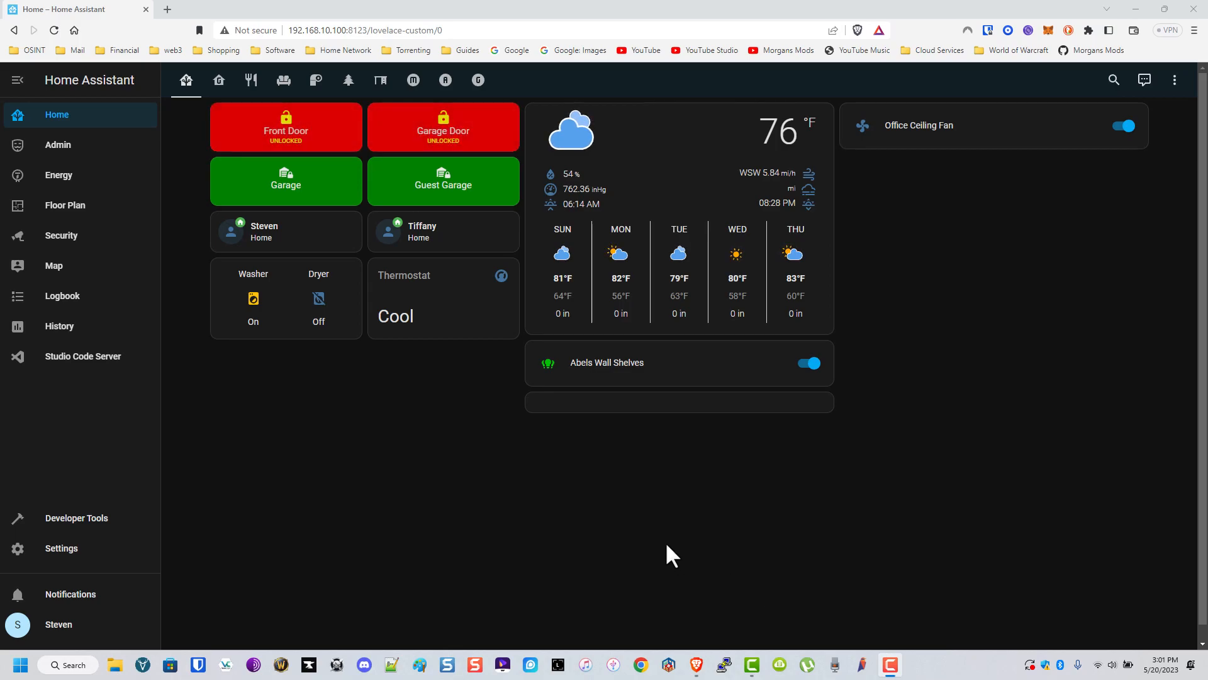
mouse_move(625, 540)
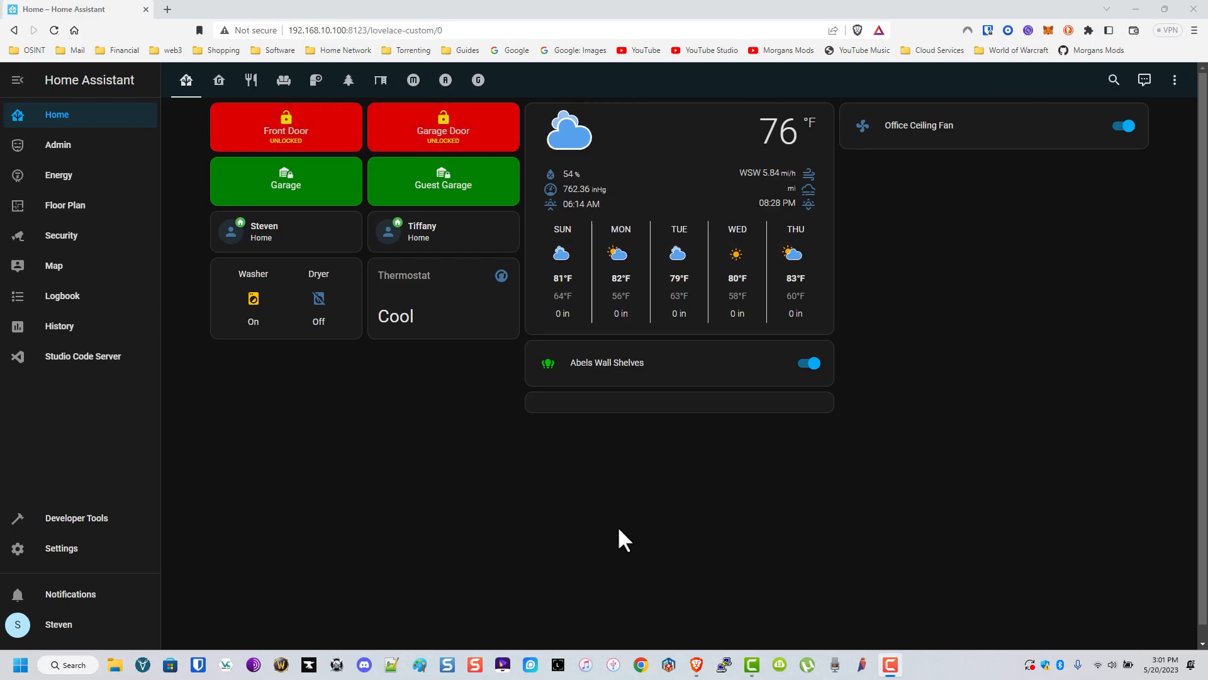
mouse_move(578, 489)
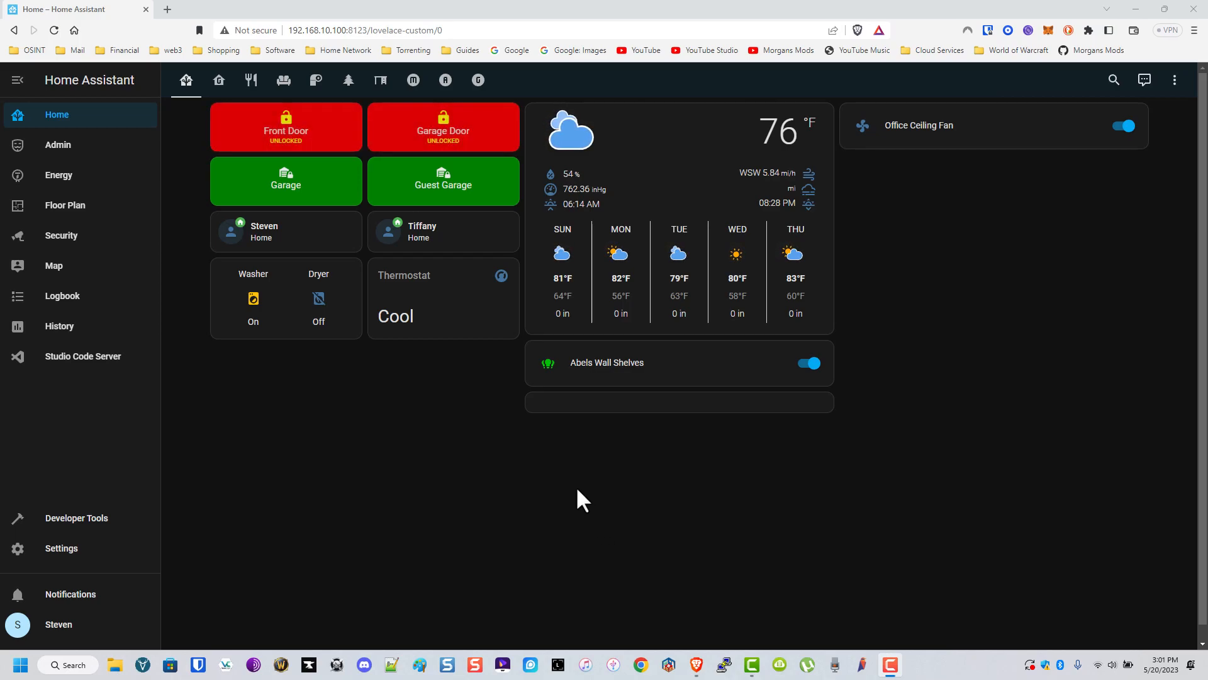
mouse_move(390, 356)
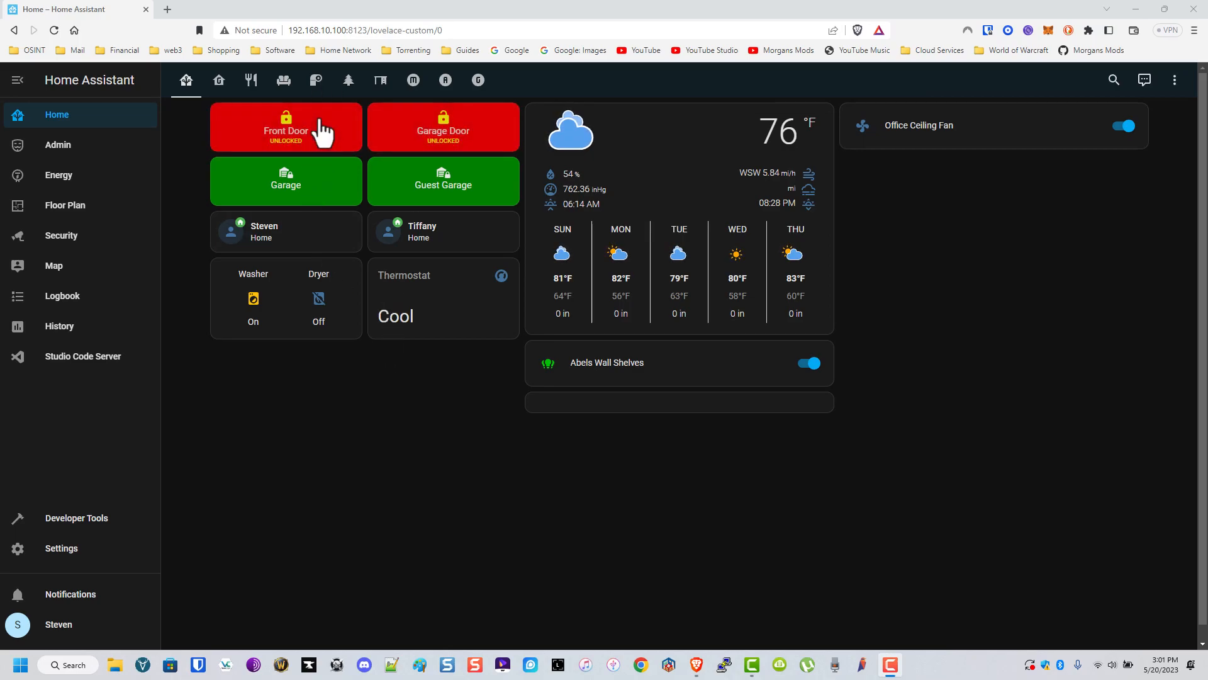
Lock the Front Door deadbolt from its tile, leaving the Garage Door unlocked.
left_click(286, 127)
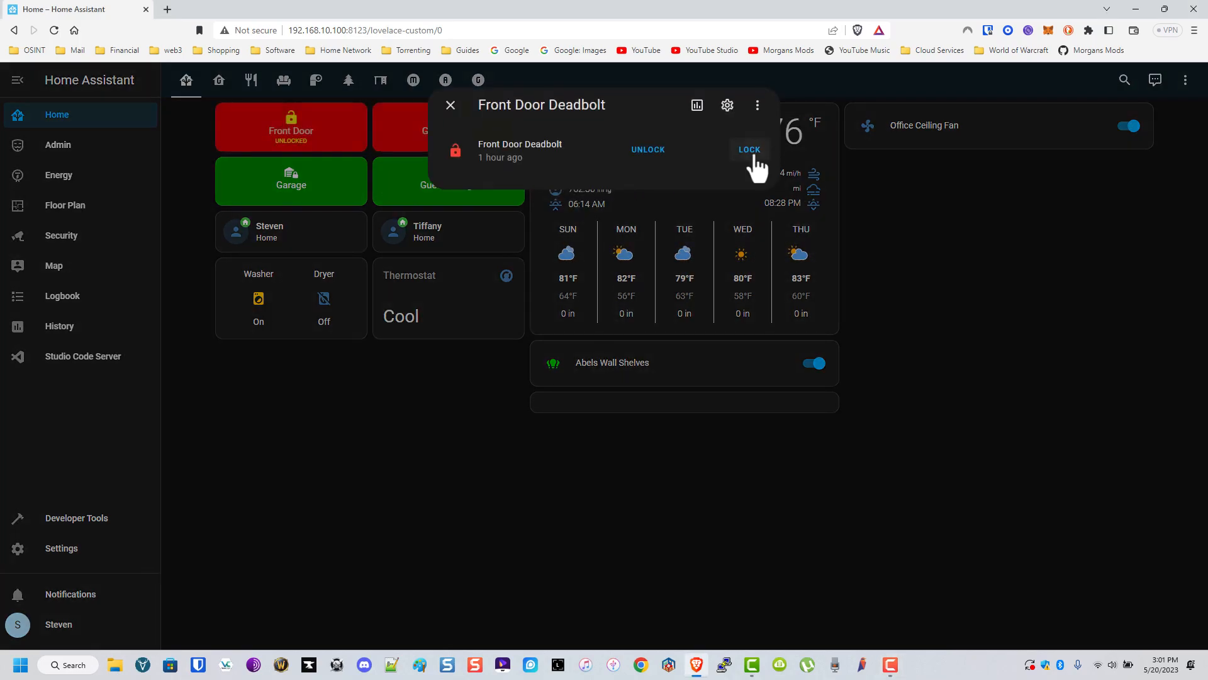
left_click(450, 105)
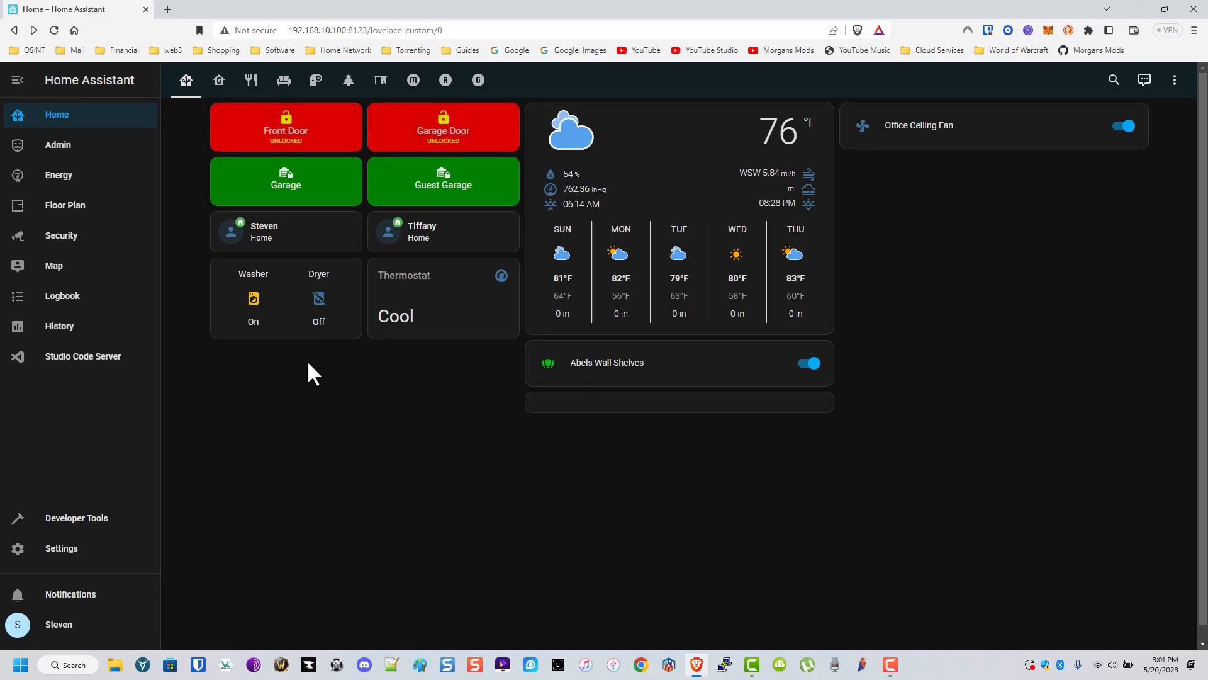
left_click(286, 126)
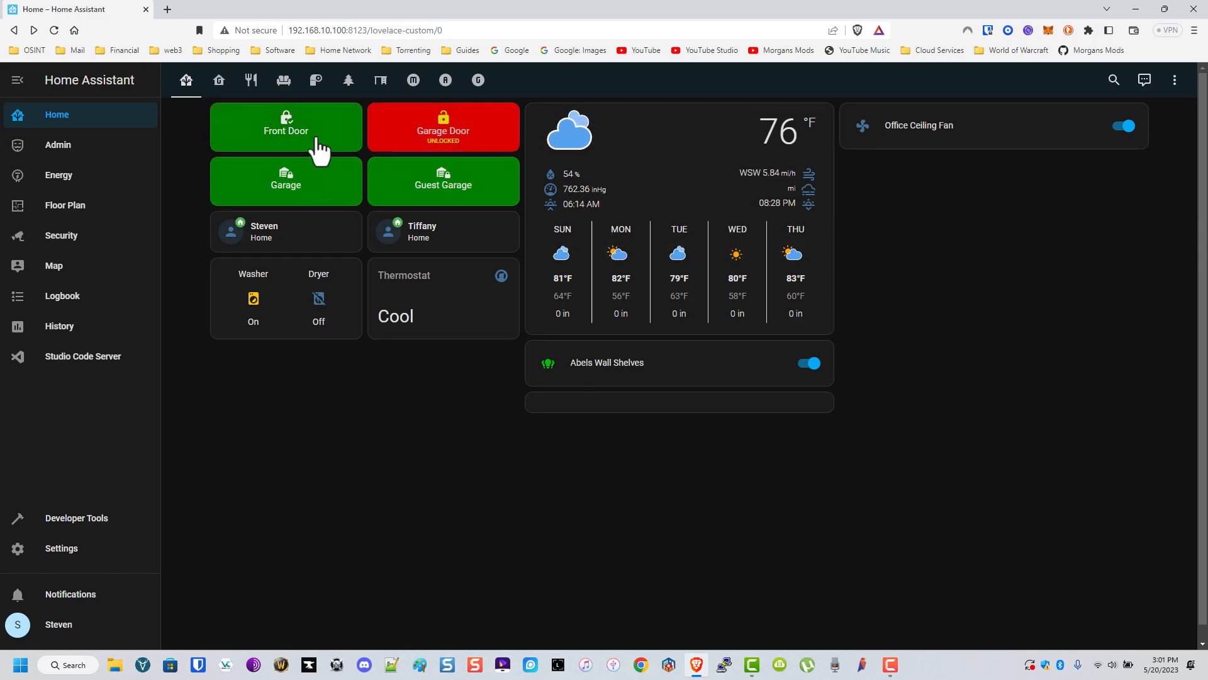
mouse_move(325, 181)
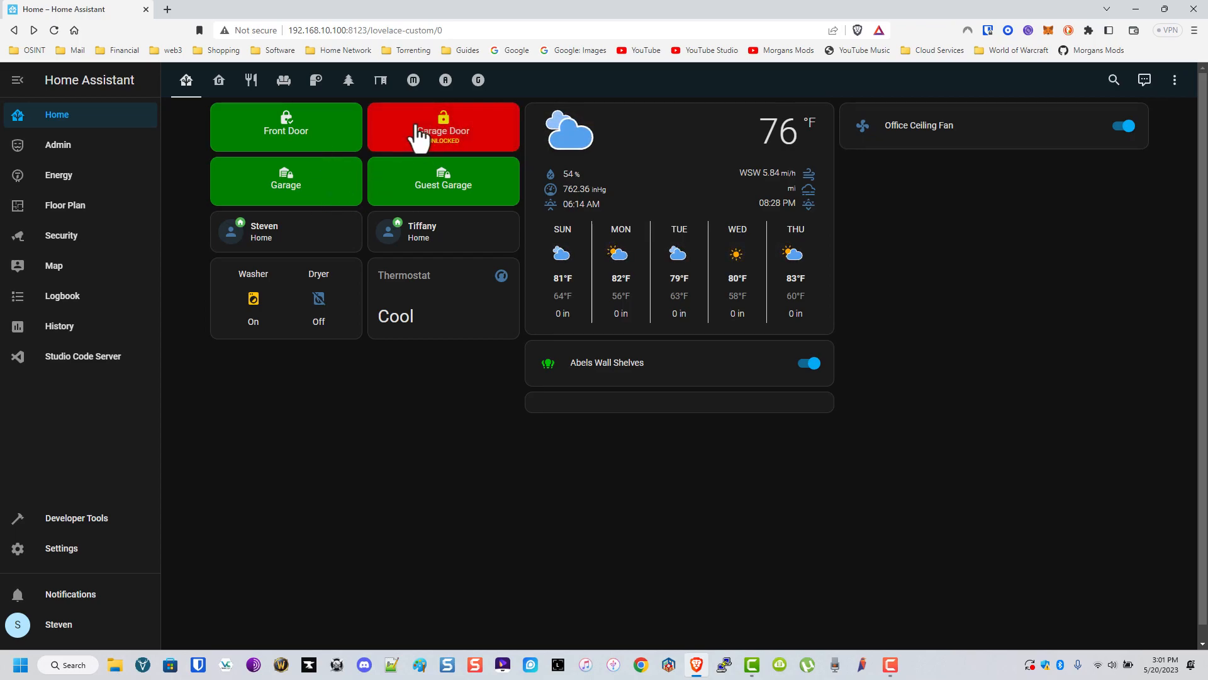
mouse_move(342, 181)
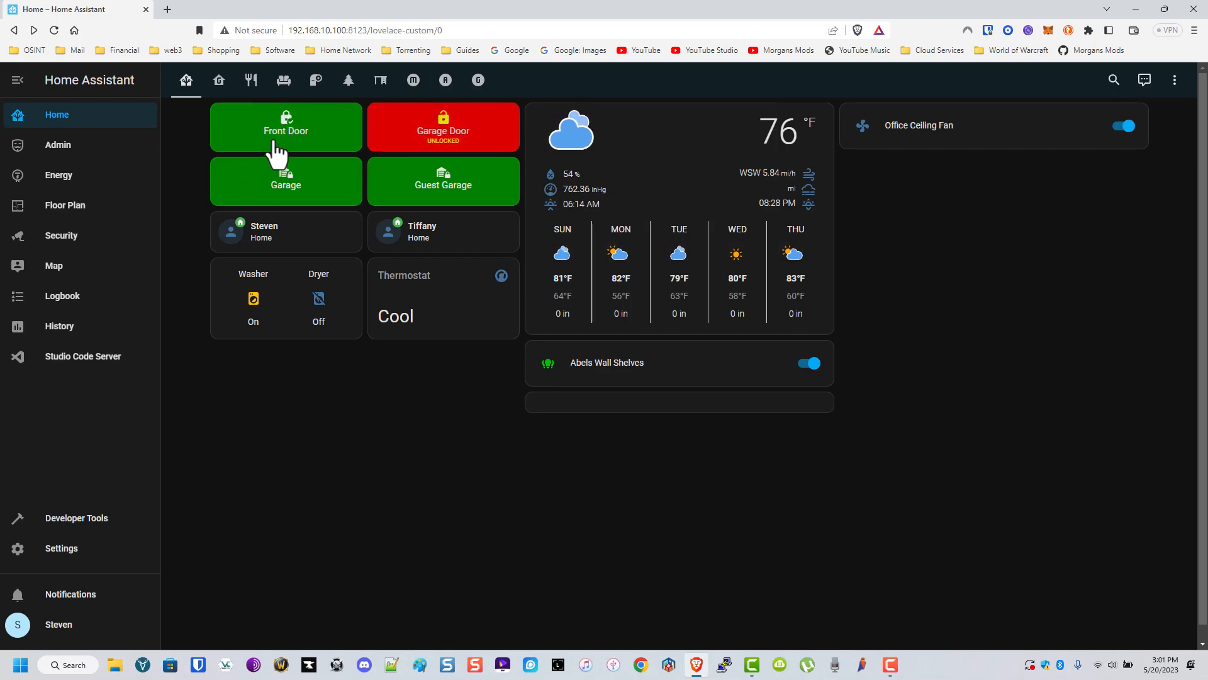
left_click(253, 298)
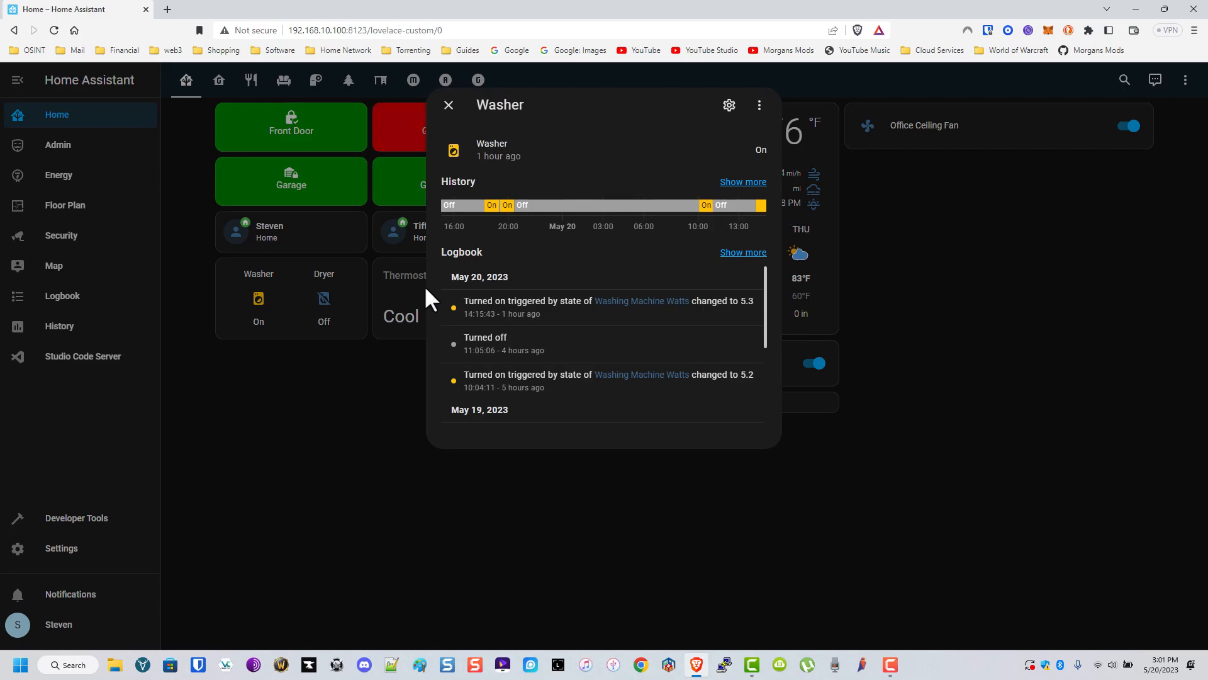
mouse_move(694, 302)
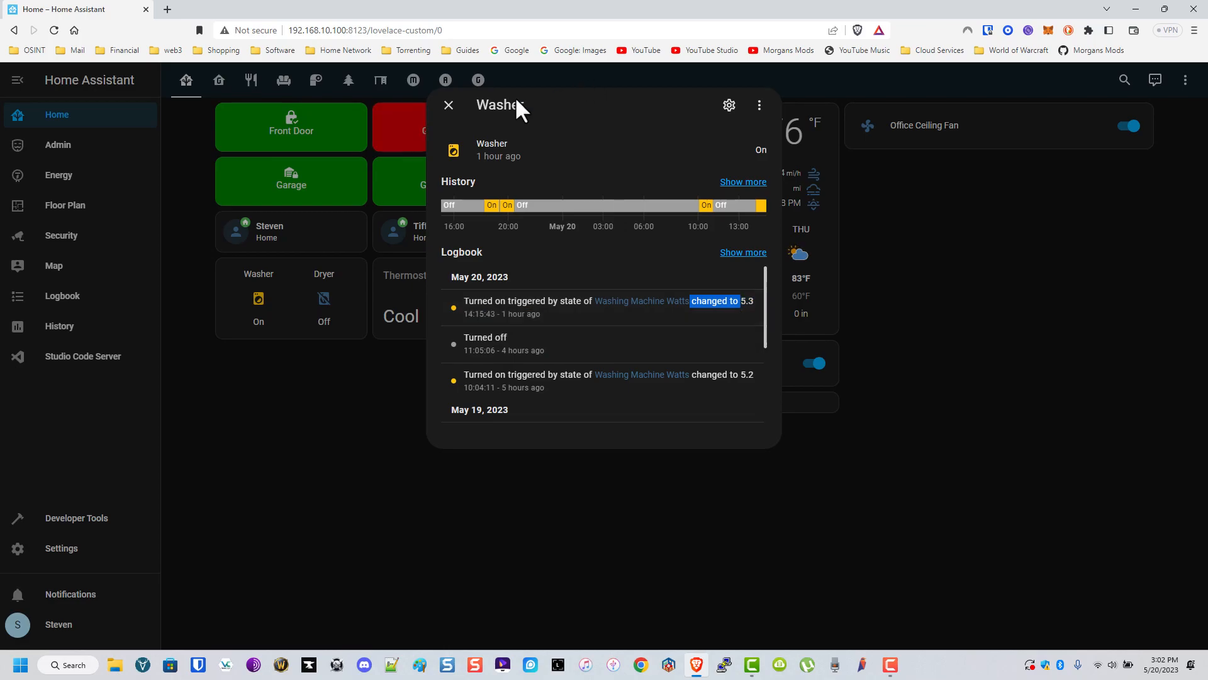
left_click(449, 105)
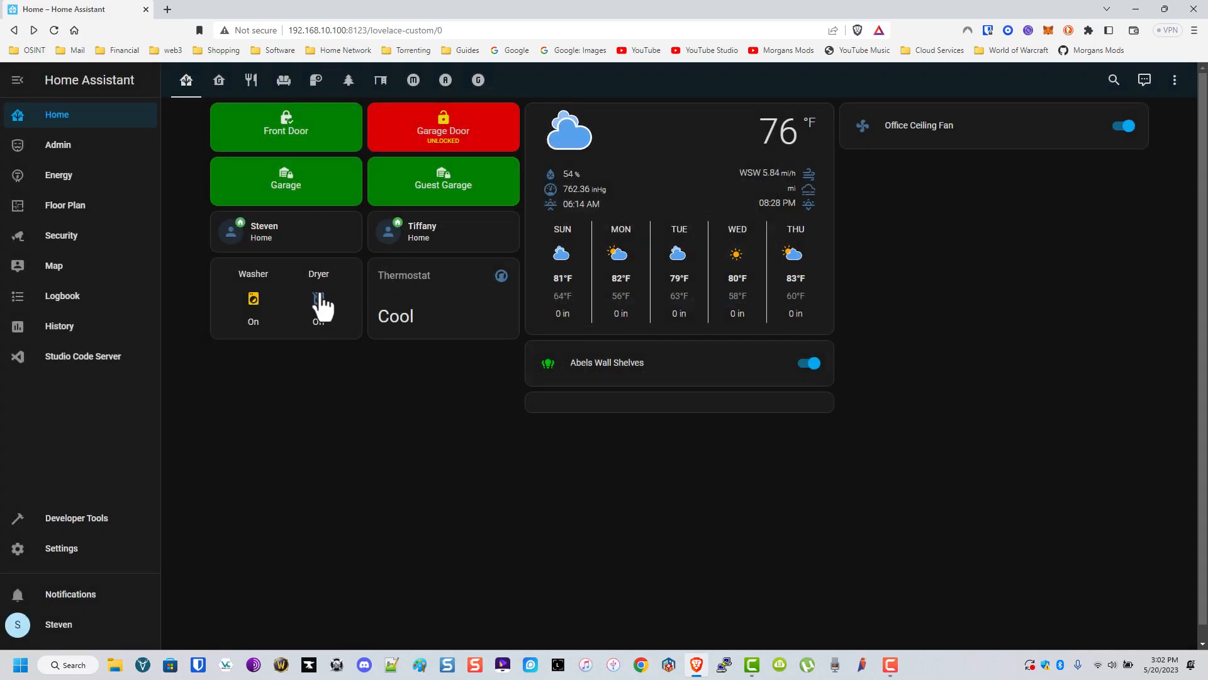
left_click(319, 299)
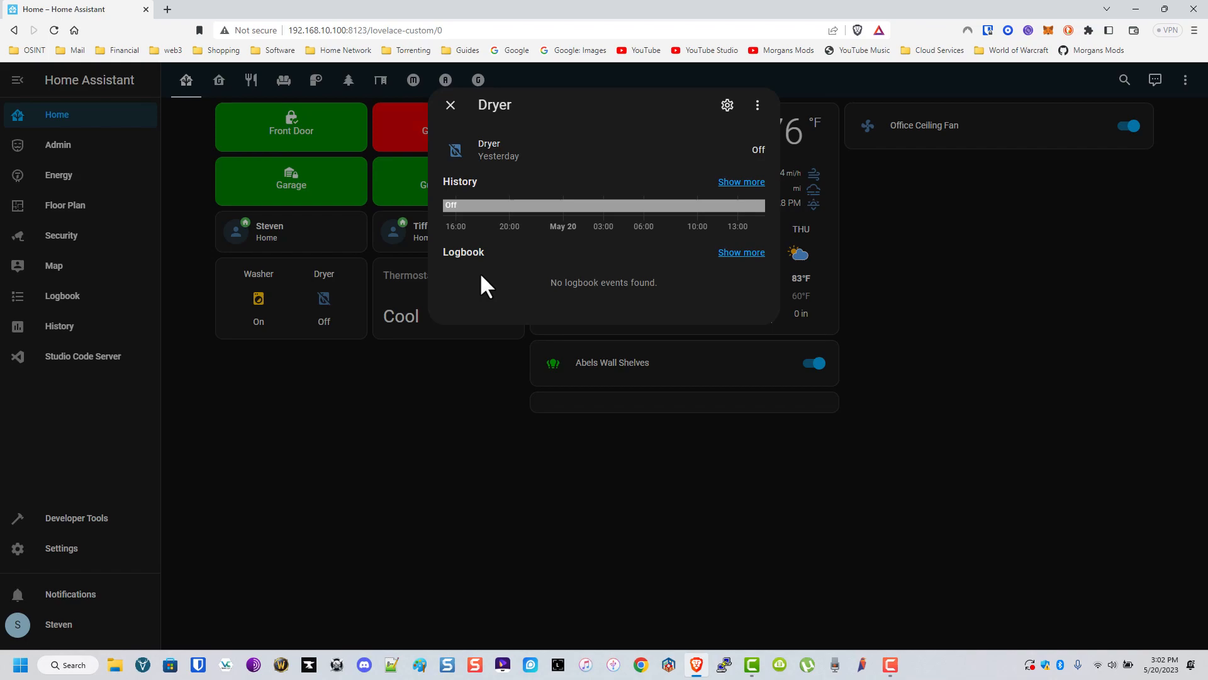
mouse_move(323, 46)
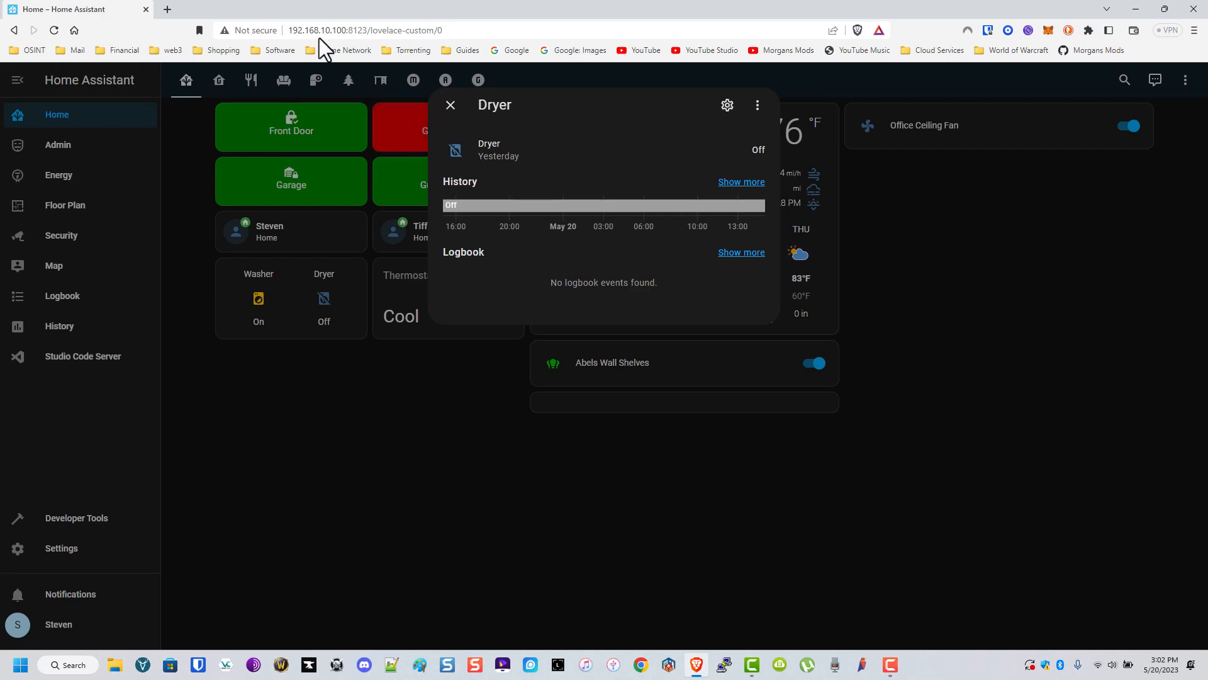
left_click(450, 105)
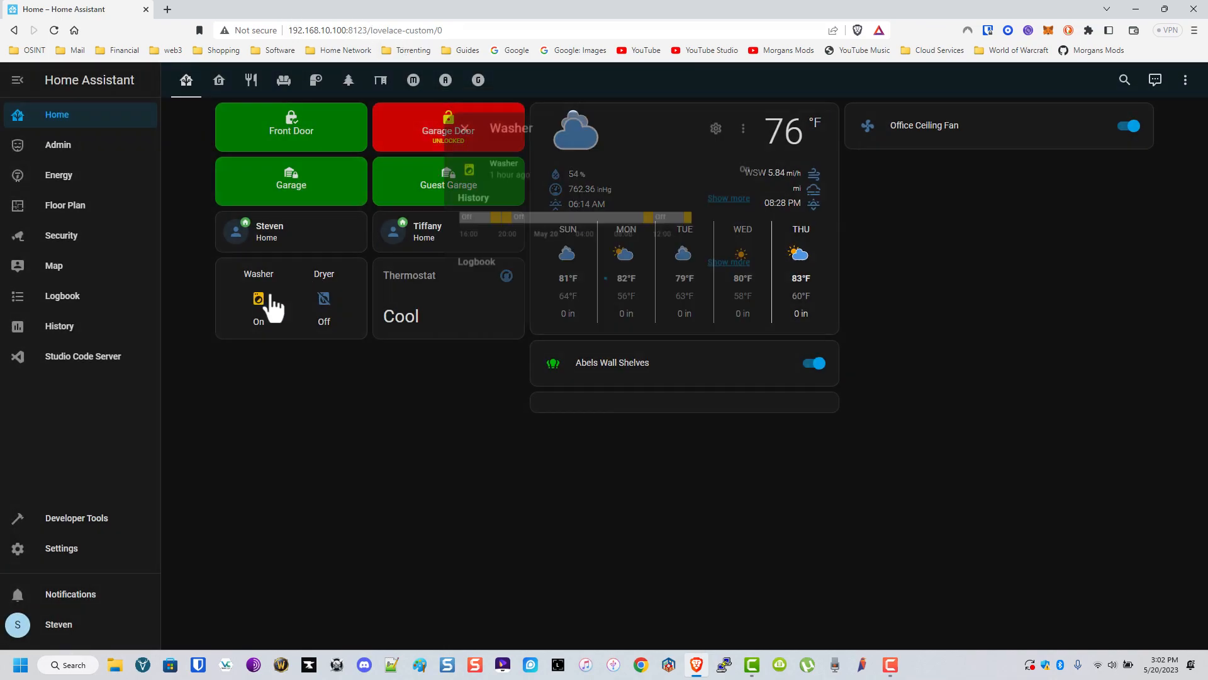
left_click(258, 298)
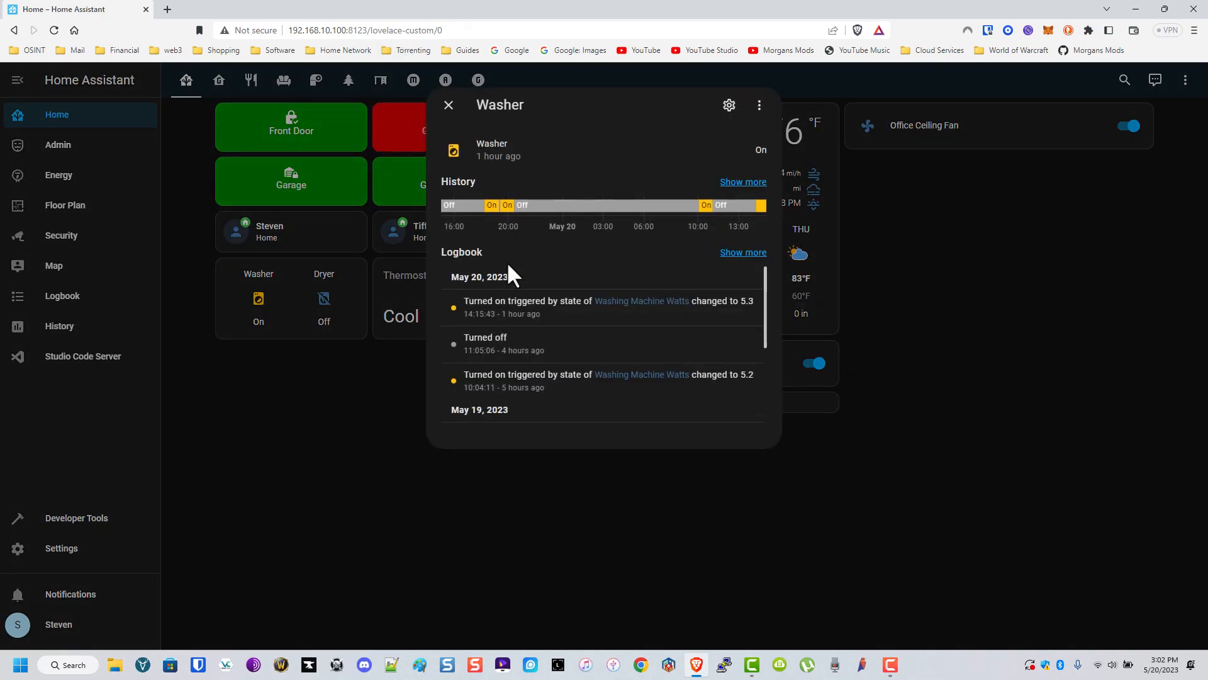
mouse_move(442, 112)
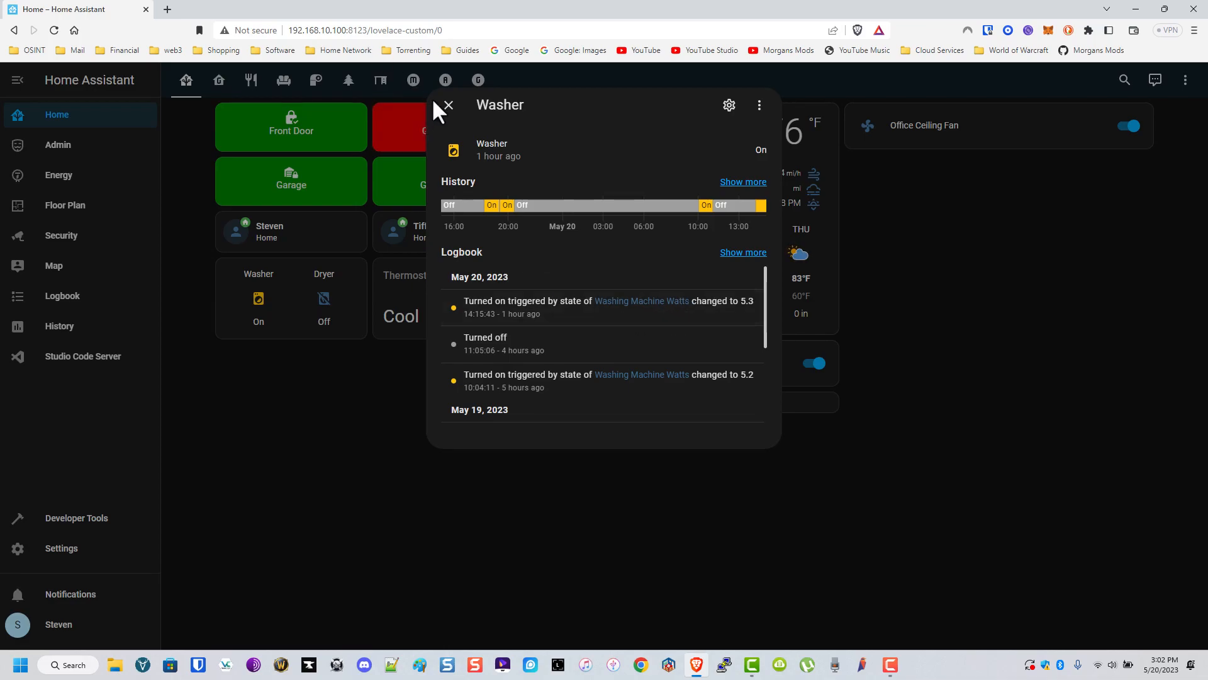
left_click(455, 105)
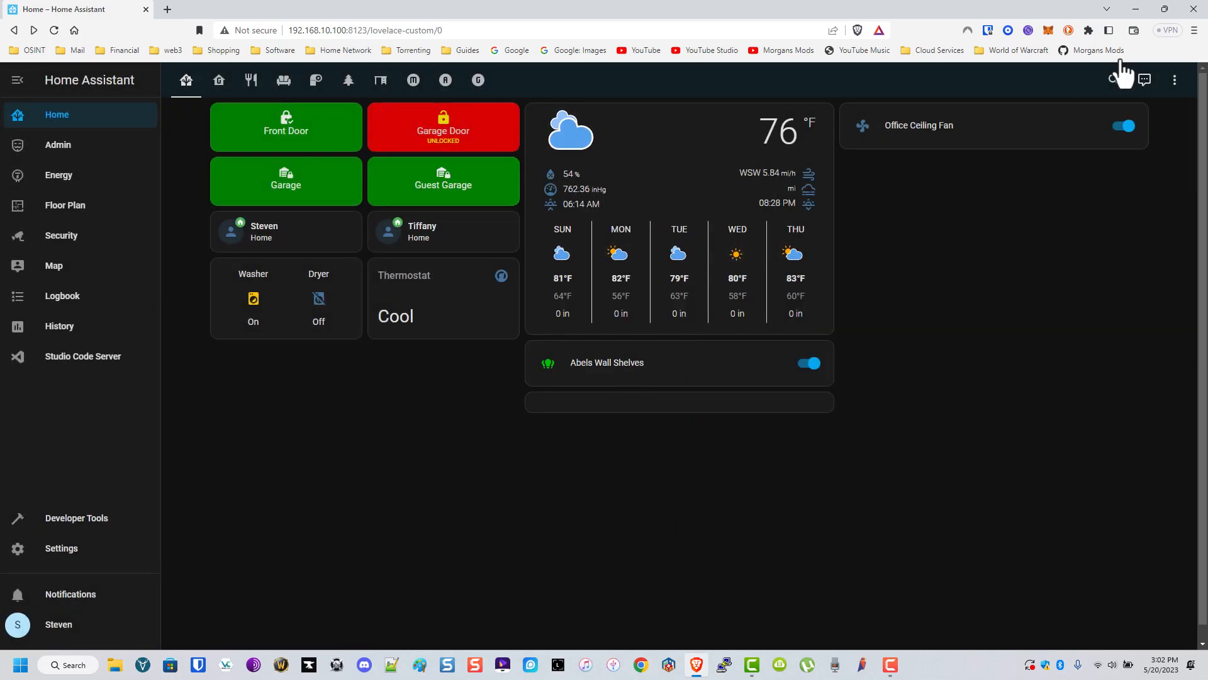
Put the home dashboard in edit mode and review the light and fan card YAML without saving.
left_click(1175, 79)
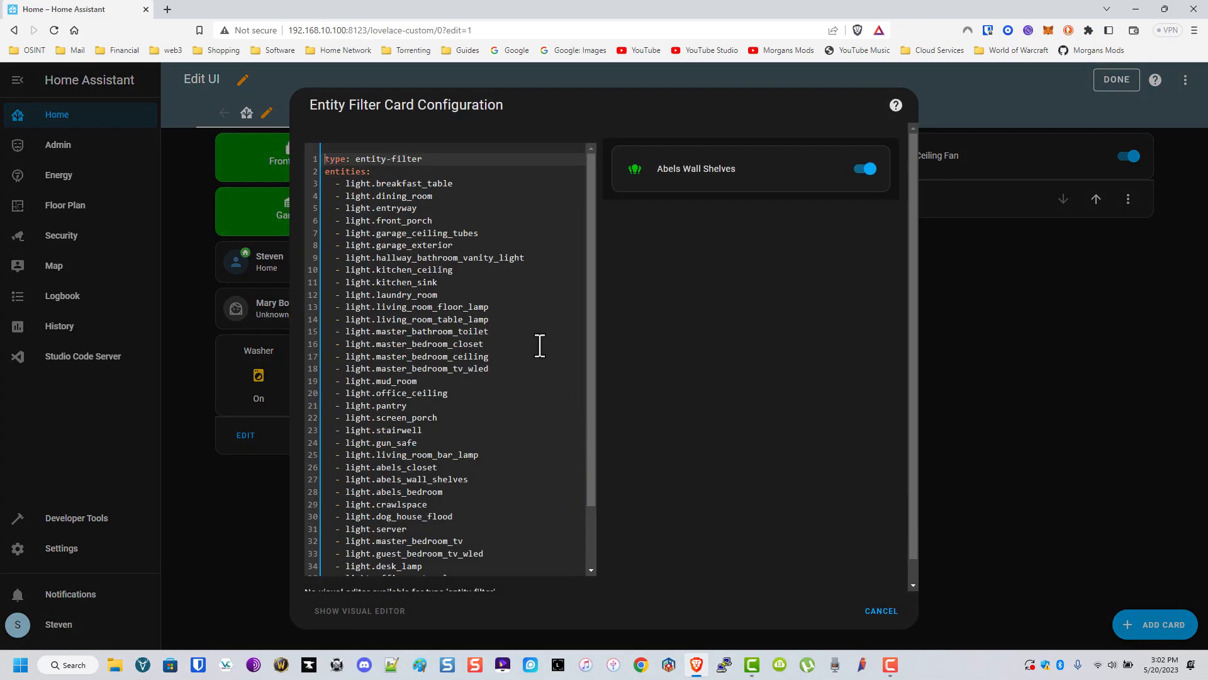
scroll("down", 3)
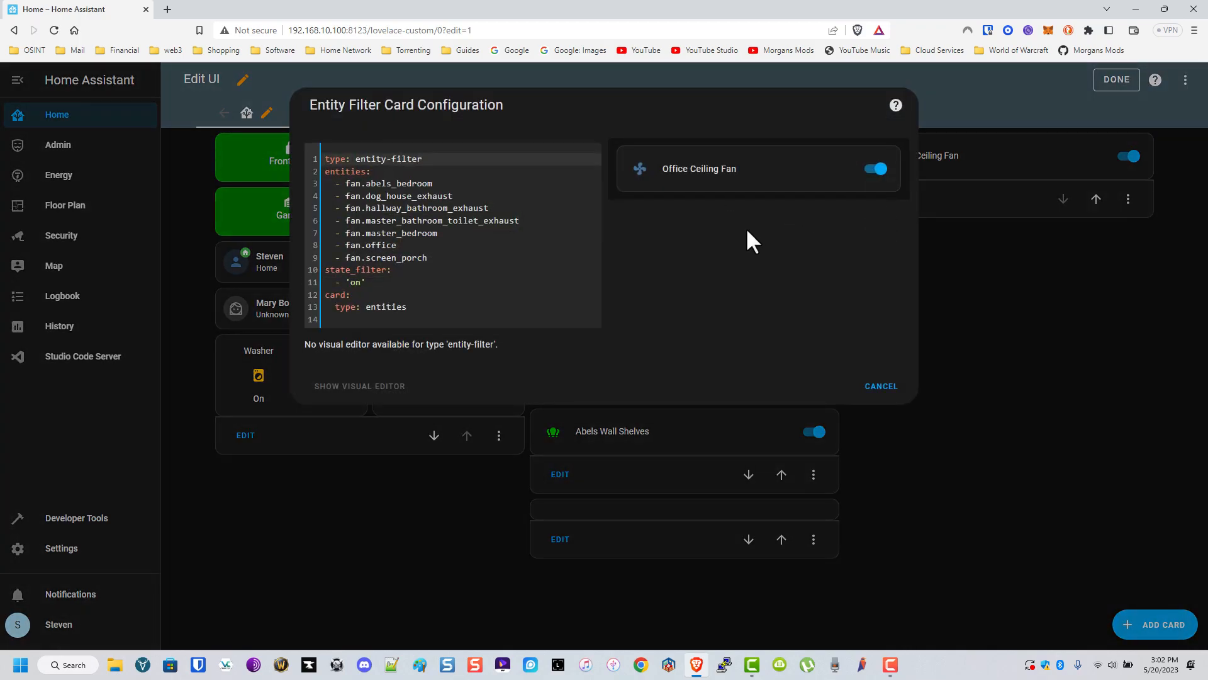
left_click(881, 386)
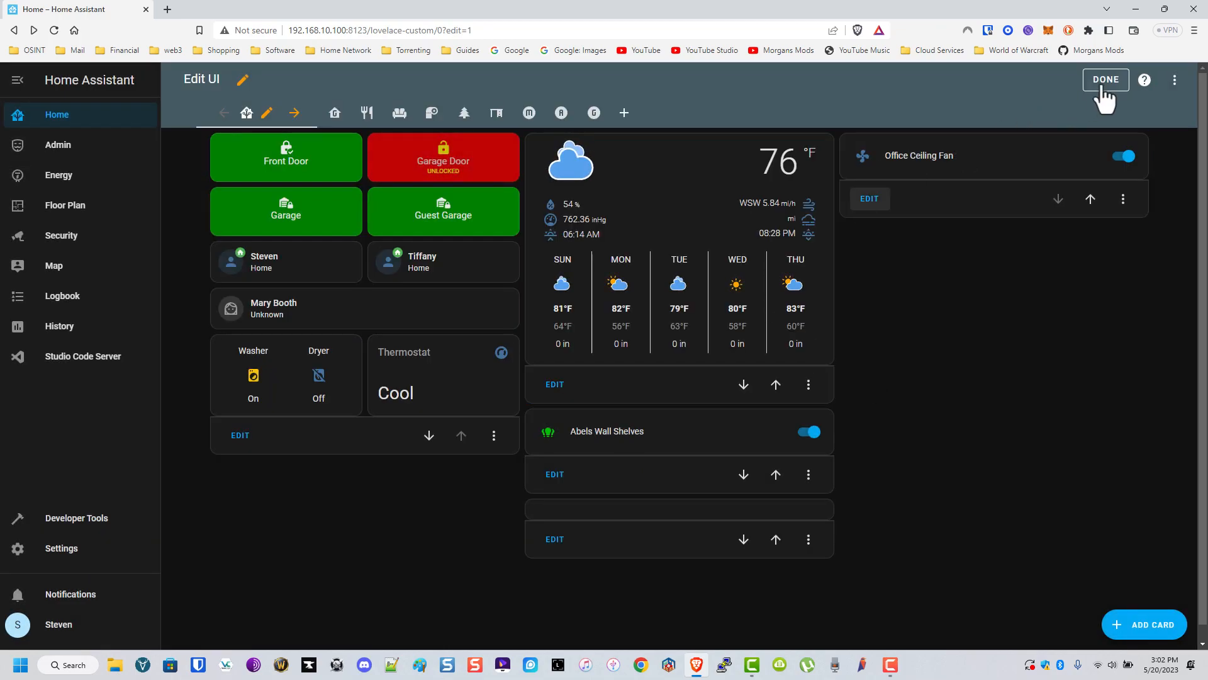
left_click(1105, 79)
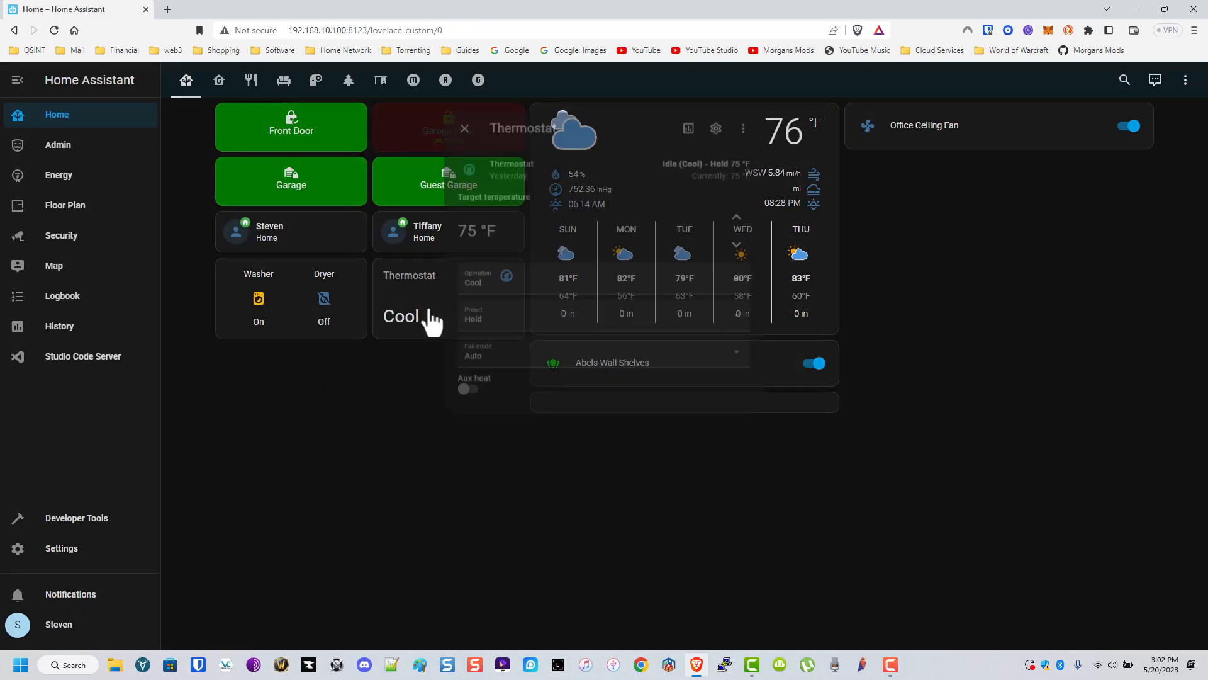
left_click(448, 127)
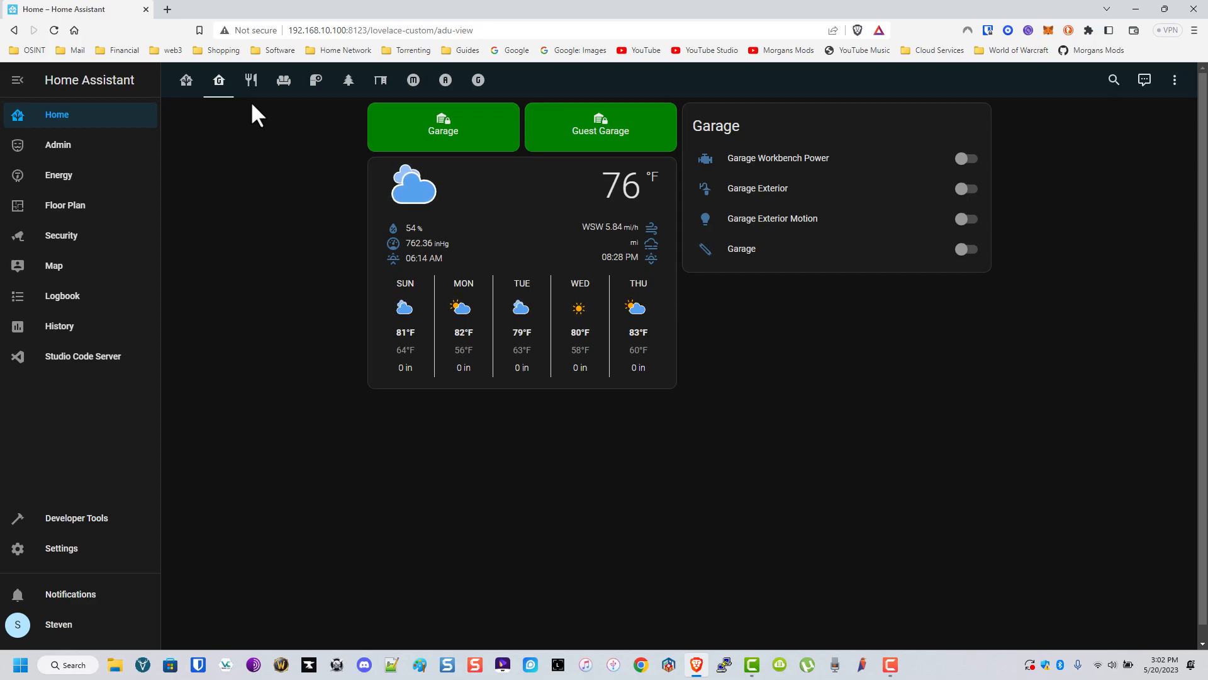
left_click(251, 80)
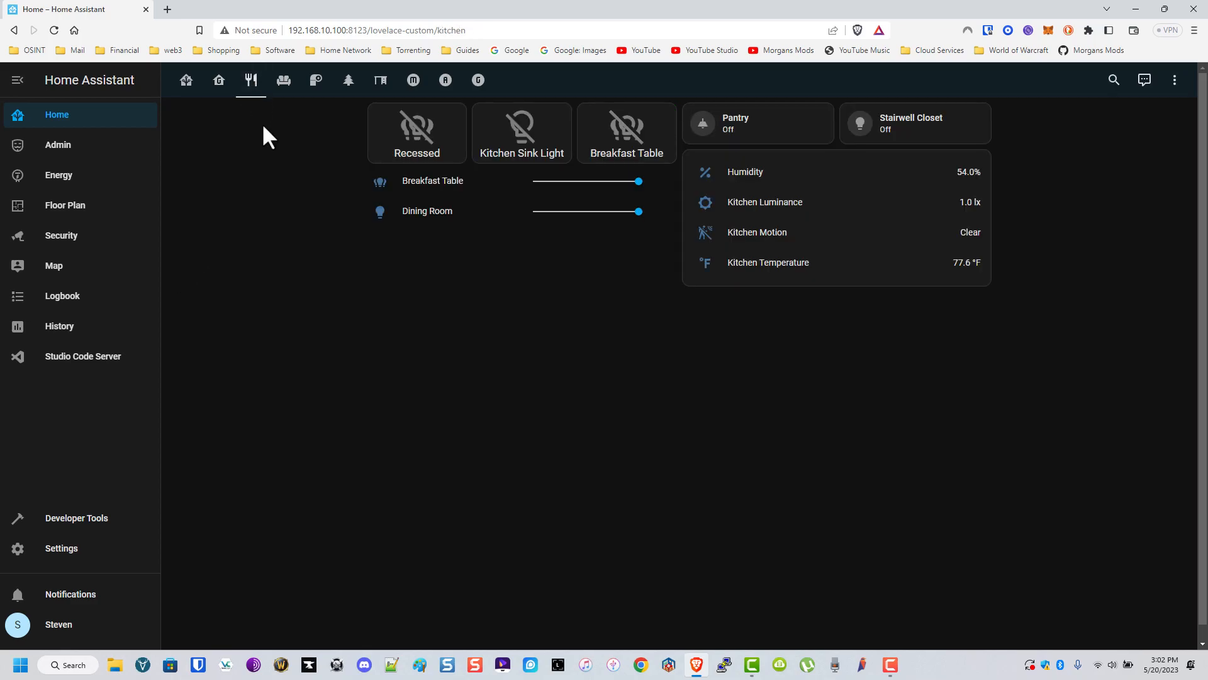
mouse_move(773, 178)
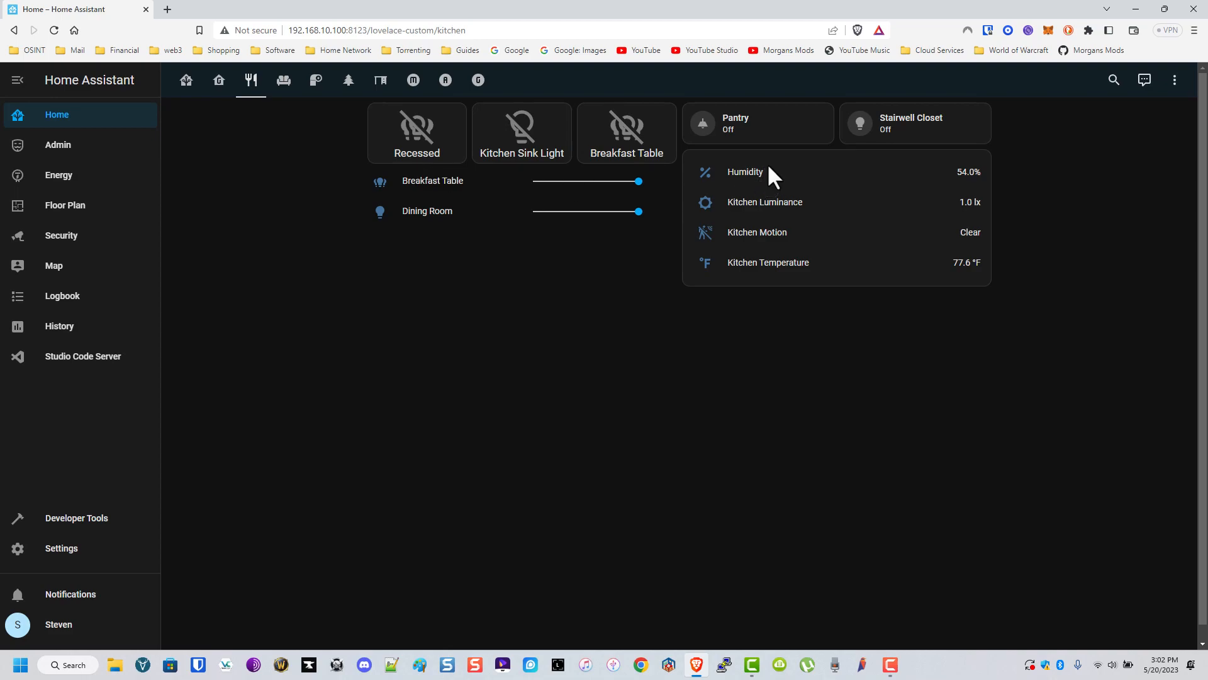
mouse_move(826, 201)
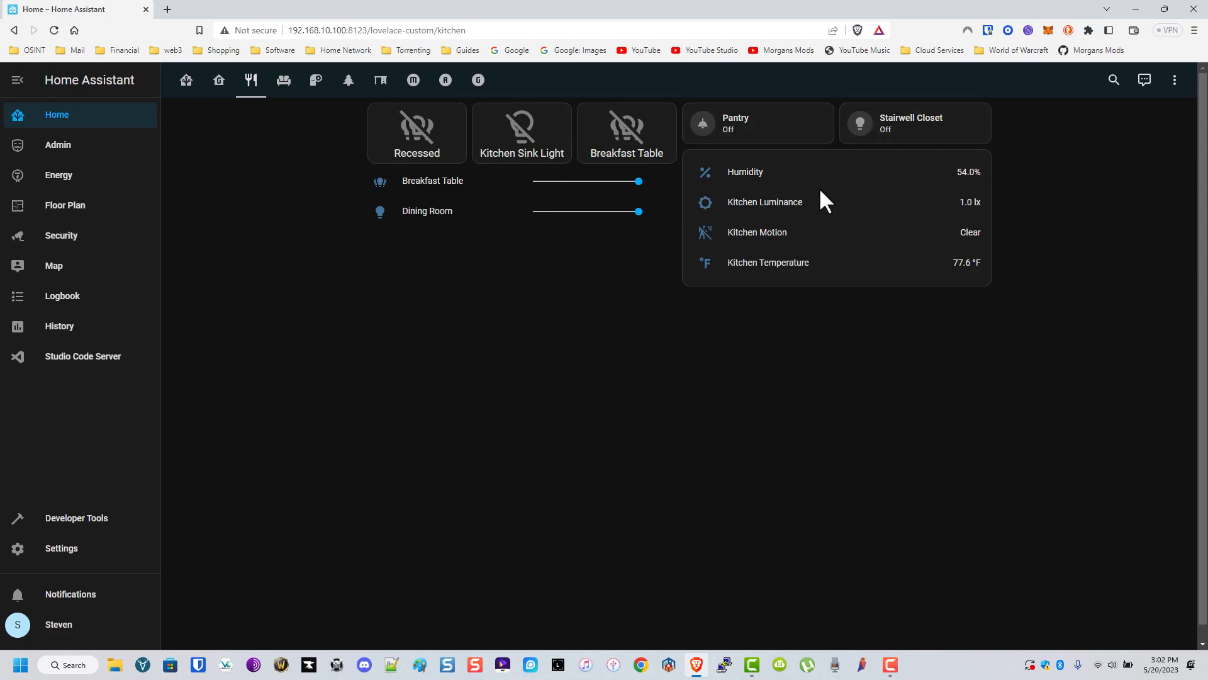
mouse_move(720, 189)
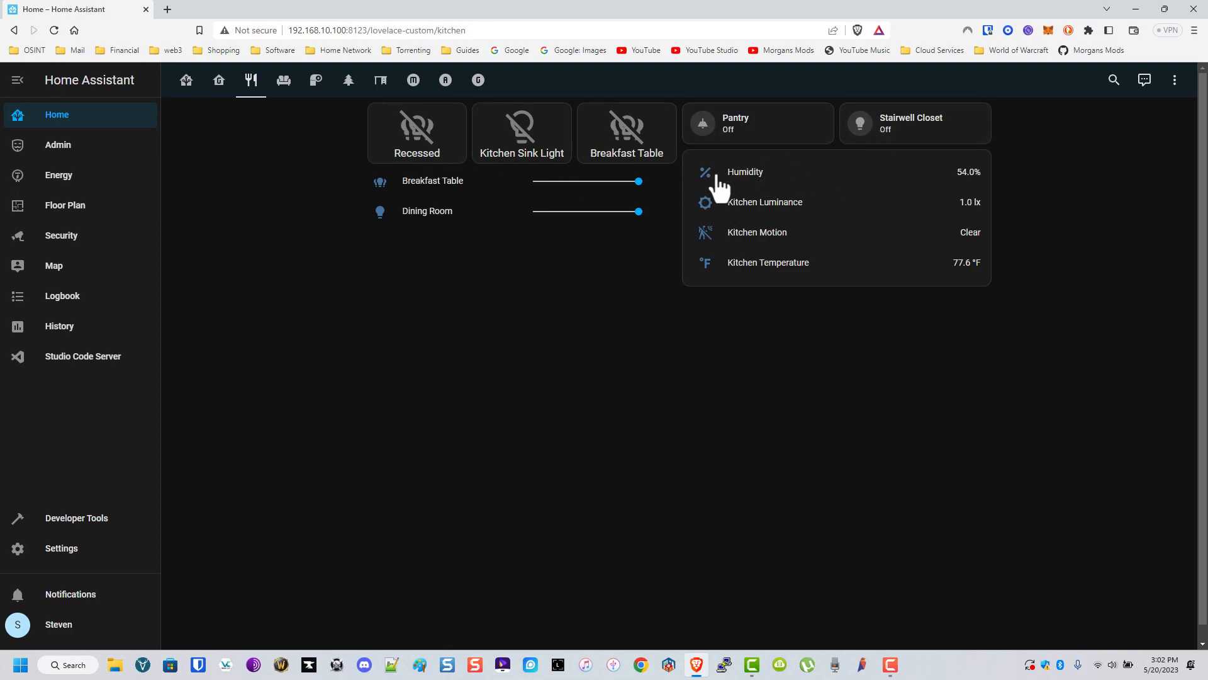
mouse_move(920, 217)
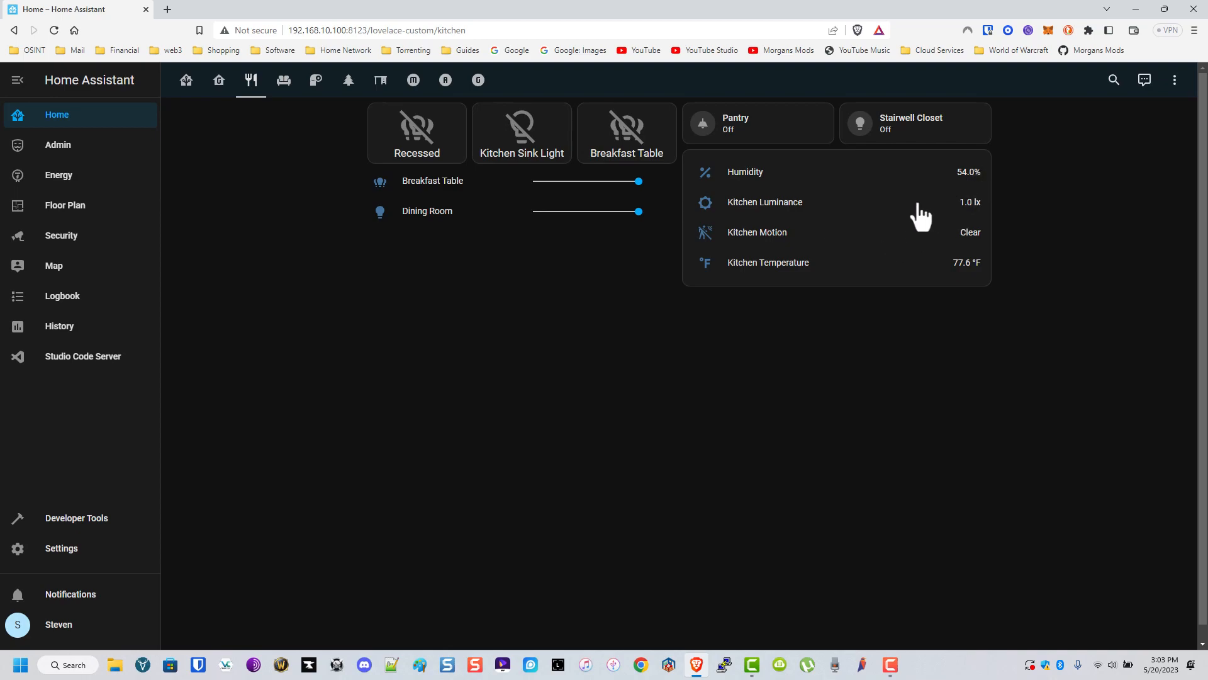
mouse_move(883, 233)
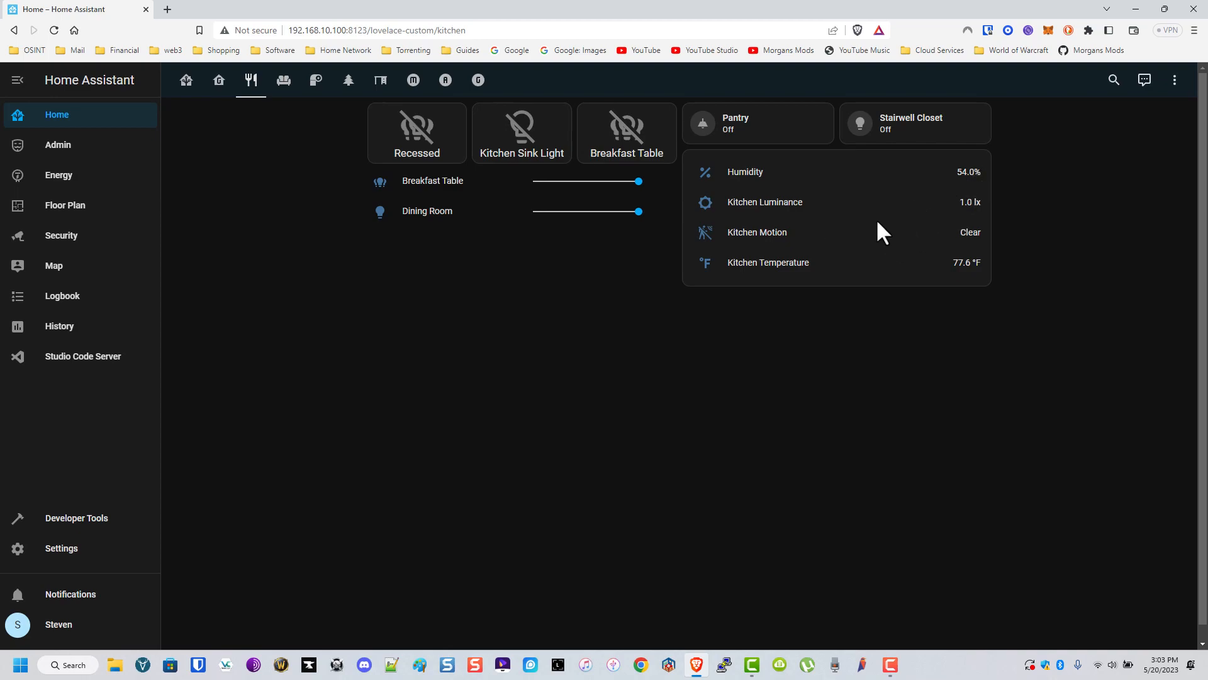
mouse_move(701, 206)
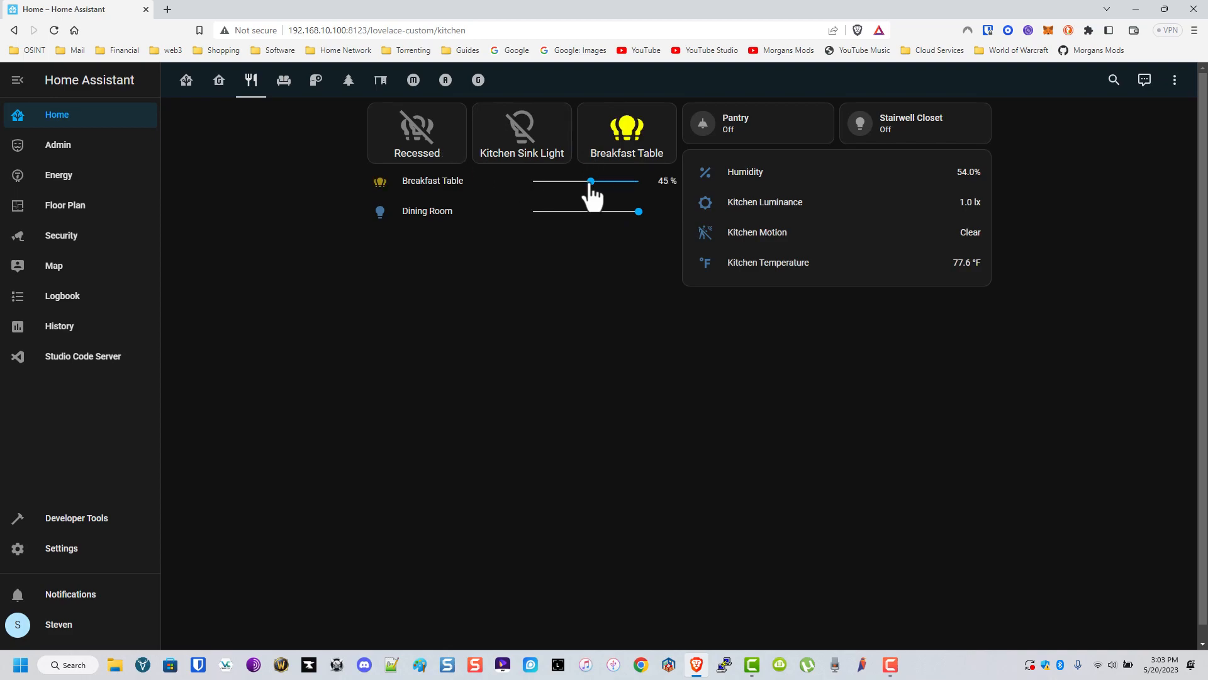
left_click(627, 132)
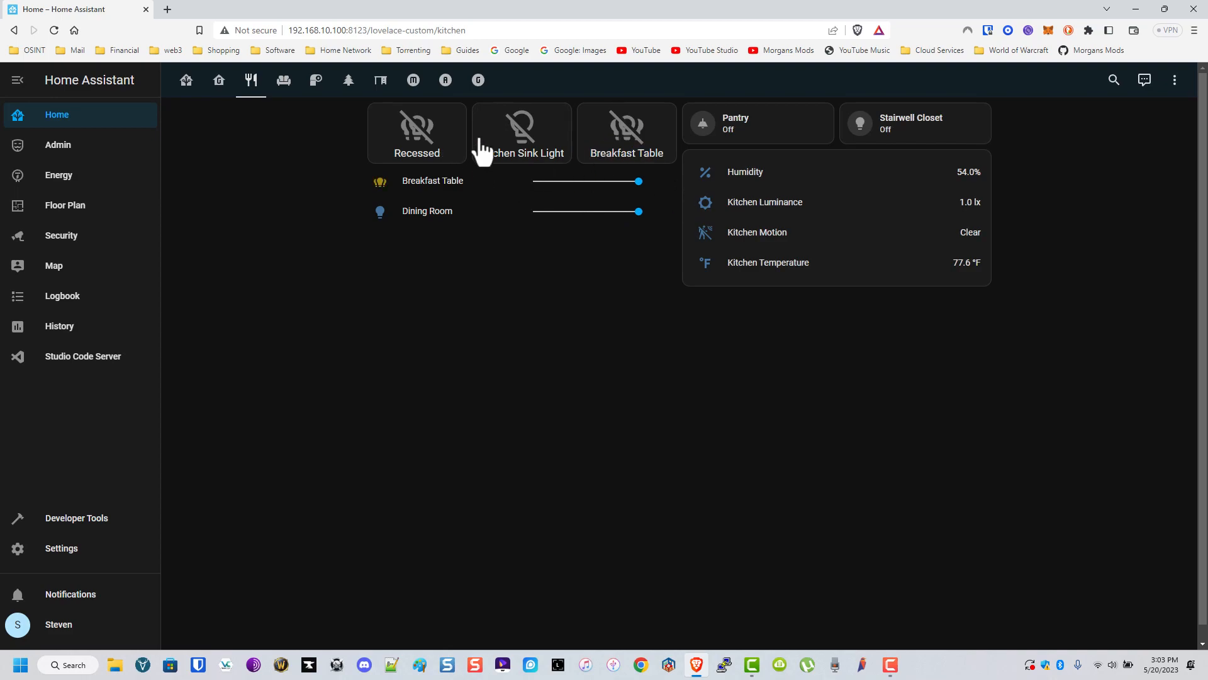
Open the Living Room view, check the Living Room Stereo details, and scroll through its cards.
left_click(283, 80)
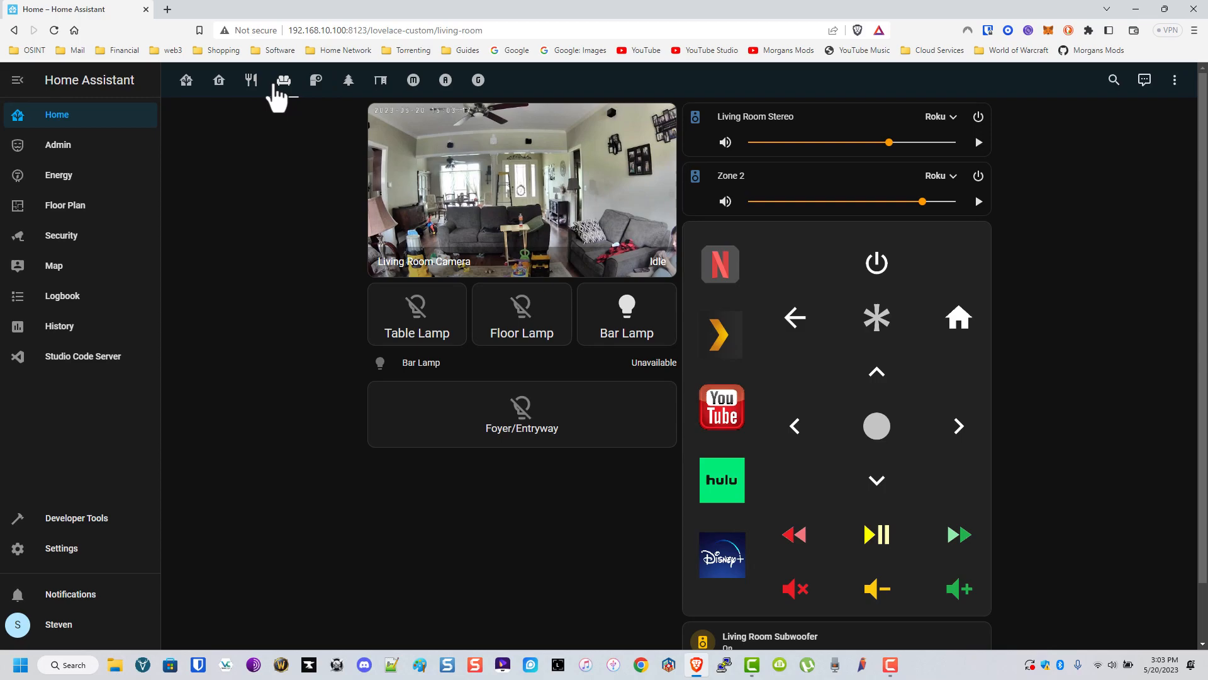
left_click(283, 80)
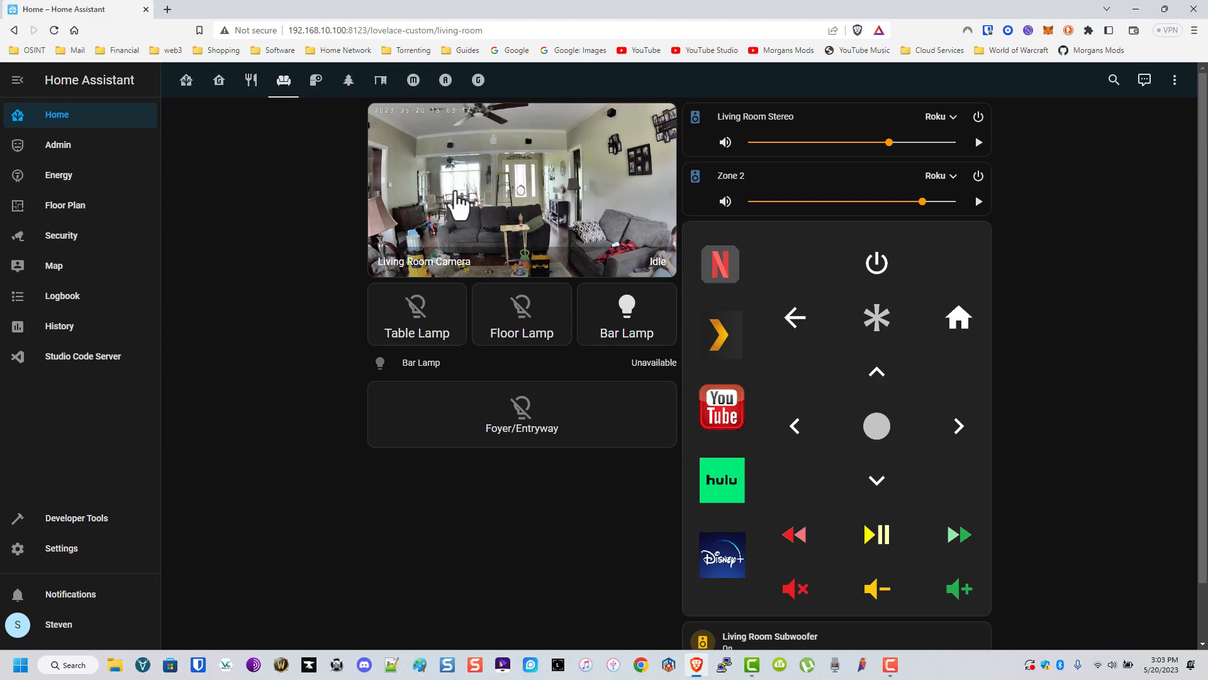
mouse_move(501, 158)
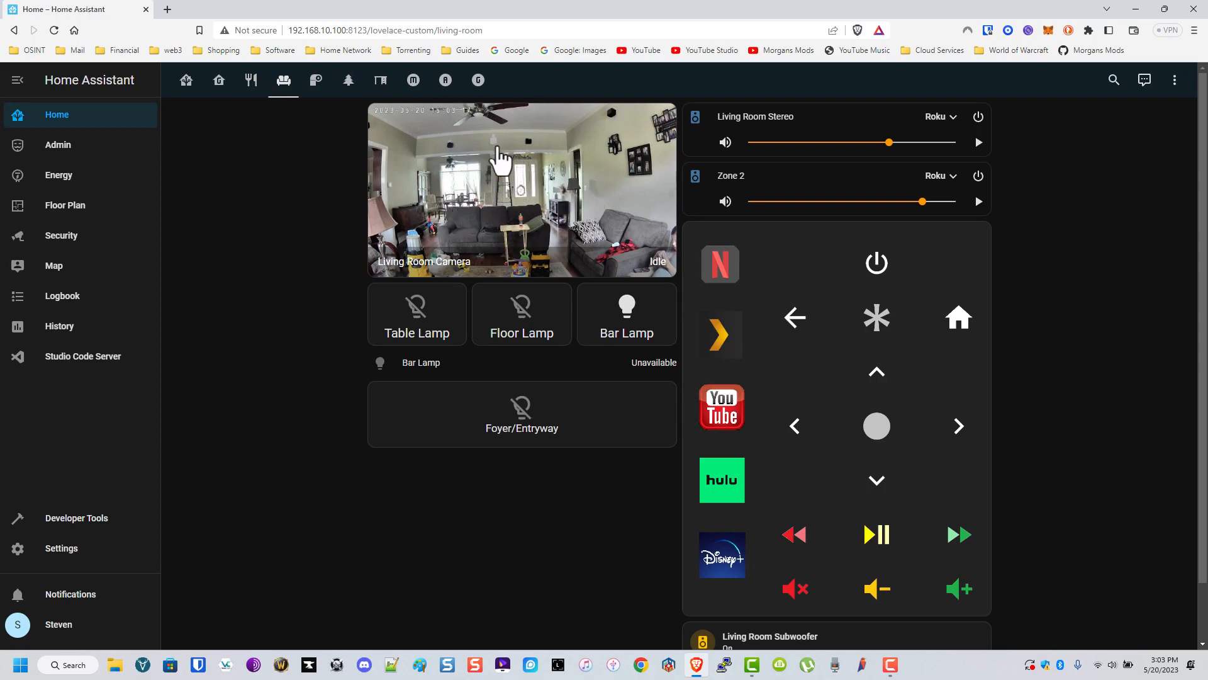
mouse_move(473, 176)
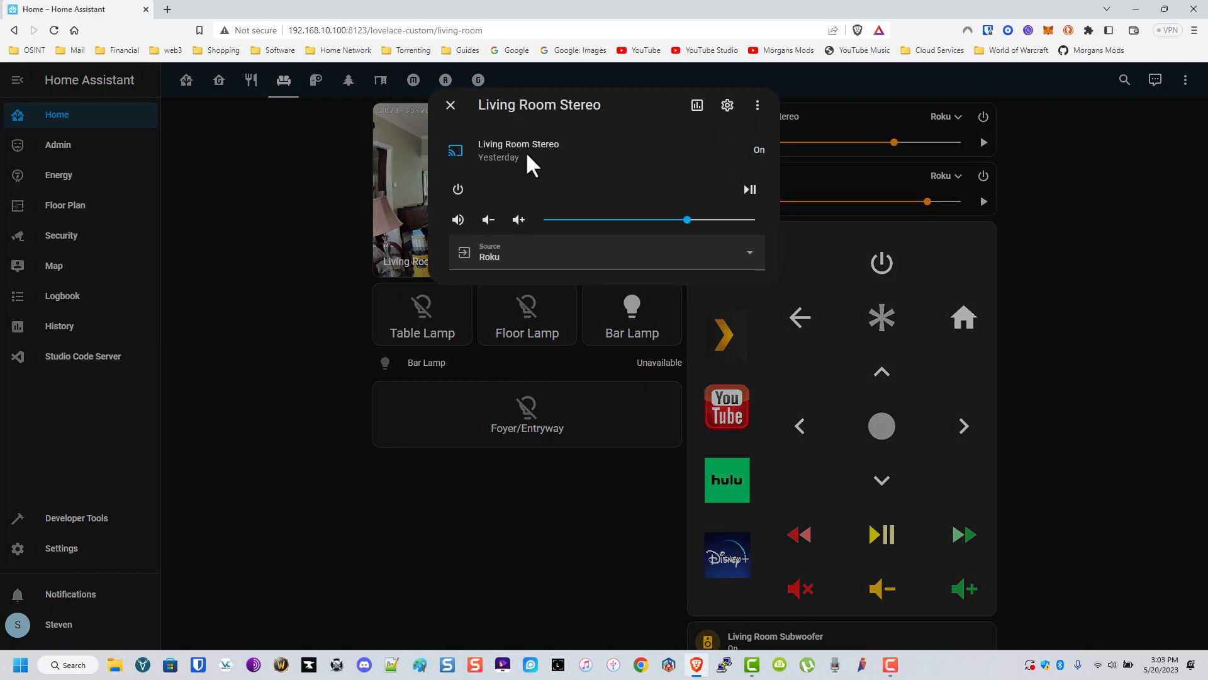
mouse_move(450, 105)
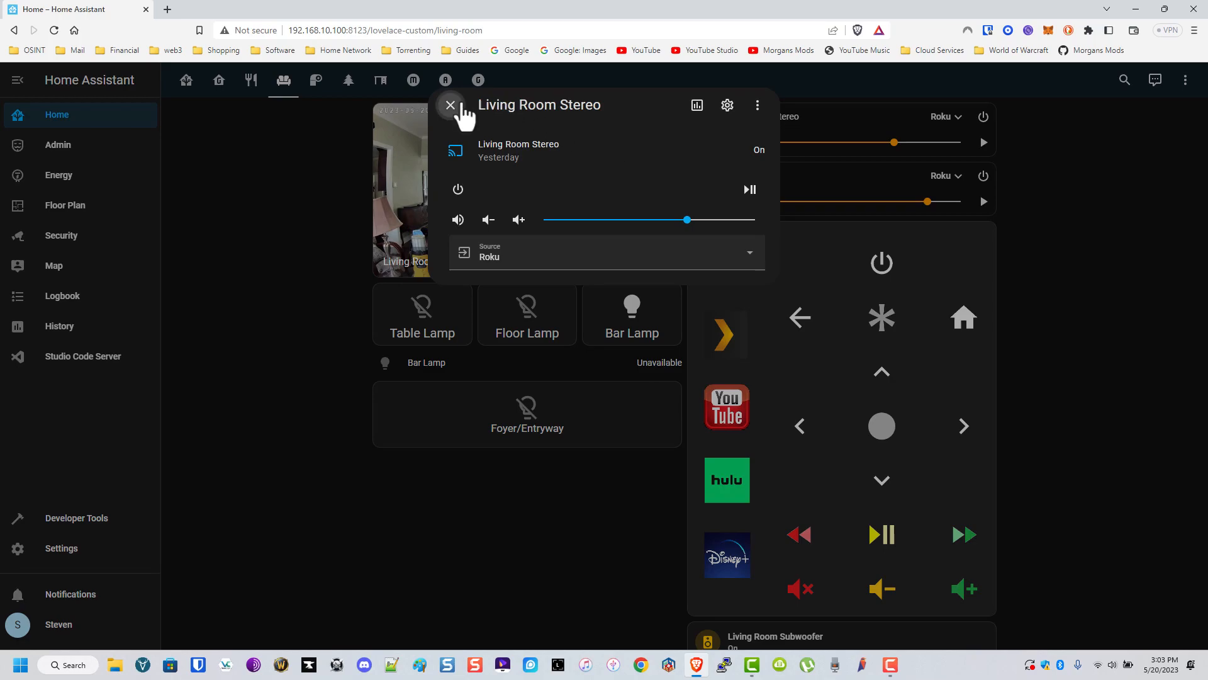
left_click(450, 104)
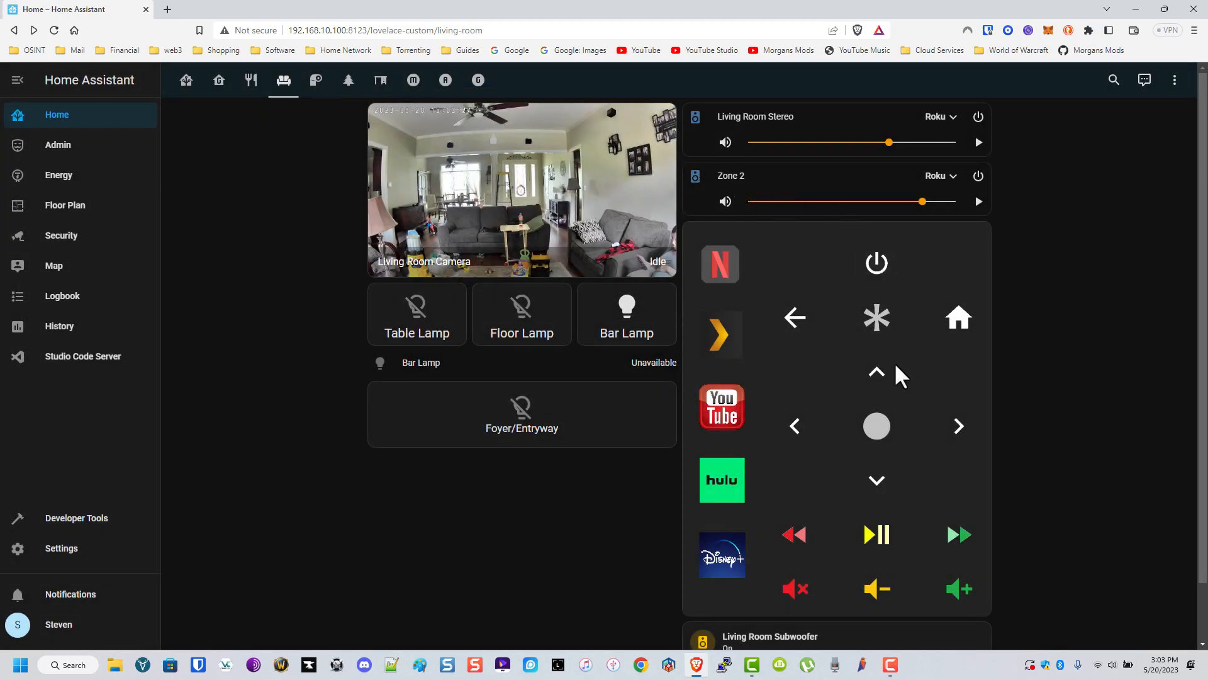
mouse_move(1085, 416)
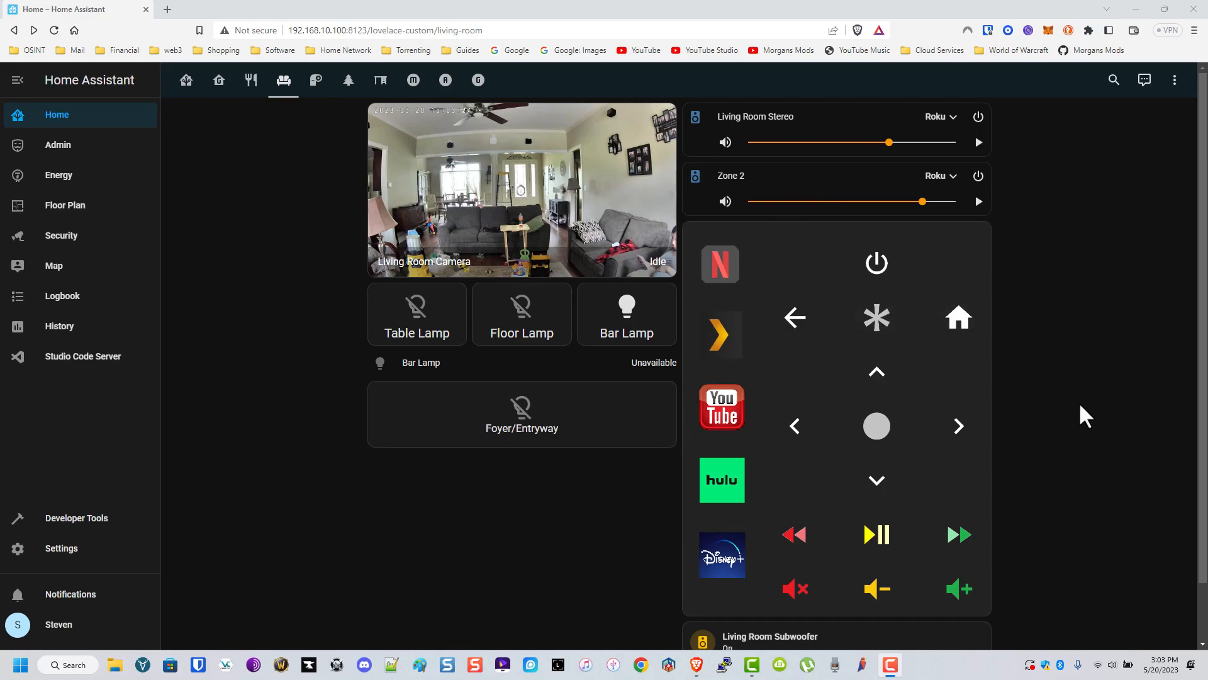
scroll("down", 3)
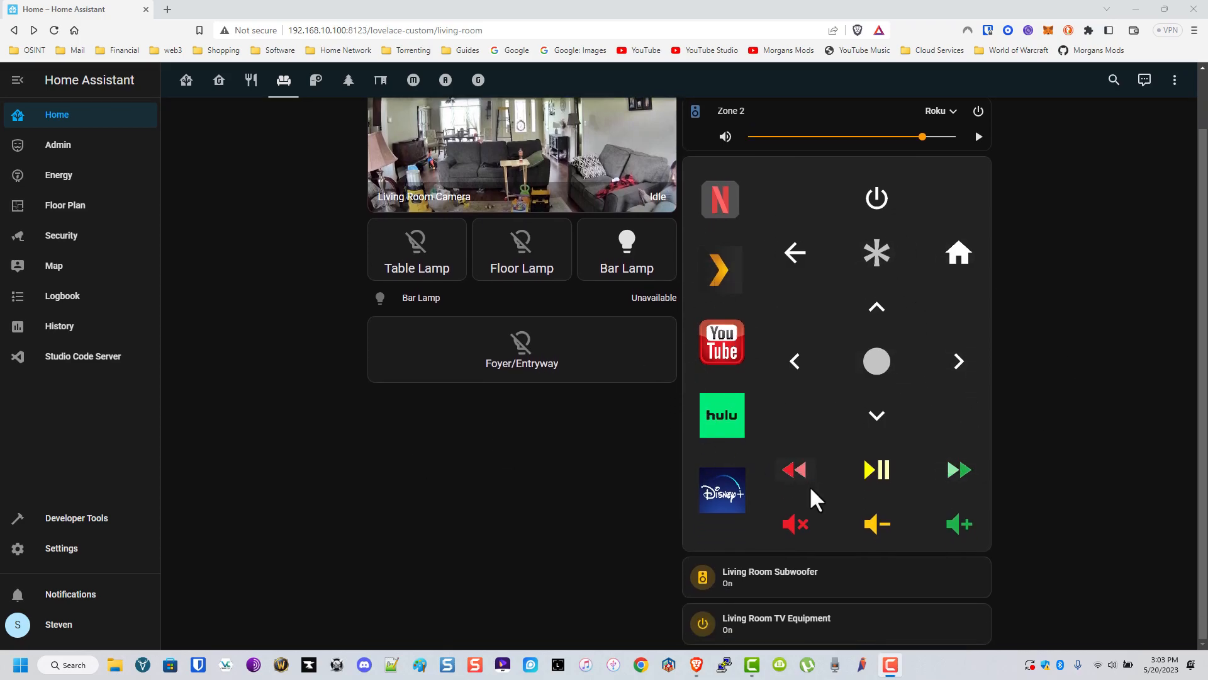
mouse_move(915, 535)
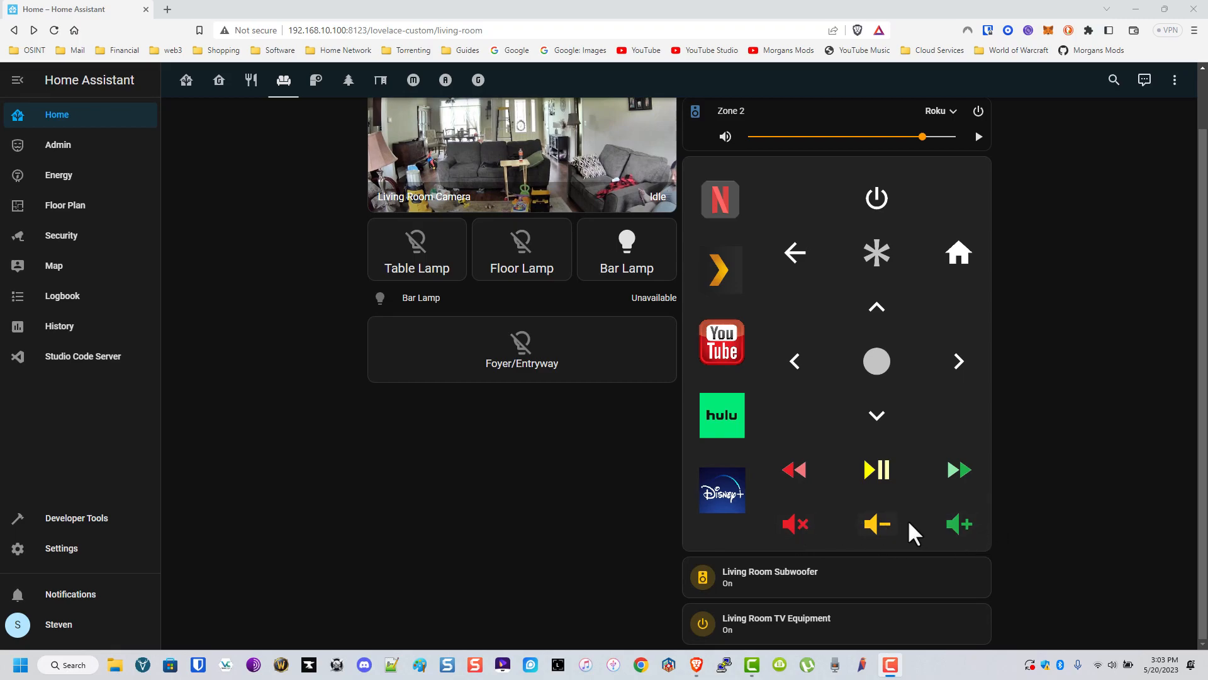
mouse_move(830, 577)
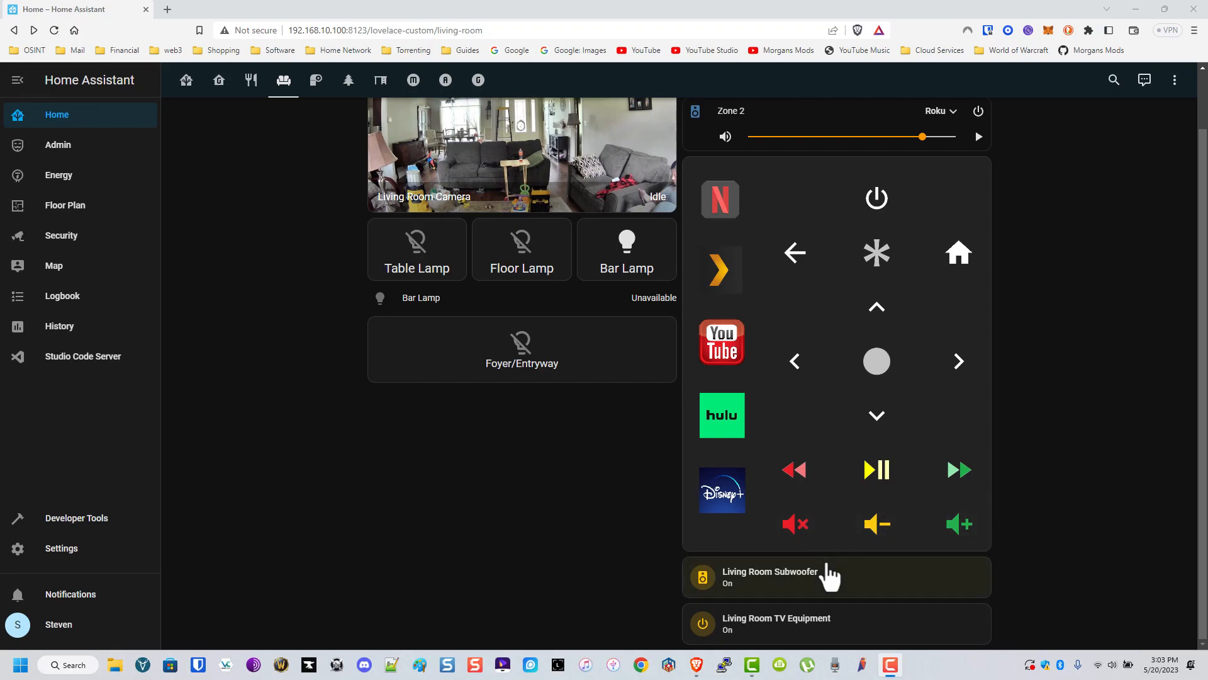
mouse_move(806, 582)
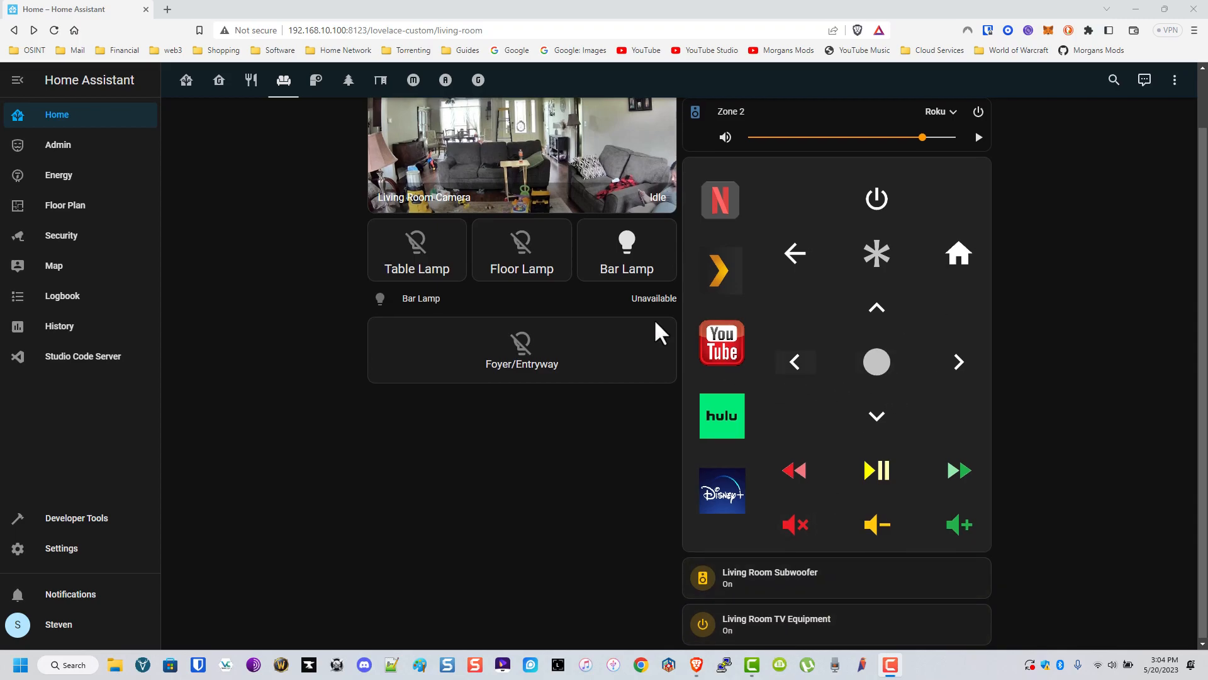
Open the Bathrooms view via the toilet-paper tab.
left_click(315, 79)
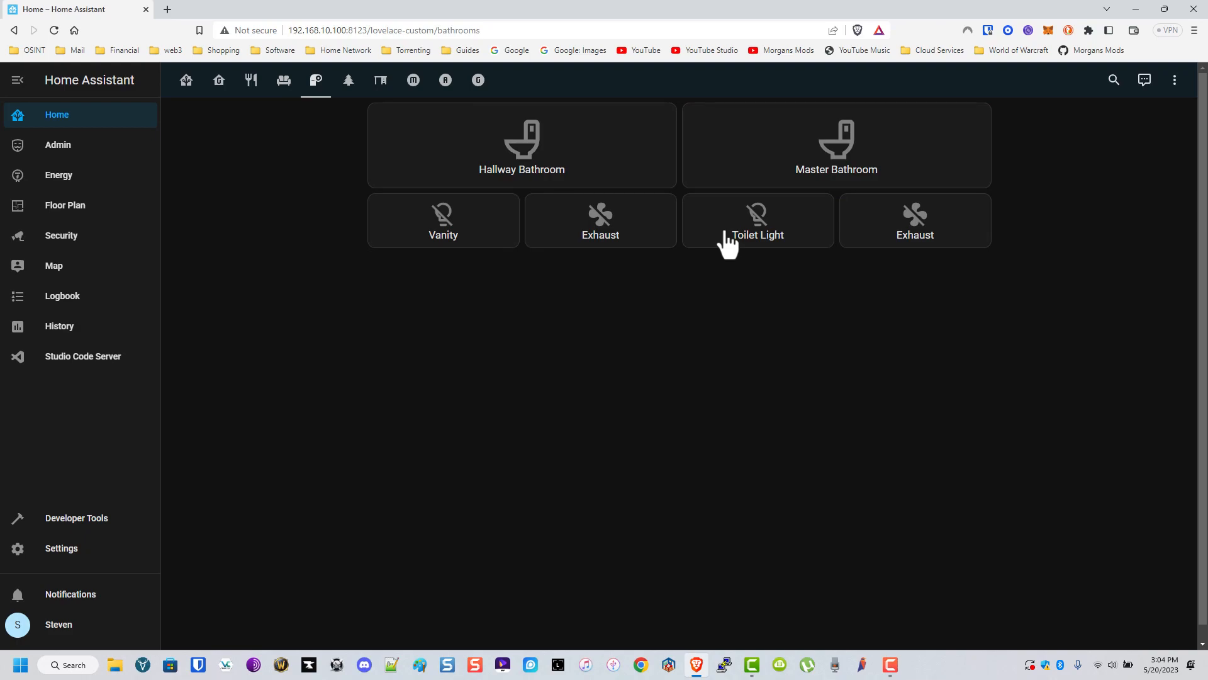
mouse_move(604, 268)
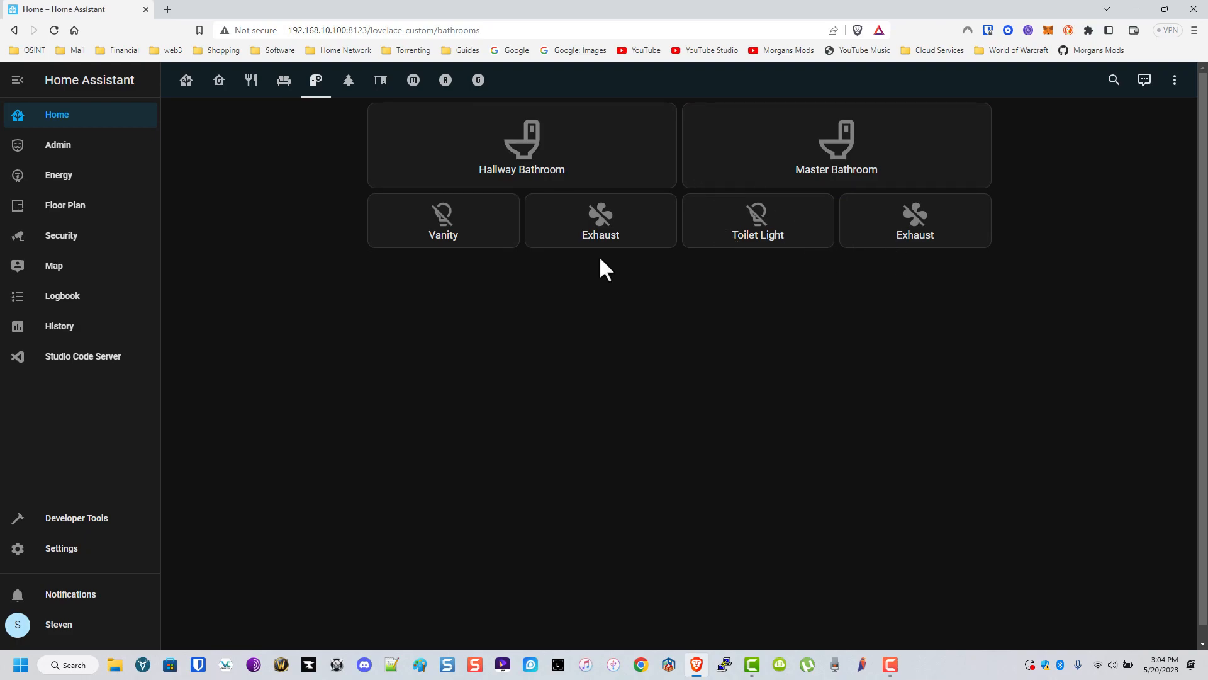
mouse_move(349, 80)
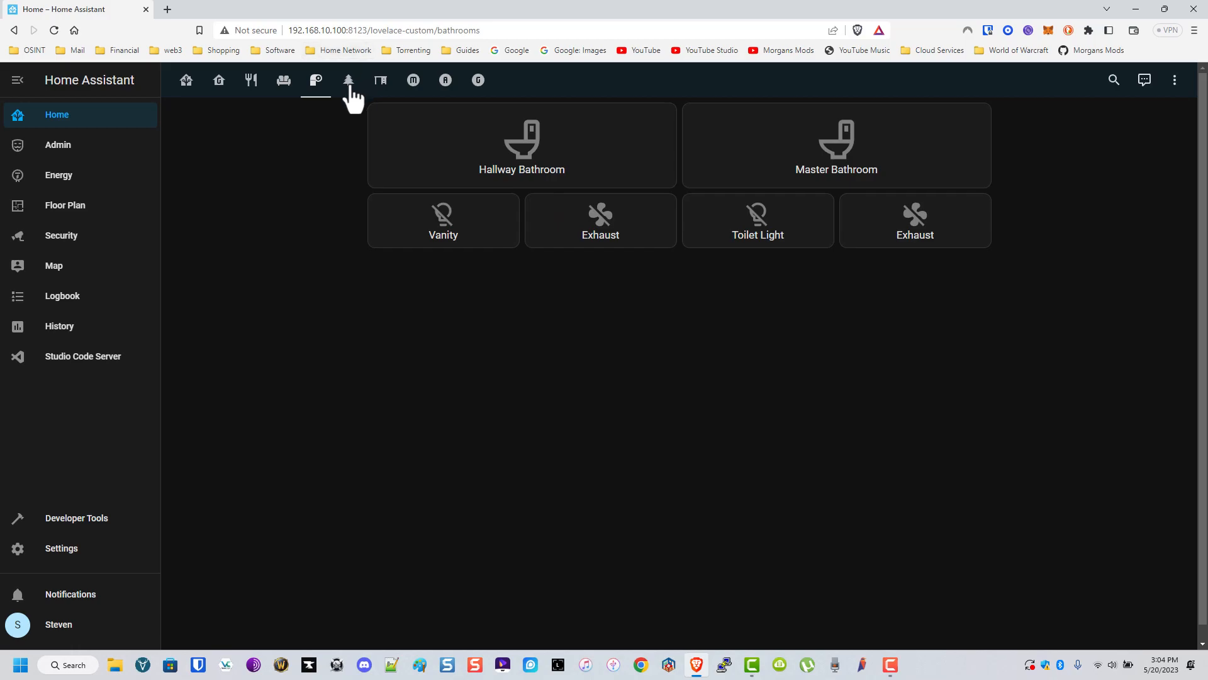
Open the Outdoors view via the tree tab to see Dog House camera and yard controls.
left_click(348, 81)
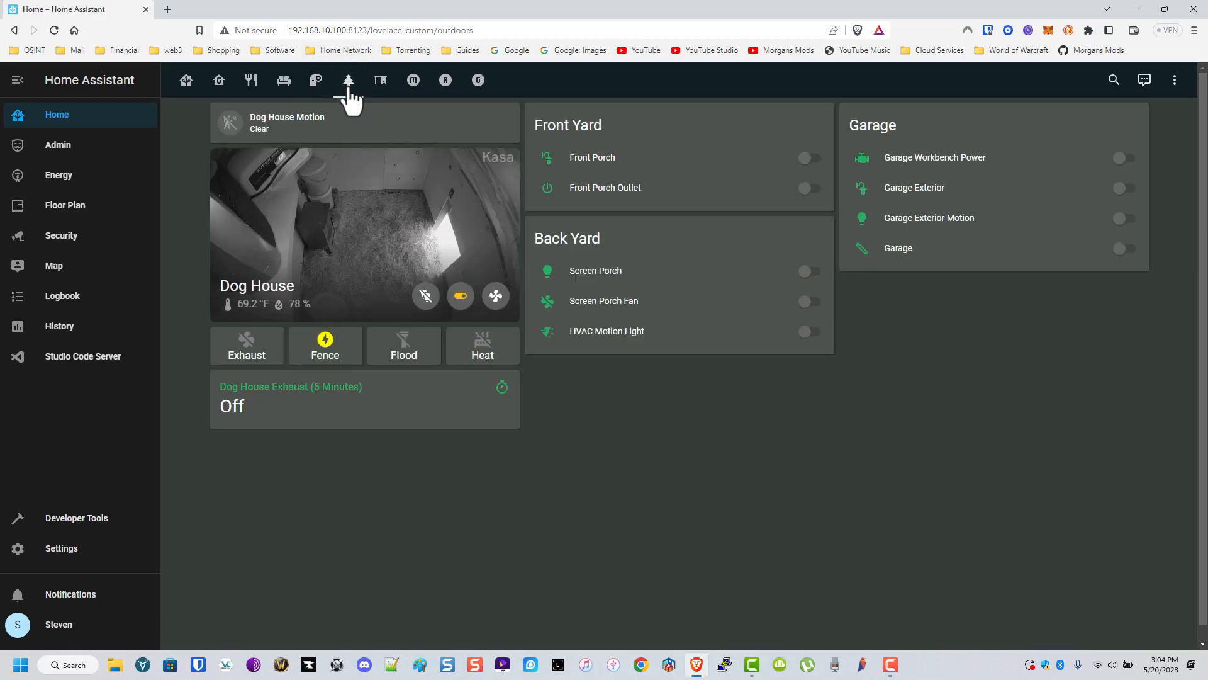
left_click(349, 80)
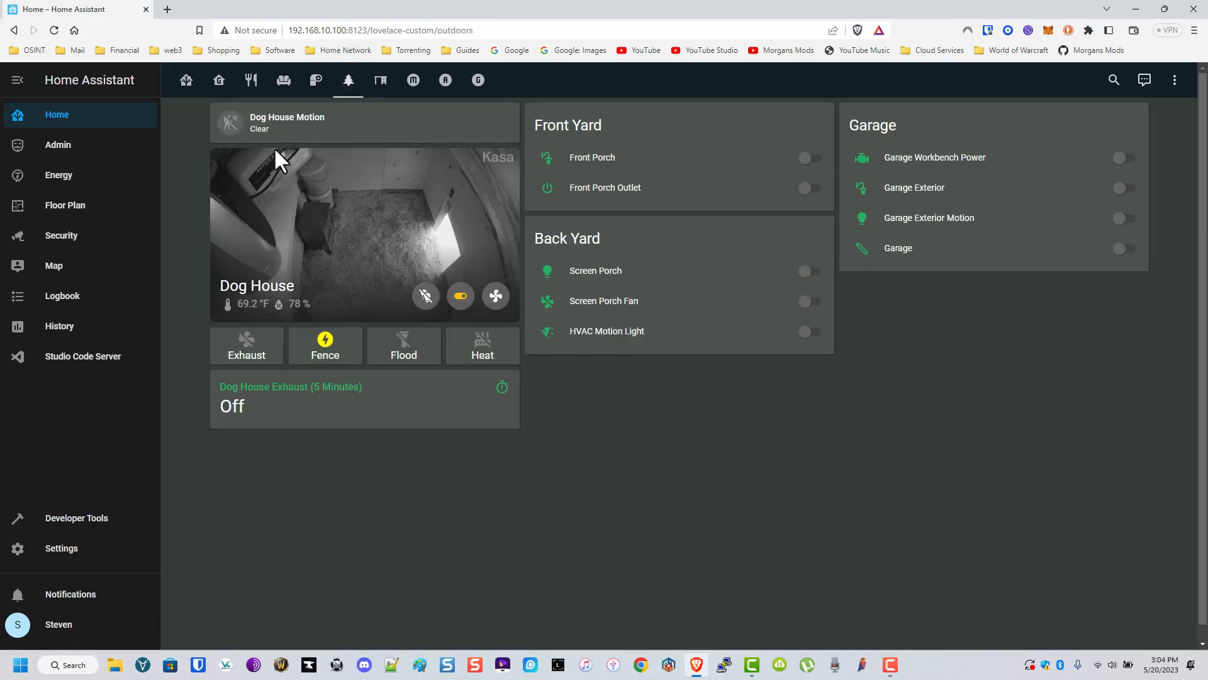
mouse_move(326, 139)
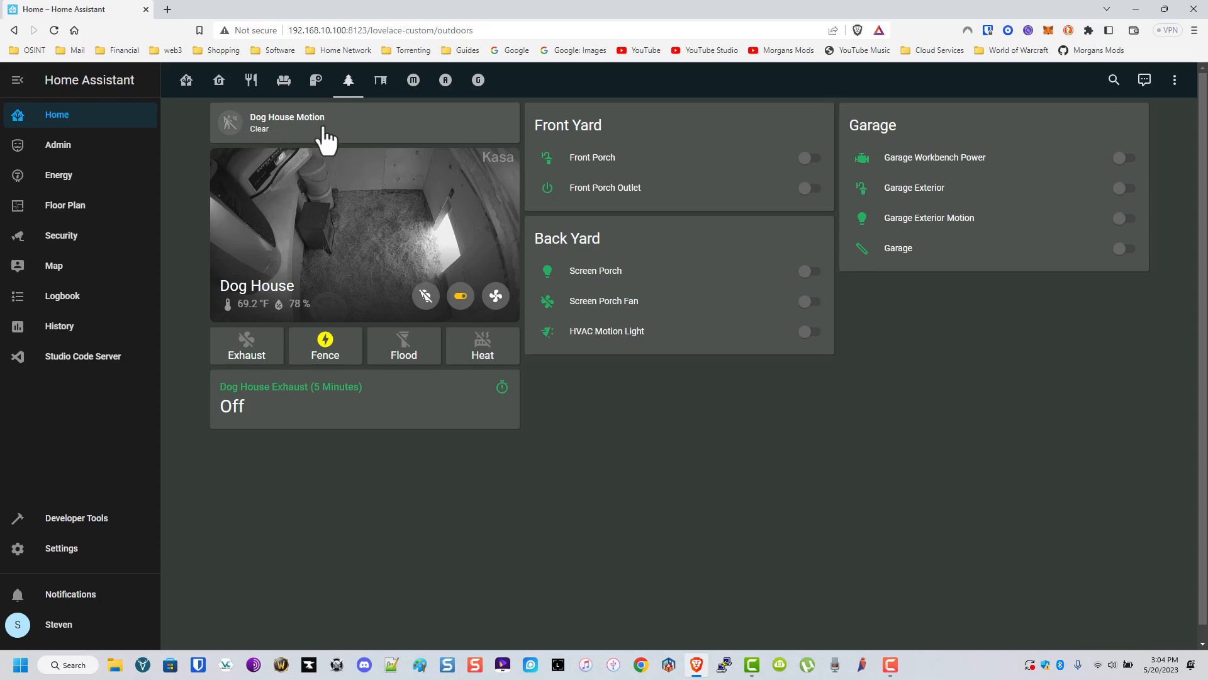
mouse_move(292, 184)
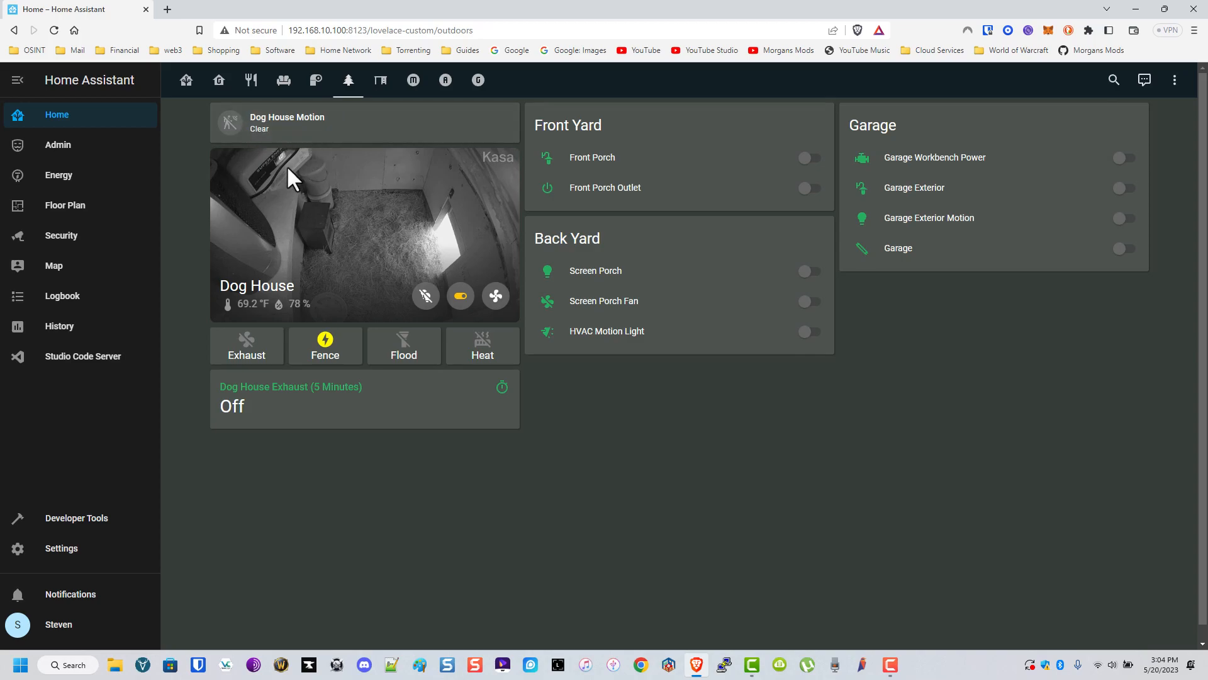
mouse_move(313, 161)
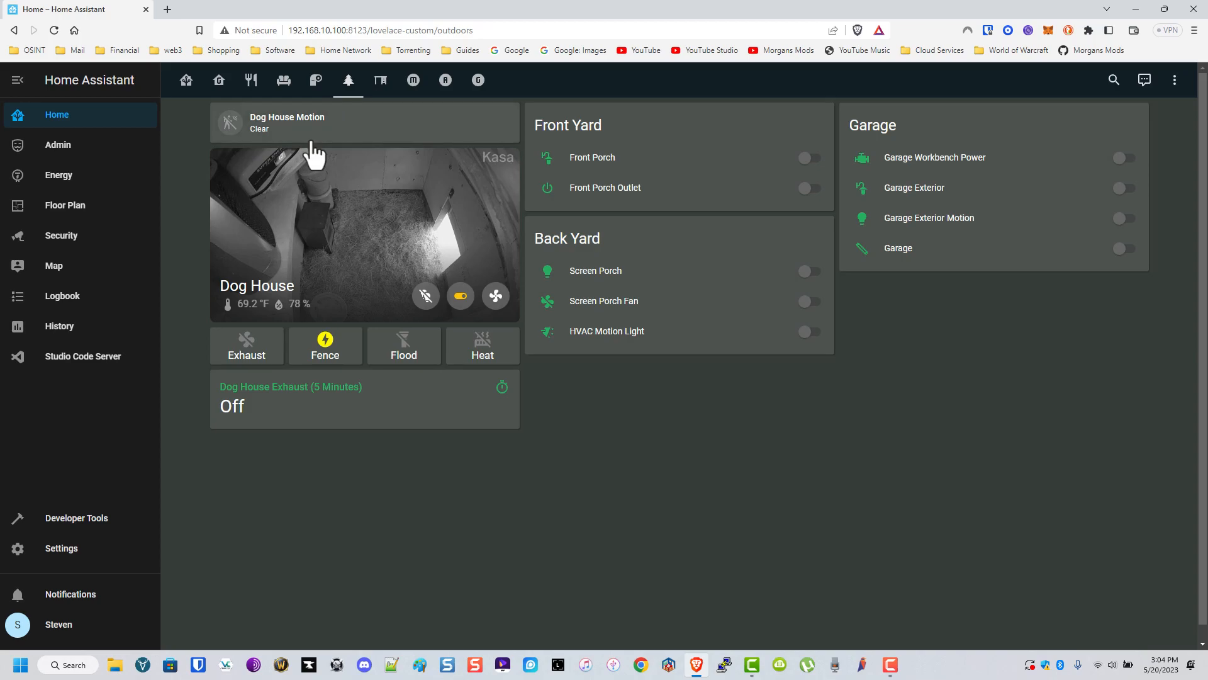
mouse_move(263, 223)
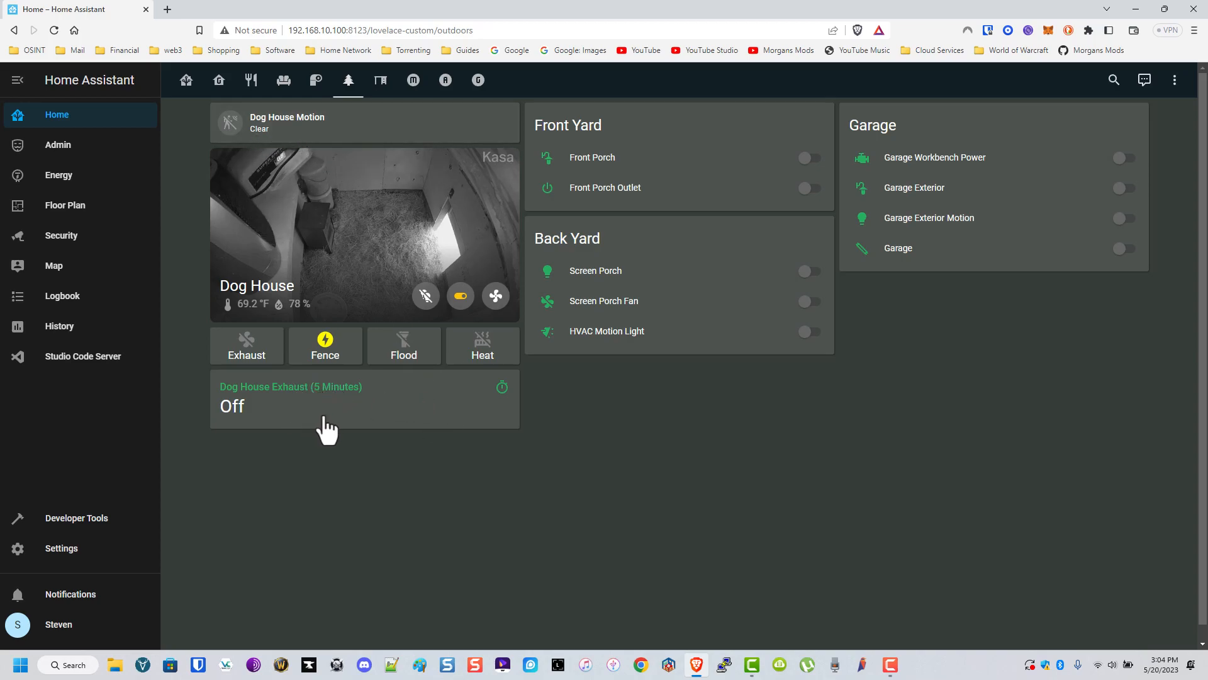
mouse_move(371, 430)
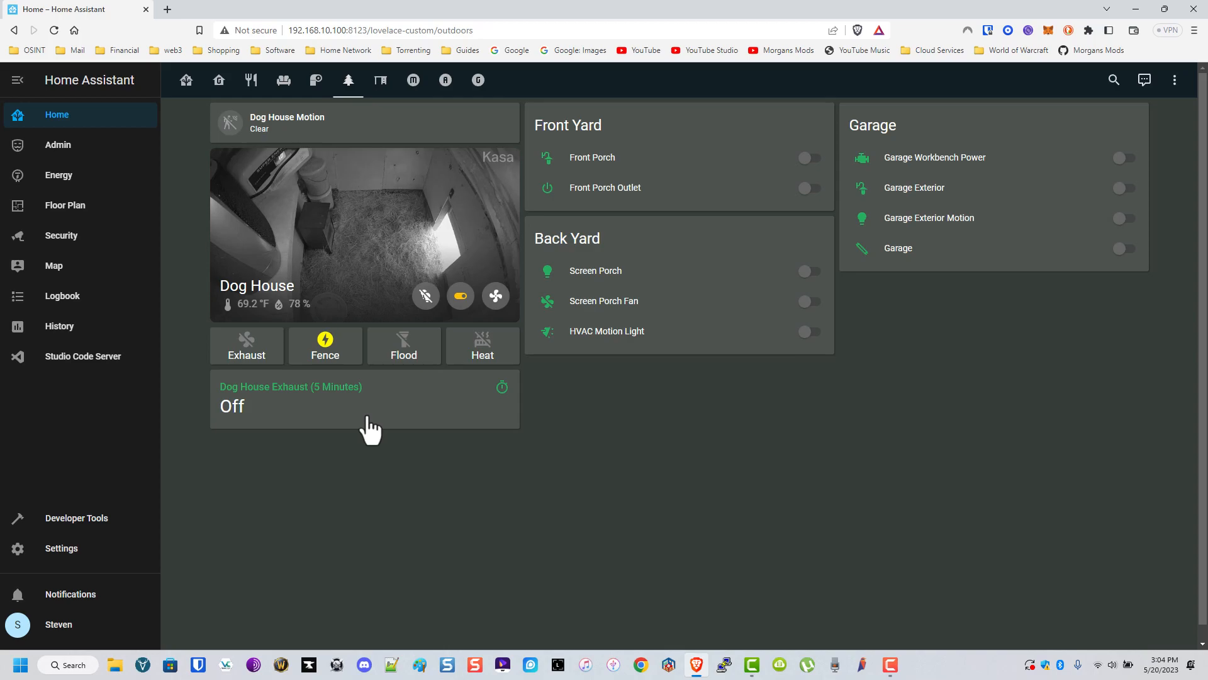
mouse_move(847, 250)
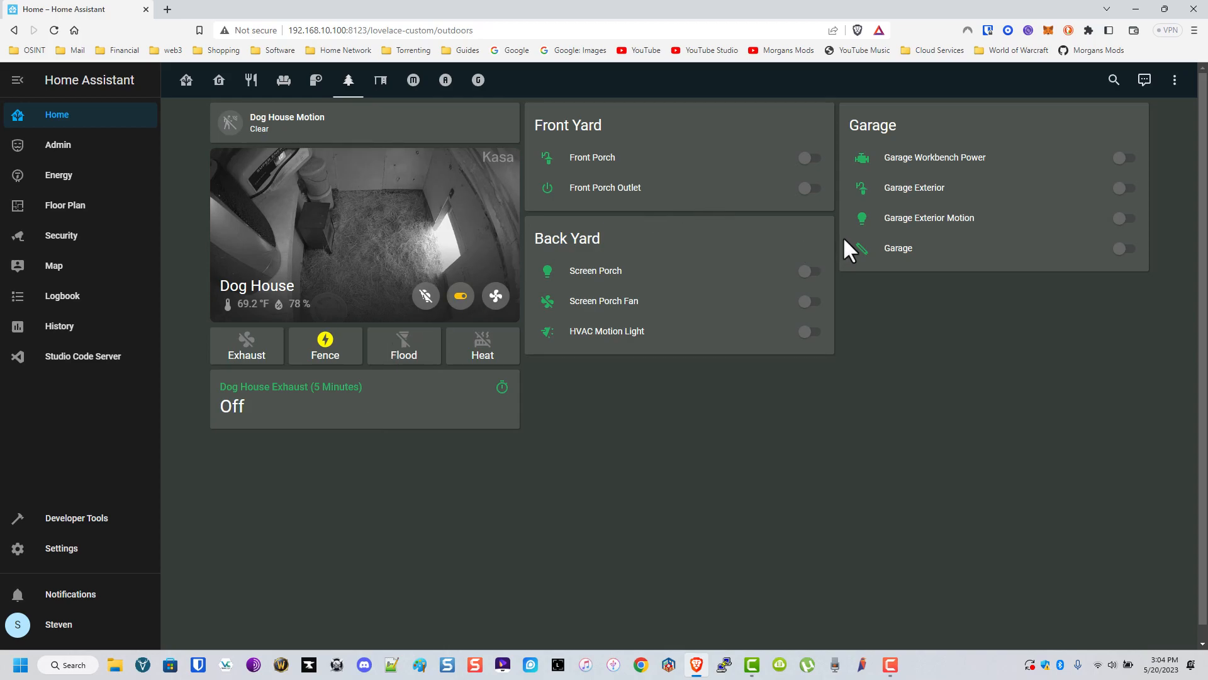
mouse_move(960, 165)
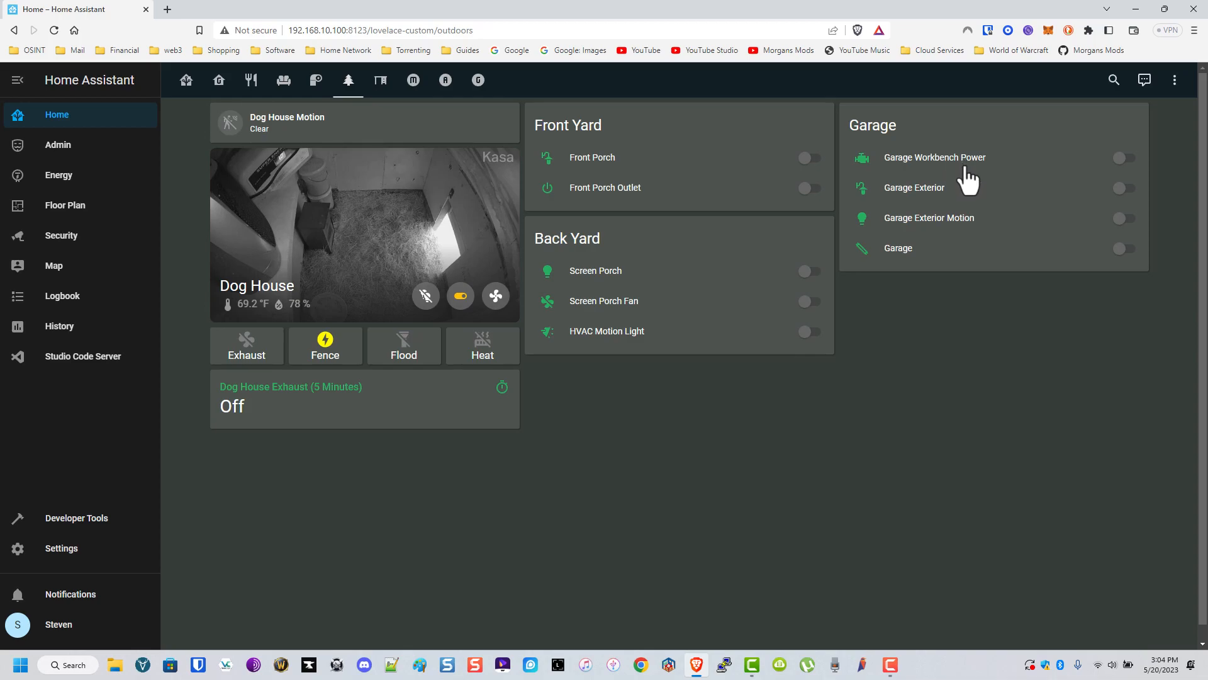
mouse_move(958, 195)
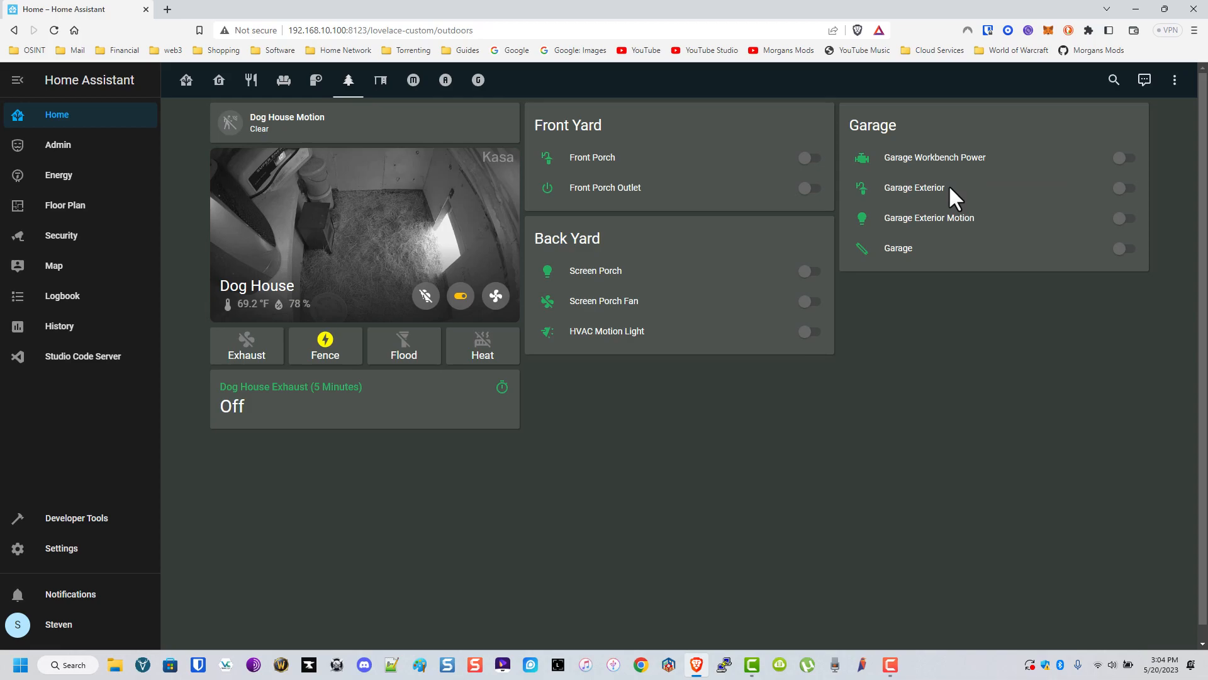
Move from the Office view to the Master Bedroom view.
left_click(380, 80)
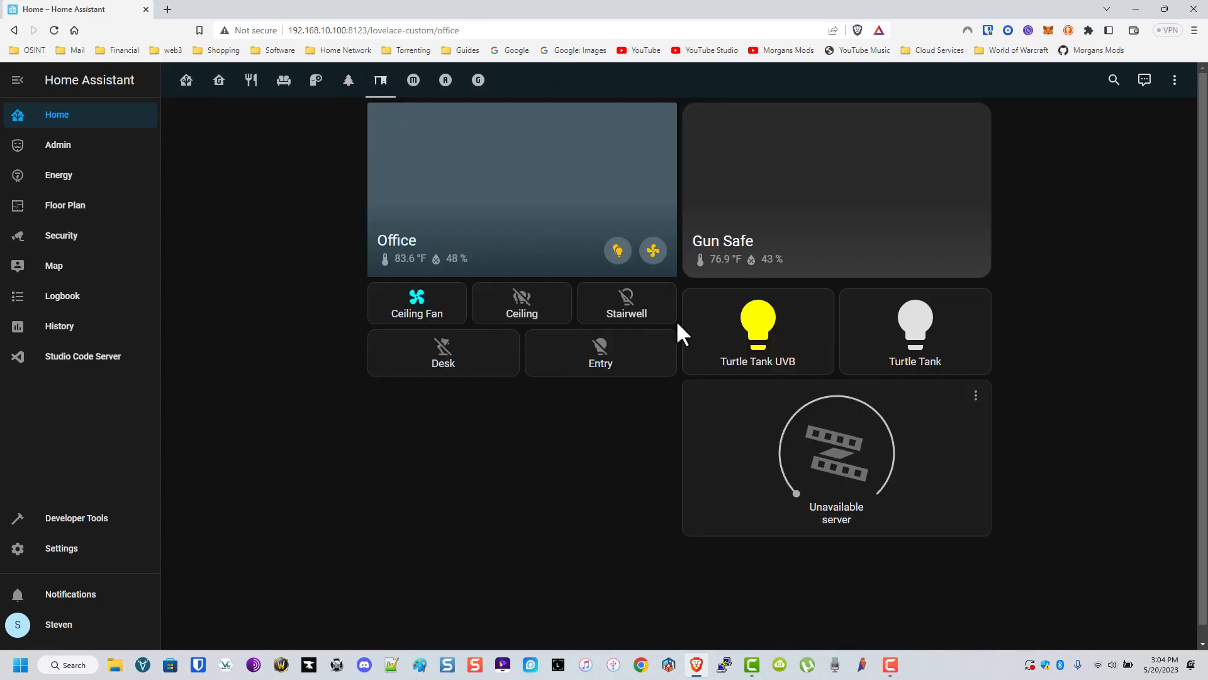
mouse_move(750, 398)
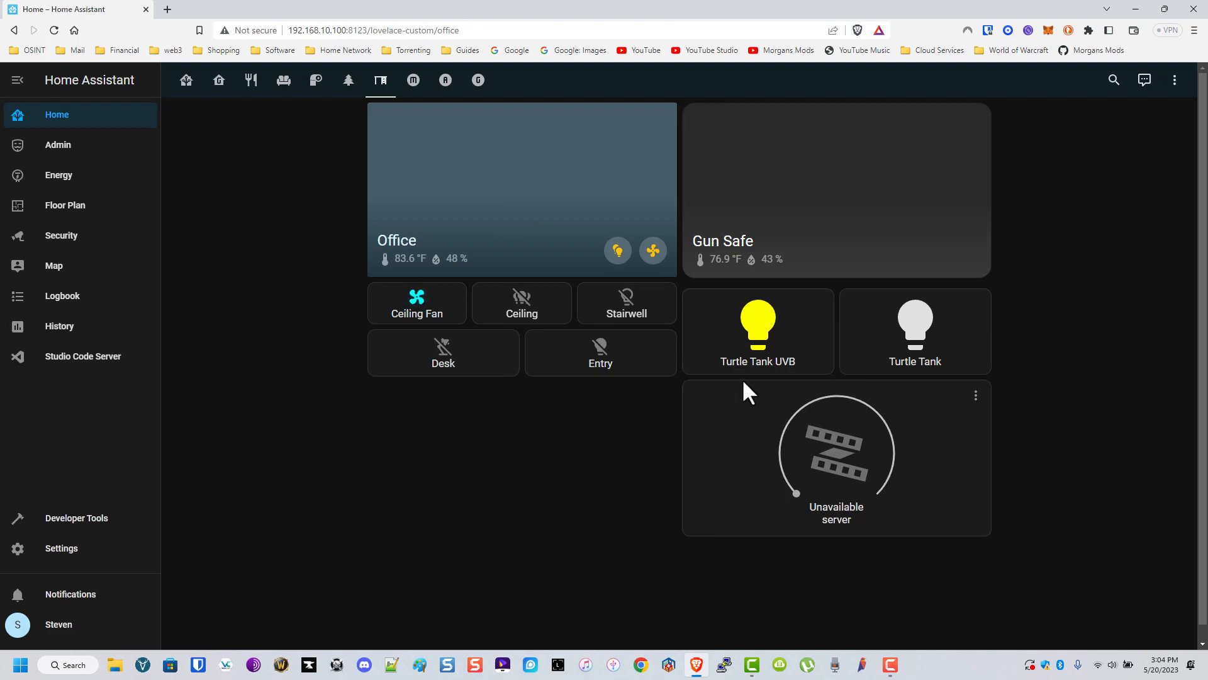
mouse_move(883, 481)
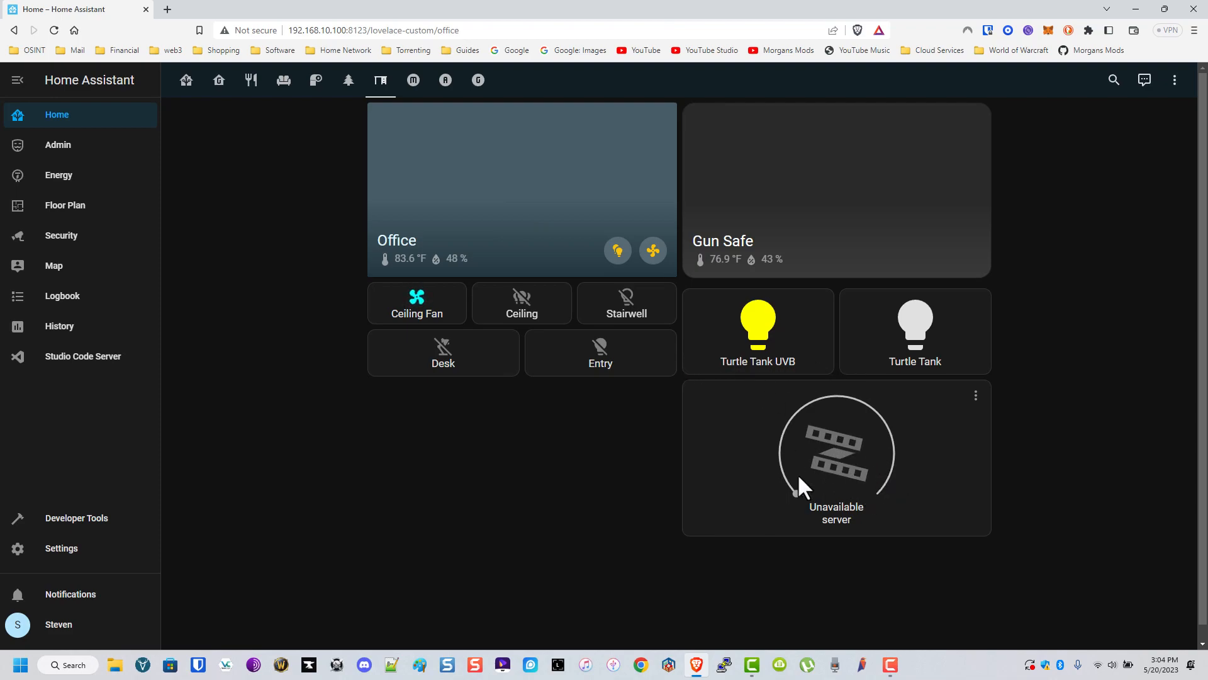
mouse_move(841, 234)
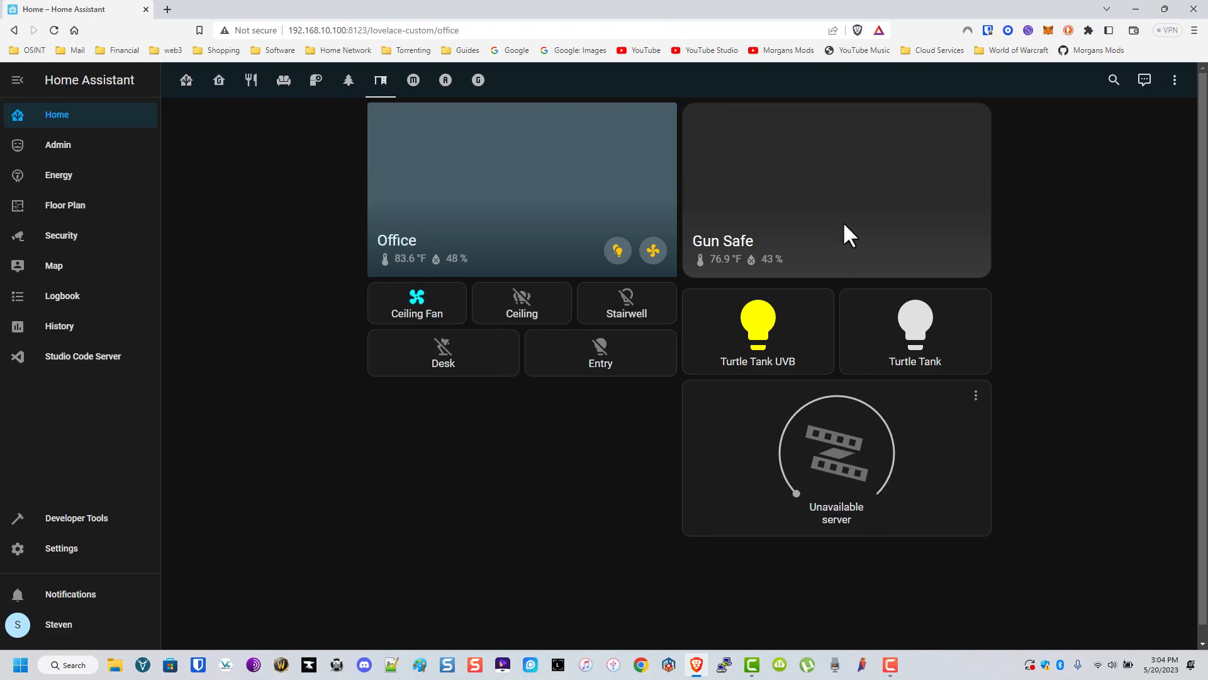
left_click(413, 80)
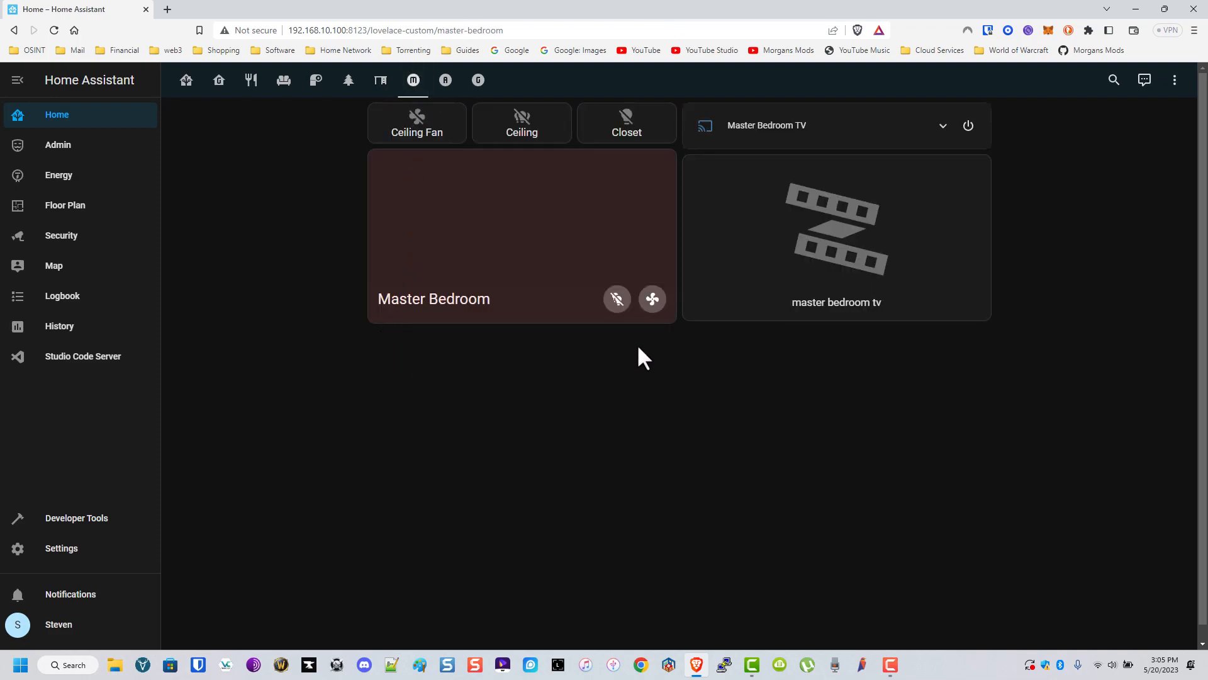
mouse_move(786, 485)
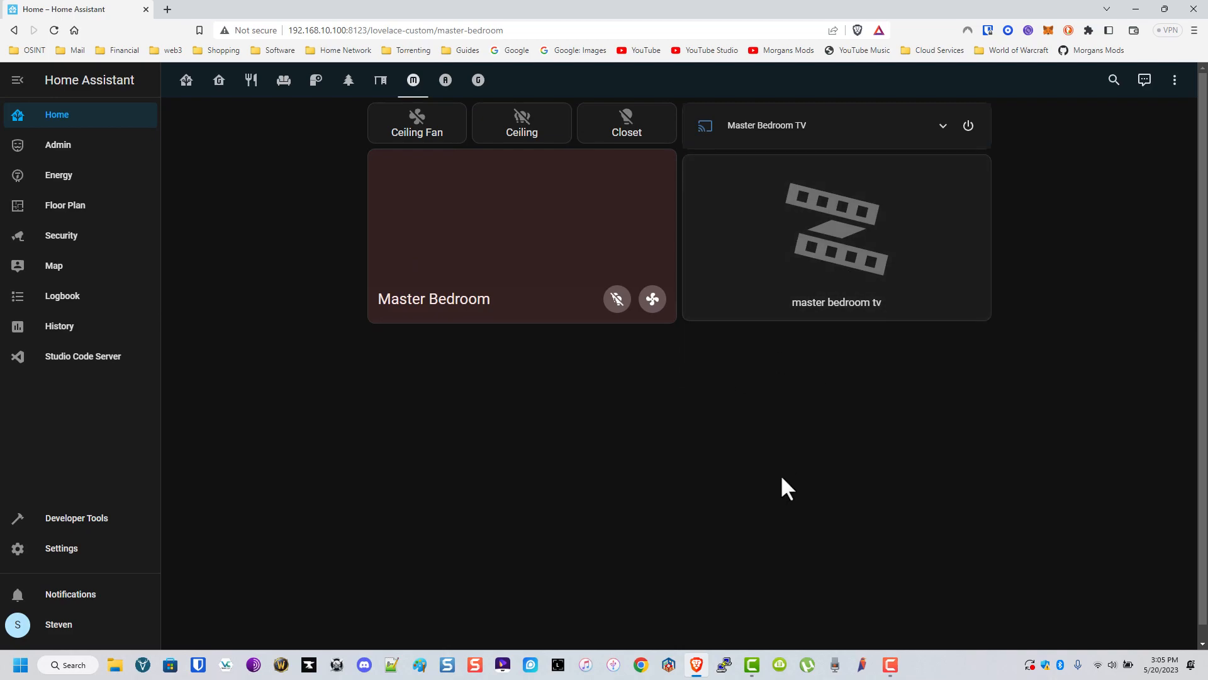
mouse_move(718, 134)
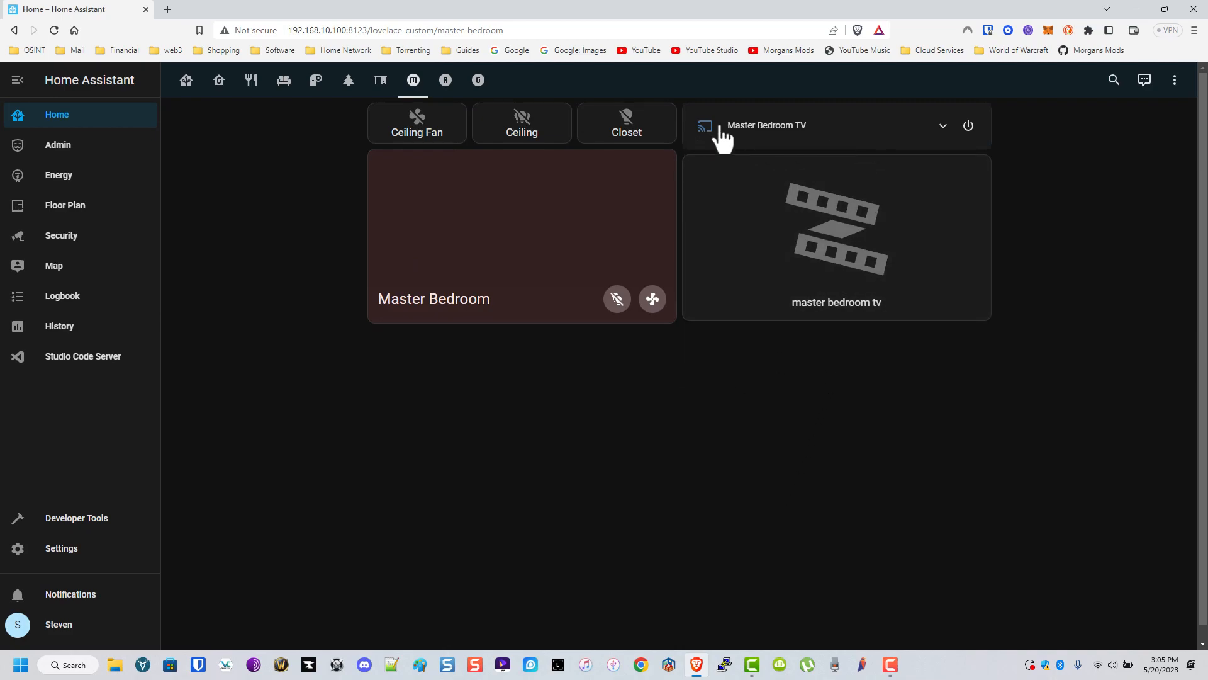
mouse_move(843, 270)
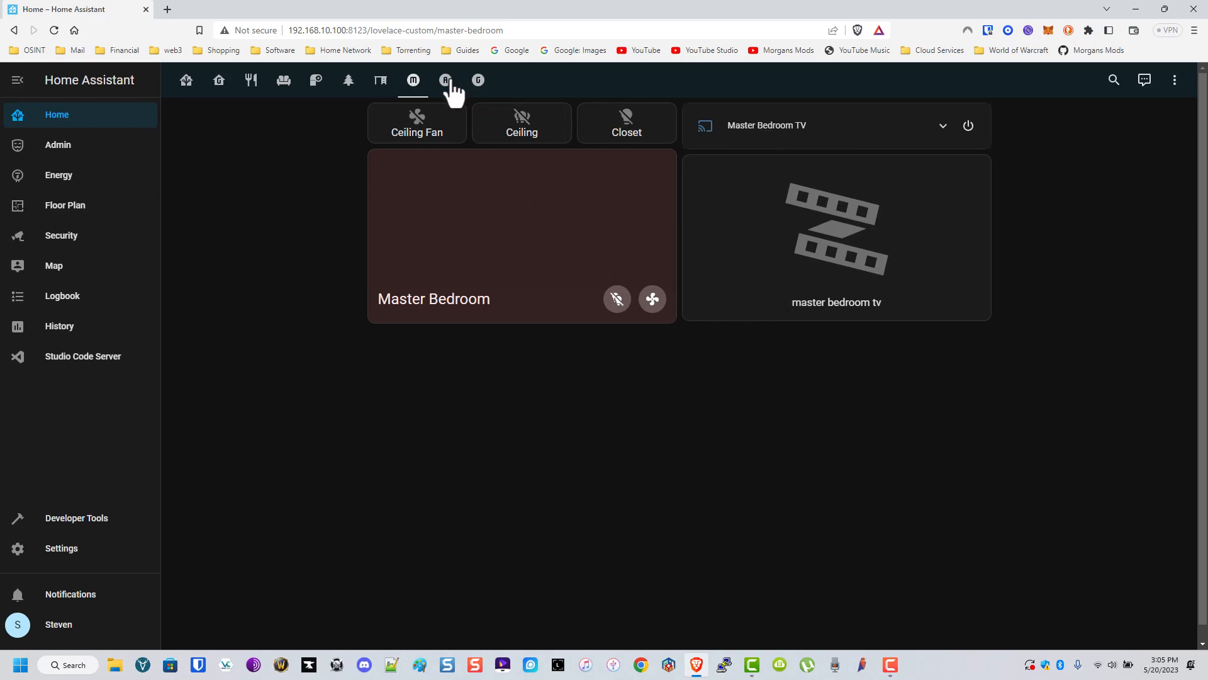
Open Abel's Bedroom view via the 'A' icon.
left_click(445, 80)
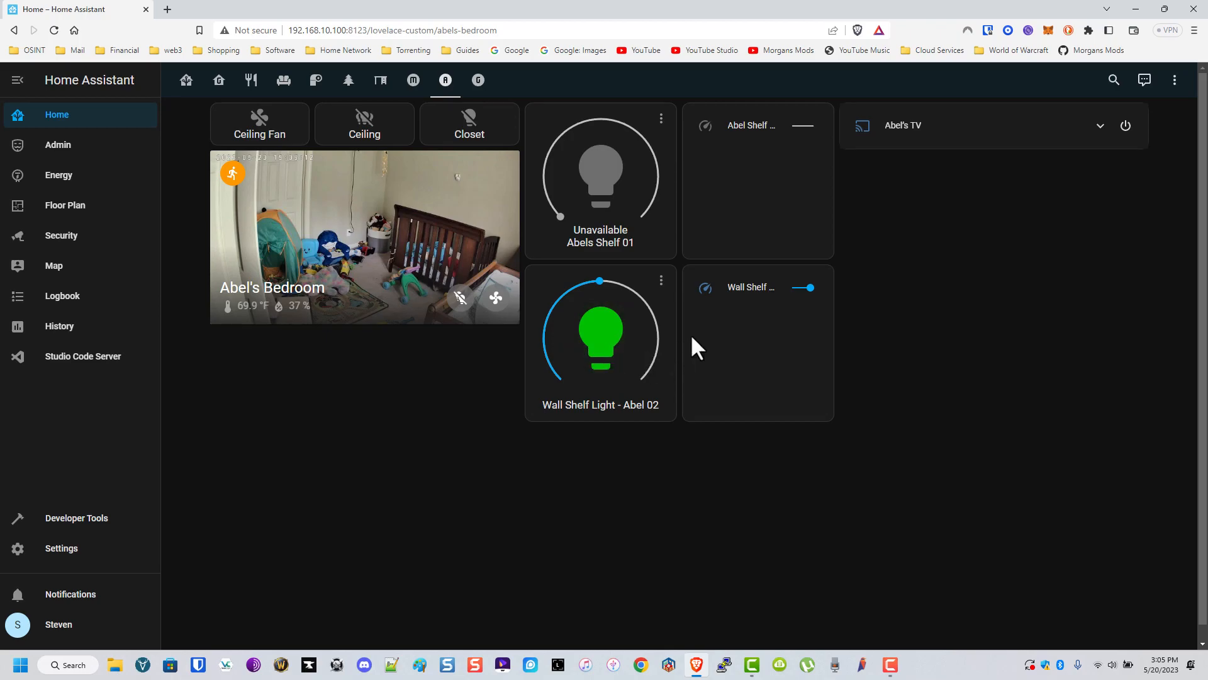
Open the Guest Bedroom view via the 'G' icon.
left_click(478, 80)
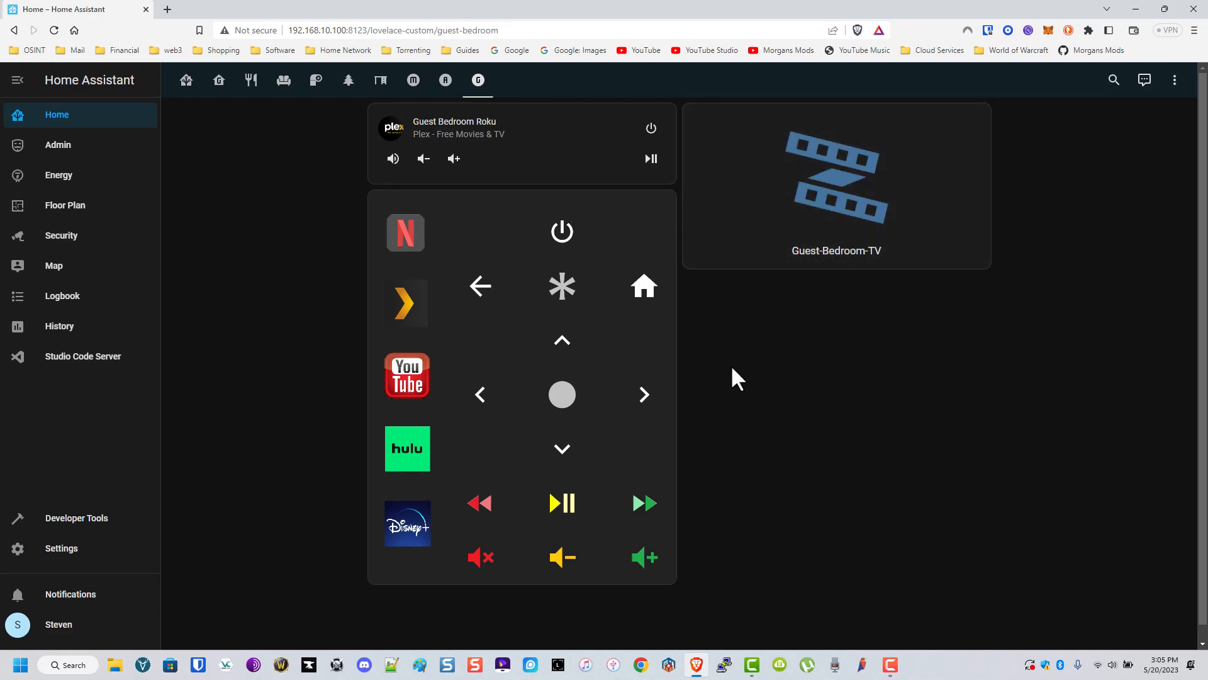
mouse_move(517, 240)
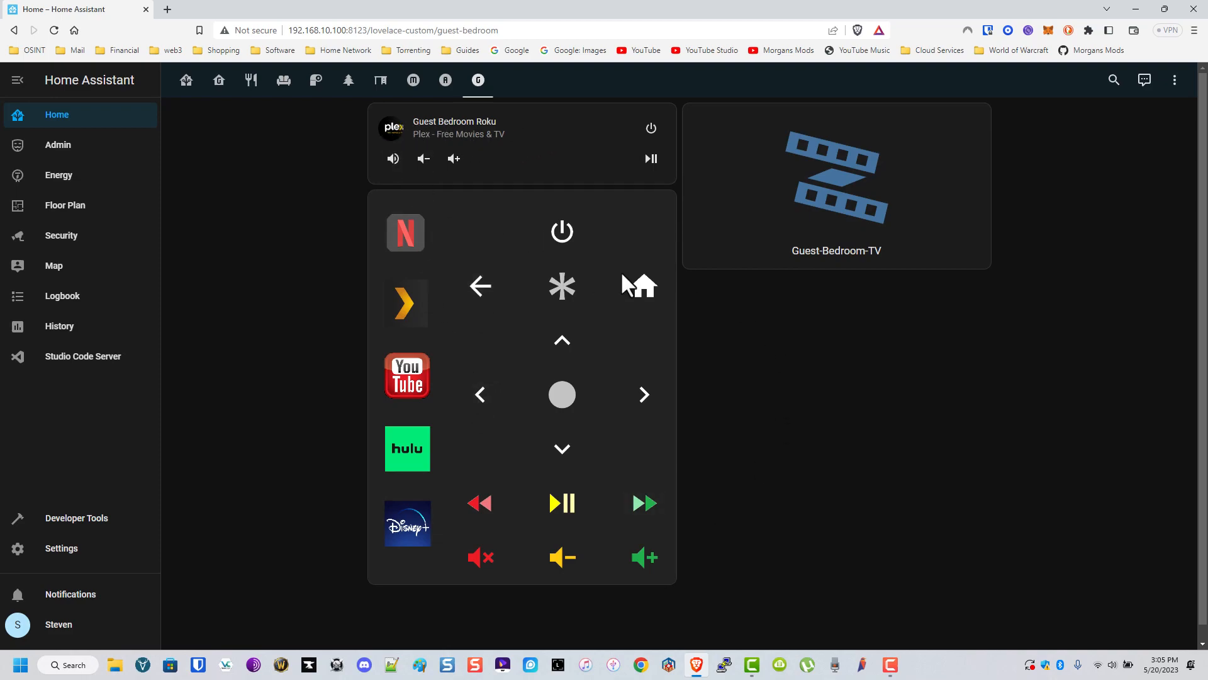
mouse_move(481, 287)
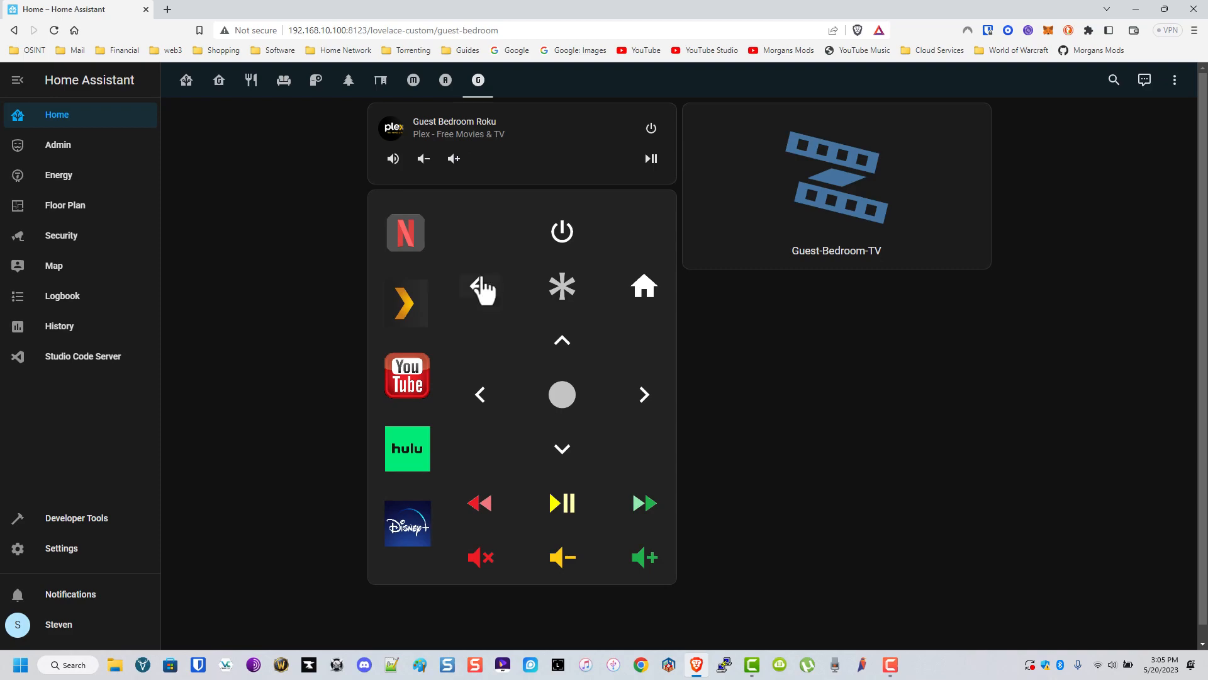
mouse_move(579, 251)
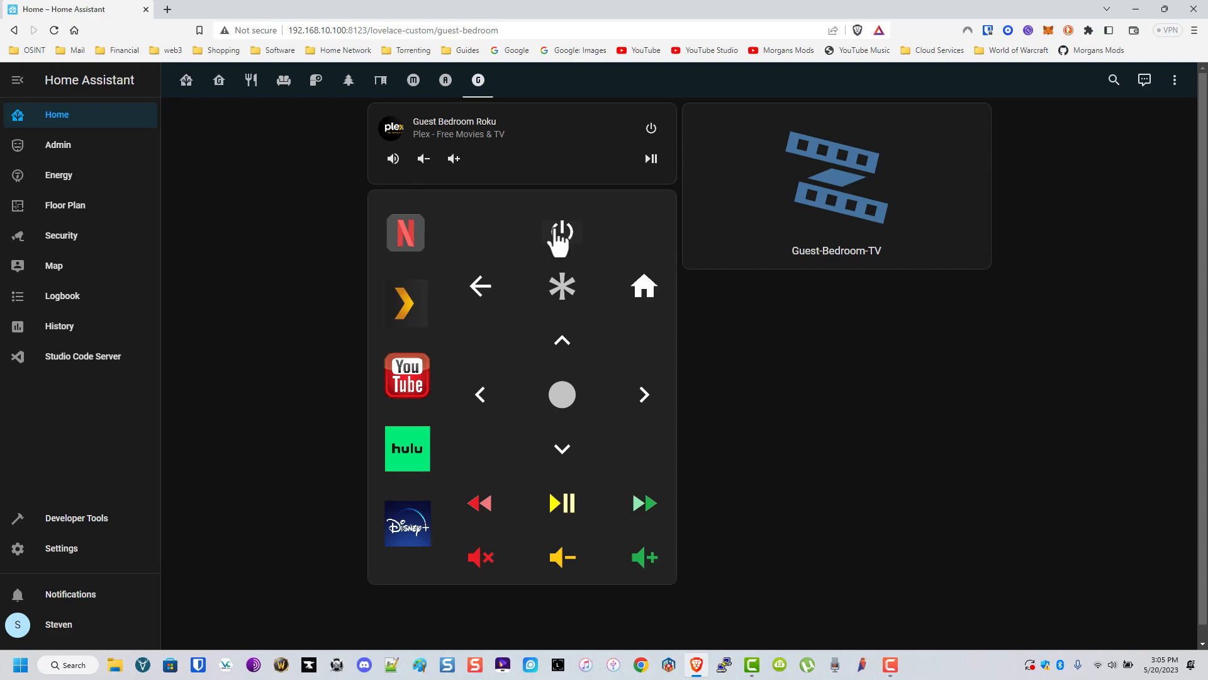
mouse_move(139, 152)
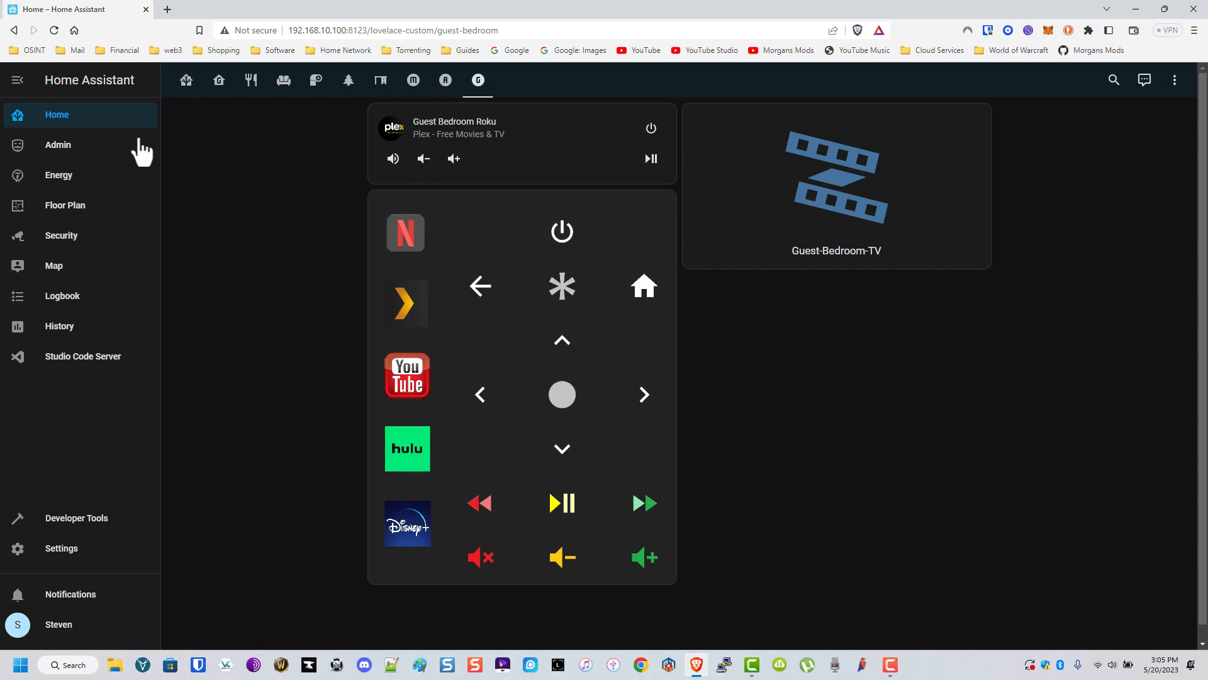
Open the Admin dashboard and scroll through network, speed test and system monitoring cards.
left_click(58, 144)
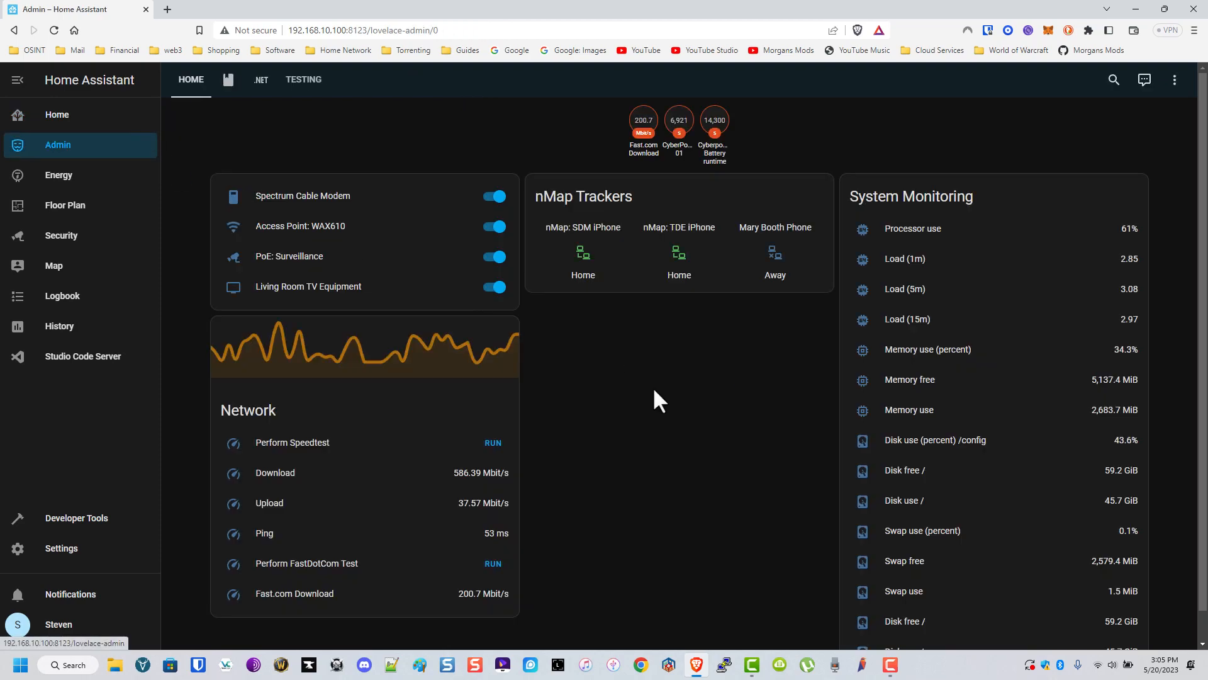
scroll("down", 3)
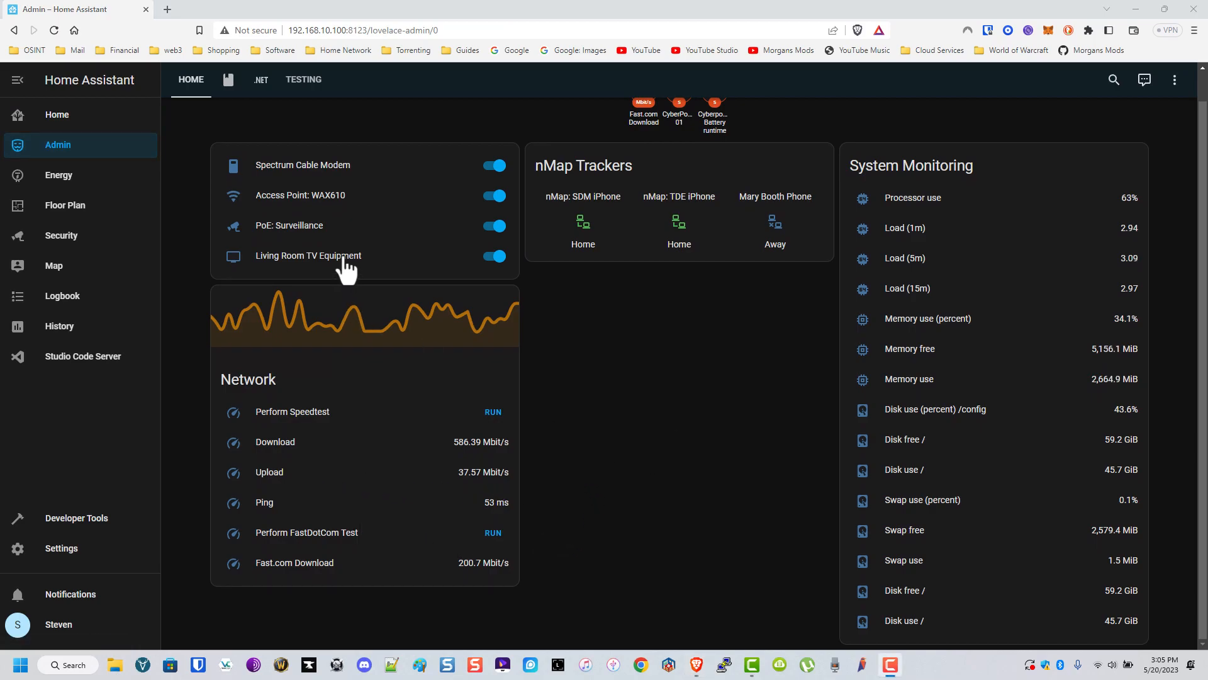
mouse_move(331, 208)
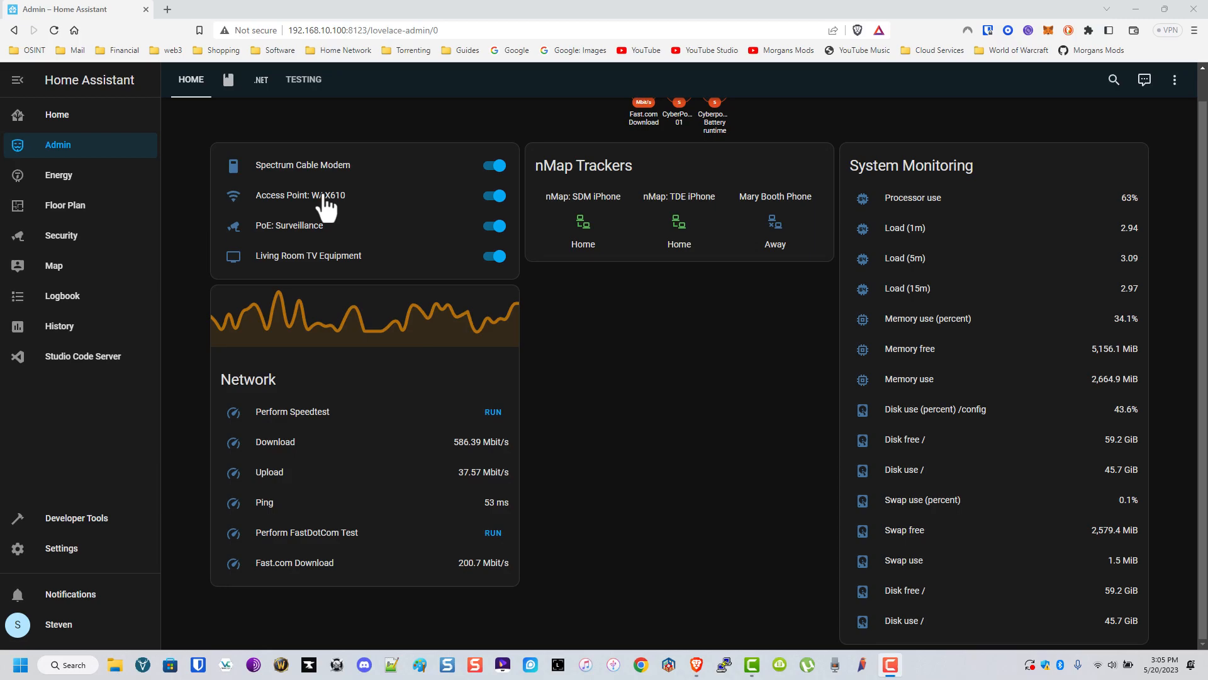
mouse_move(380, 294)
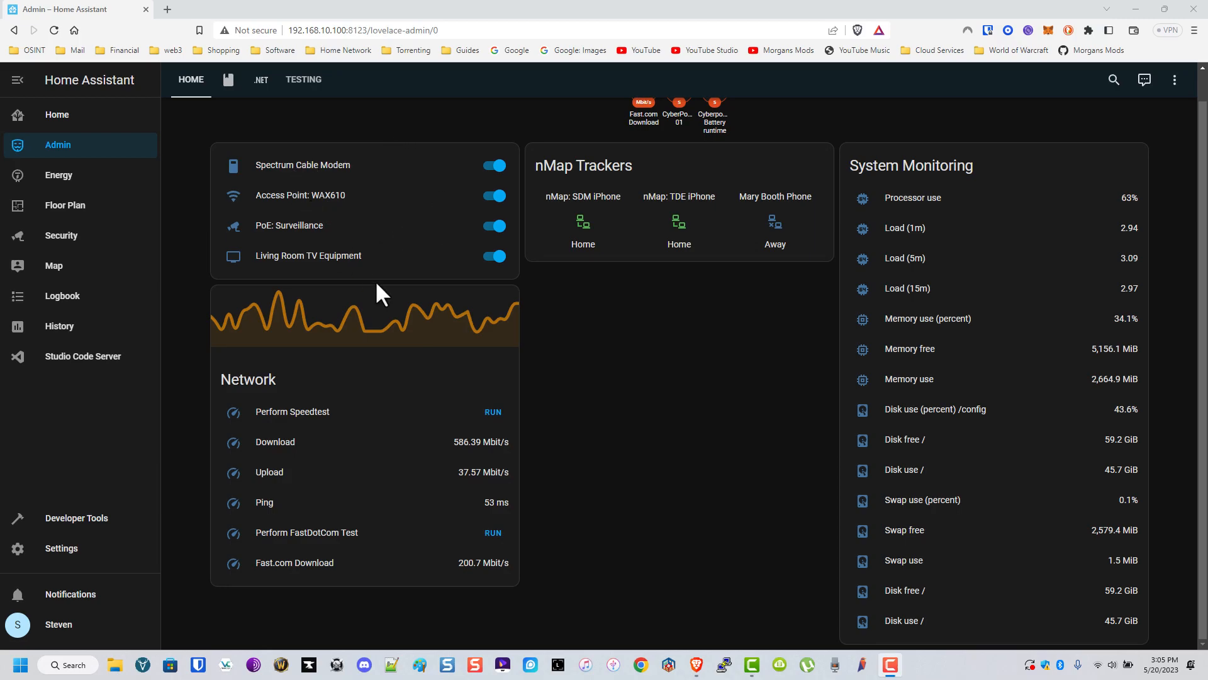
mouse_move(474, 522)
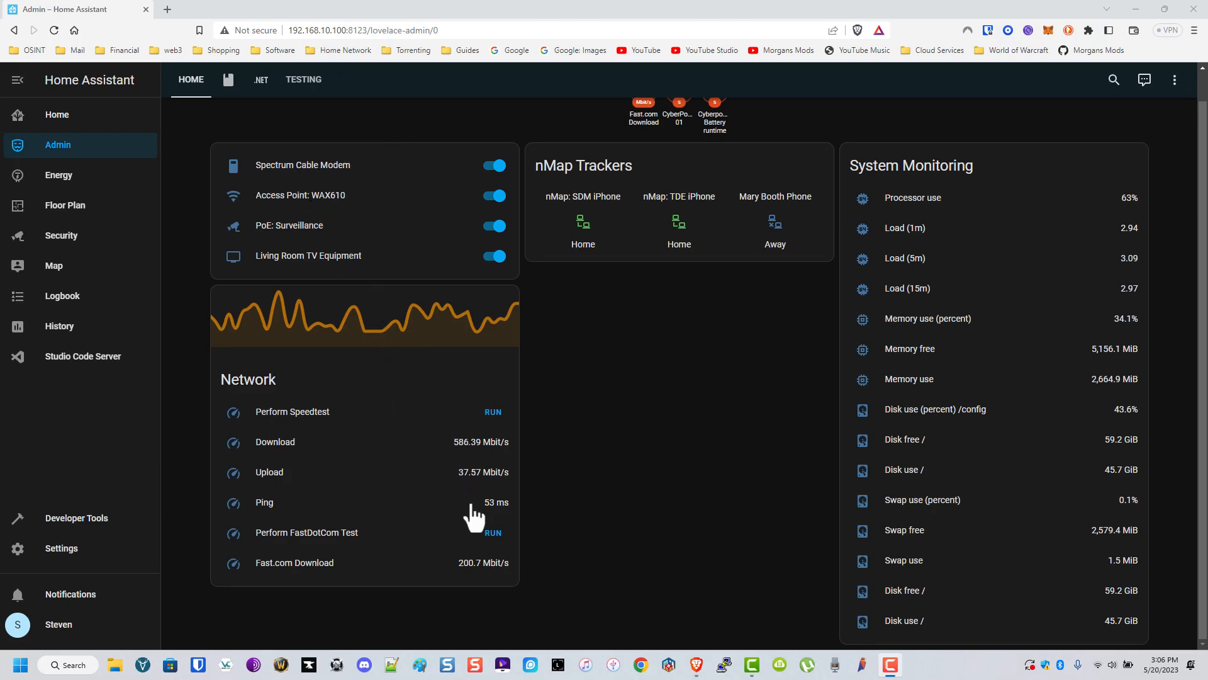
mouse_move(969, 304)
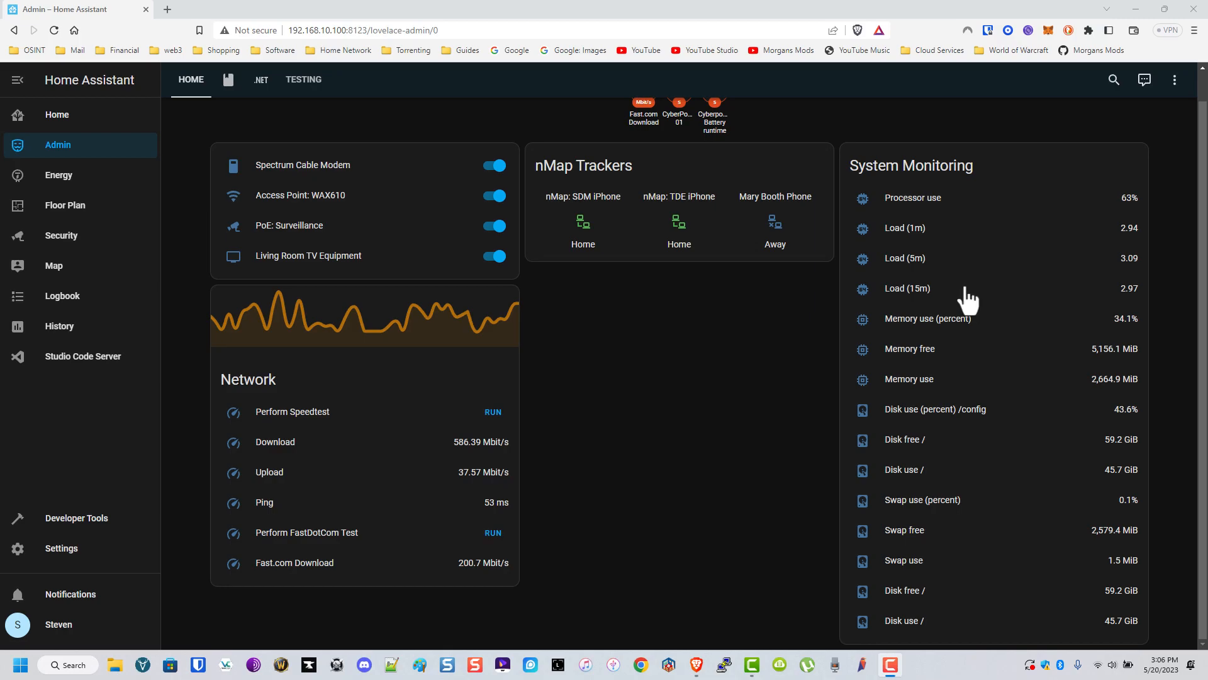
mouse_move(959, 306)
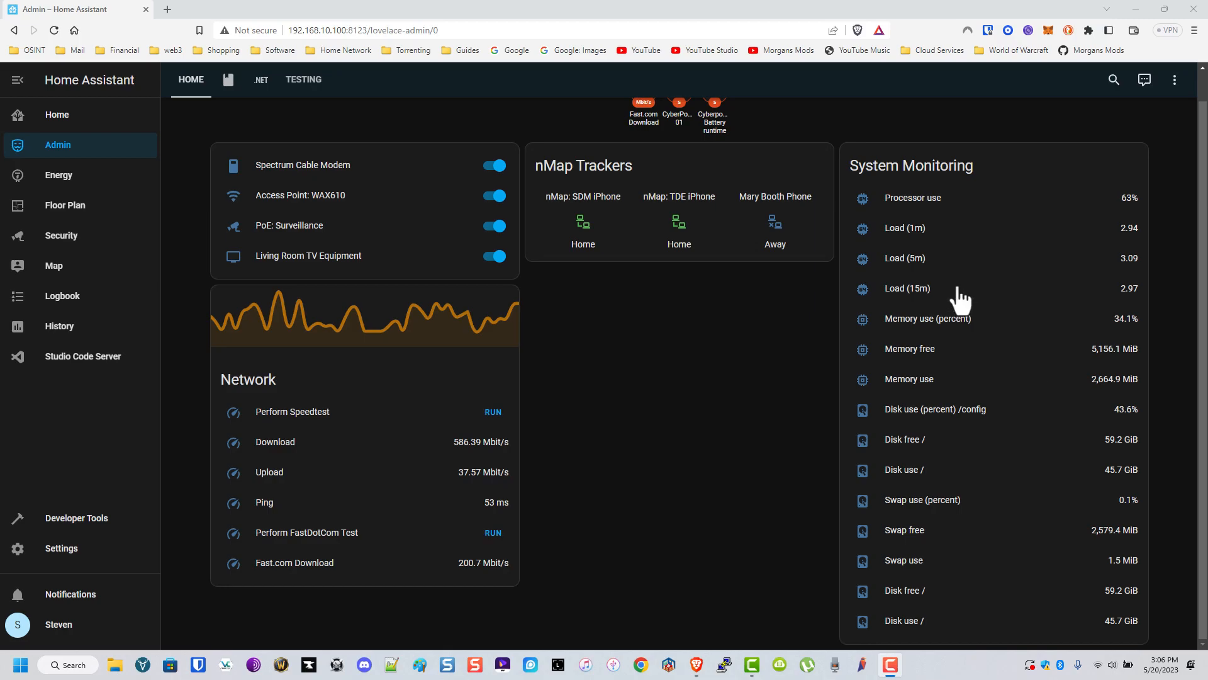
mouse_move(1040, 295)
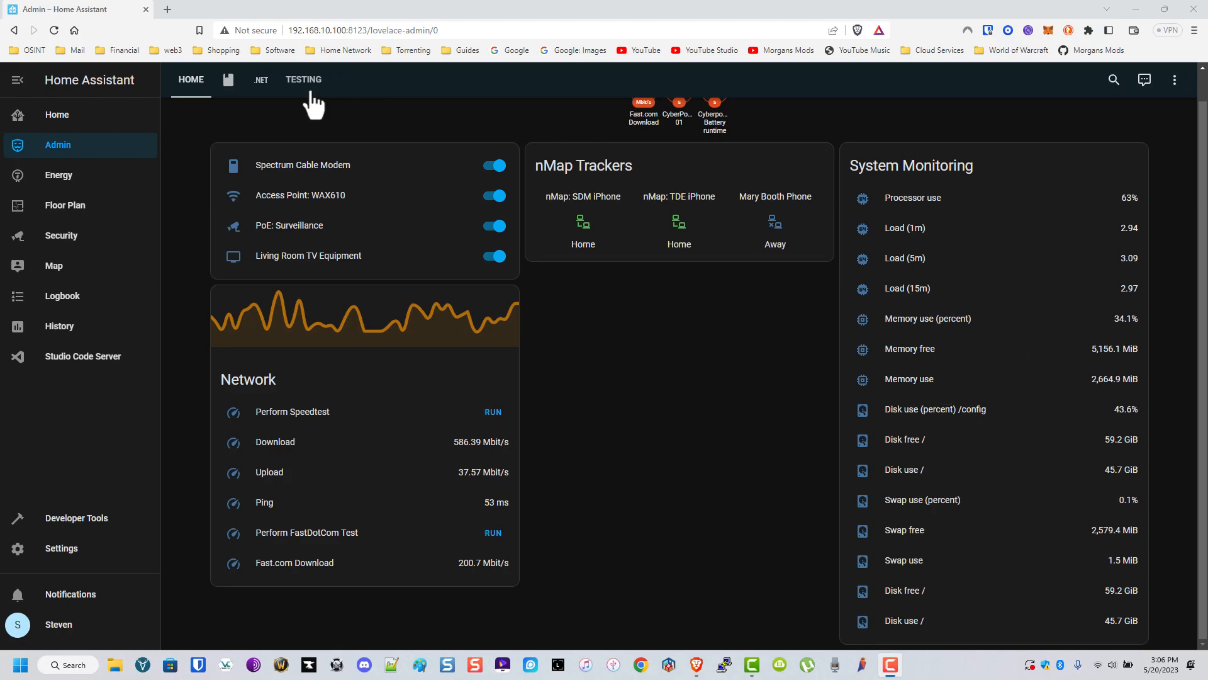
Open the Admin notes view and highlight the CyberPower1500_01 UPS heading.
left_click(227, 80)
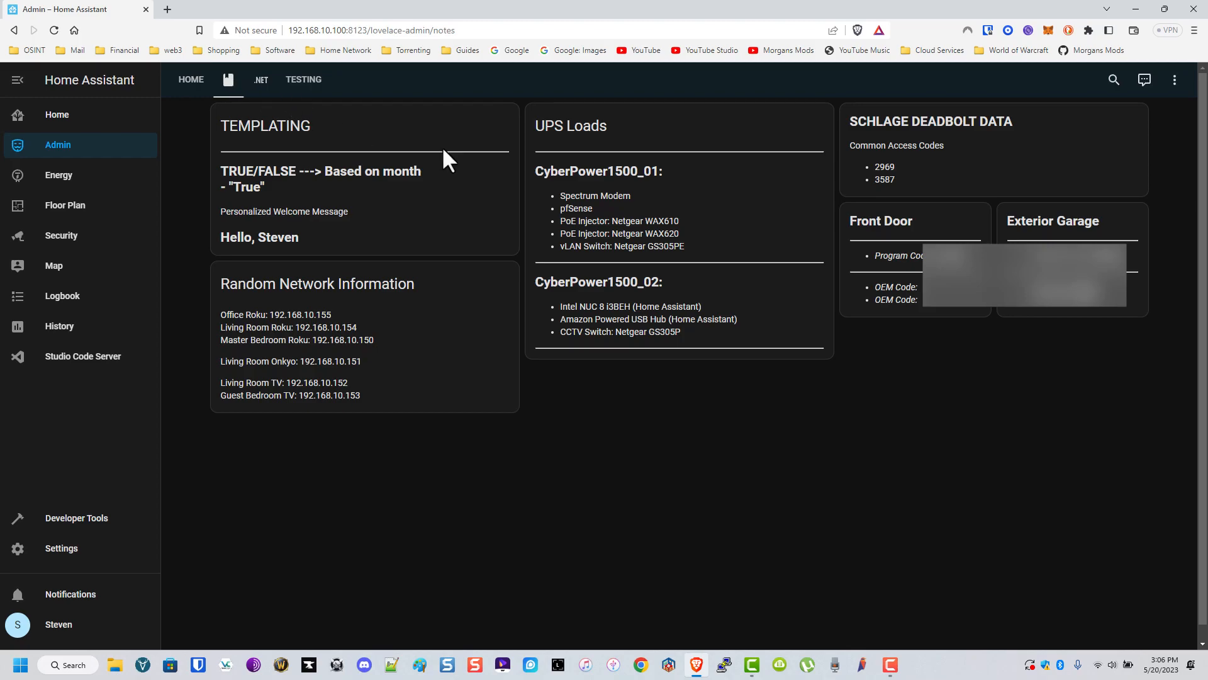
double_click(584, 171)
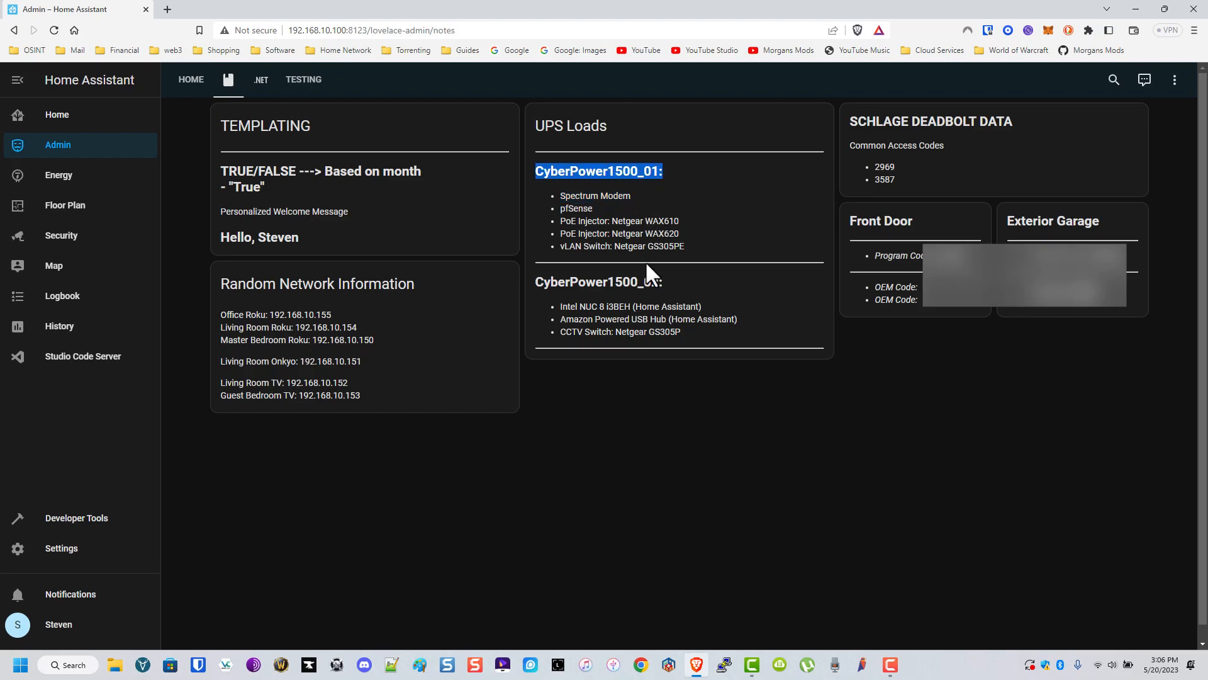
mouse_move(654, 283)
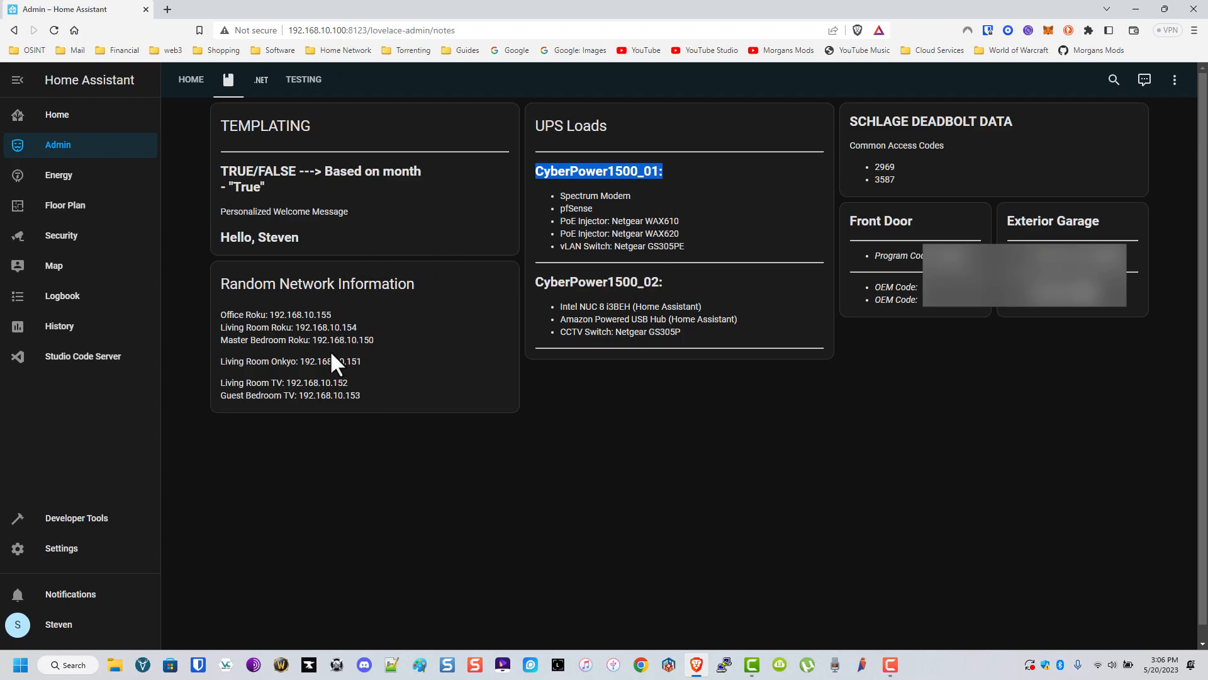
mouse_move(993, 333)
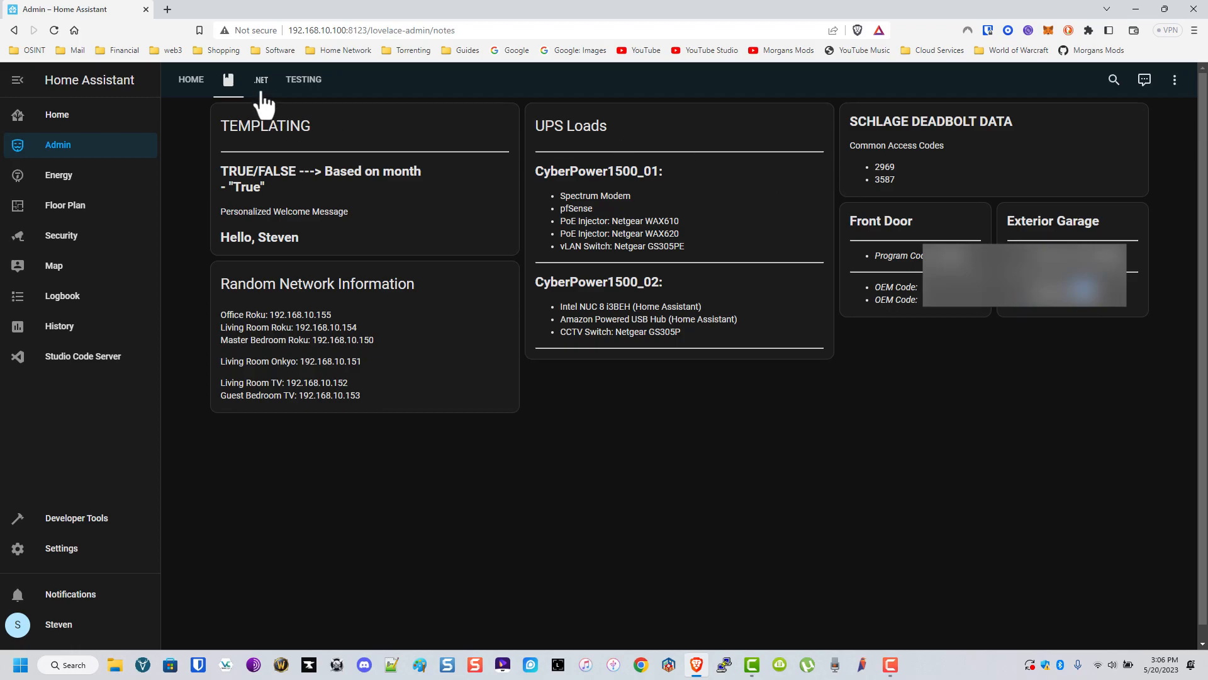
Browse the network cable notes, then the Admin Testing view's lock, light and thermostat cards.
left_click(260, 79)
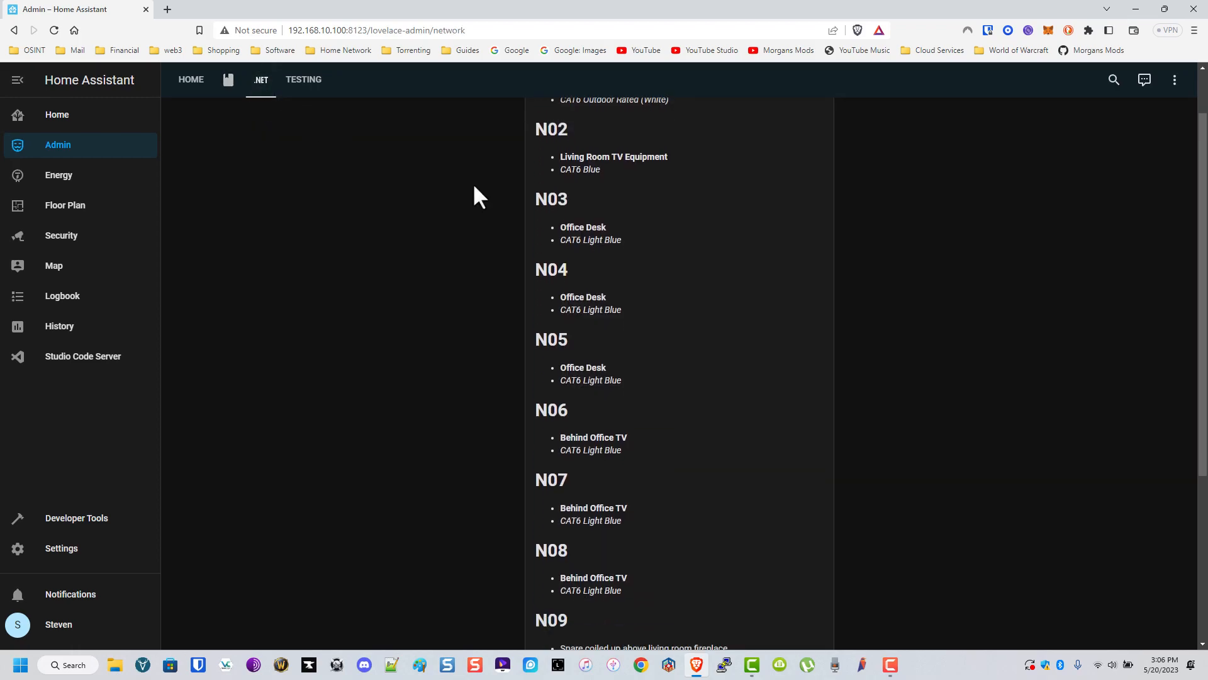
scroll("down", 3)
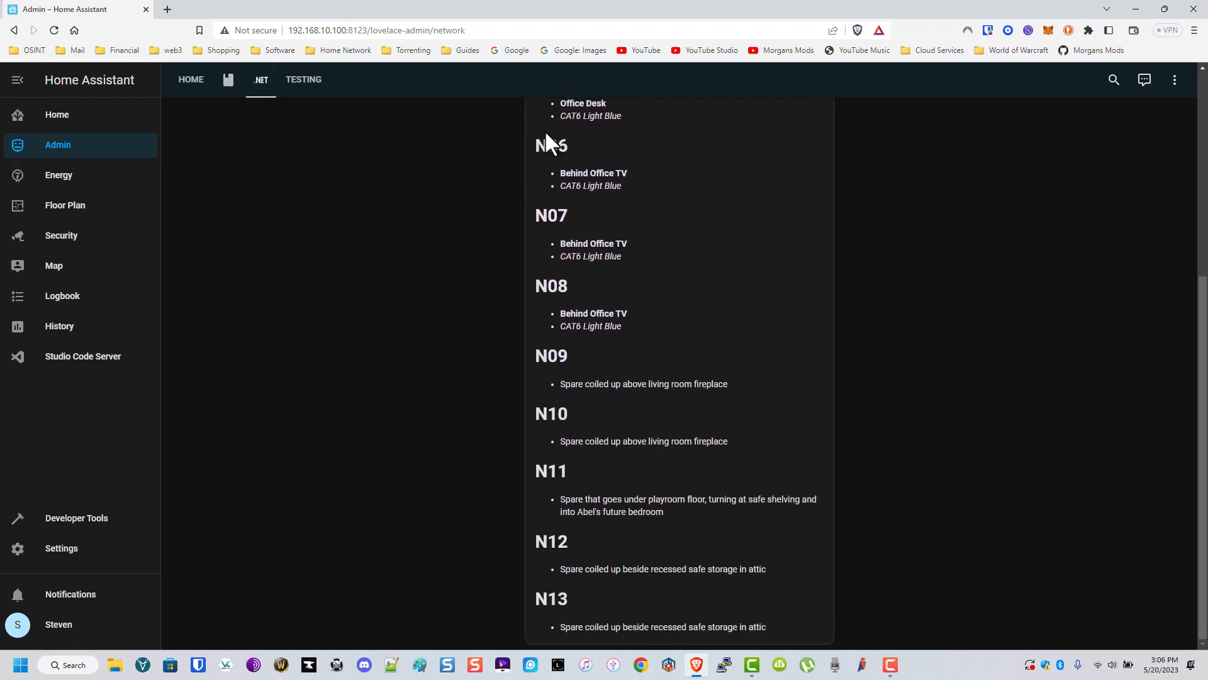
mouse_move(481, 305)
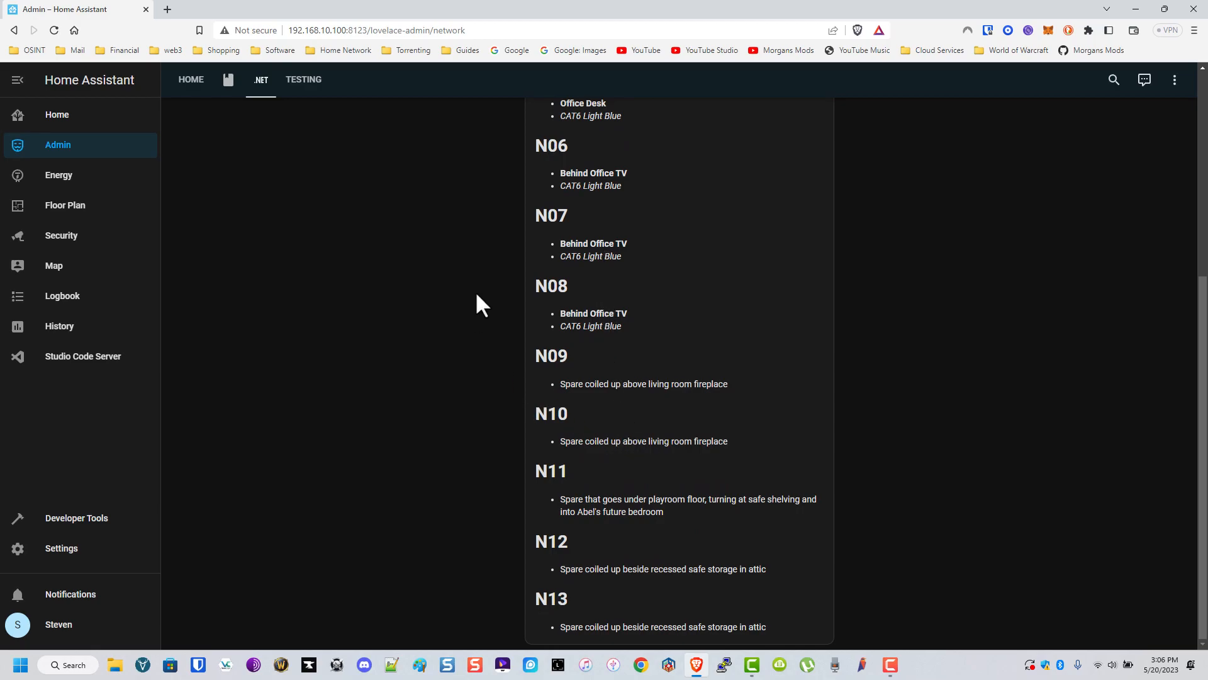
mouse_move(426, 205)
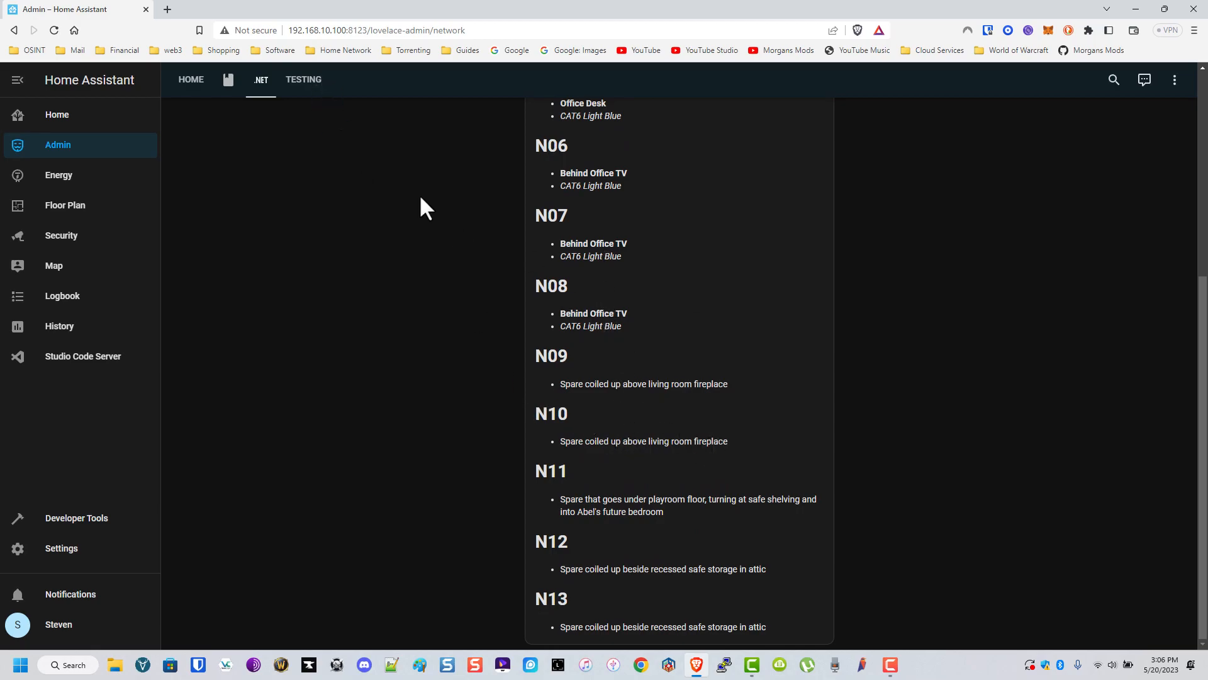
left_click(304, 80)
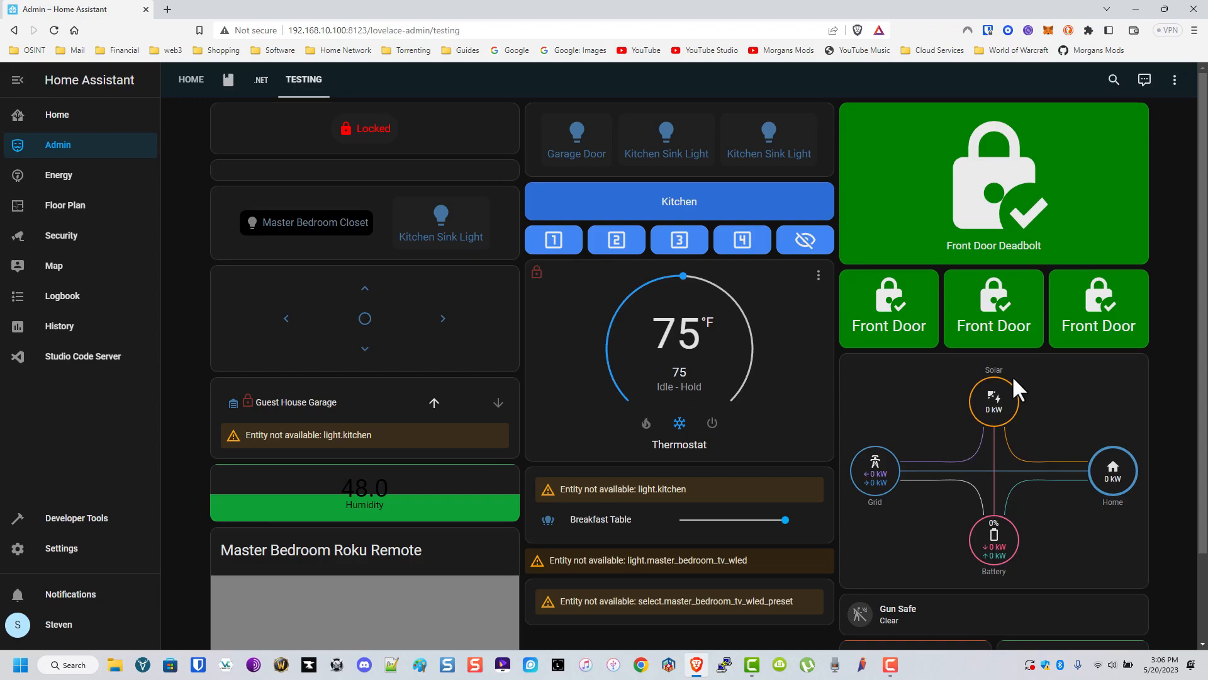
scroll("down", 3)
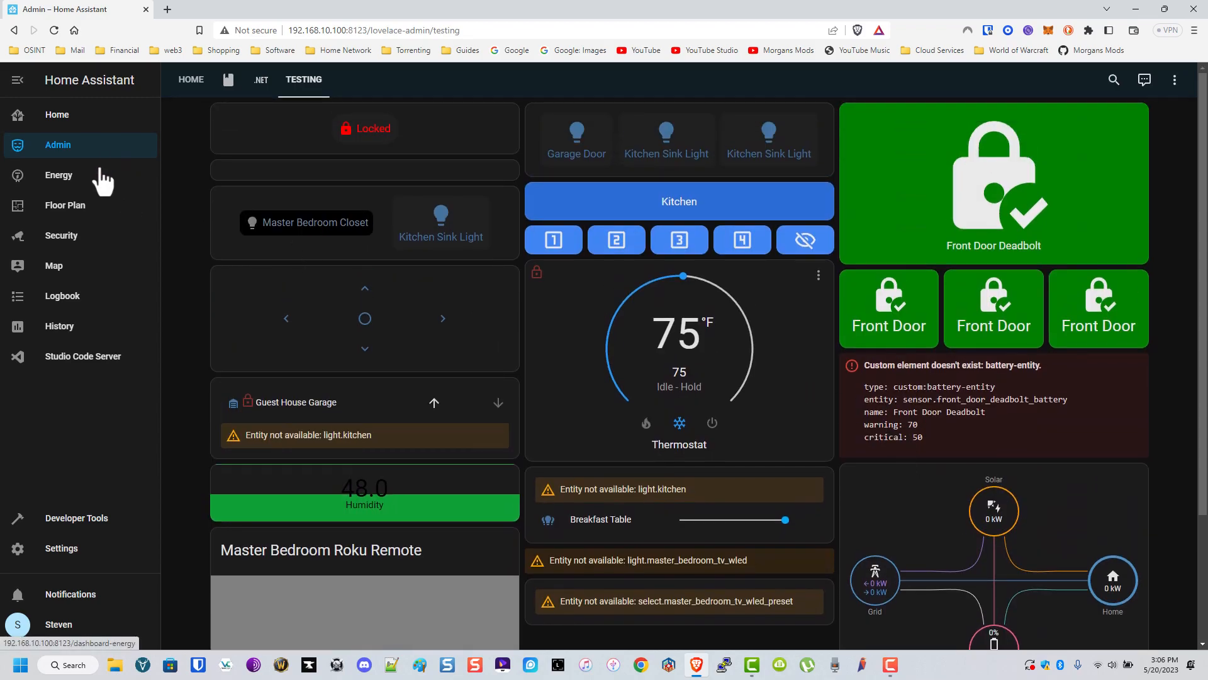
Review the Energy dashboard's today and month-to-date totals, then view today's per-circuit pie chart.
left_click(58, 175)
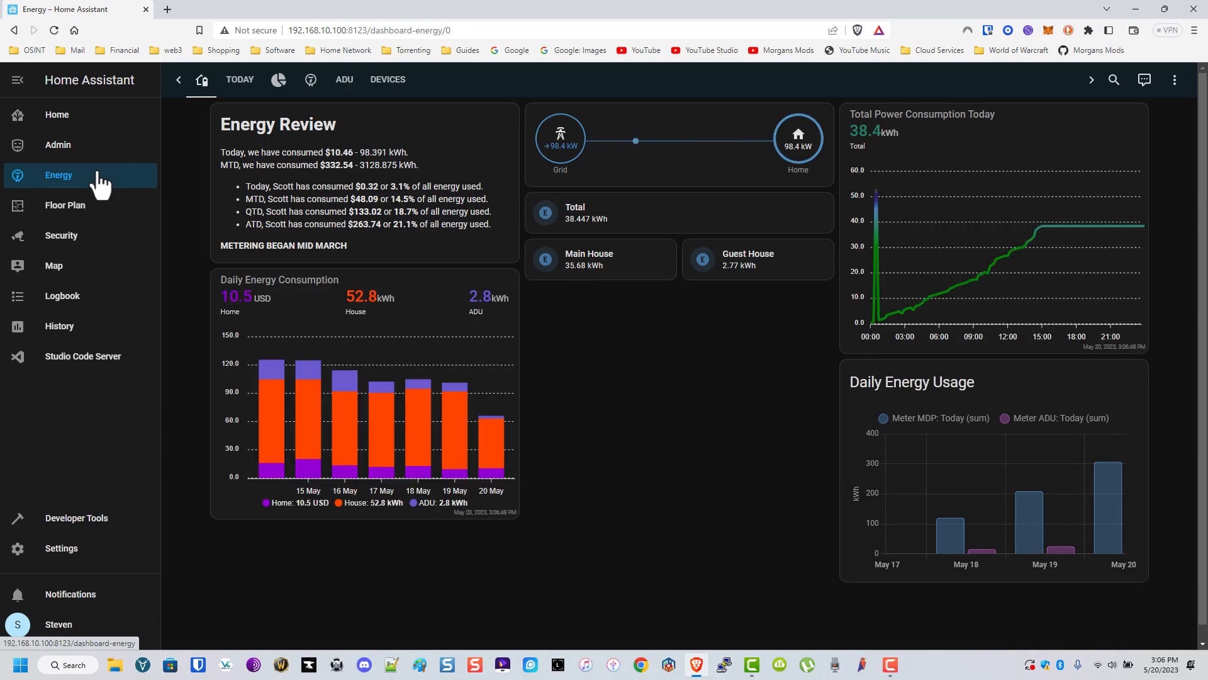
mouse_move(437, 605)
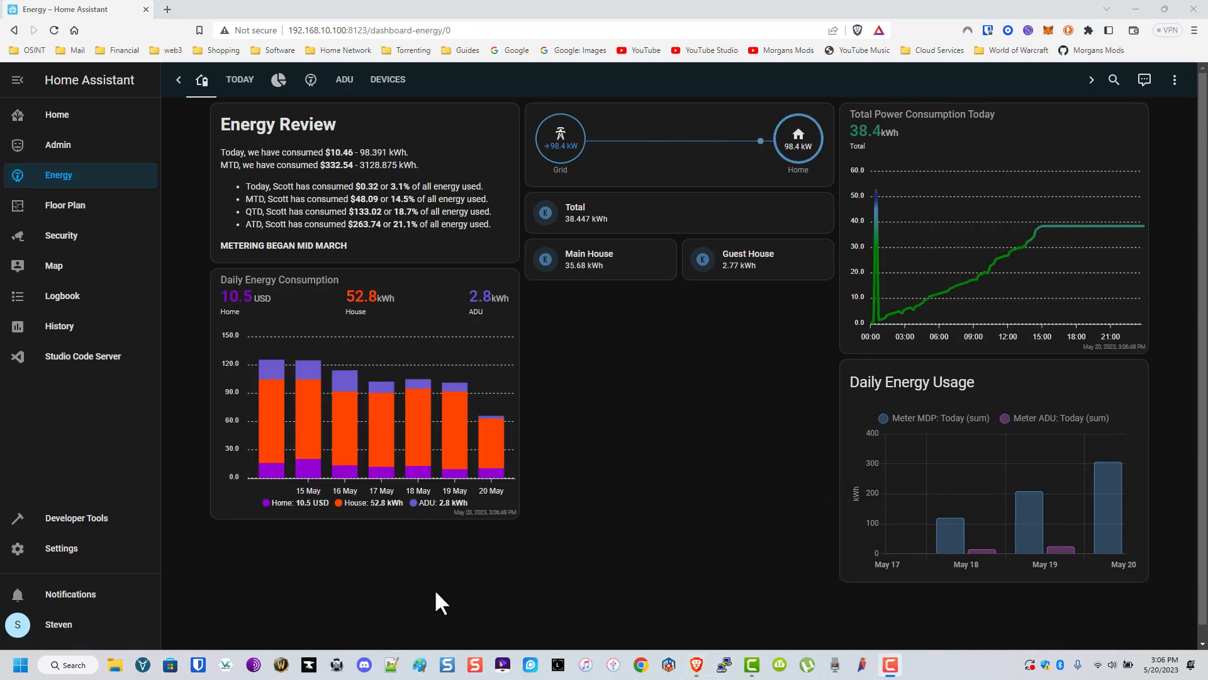
mouse_move(473, 400)
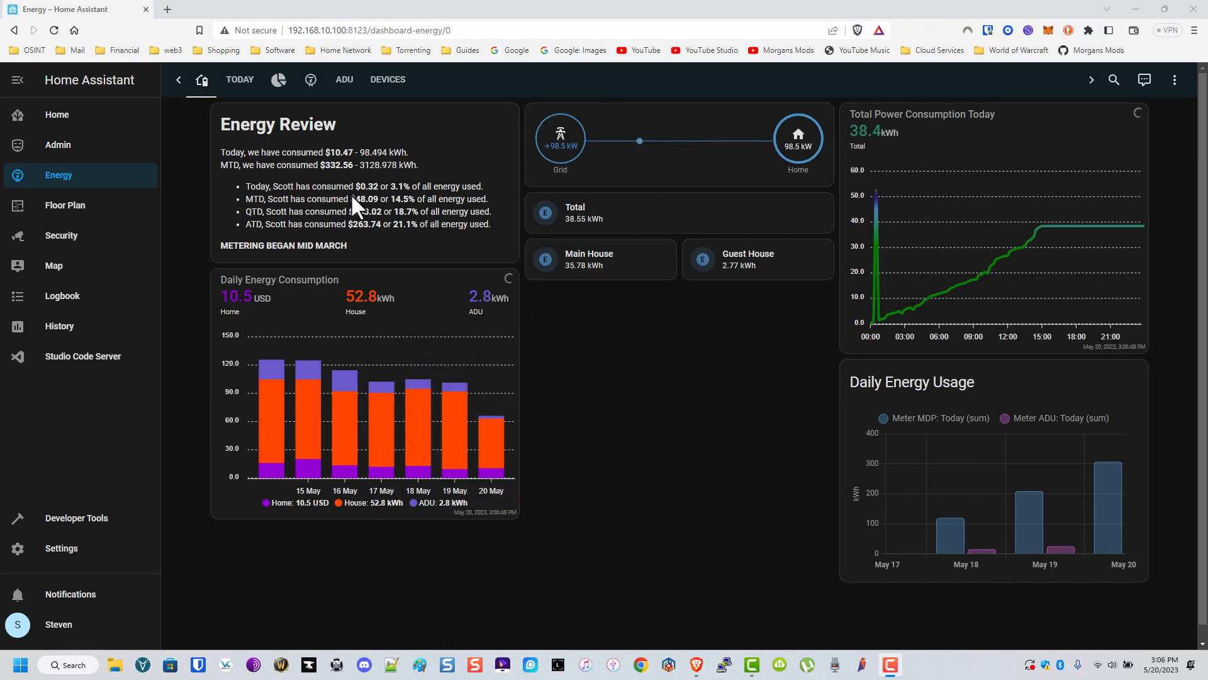
mouse_move(330, 216)
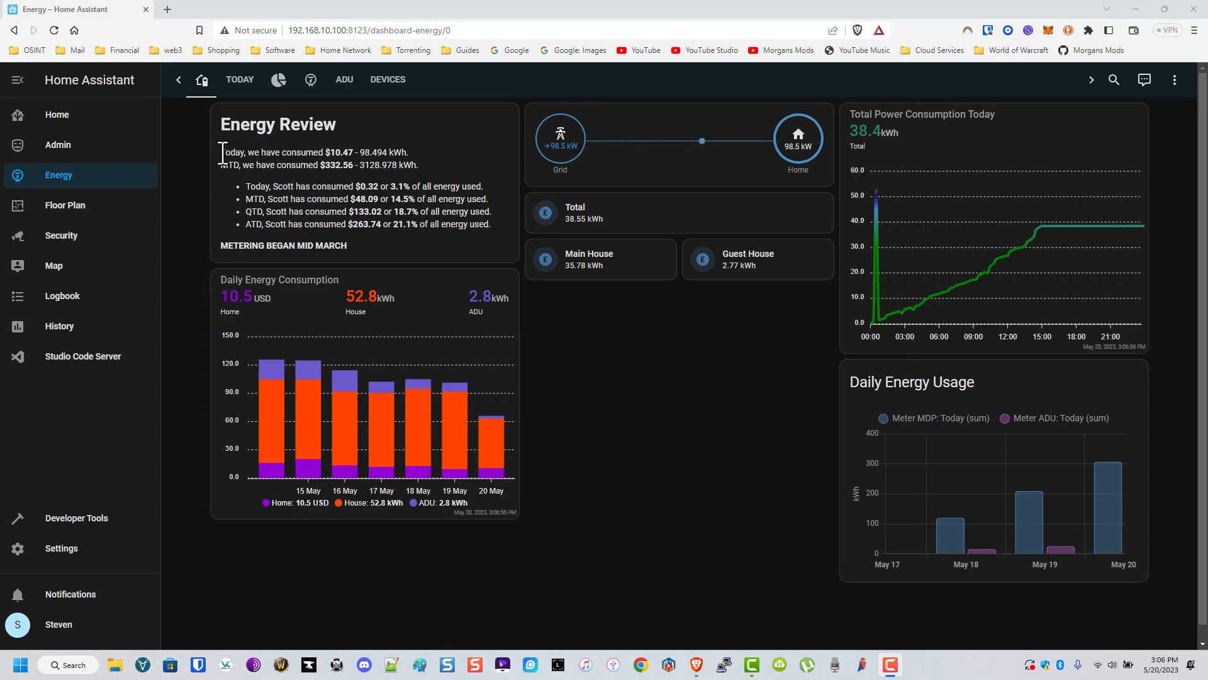
left_click_drag(222, 152, 419, 165)
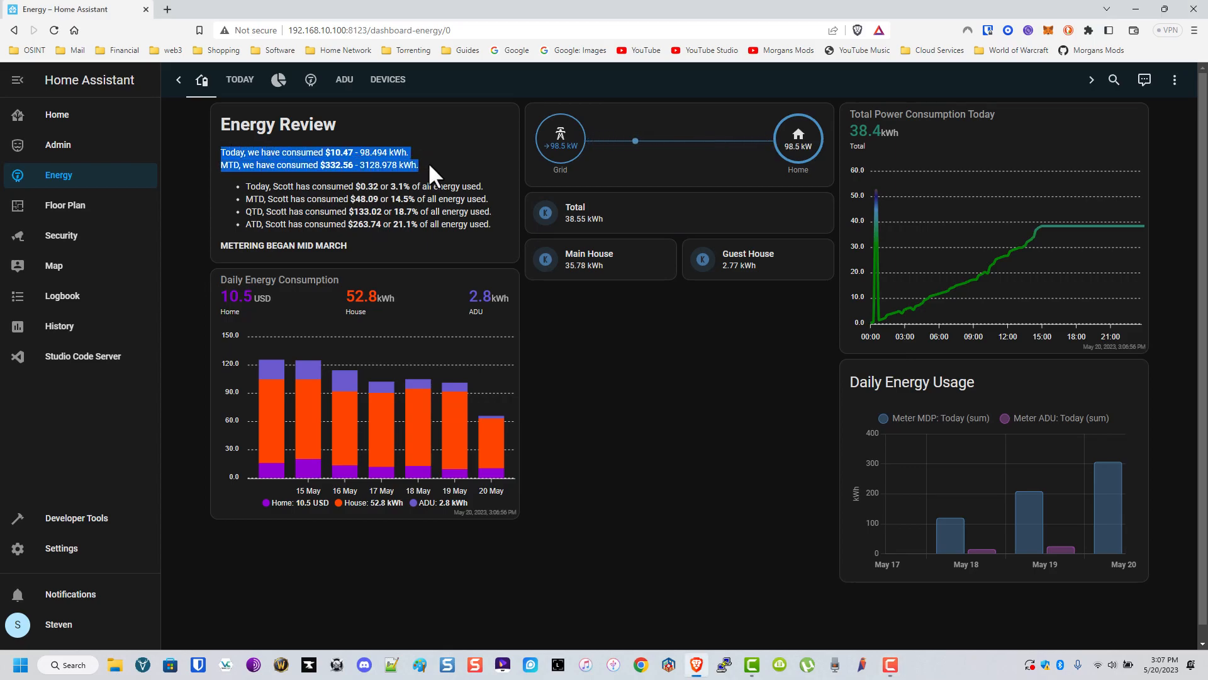
mouse_move(422, 189)
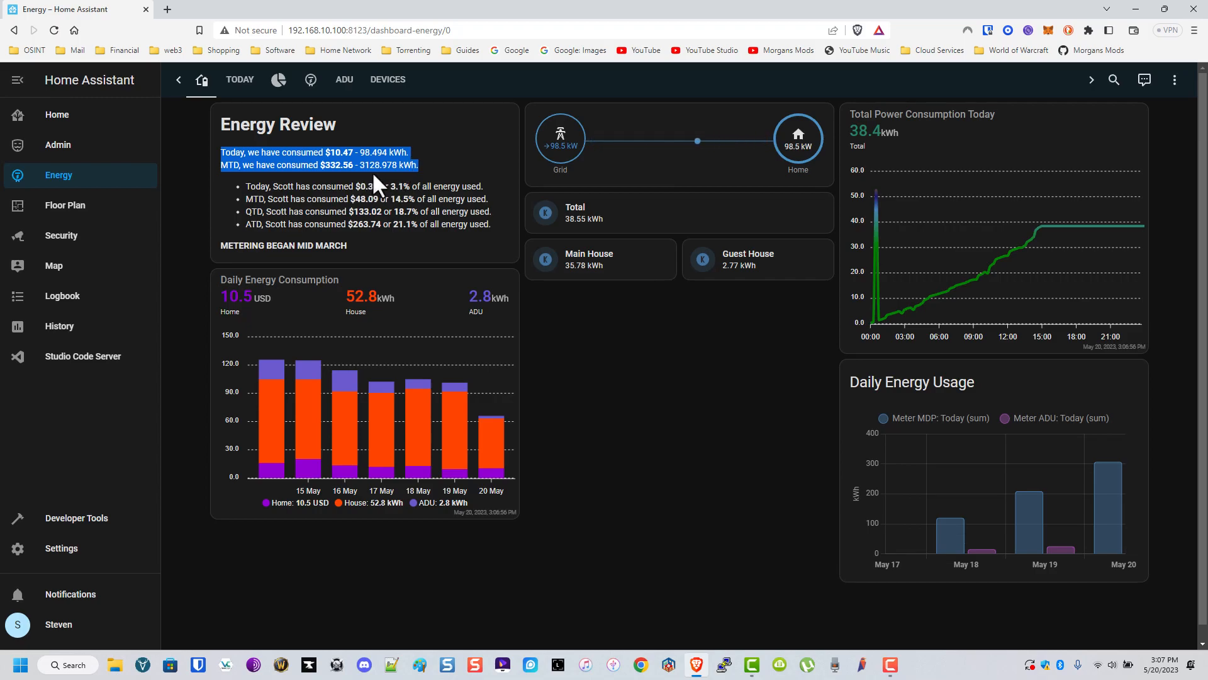
mouse_move(376, 201)
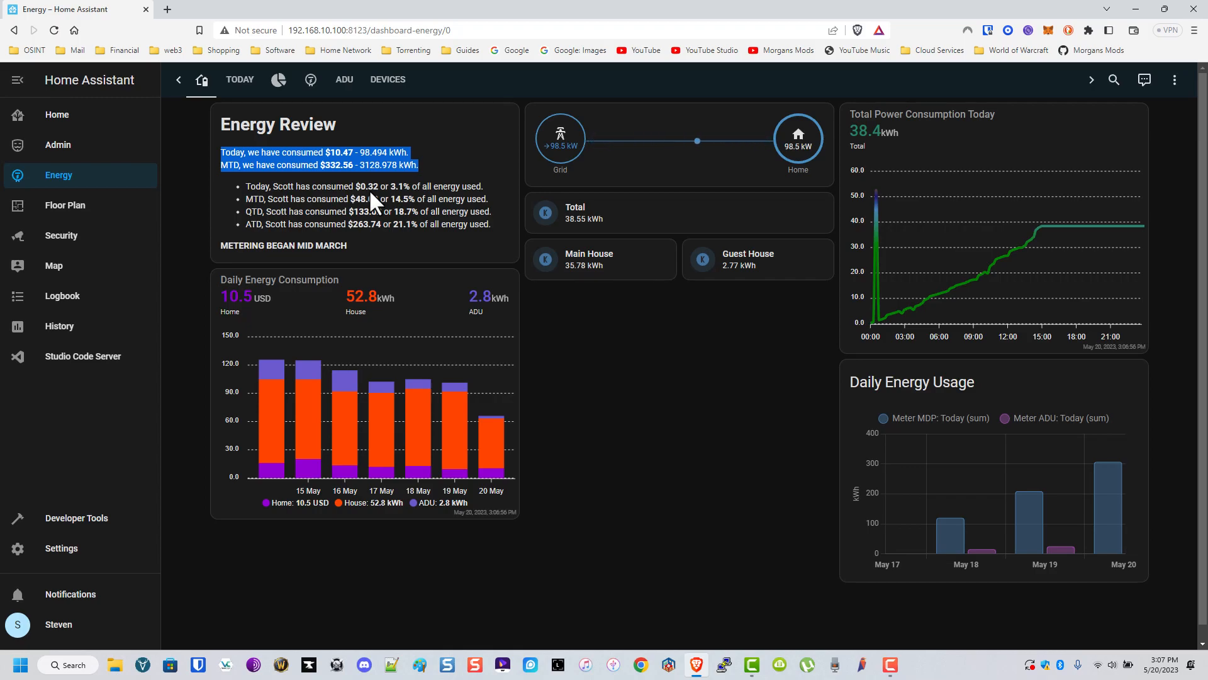
mouse_move(569, 312)
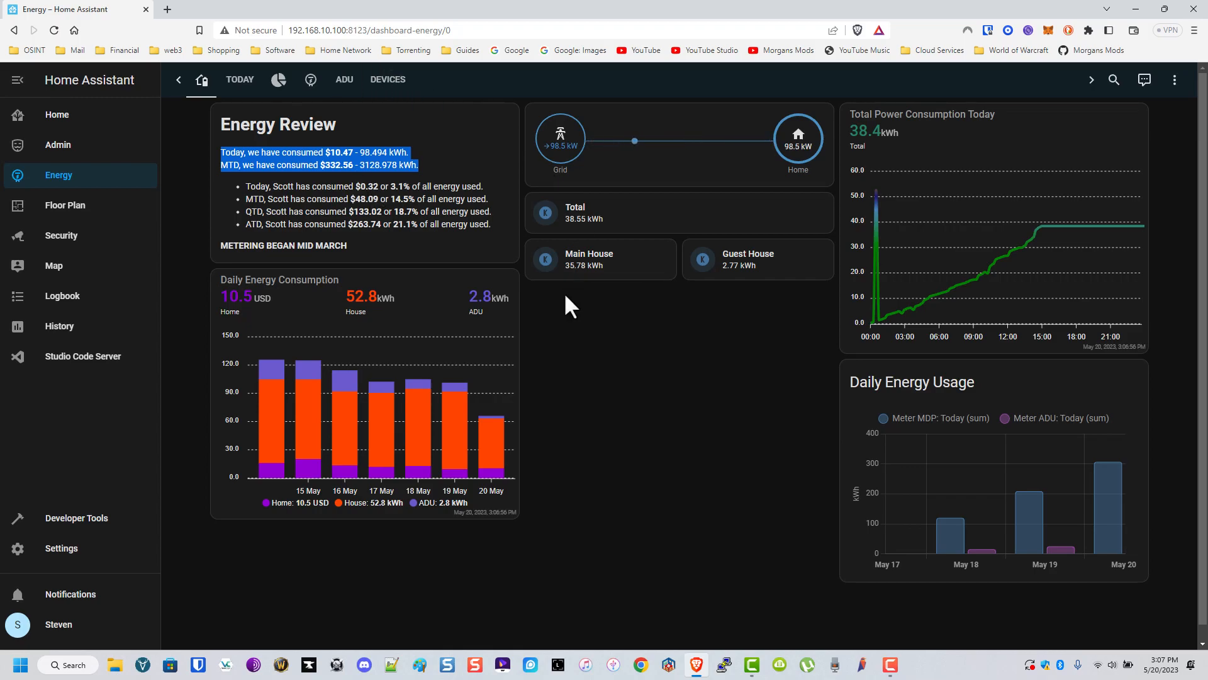
mouse_move(968, 327)
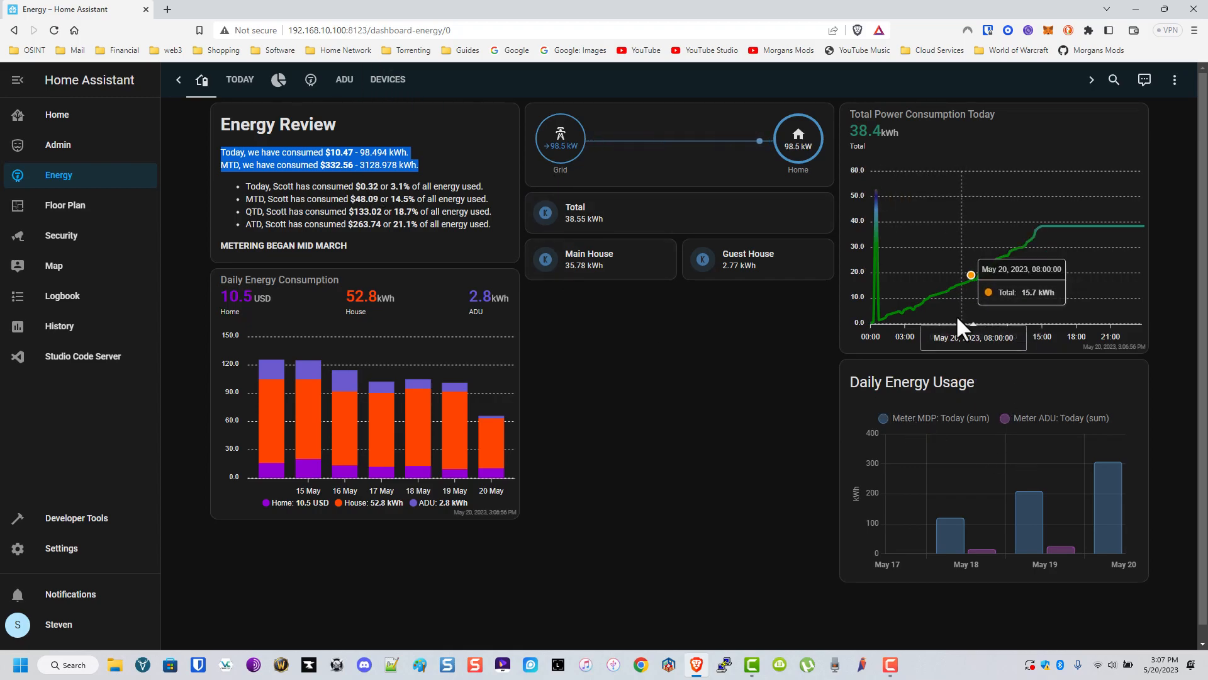
left_click(224, 79)
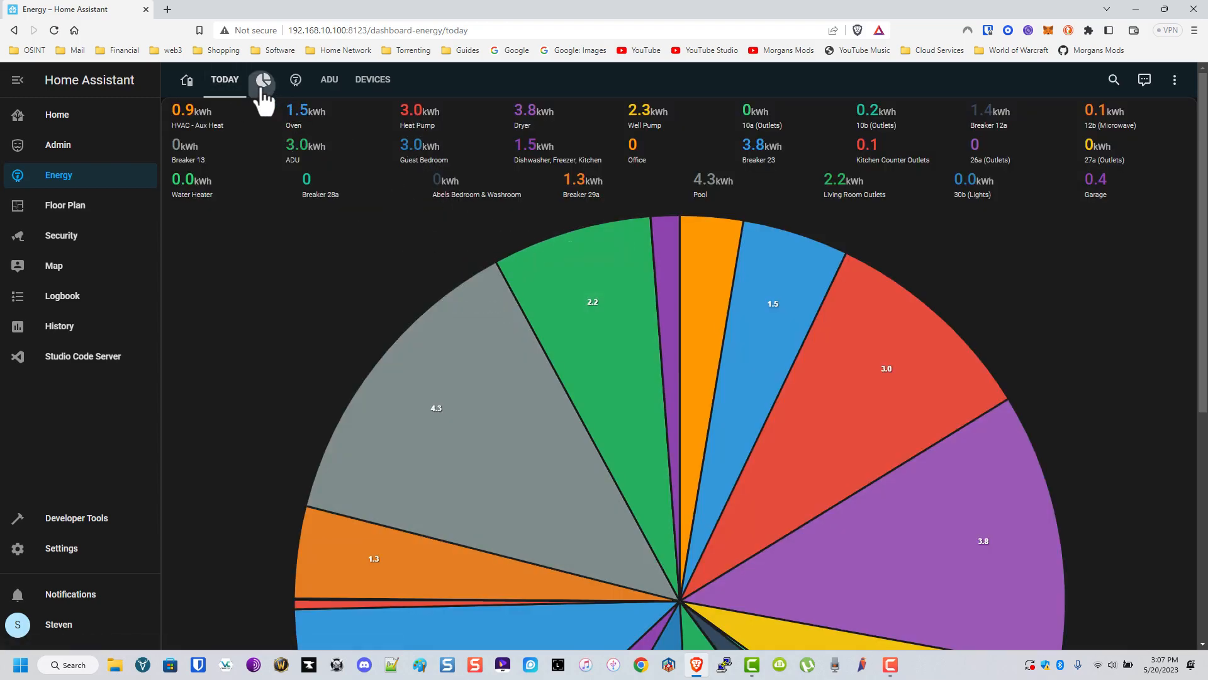
View the longer-period circuit pie chart, then scroll the breaker cards' amperage and costs.
left_click(262, 80)
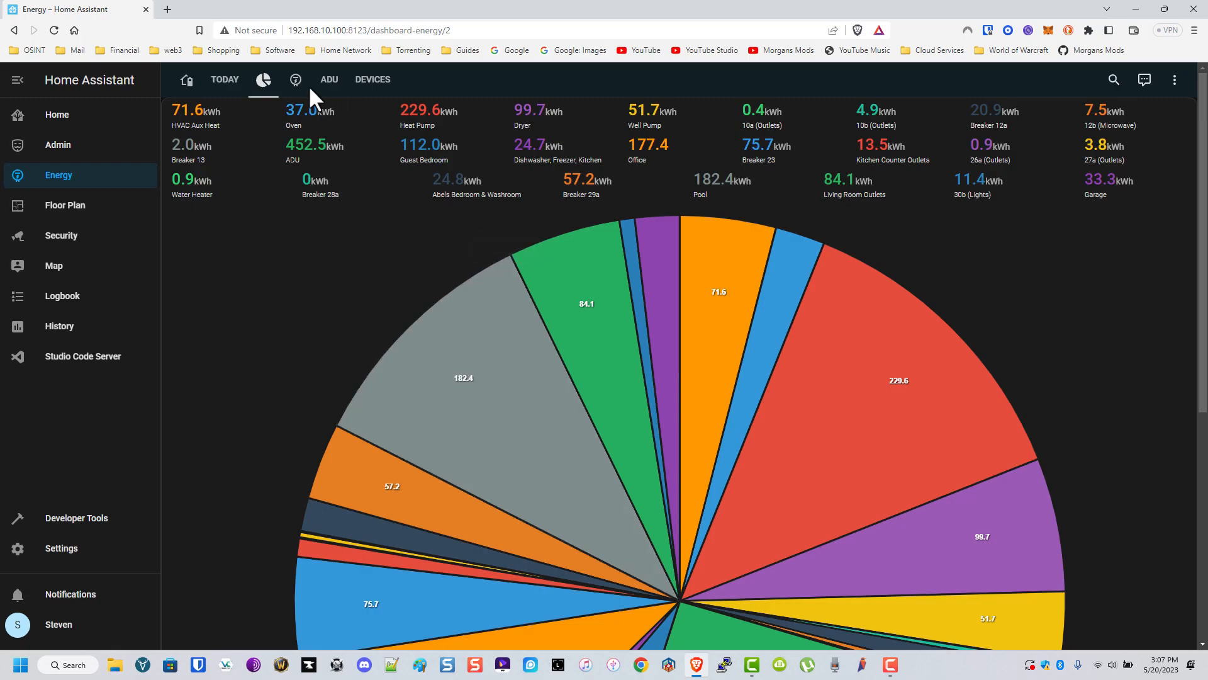
left_click(296, 79)
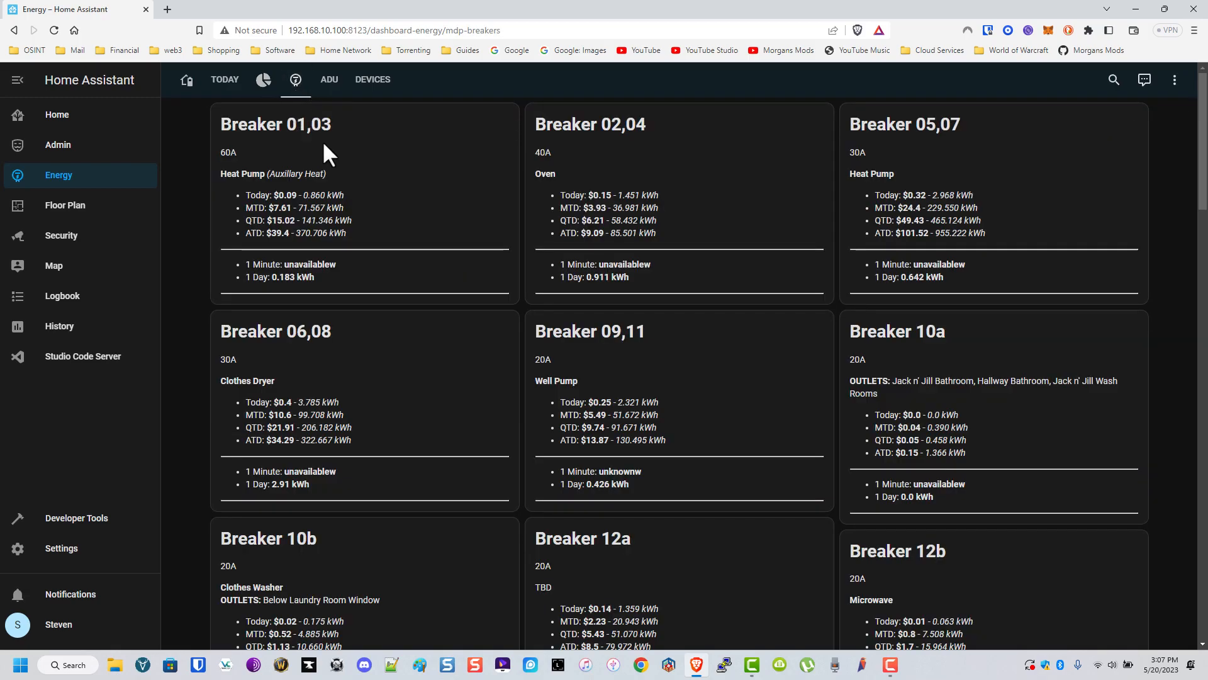
scroll("down", 3)
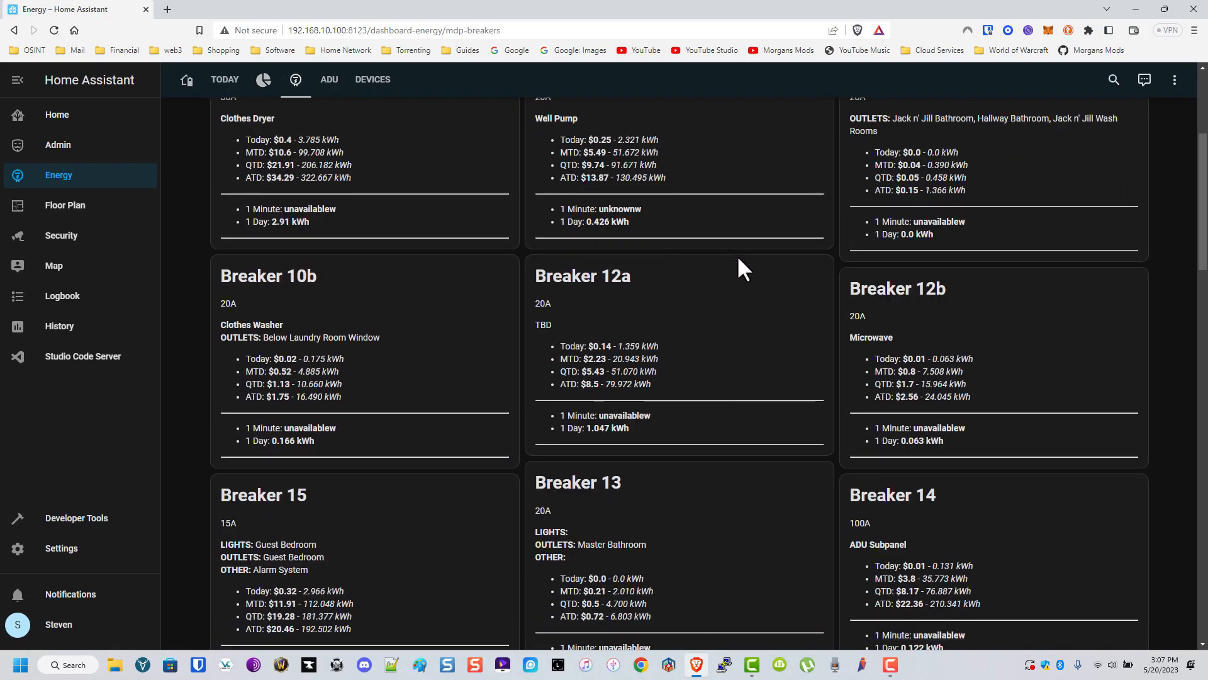
scroll("down", 3)
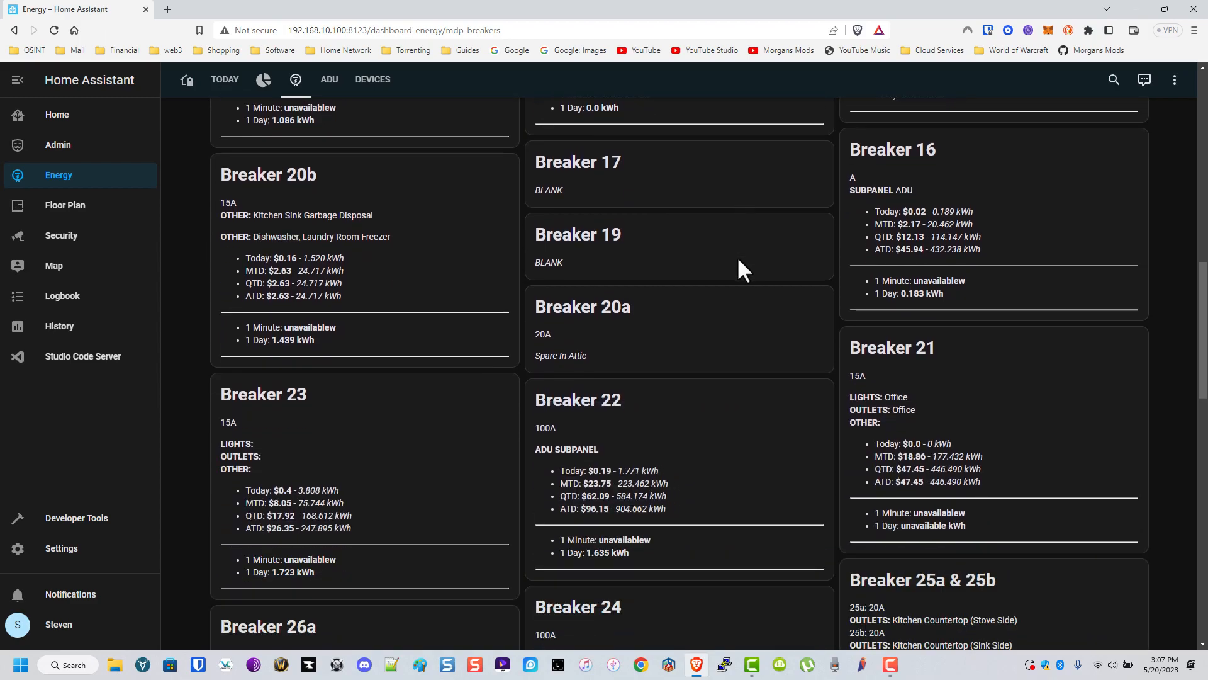
scroll("down", 3)
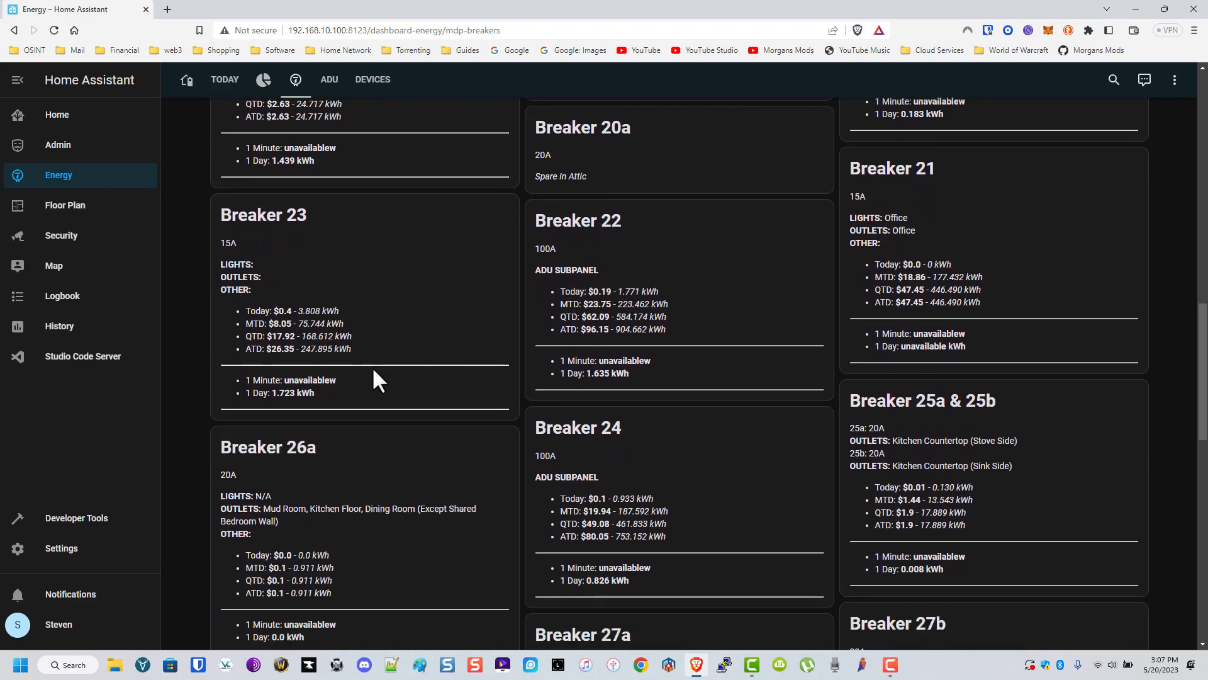
scroll("down", 3)
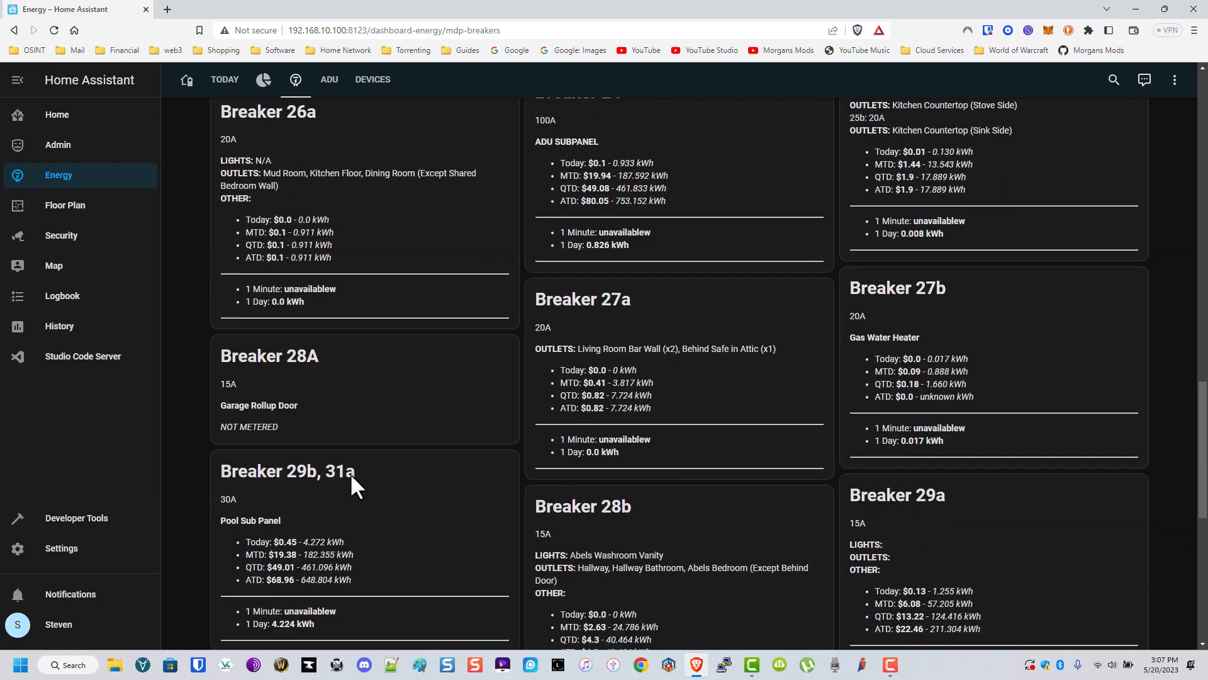
Check the ADU, Dog House and Server meters, then open the house's 2D floor plan.
left_click(330, 79)
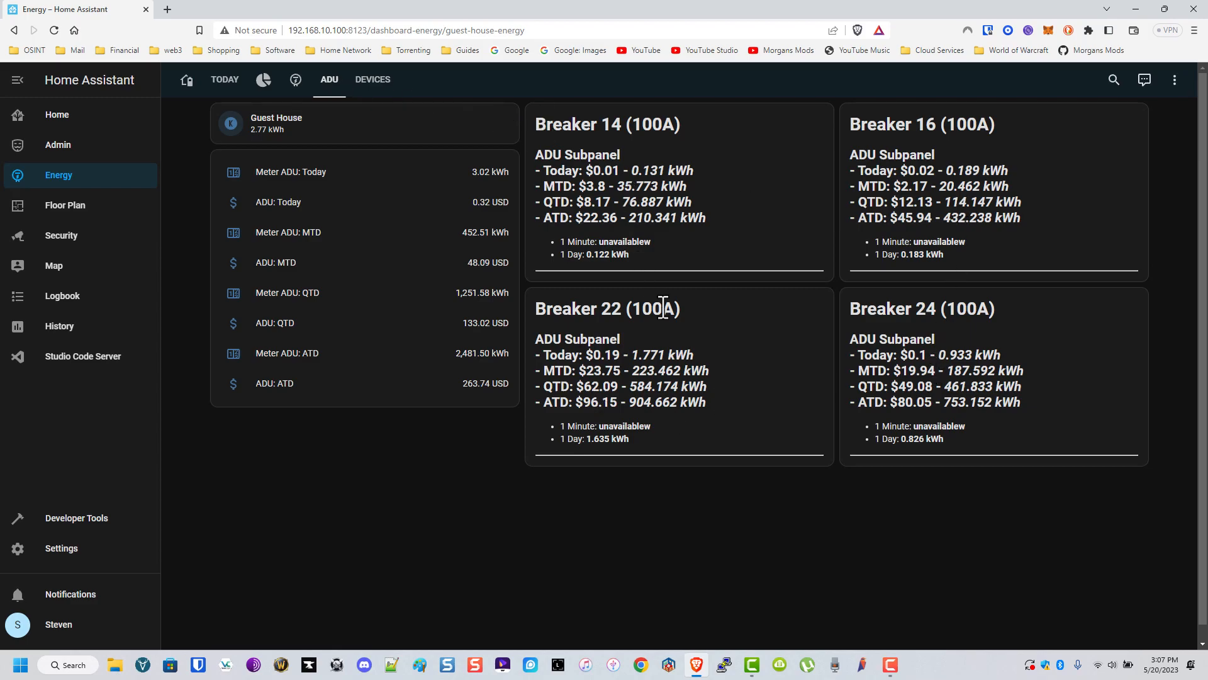
mouse_move(610, 224)
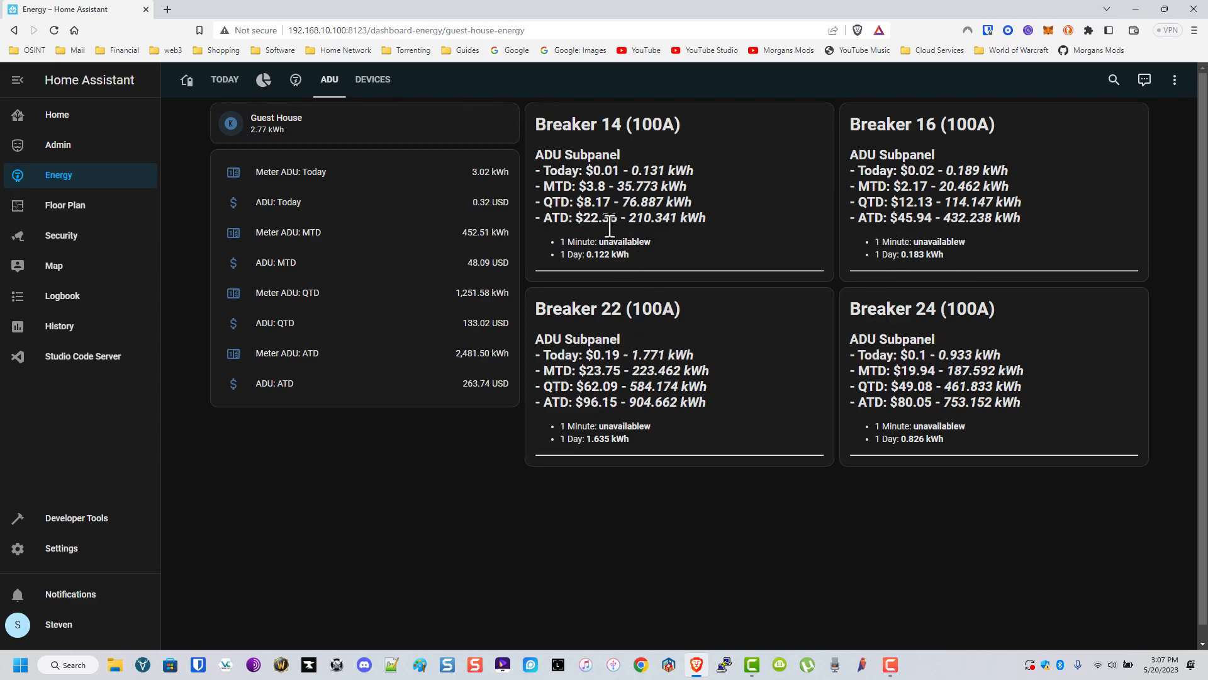
mouse_move(372, 79)
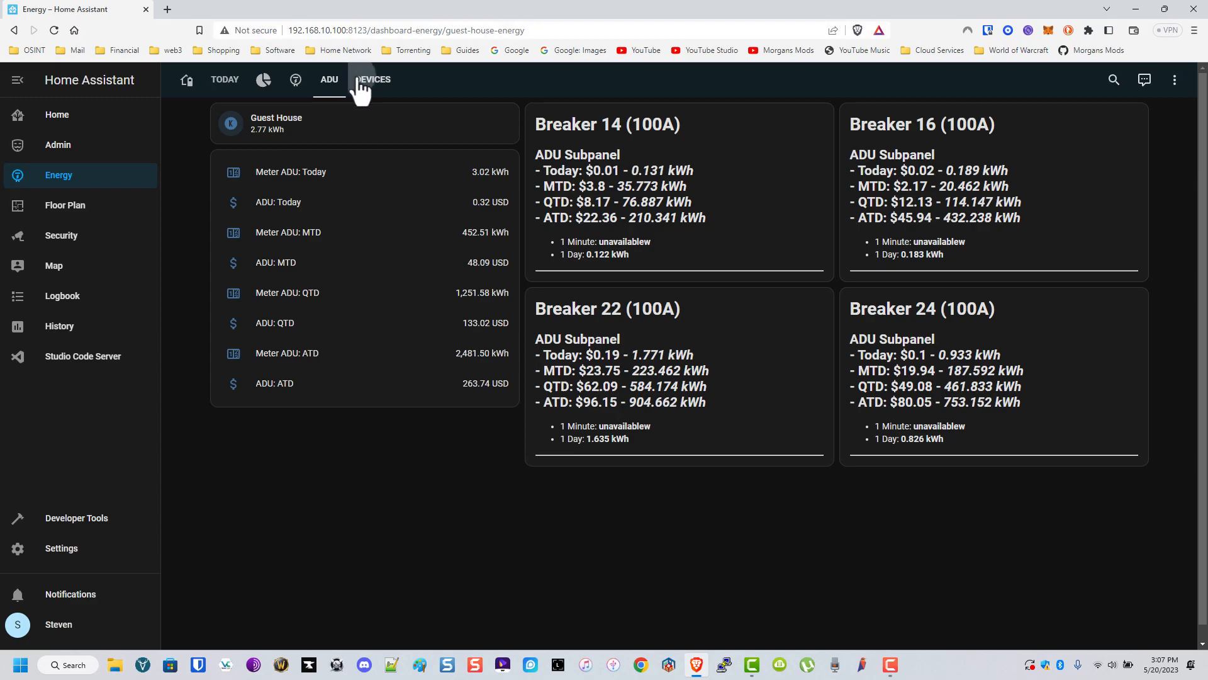
left_click(373, 79)
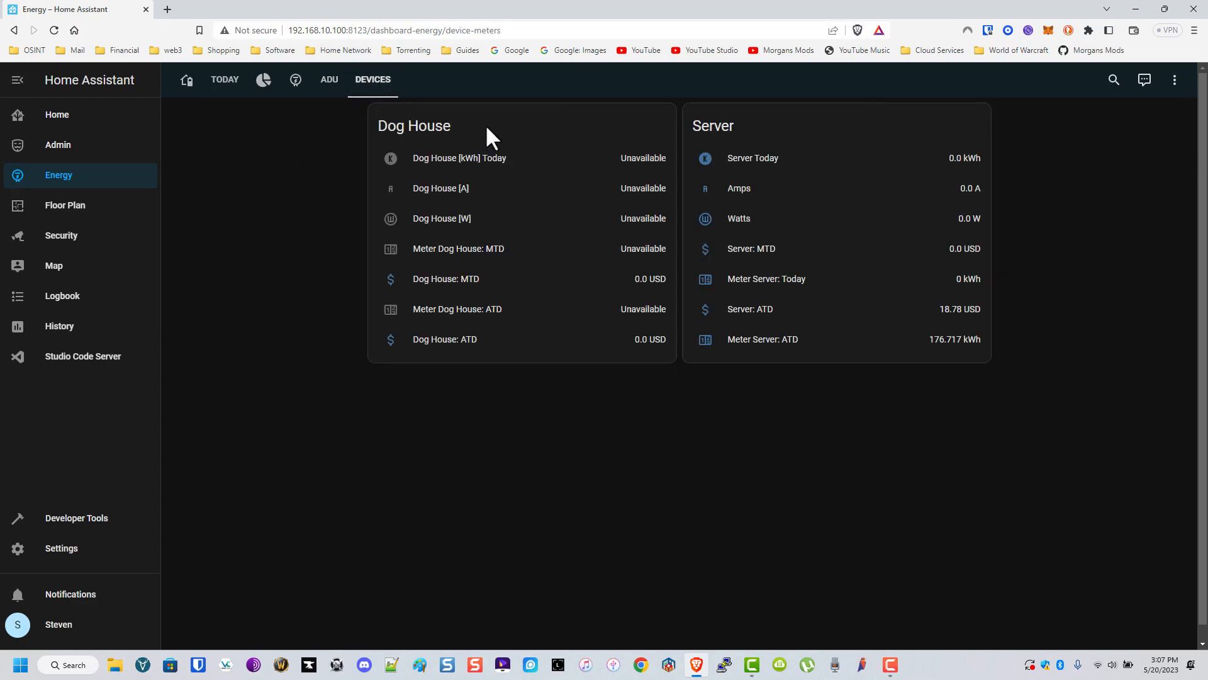
mouse_move(806, 235)
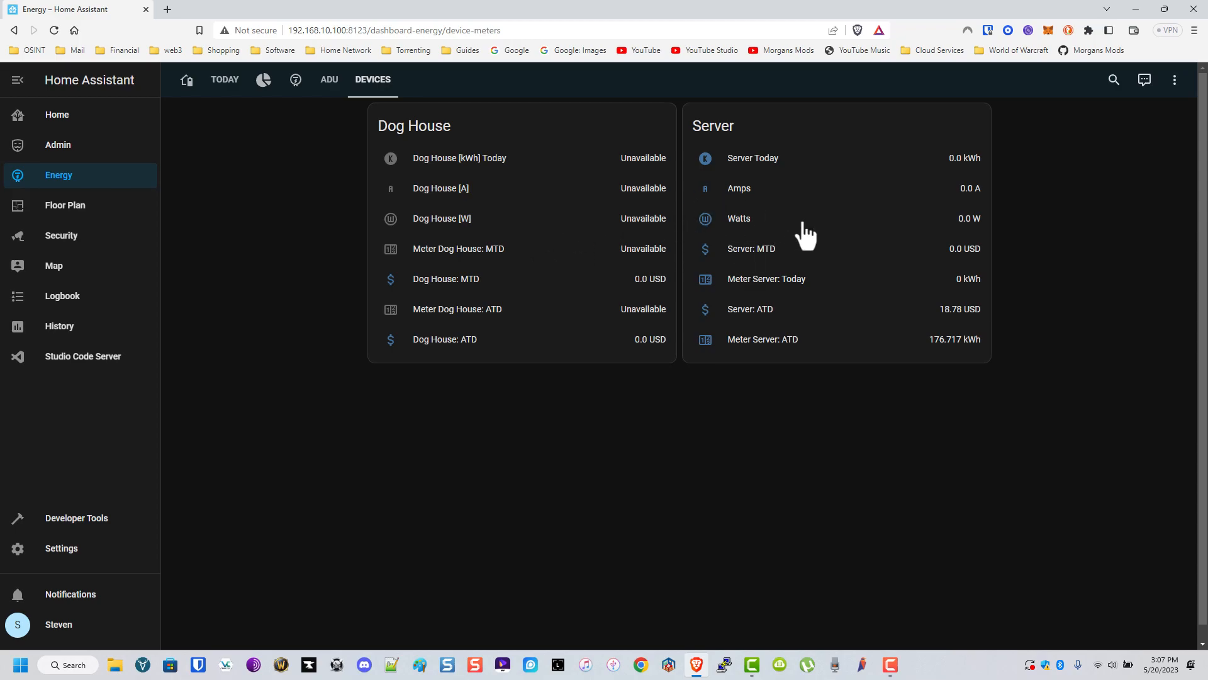
left_click(65, 205)
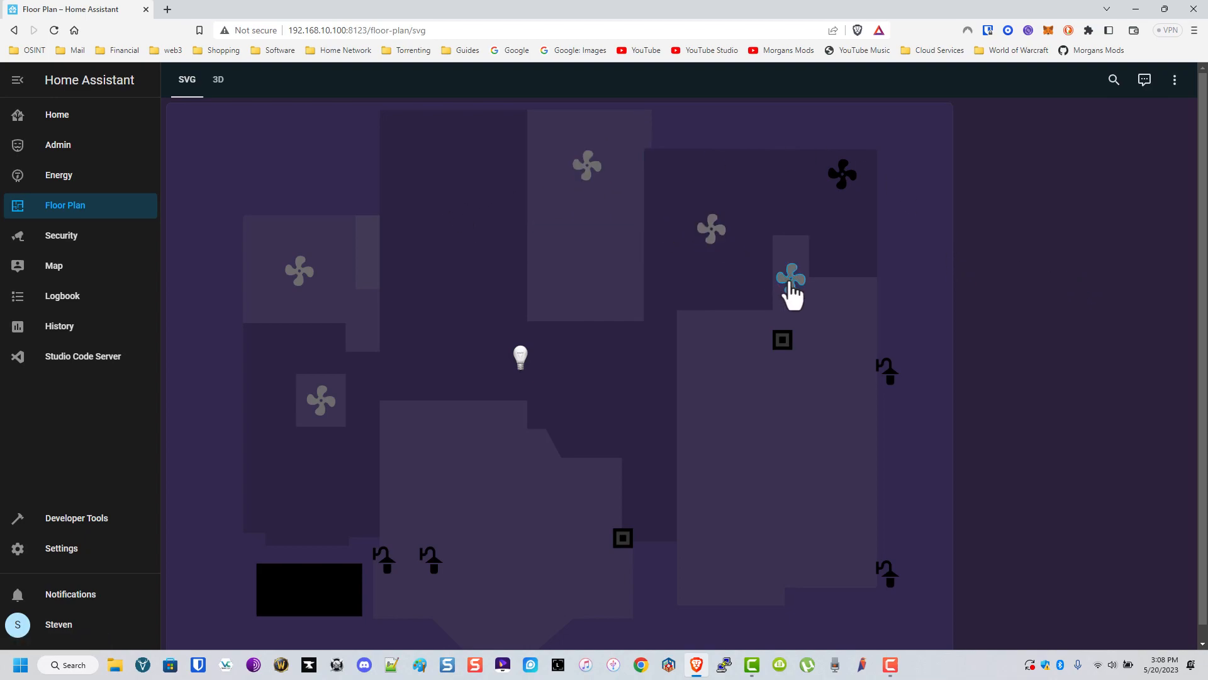
left_click(791, 278)
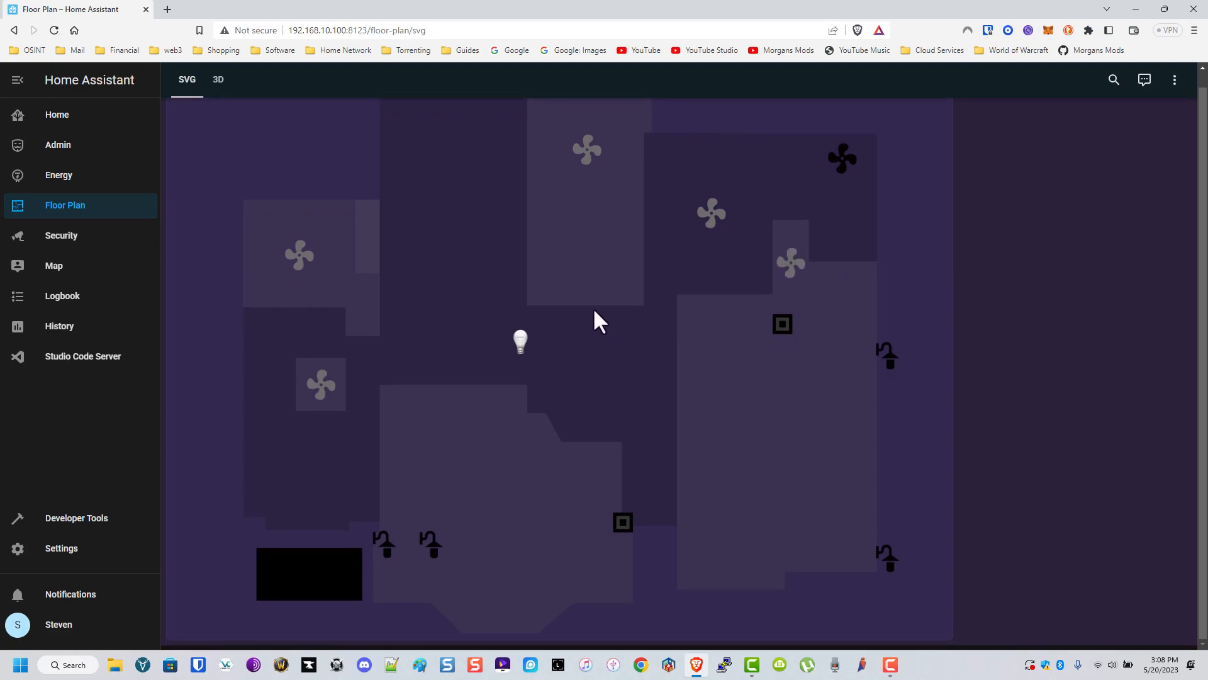
Load the 3D floor plan and orbit the house model to view rooms and exterior walls.
left_click(218, 79)
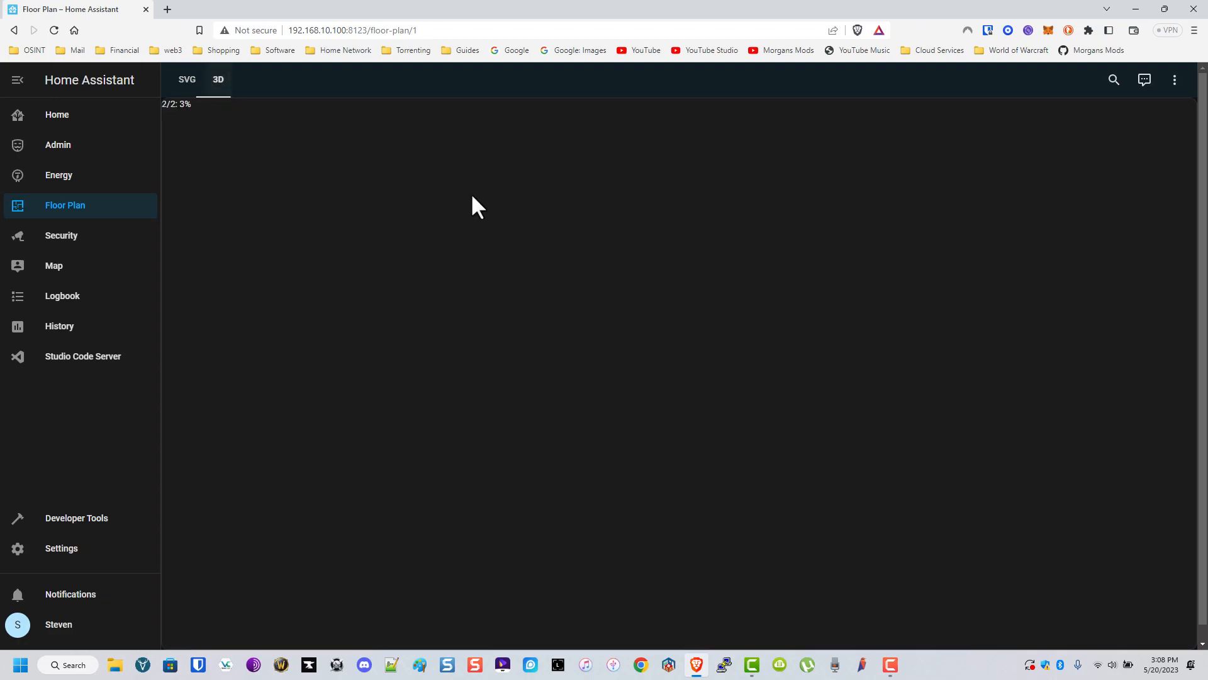
mouse_move(596, 281)
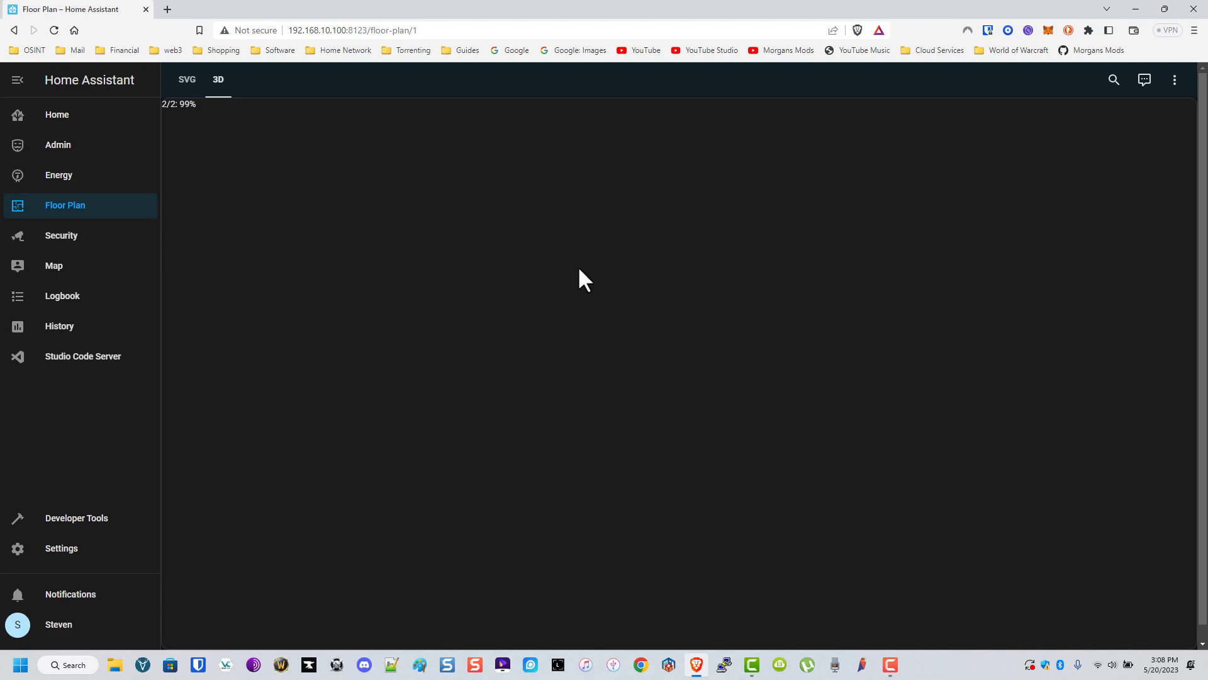
mouse_move(572, 275)
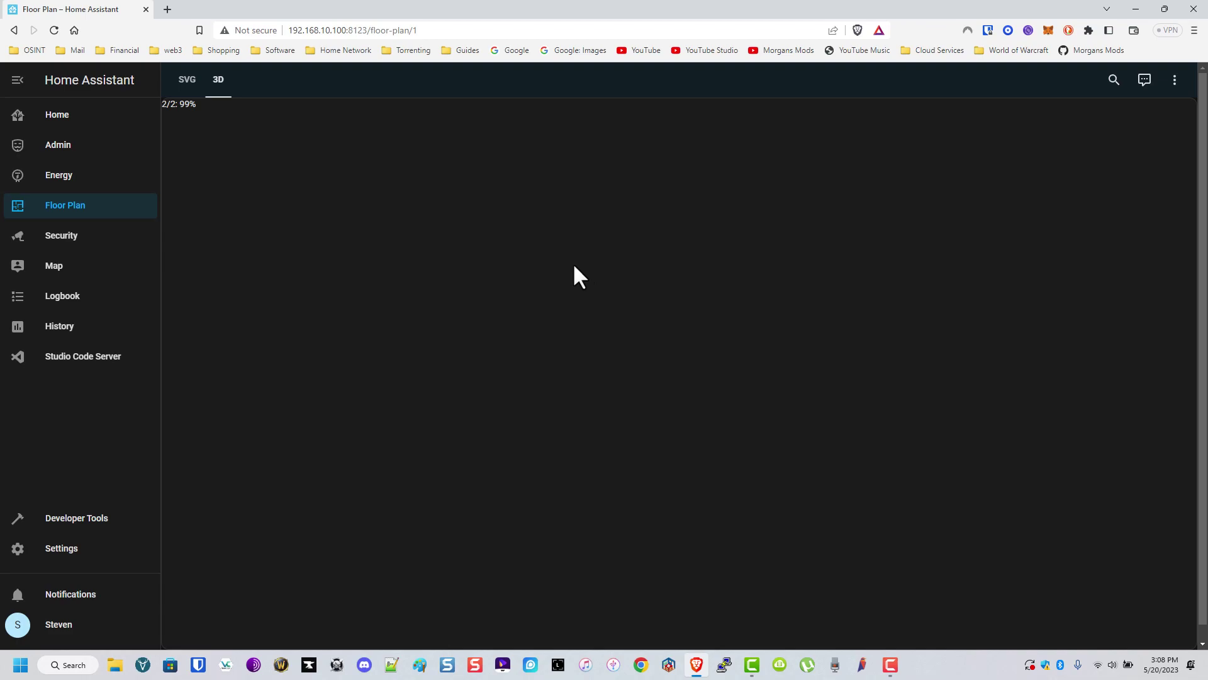
mouse_move(460, 247)
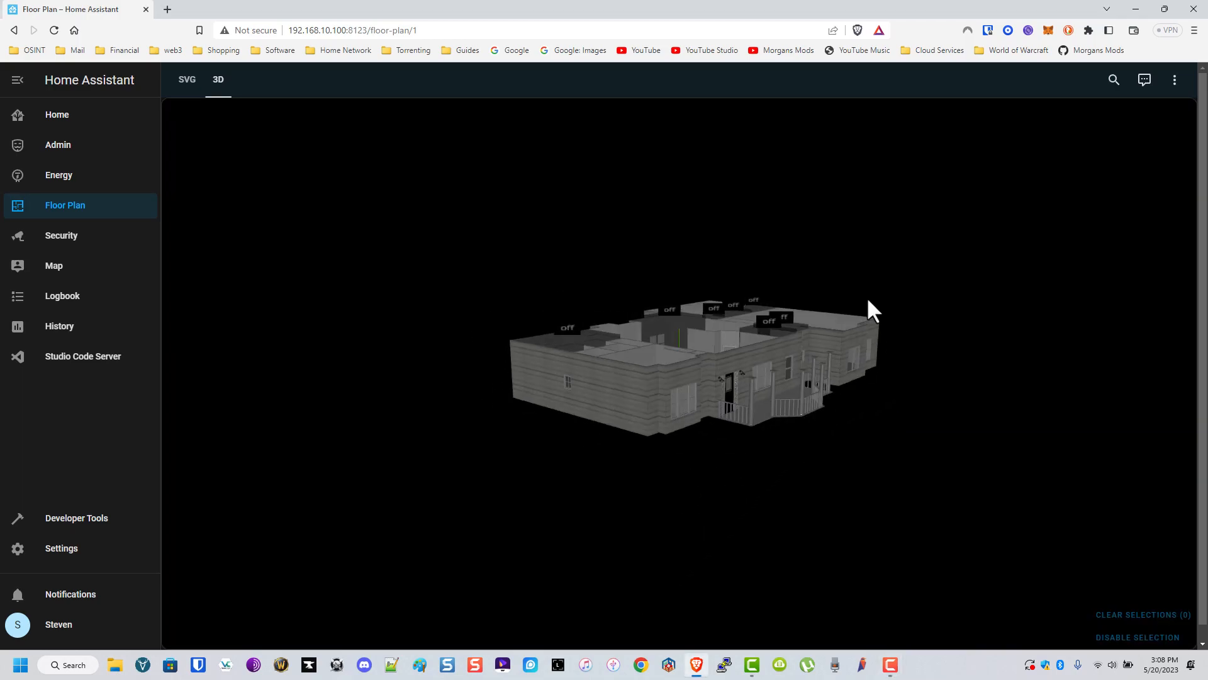
left_click_drag(871, 310, 582, 339)
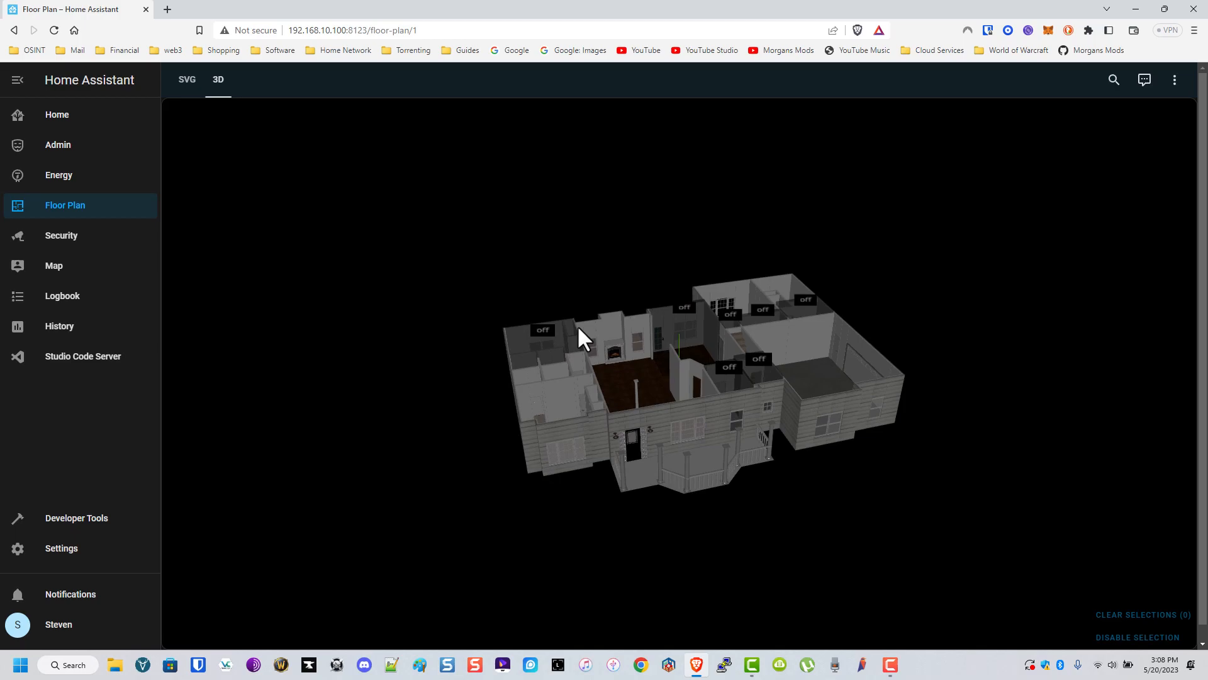
left_click_drag(582, 340, 617, 341)
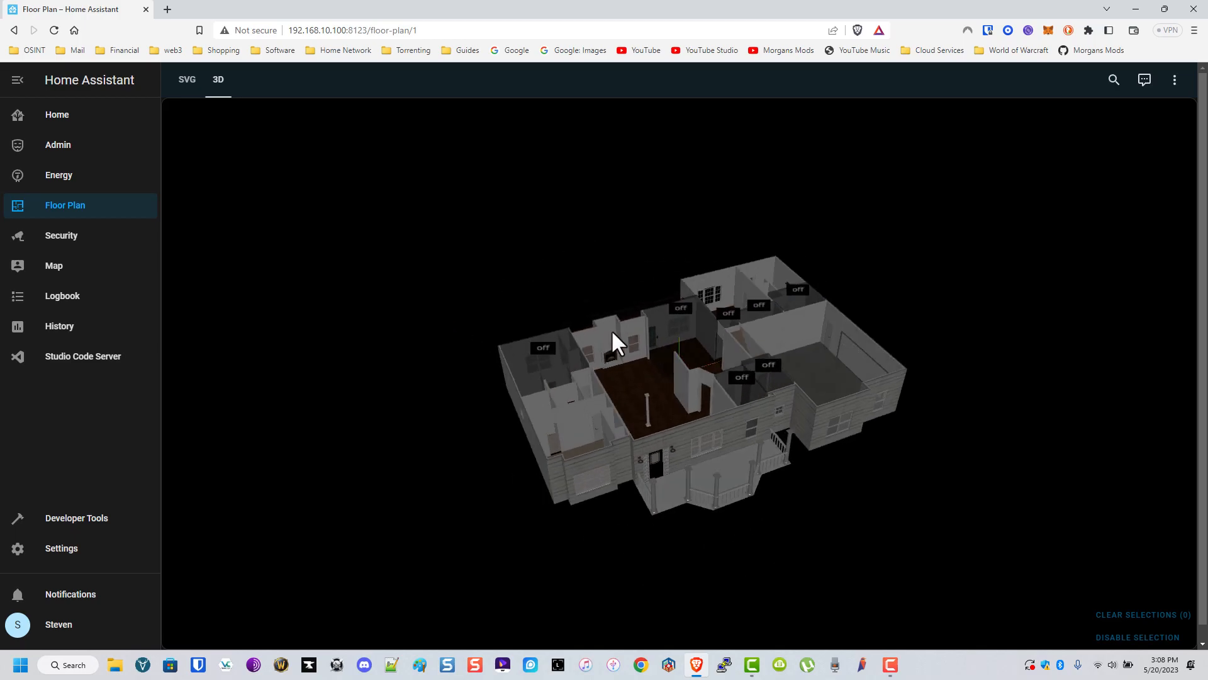
left_click_drag(617, 341, 794, 324)
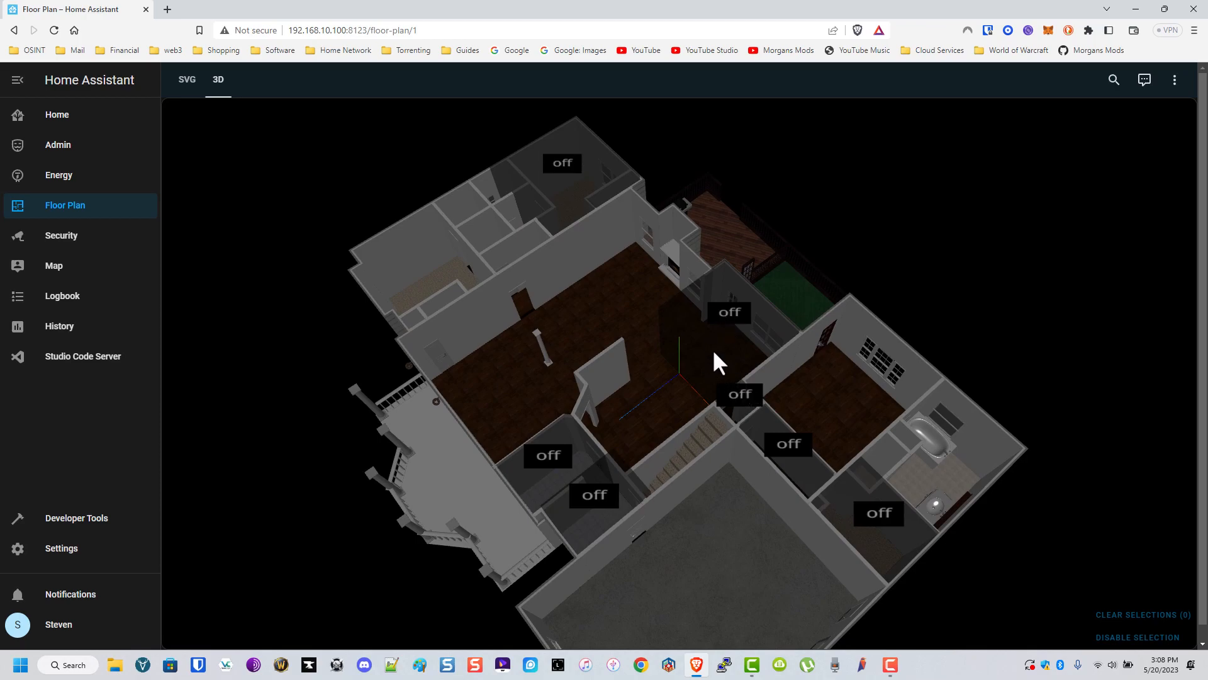
left_click_drag(717, 362, 600, 328)
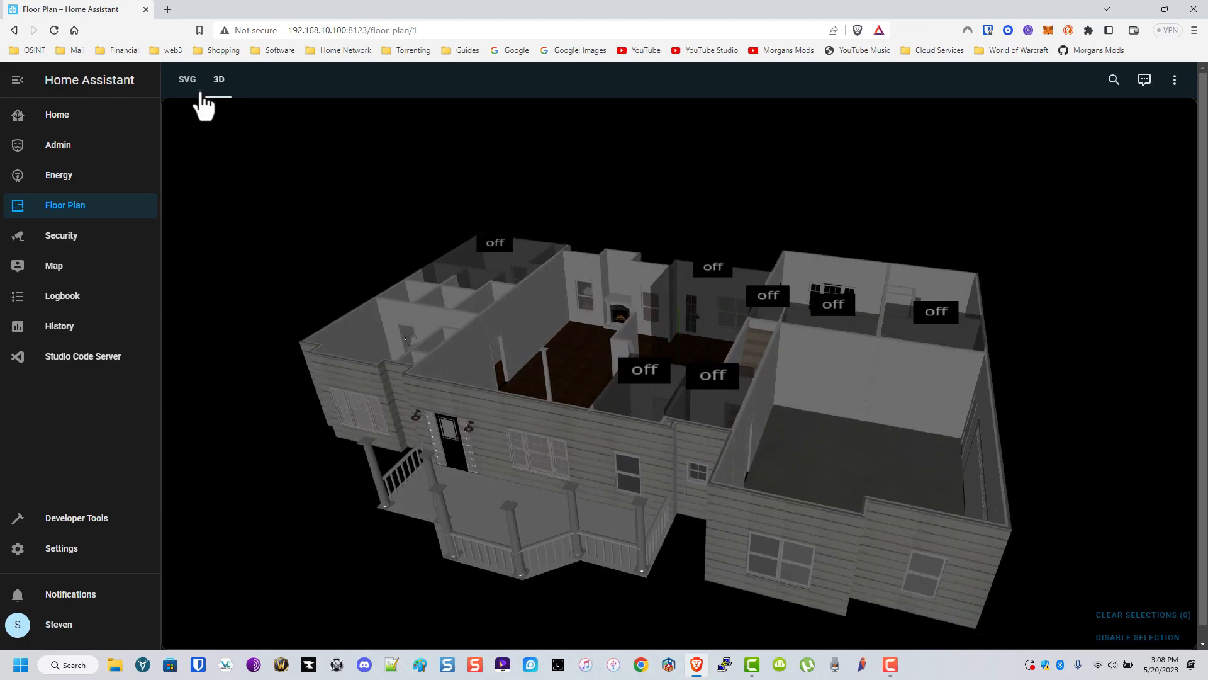
Switch to the flat plan and back to 3D, orbit the house, then open Security.
left_click(186, 80)
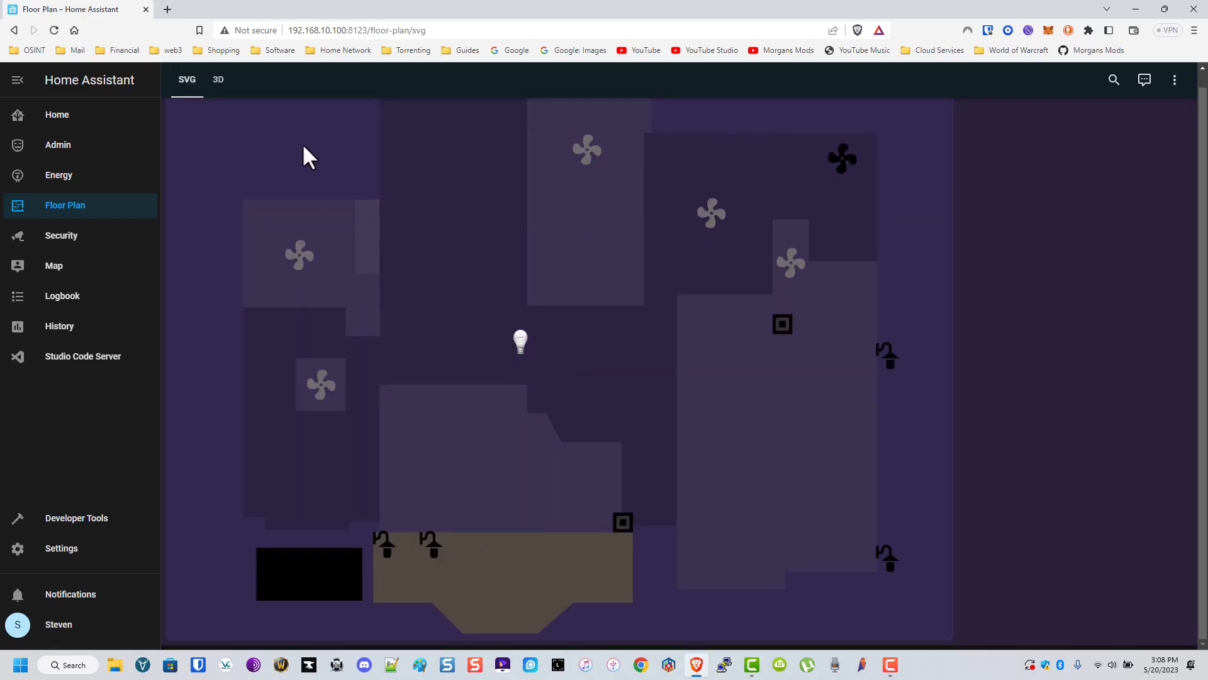
left_click(217, 80)
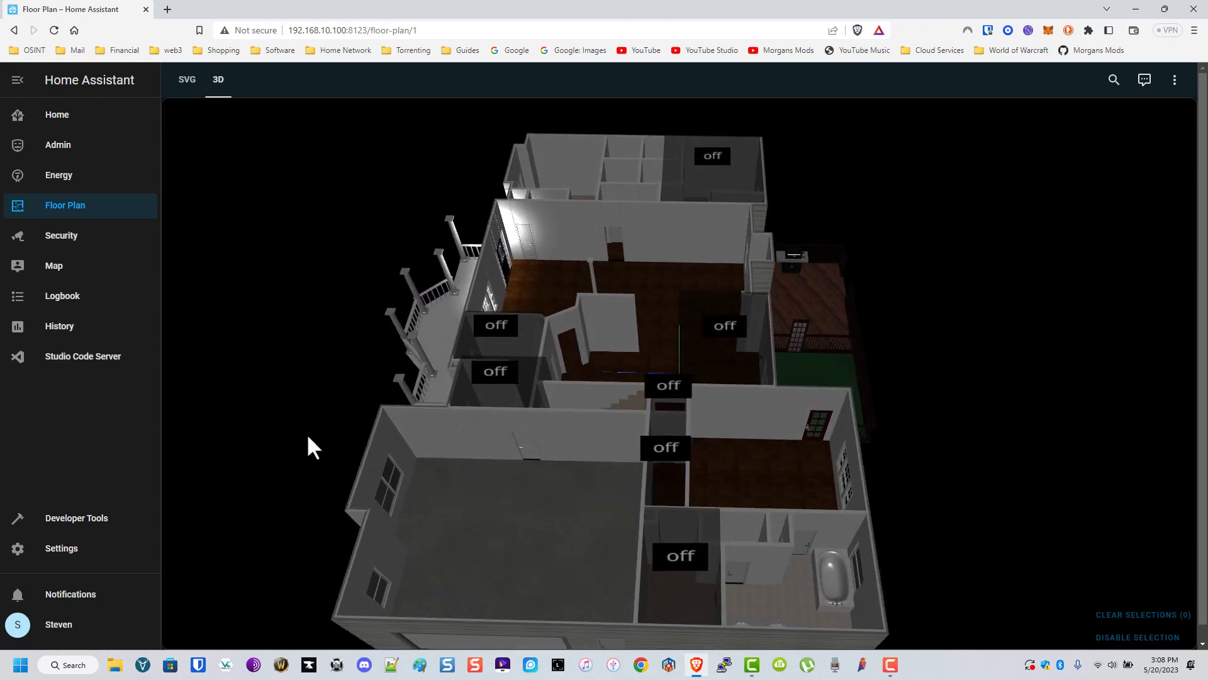
left_click_drag(312, 447, 589, 239)
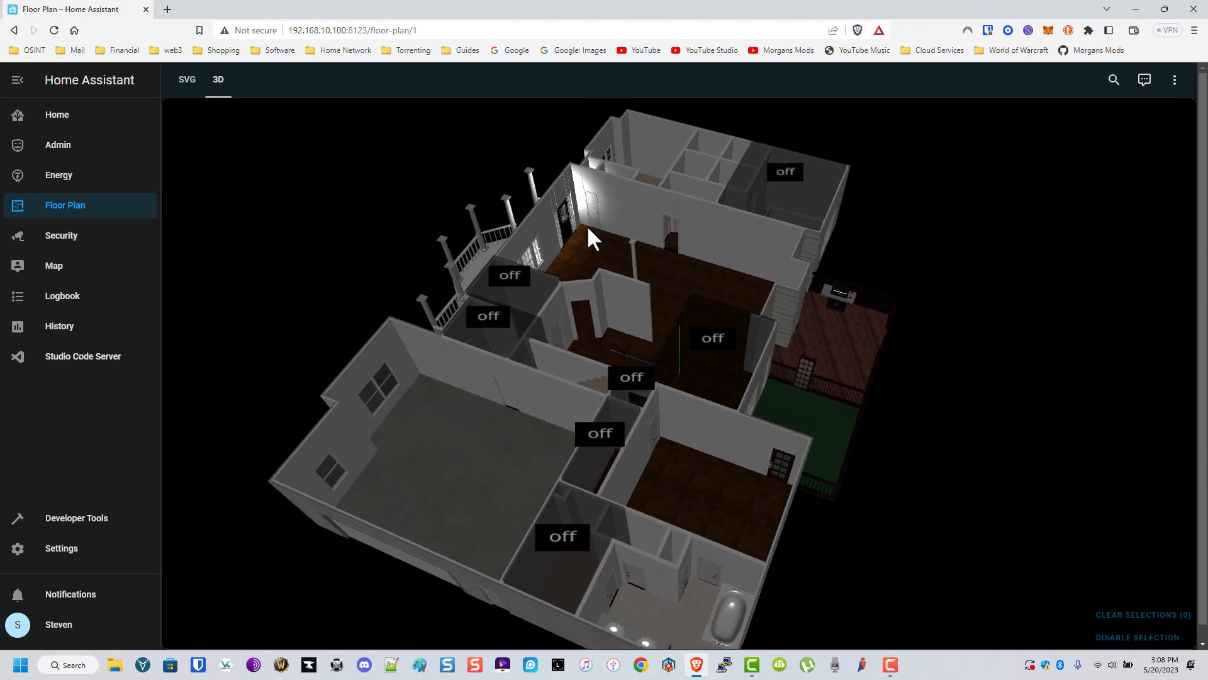
left_click_drag(590, 239, 501, 188)
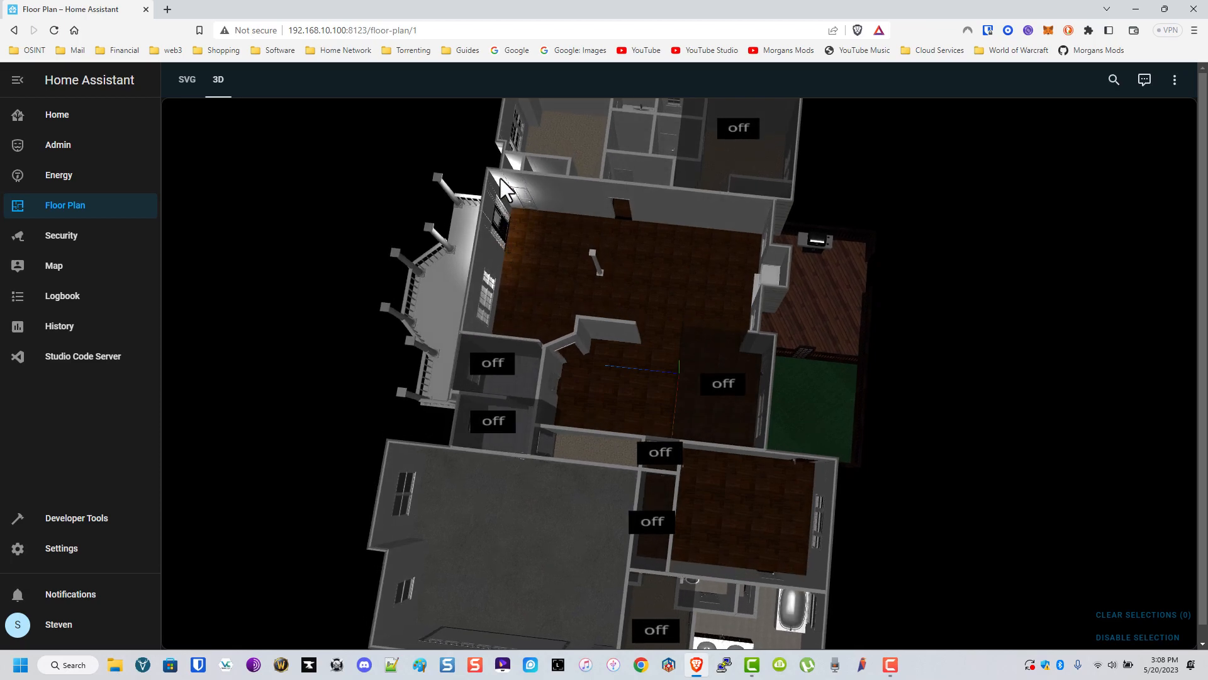
left_click_drag(504, 189, 590, 220)
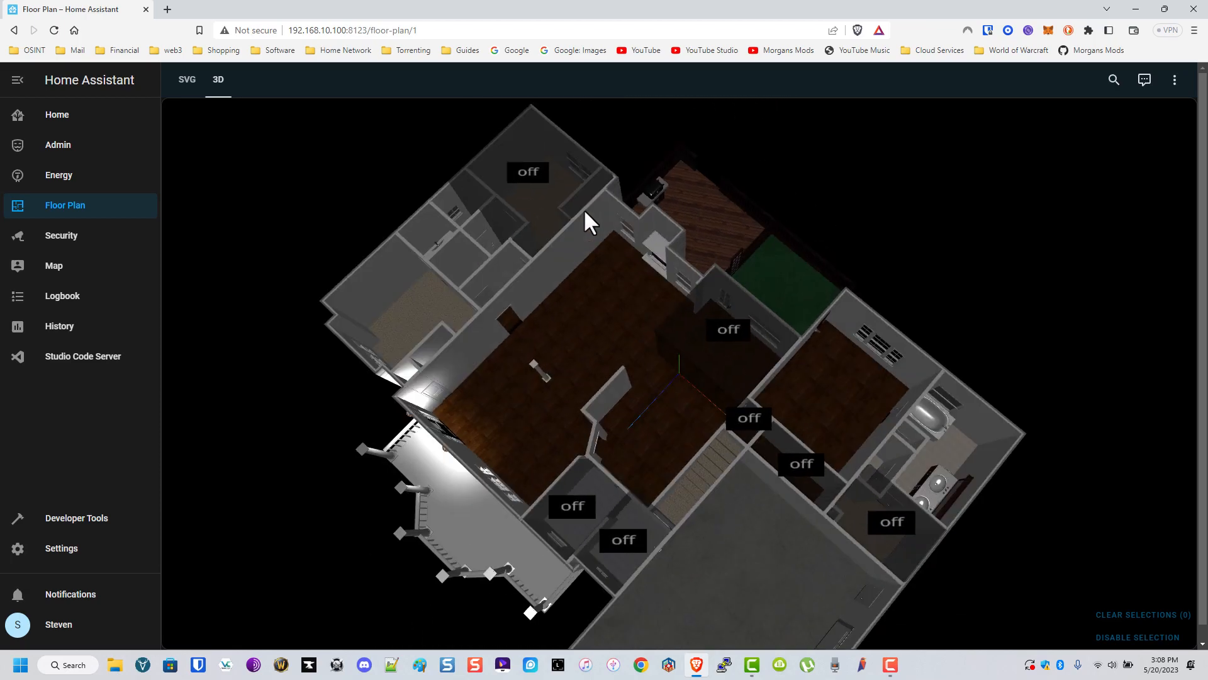
left_click_drag(586, 219, 450, 359)
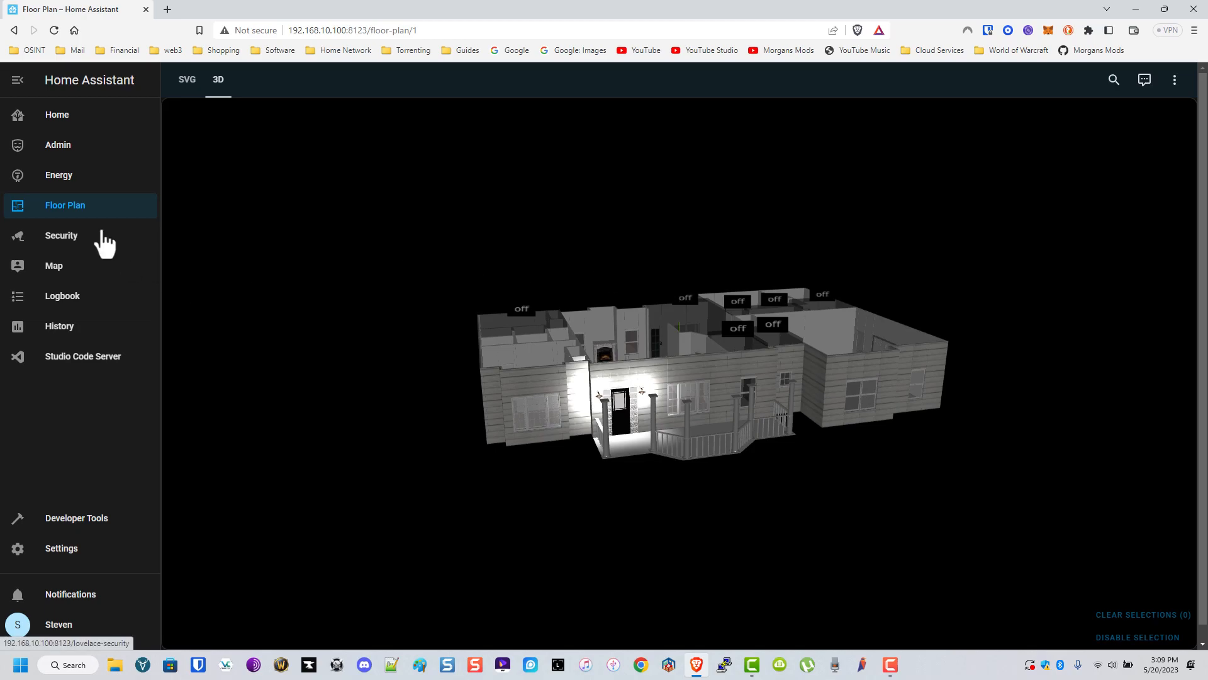
left_click(61, 235)
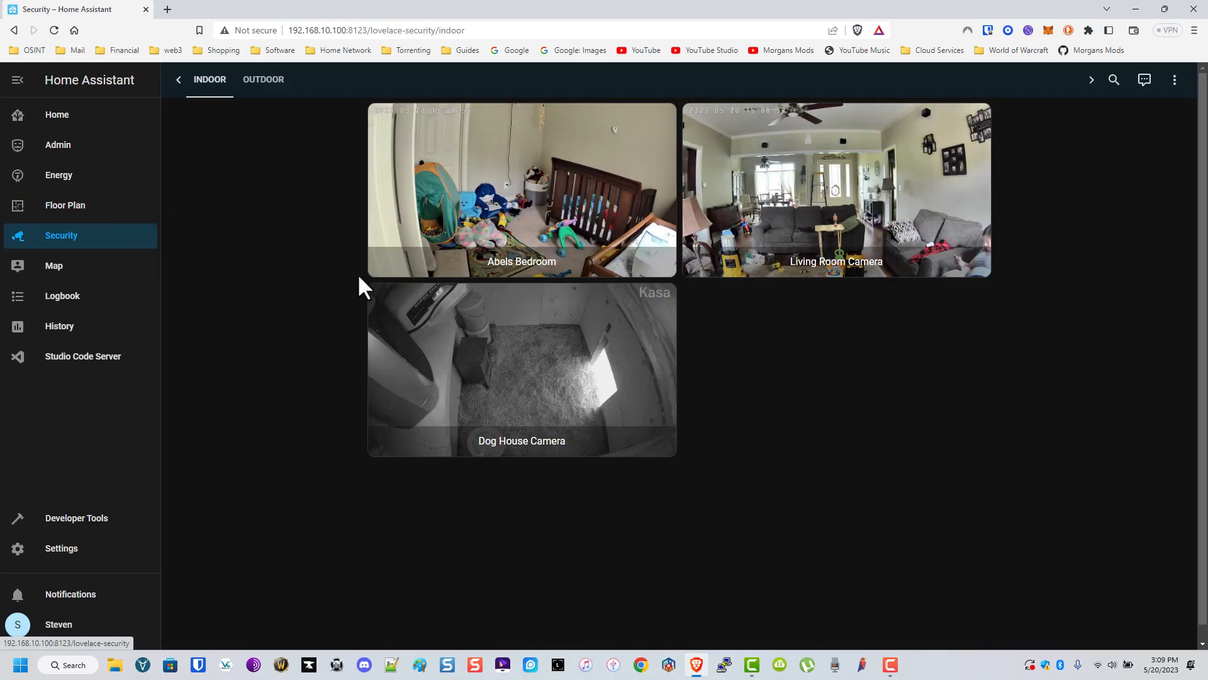
mouse_move(611, 388)
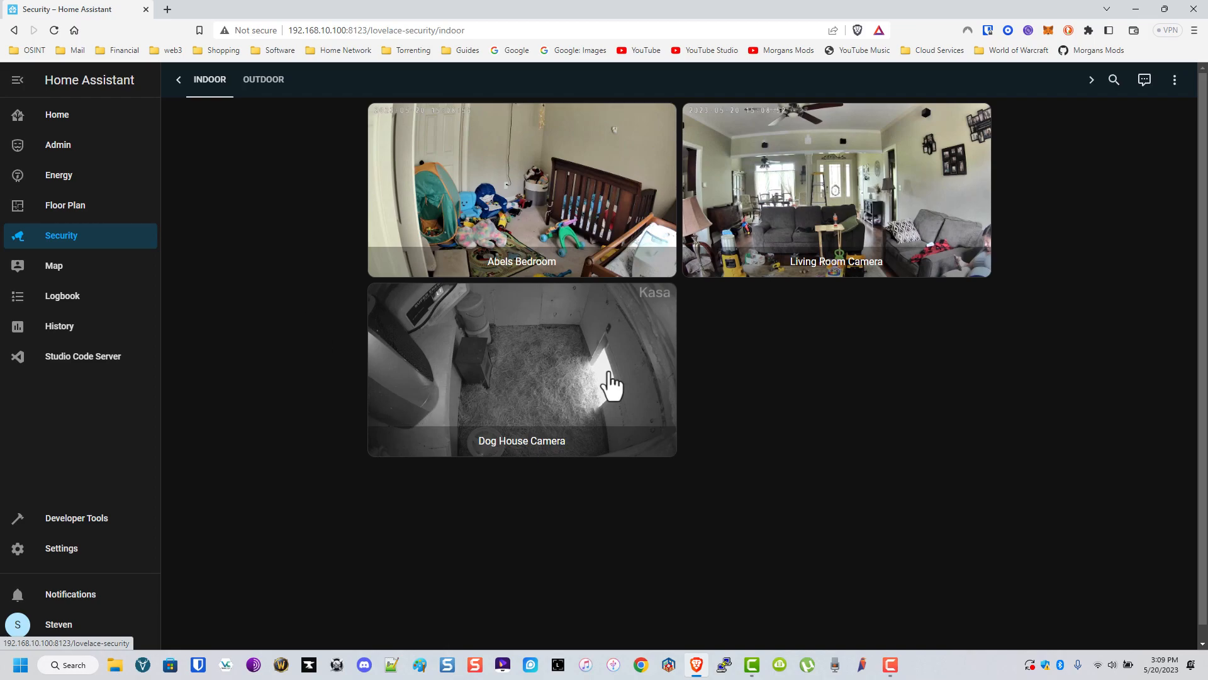
mouse_move(262, 99)
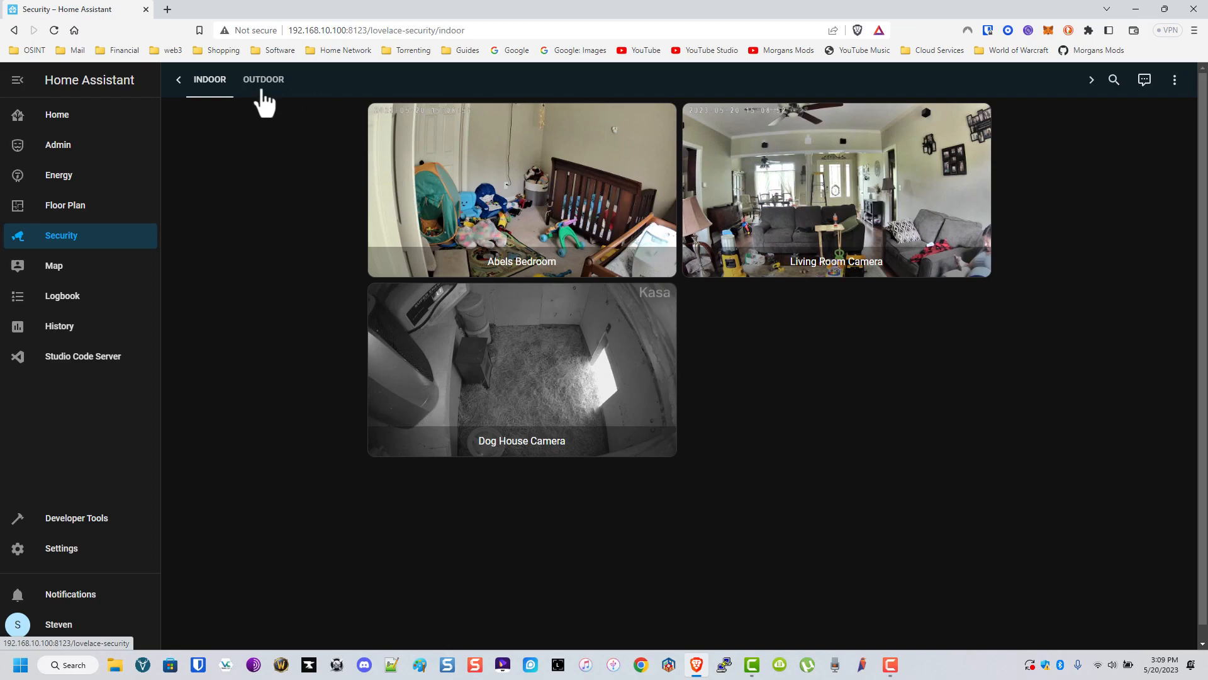
Show the garage, barn, shed and upper field outdoor cameras, then open the Map.
left_click(264, 79)
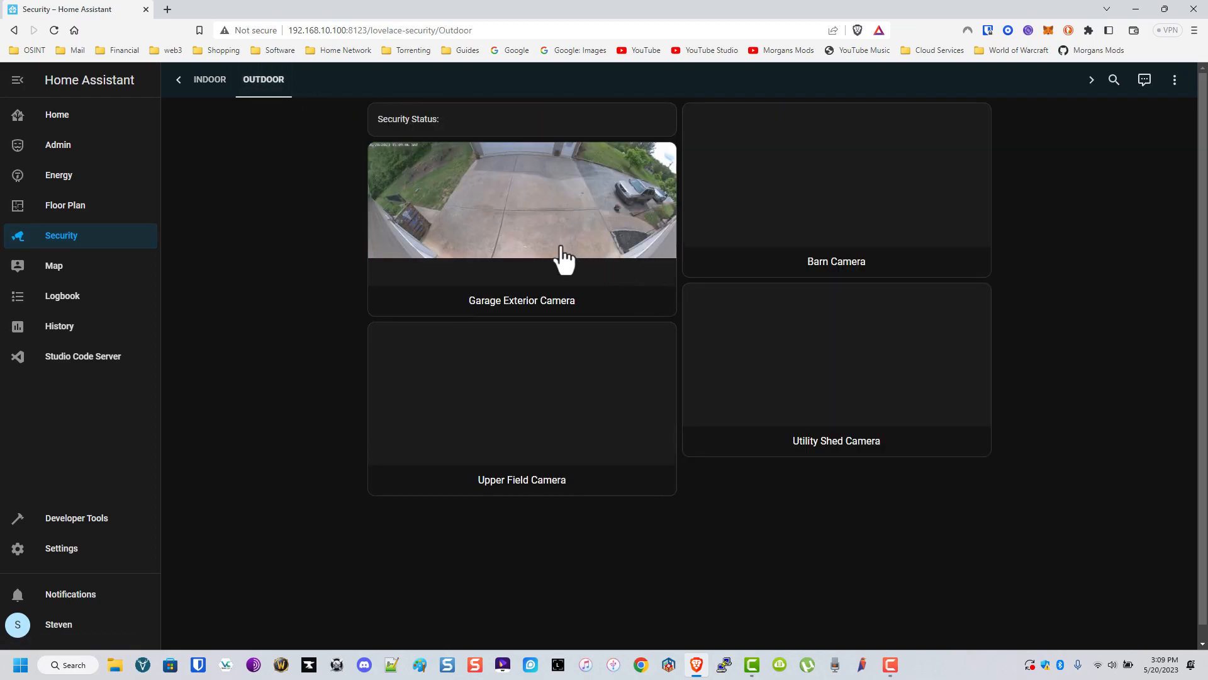
mouse_move(814, 286)
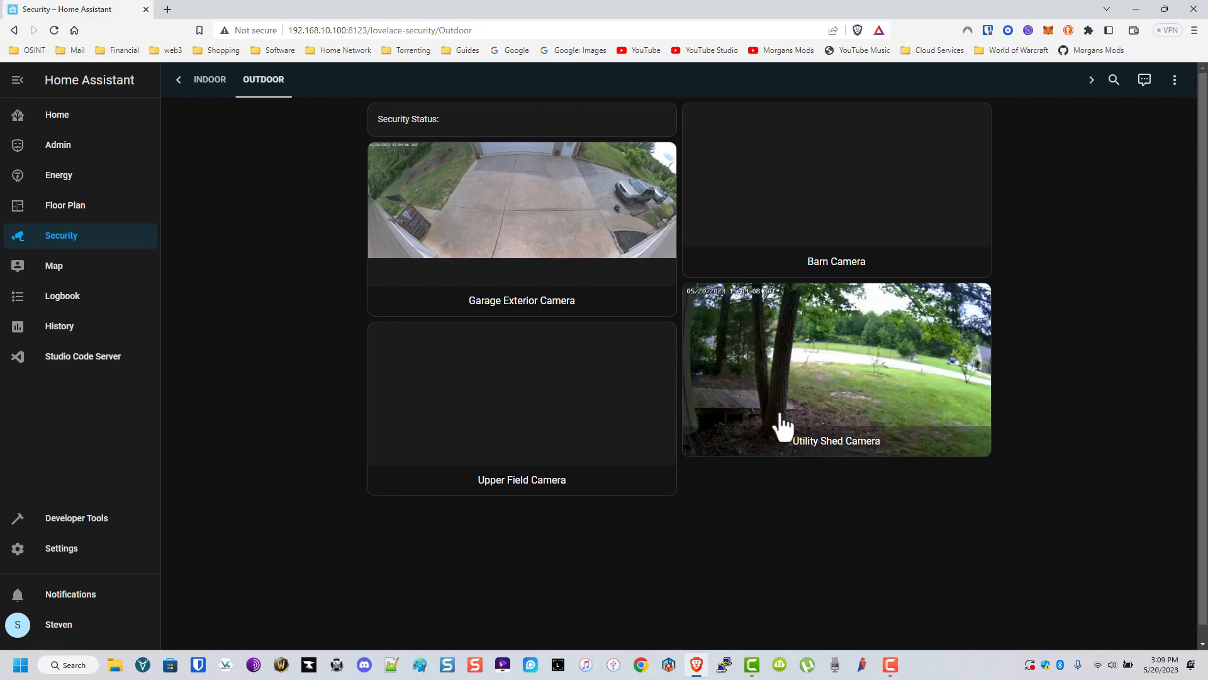
mouse_move(811, 392)
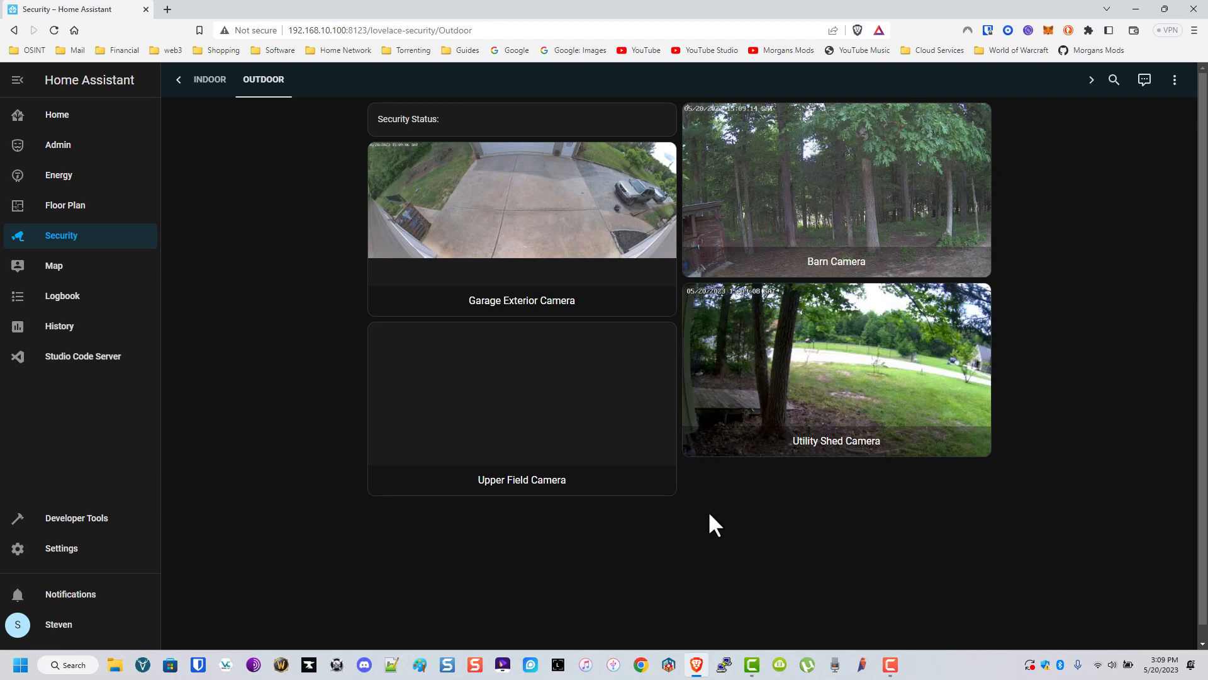
mouse_move(681, 527)
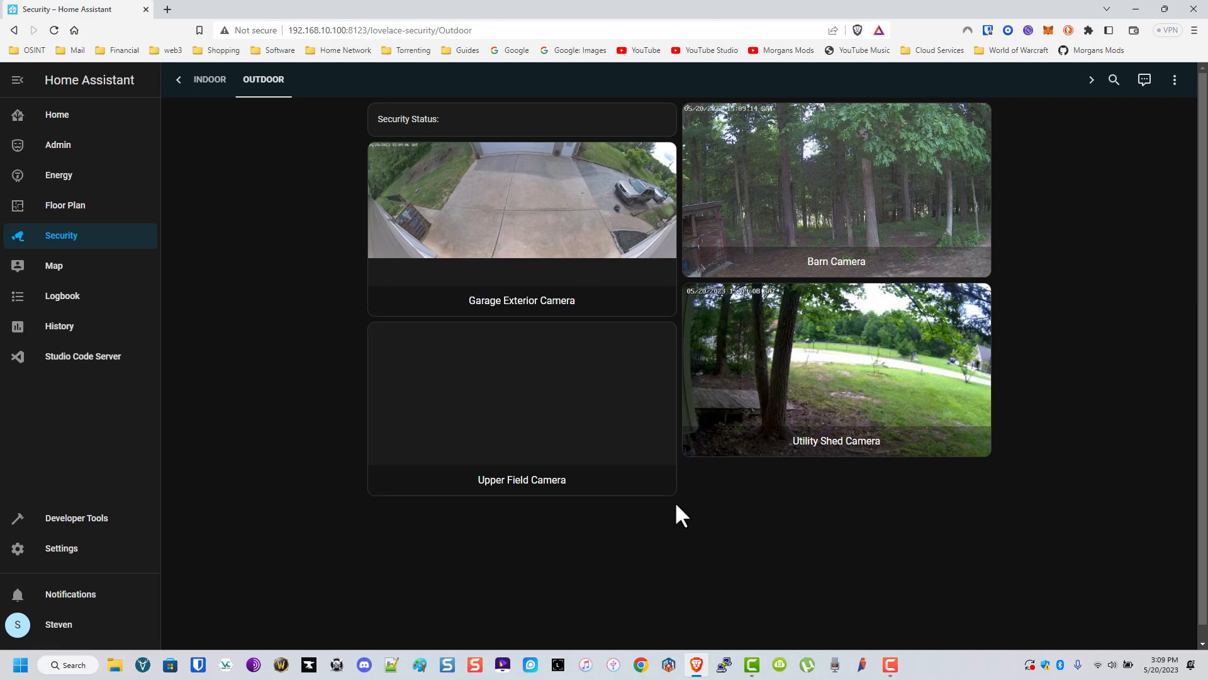
left_click(54, 266)
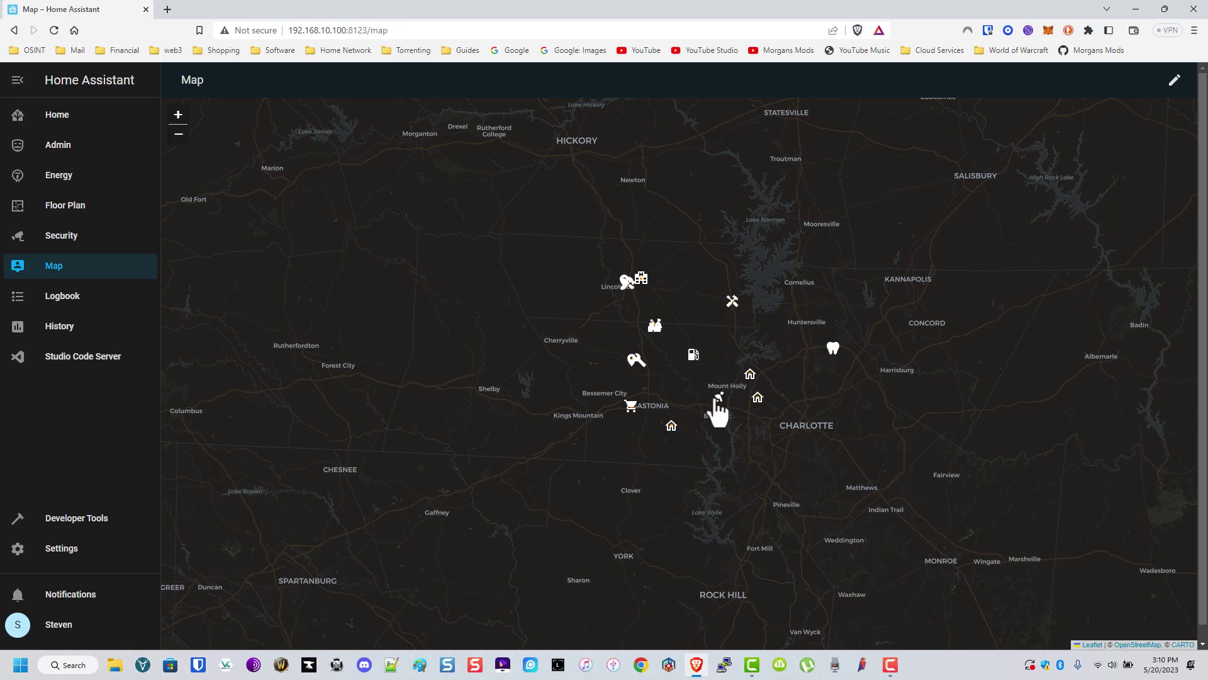
mouse_move(657, 399)
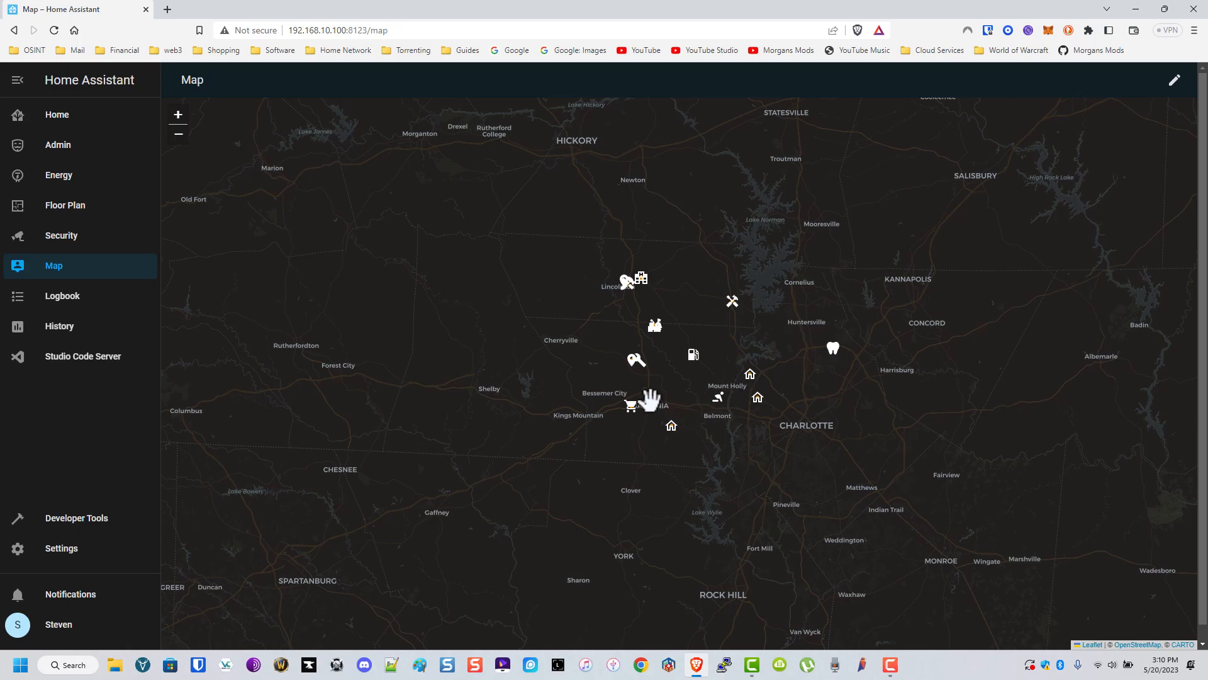
mouse_move(644, 367)
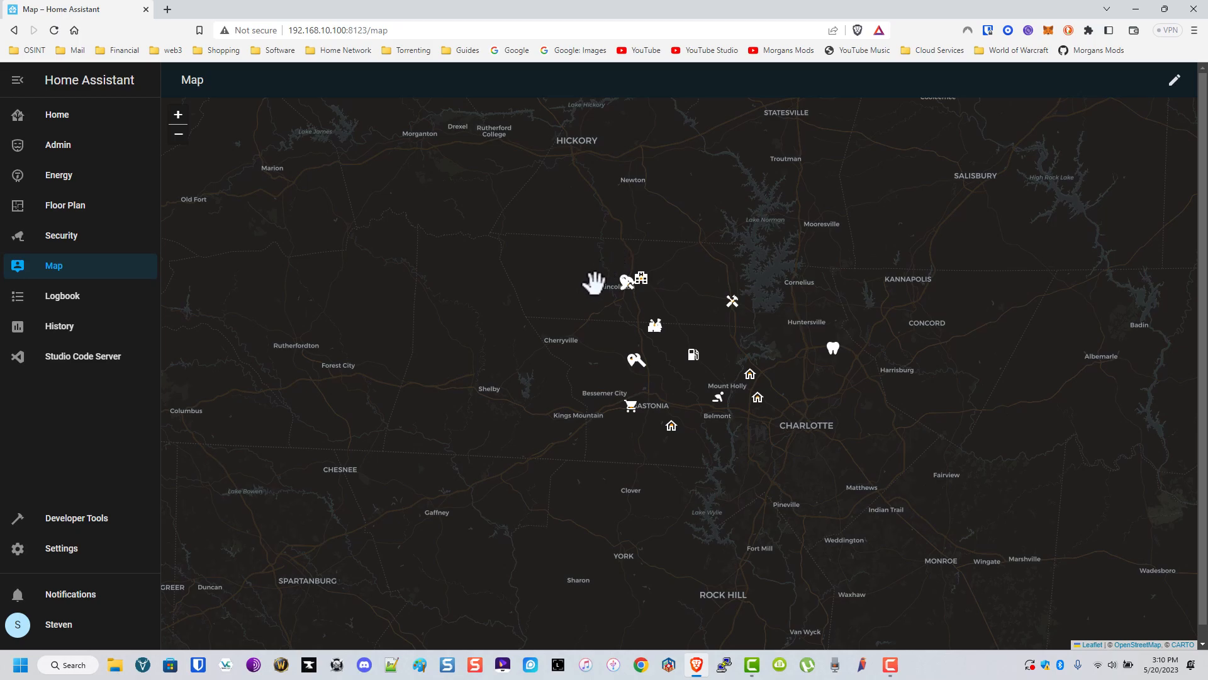
mouse_move(684, 255)
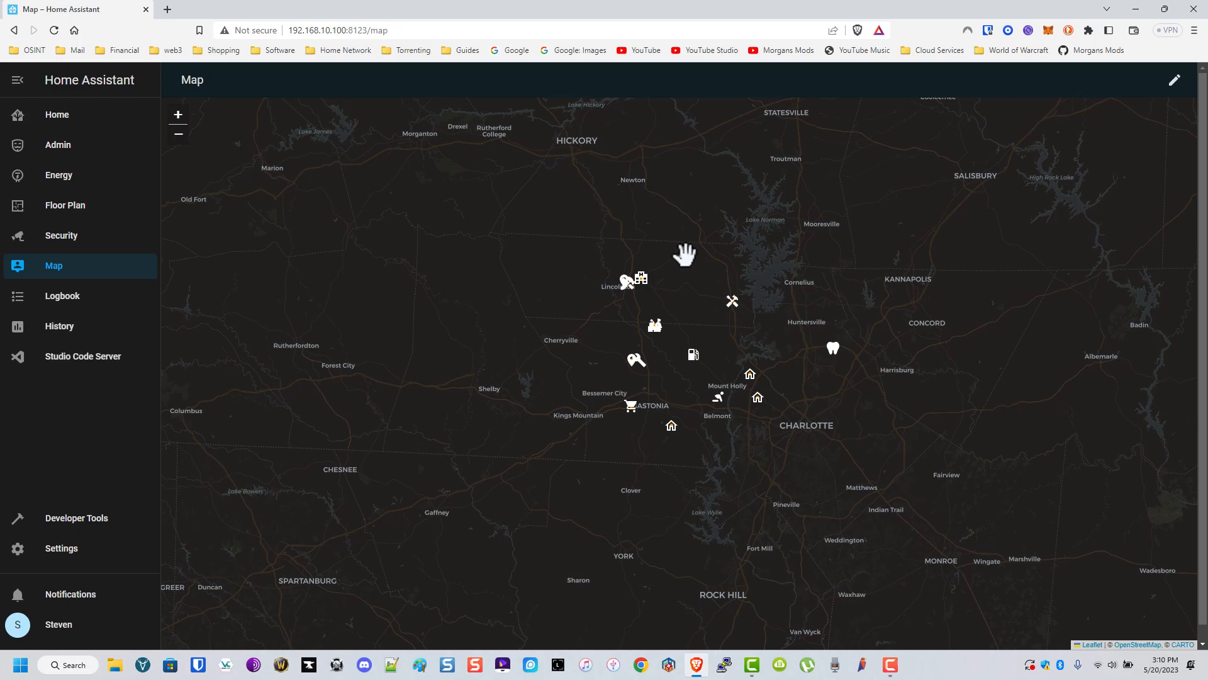
mouse_move(710, 409)
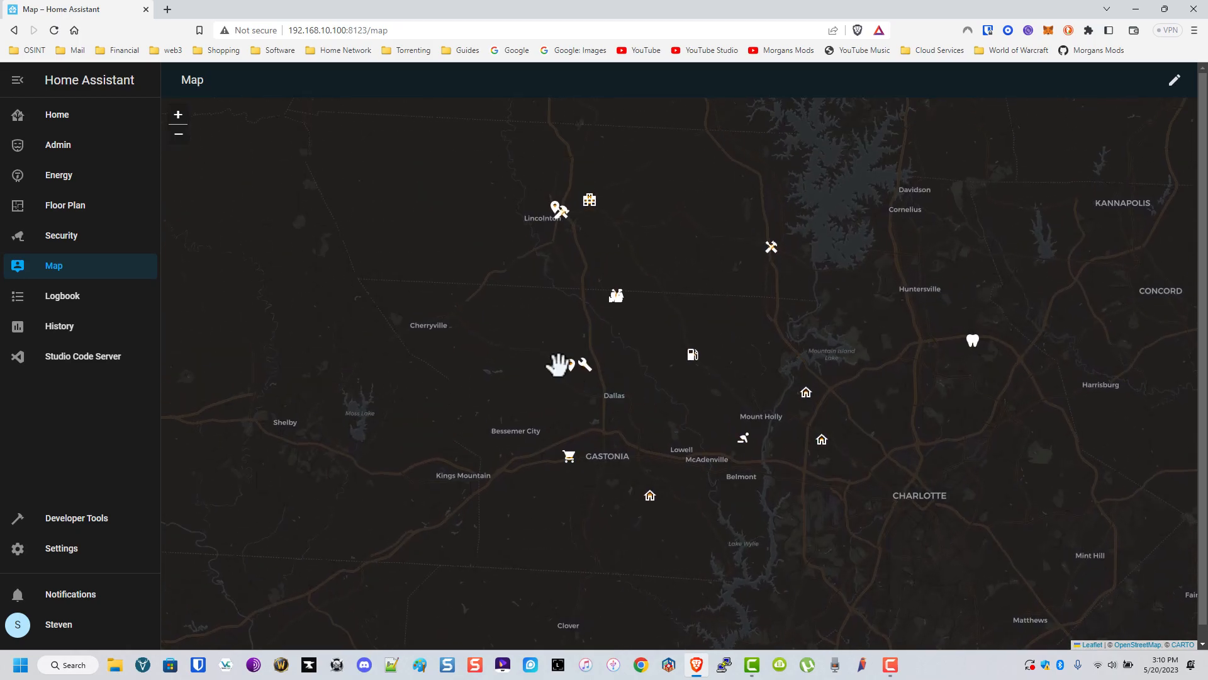
Open the Logbook for May 20, 2023, 14:00–17:00.
left_click(63, 296)
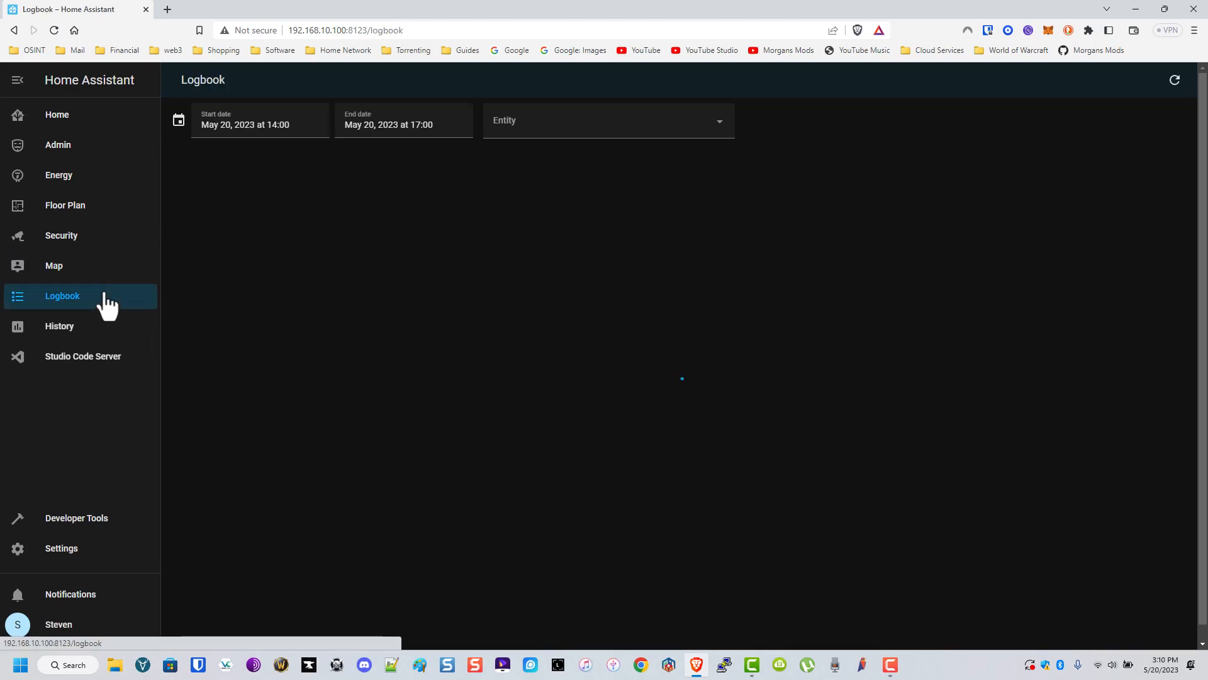
Pass through History to Studio Code Server, showing the StackInCard readme.
left_click(59, 326)
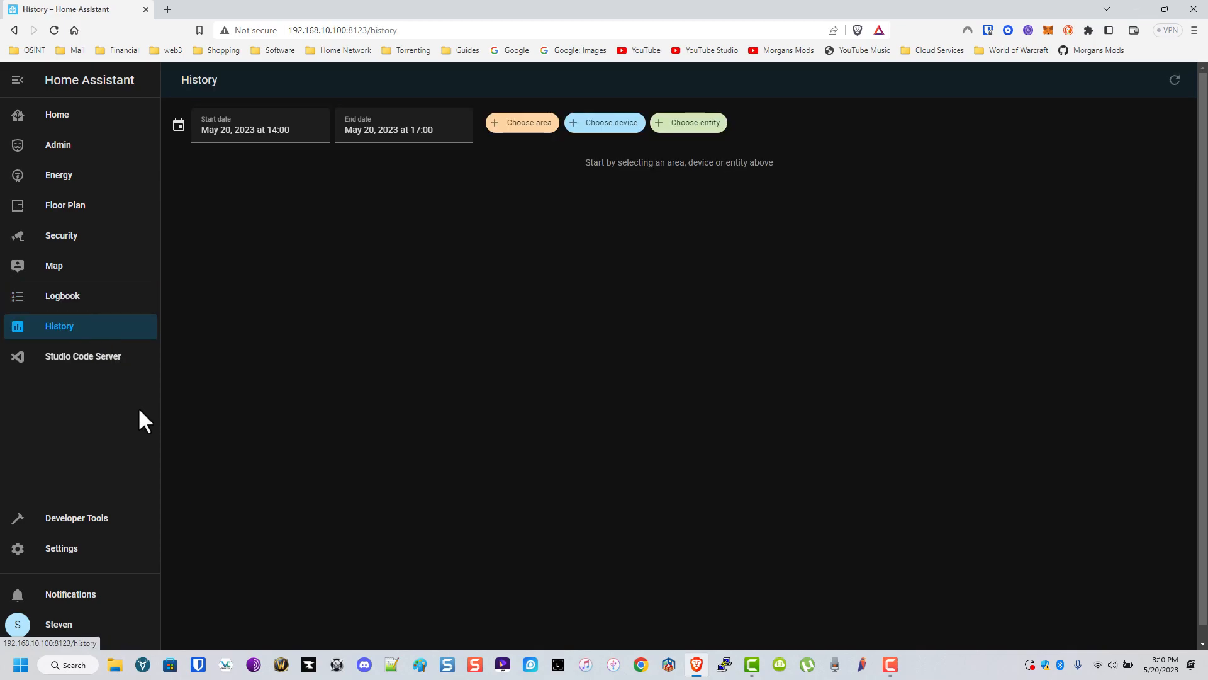
left_click(82, 356)
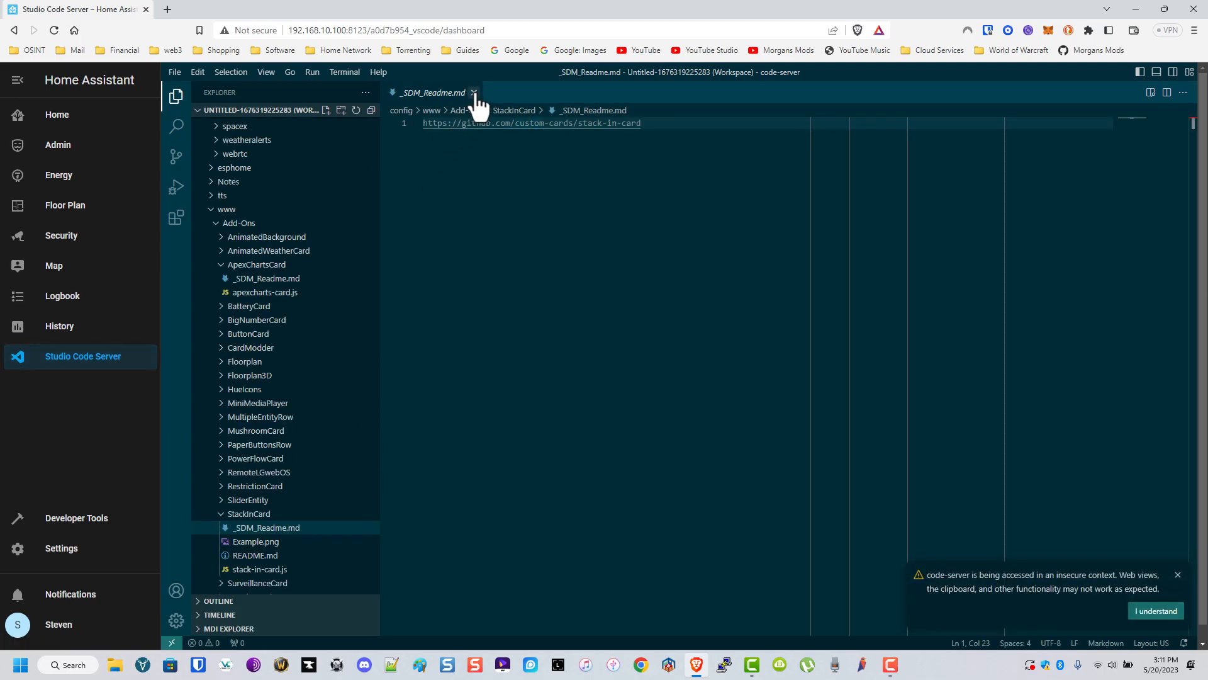
Open EnergyCost_Breakers, EnergyCost_GuestHouse, GPS_HomeOrAwayStatus and UtilityCost_kWh sensor YAMLs, then Settings.
left_click(474, 92)
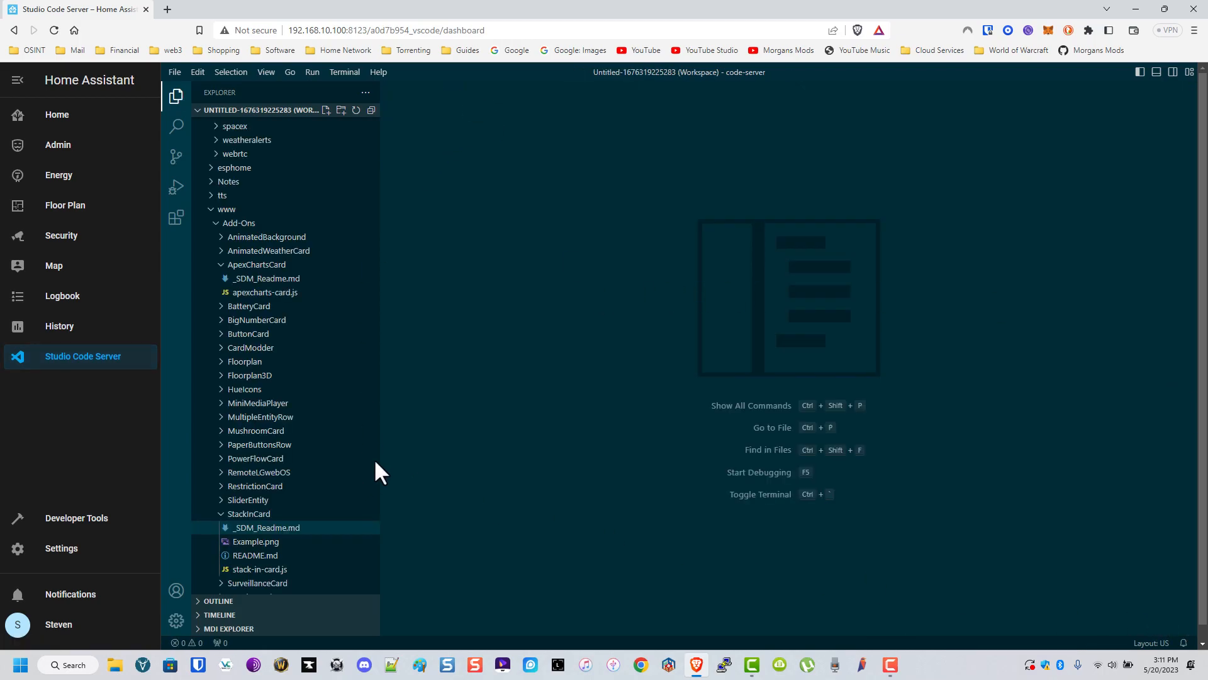
left_click(229, 208)
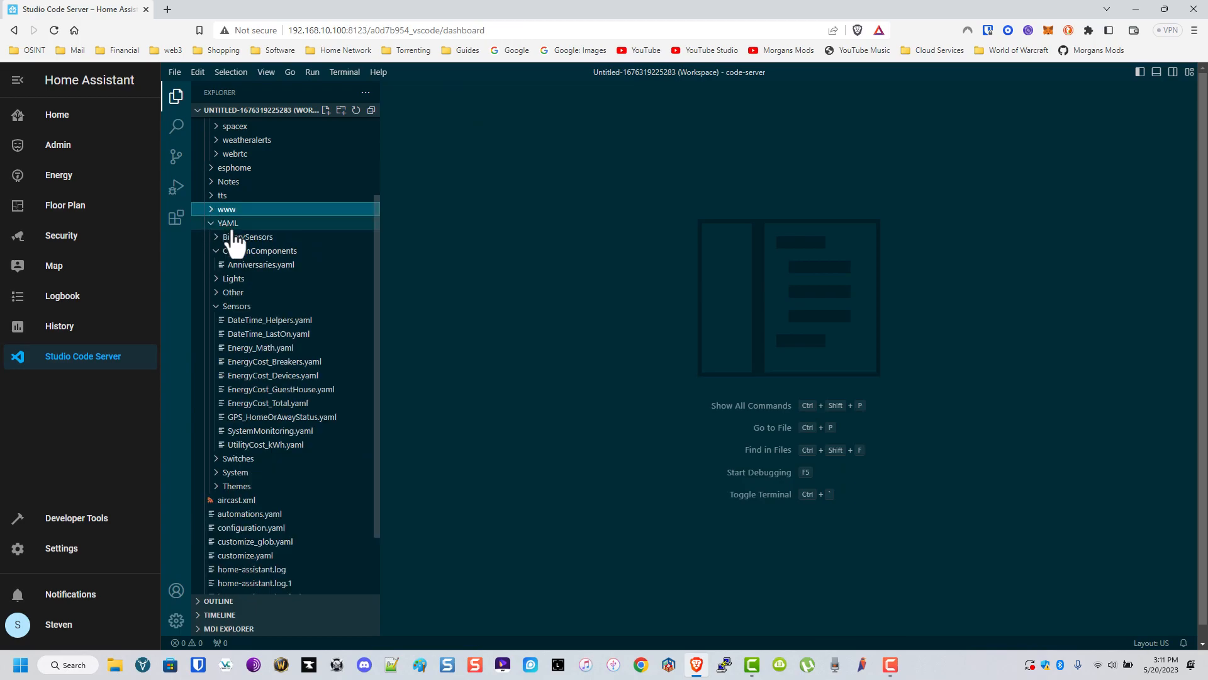
double_click(274, 361)
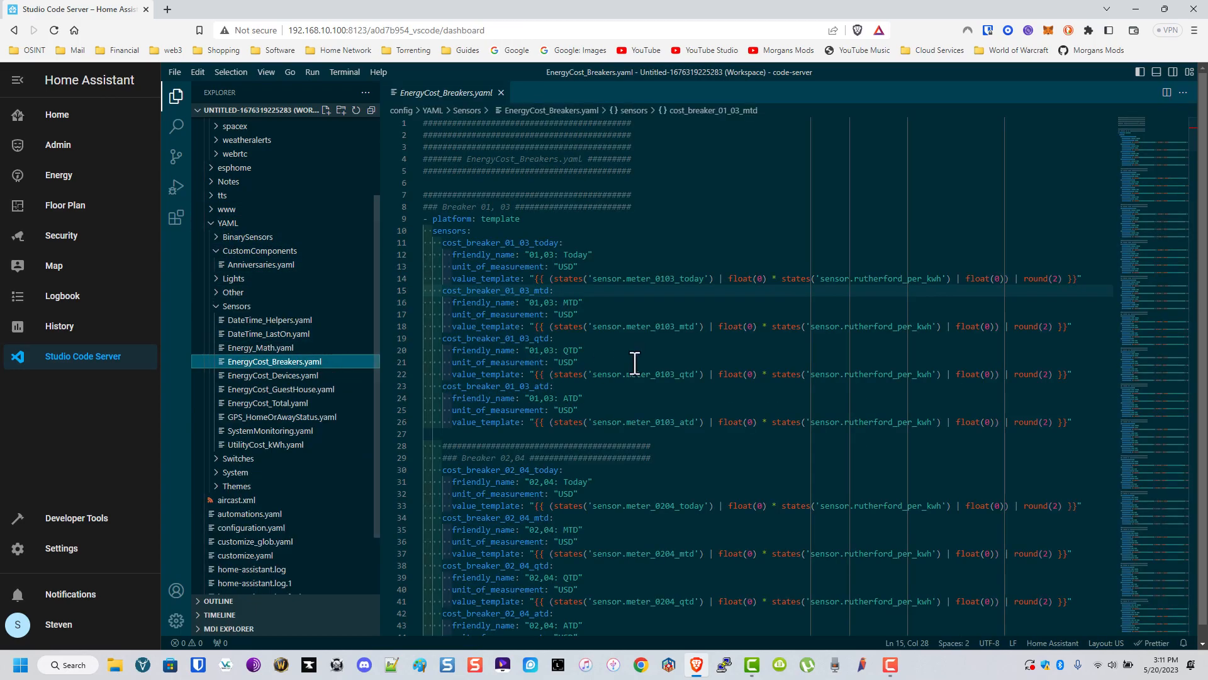
scroll("down", 3)
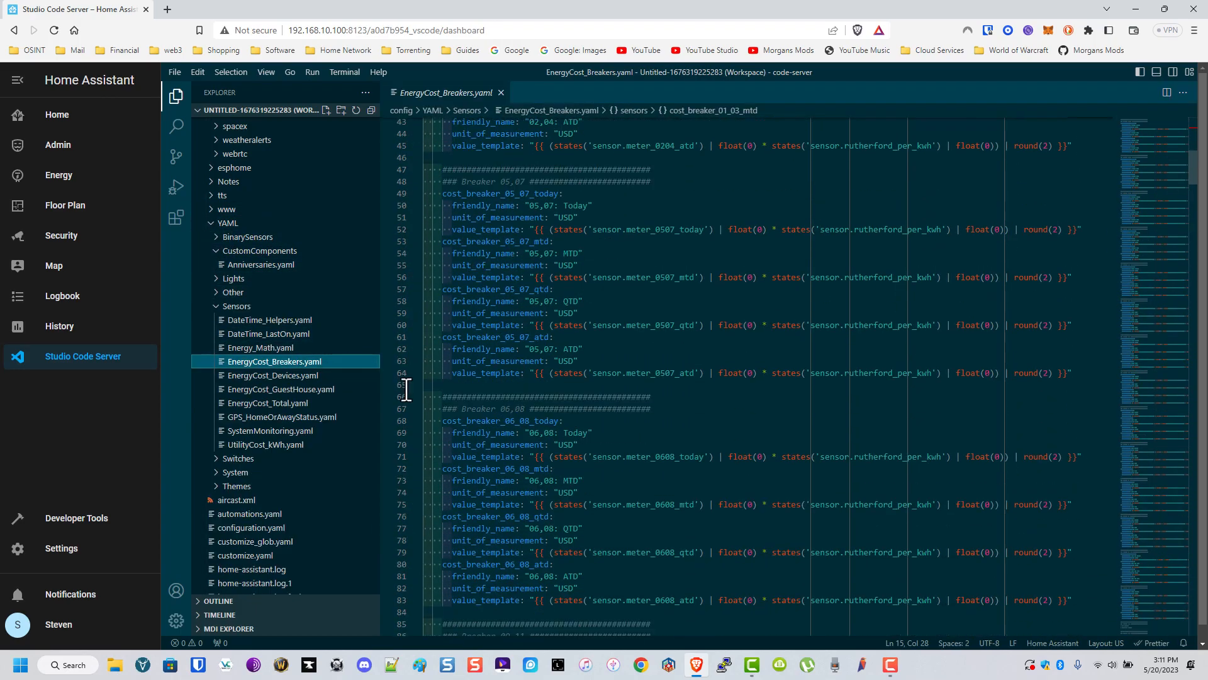
left_click(280, 389)
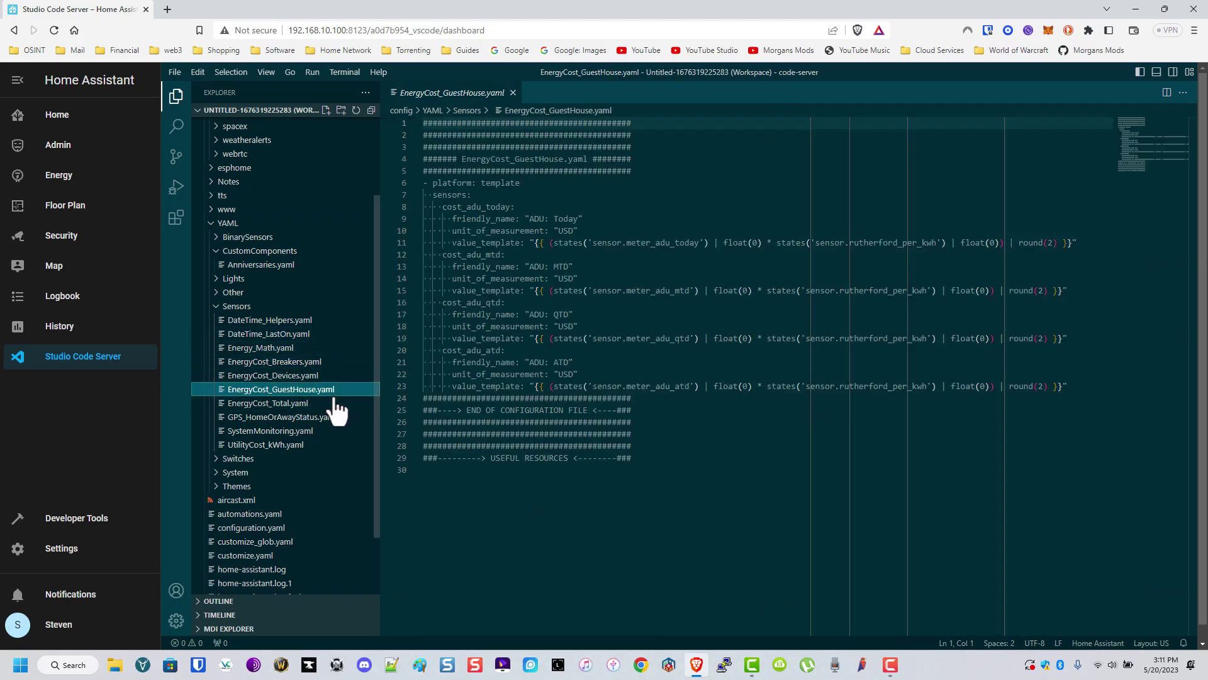
left_click(278, 417)
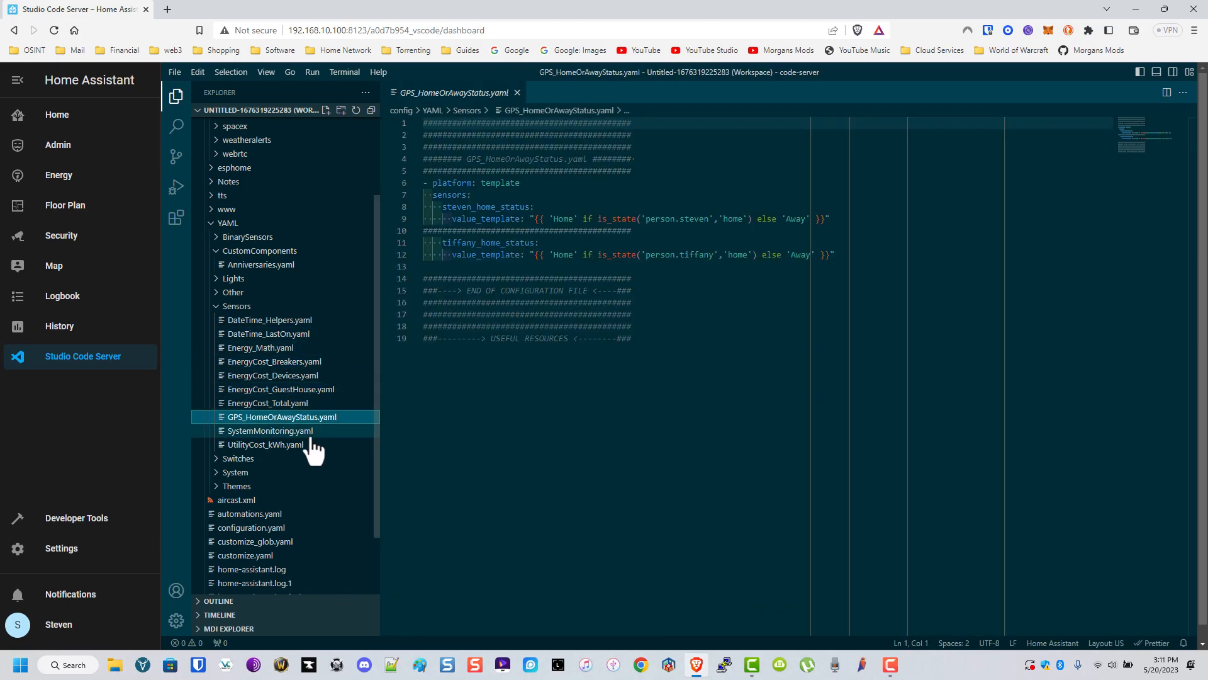
left_click(265, 445)
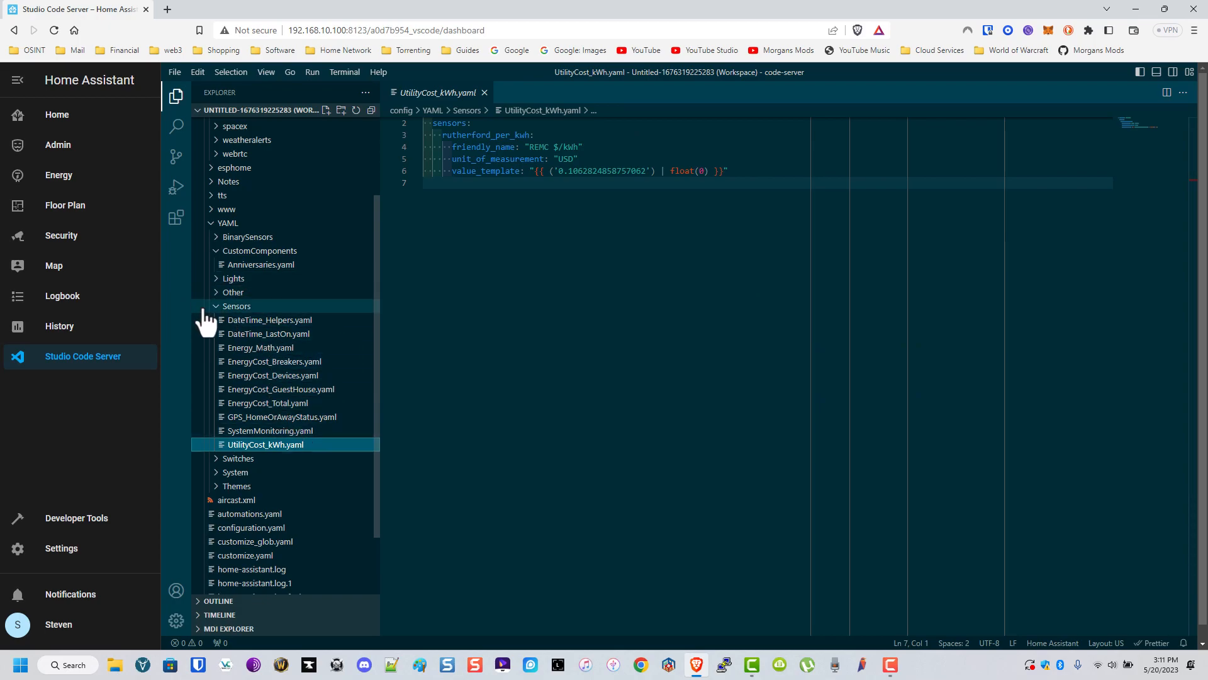
left_click(236, 306)
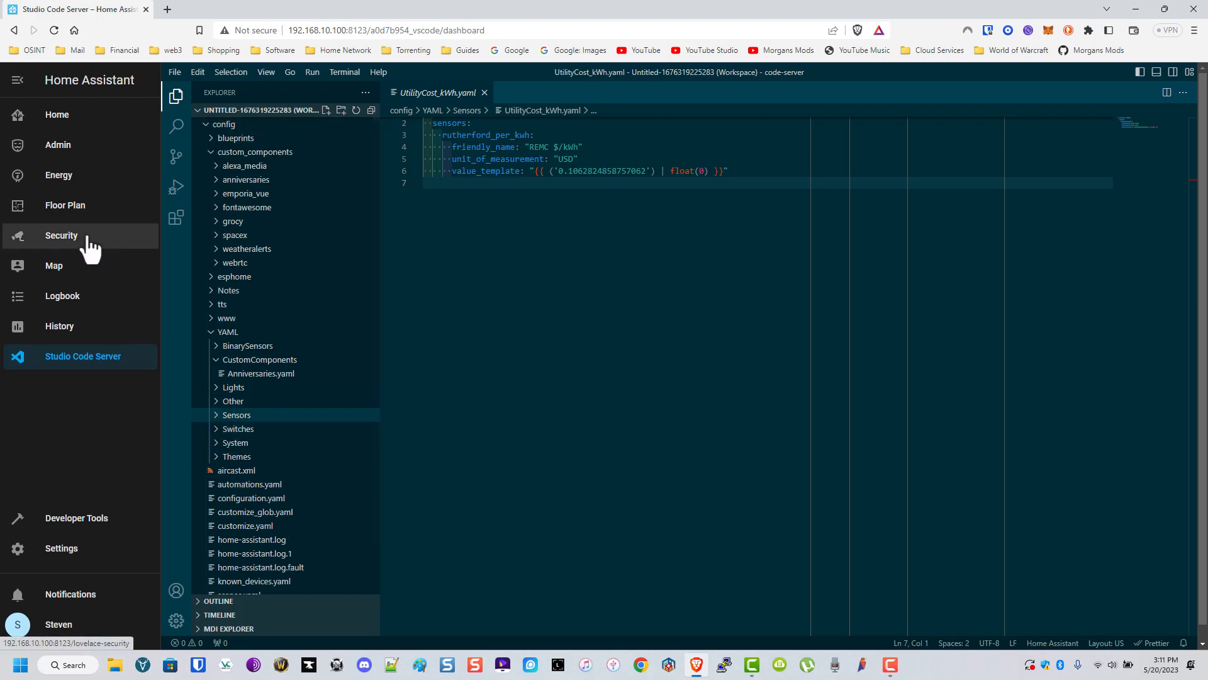
left_click(61, 548)
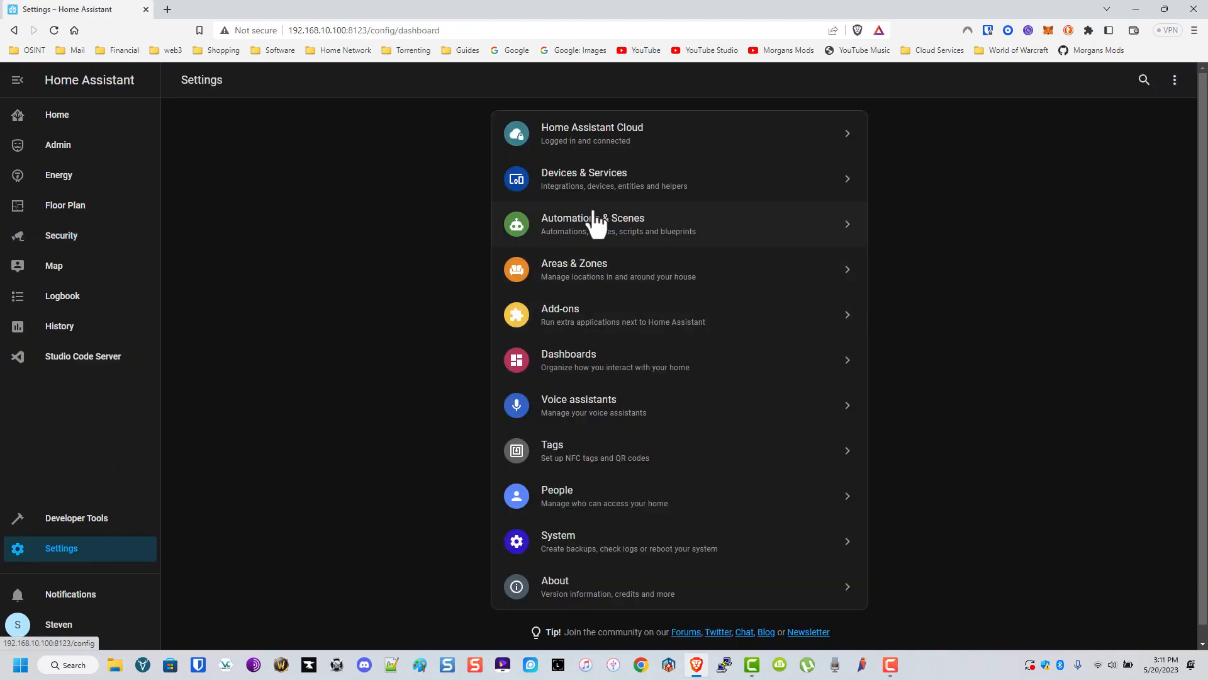
Browse Devices & Services and open the CyberPower1500_01 UPS under Network UPS Tools.
left_click(584, 179)
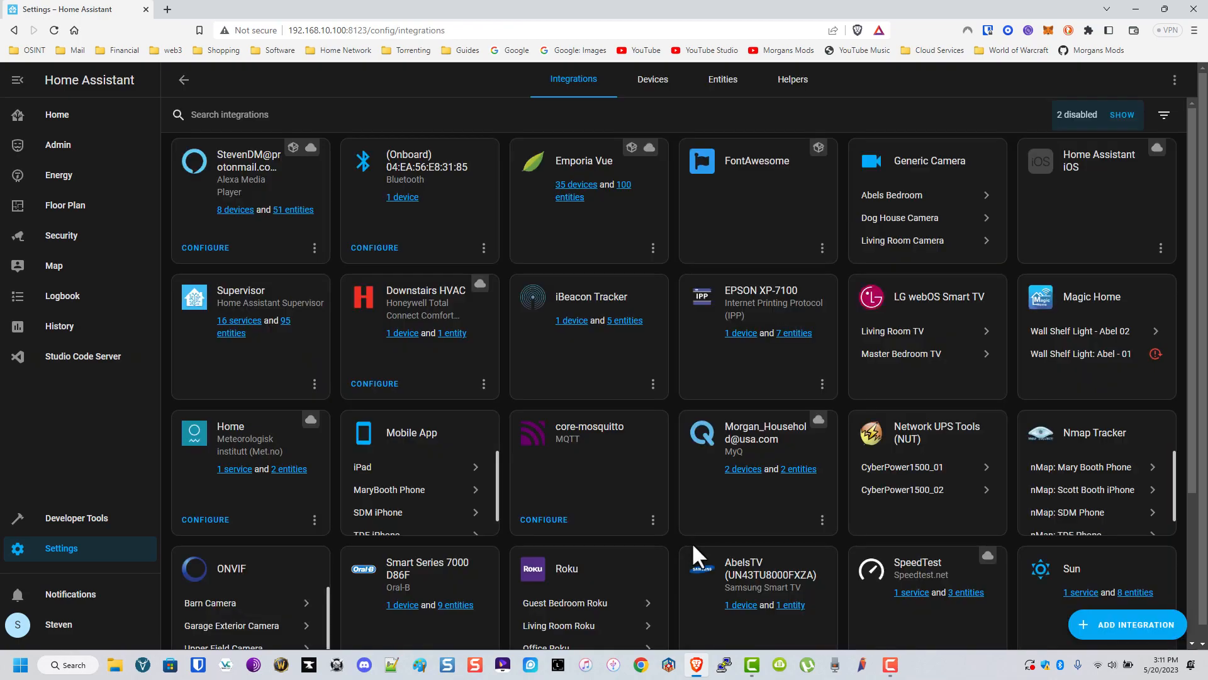
scroll("down", 3)
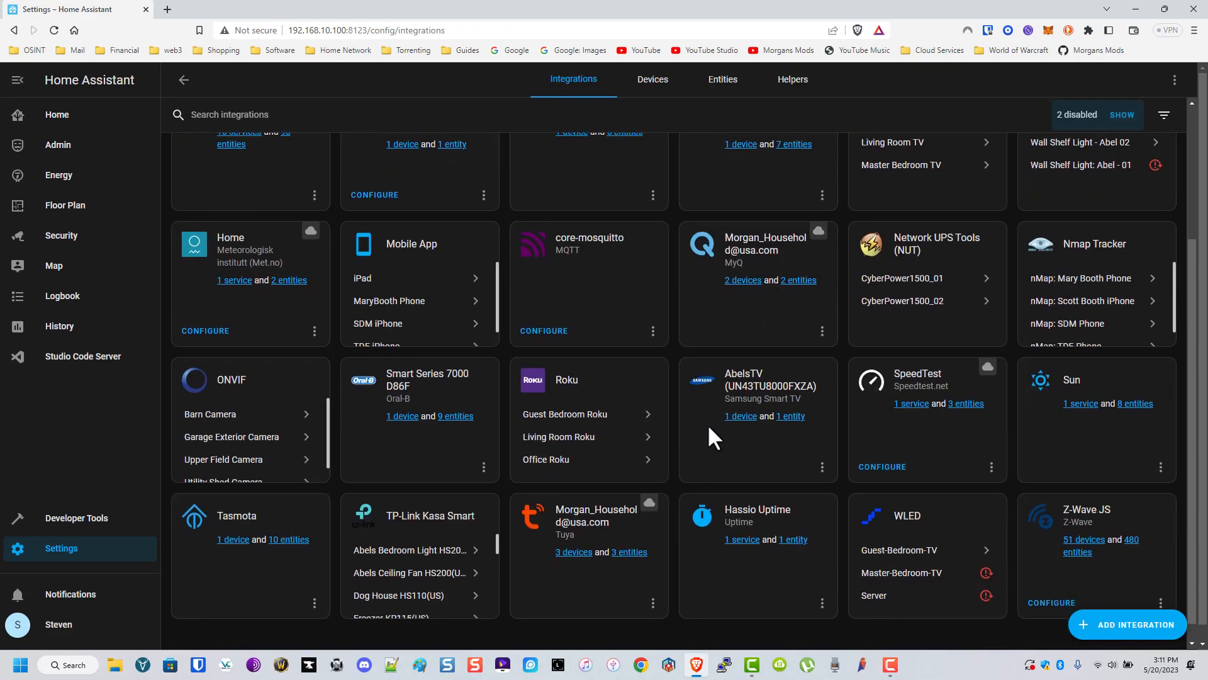
mouse_move(605, 443)
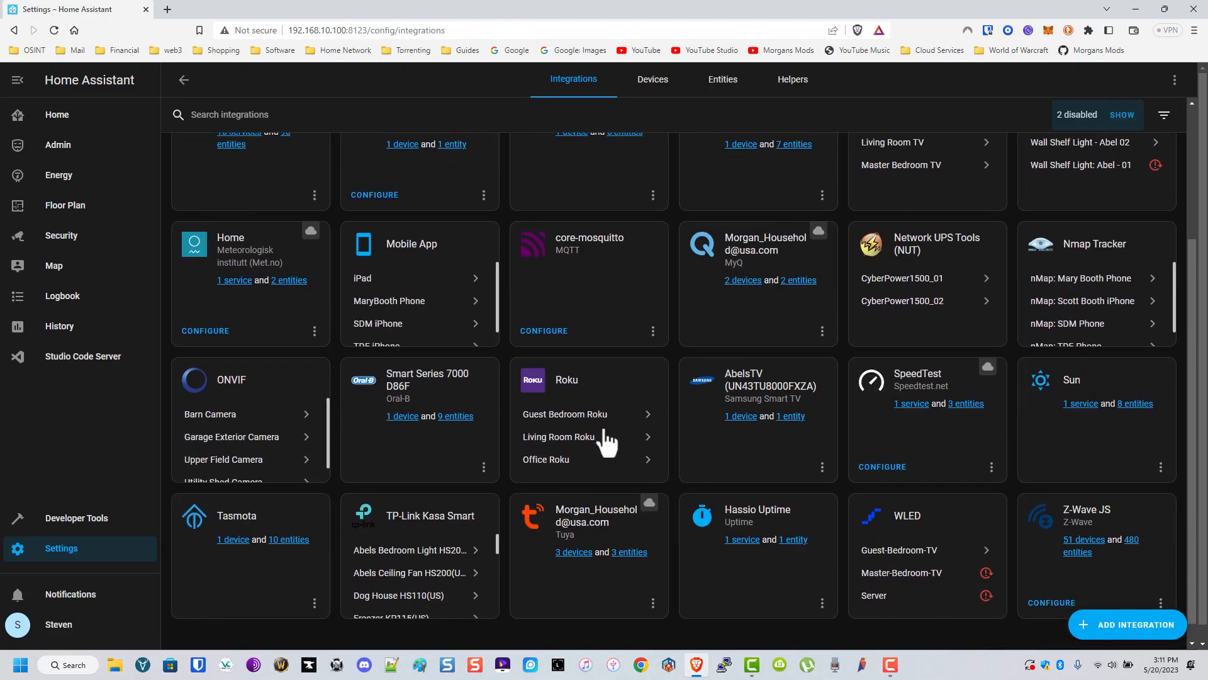
mouse_move(624, 469)
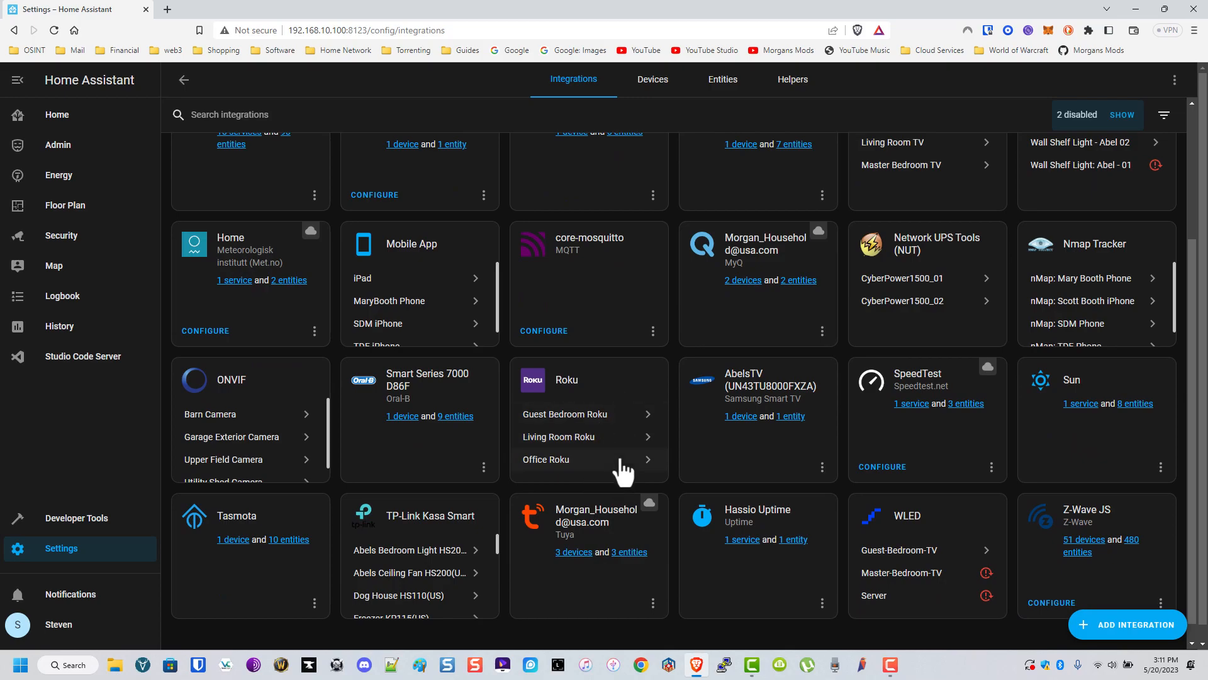
mouse_move(581, 423)
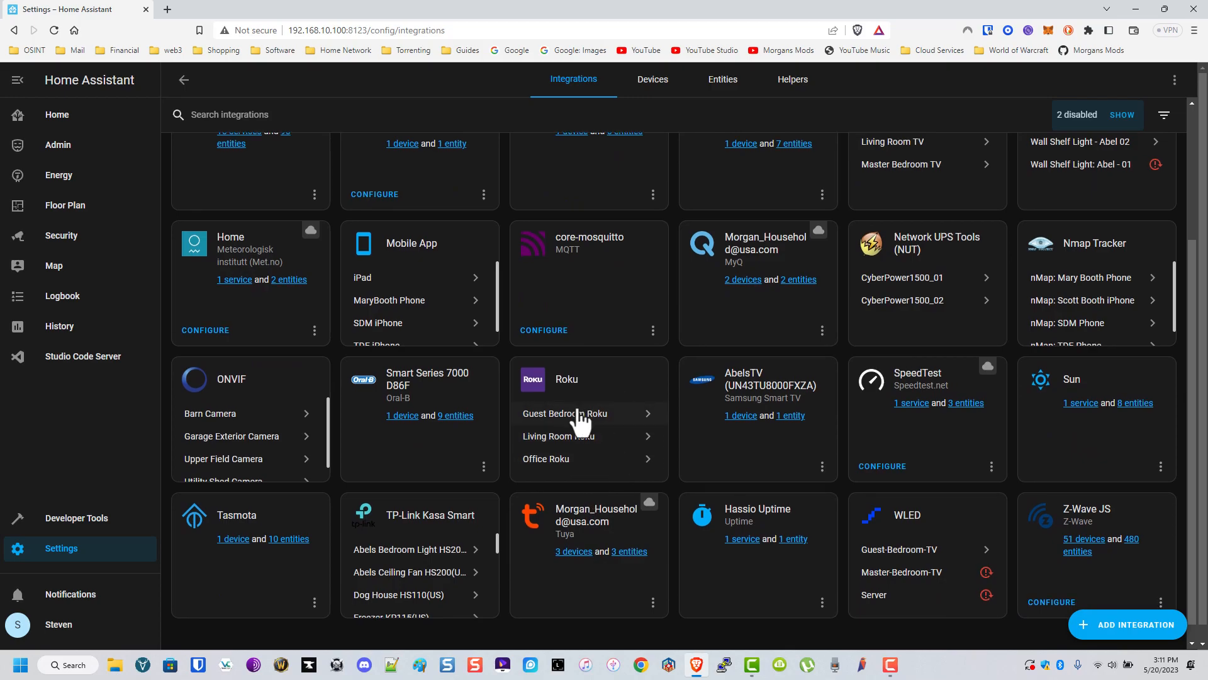
scroll("down", 3)
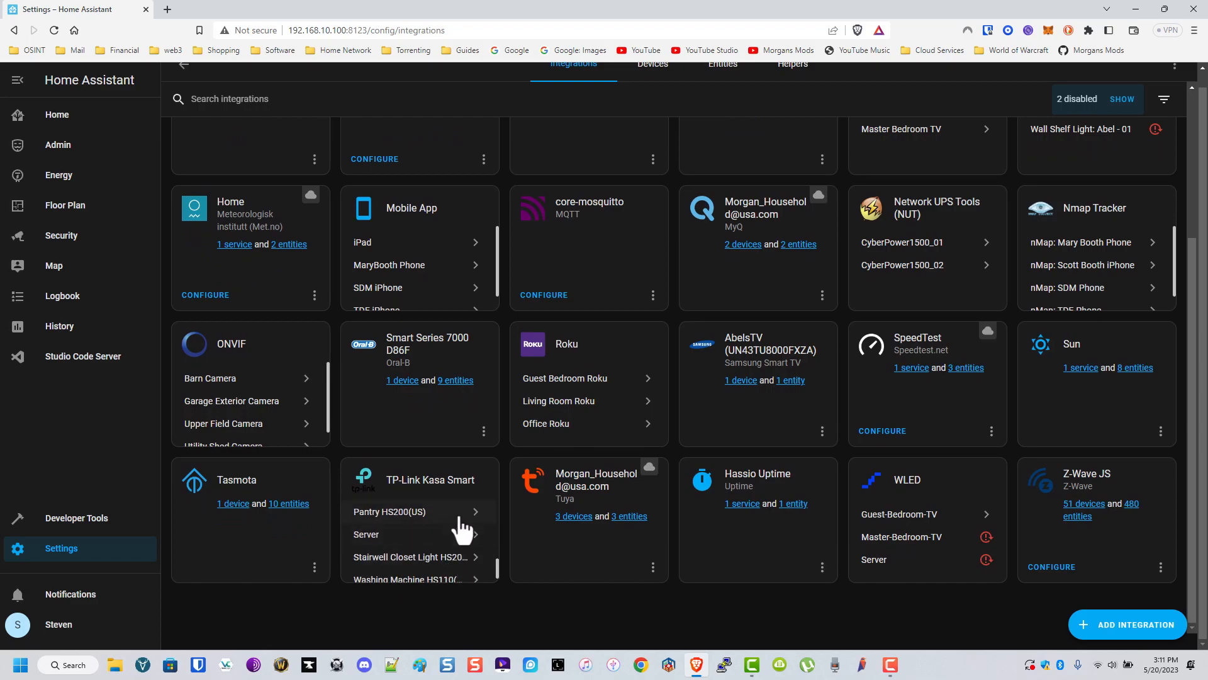
mouse_move(1119, 537)
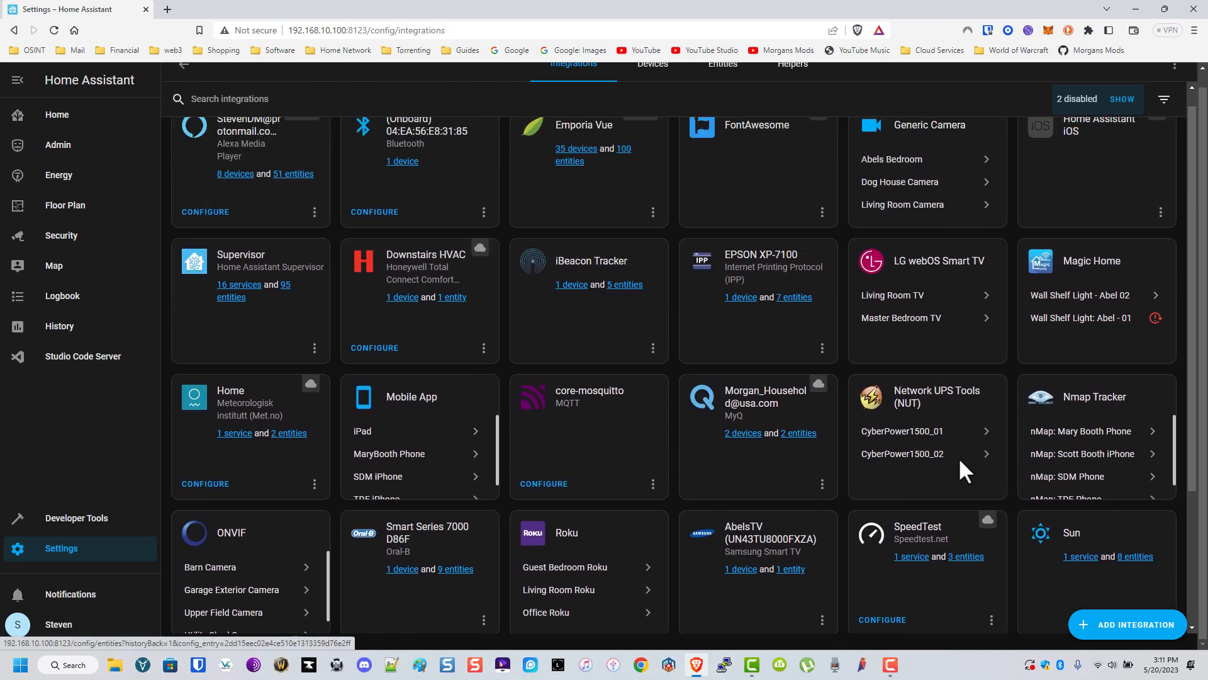
left_click(903, 432)
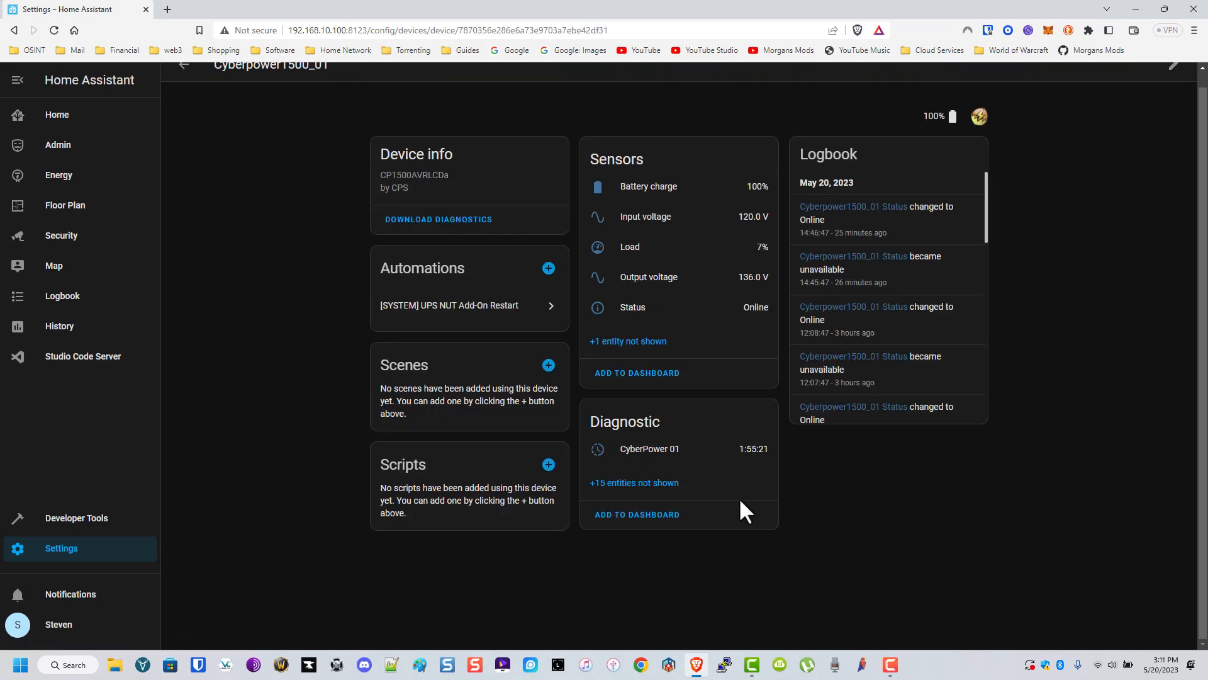
mouse_move(599, 519)
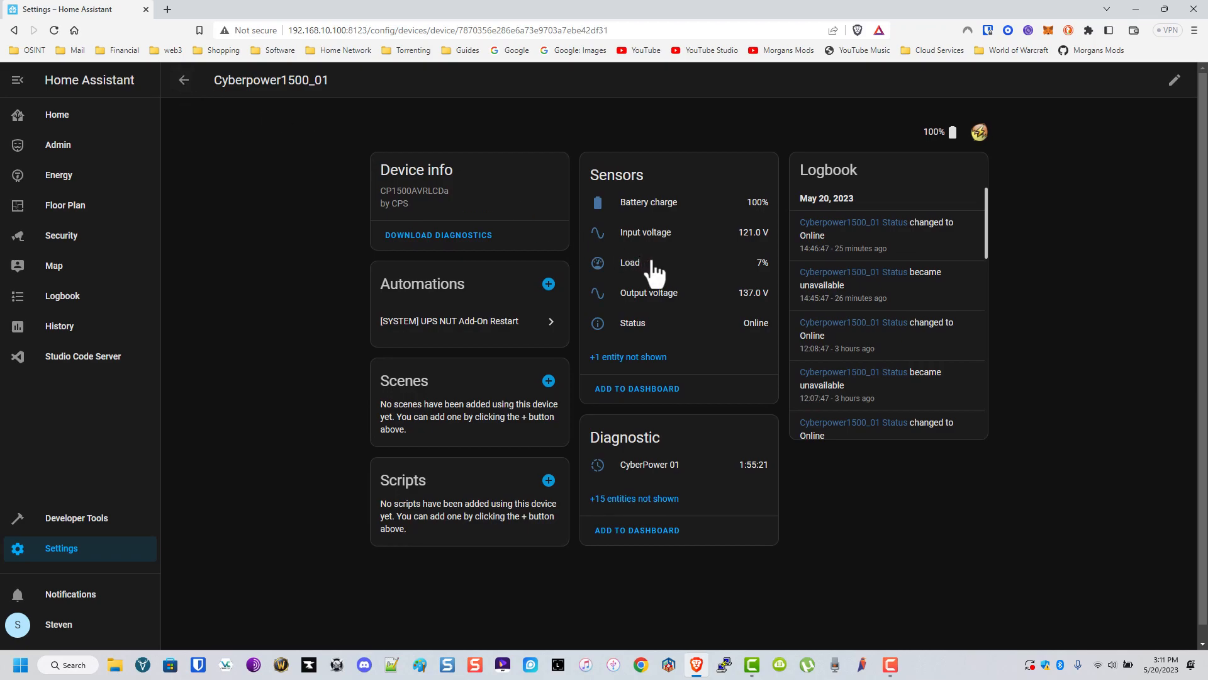
mouse_move(779, 251)
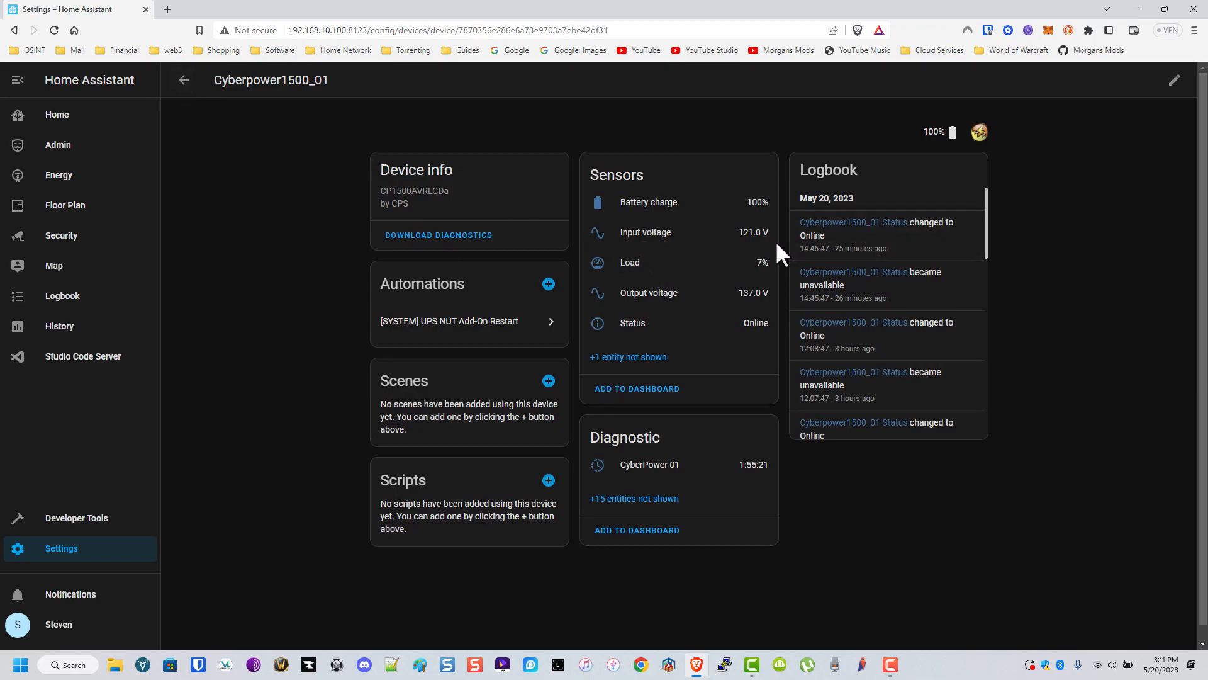
mouse_move(748, 257)
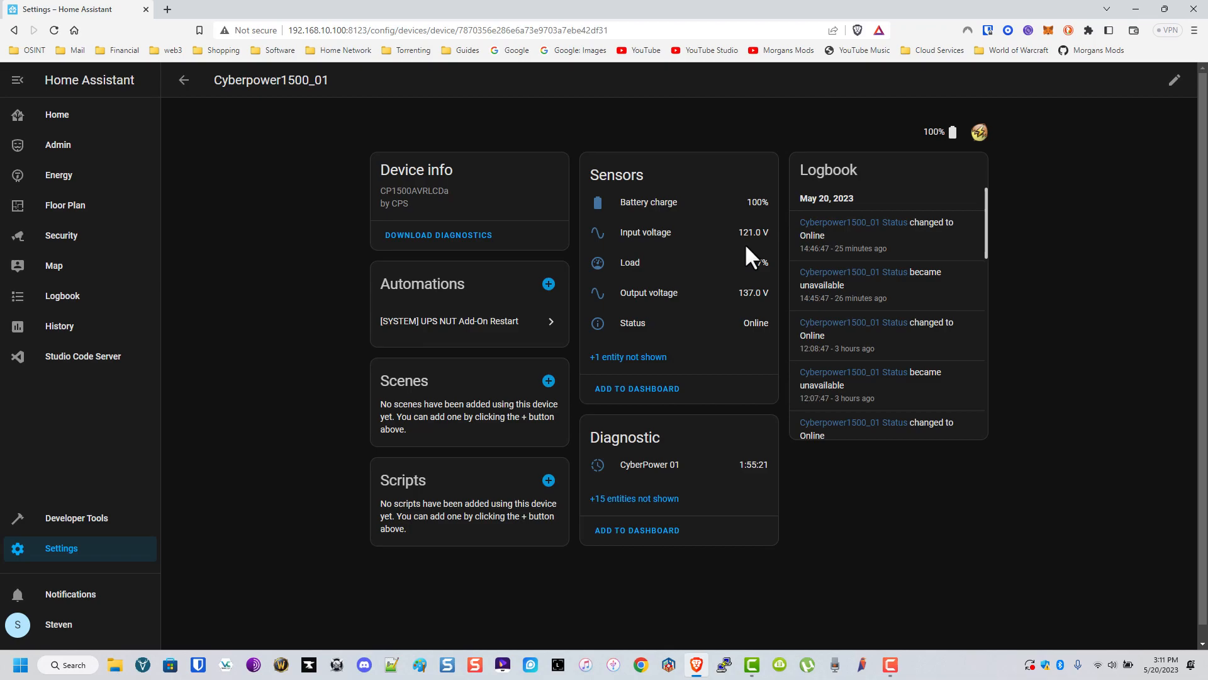
mouse_move(704, 252)
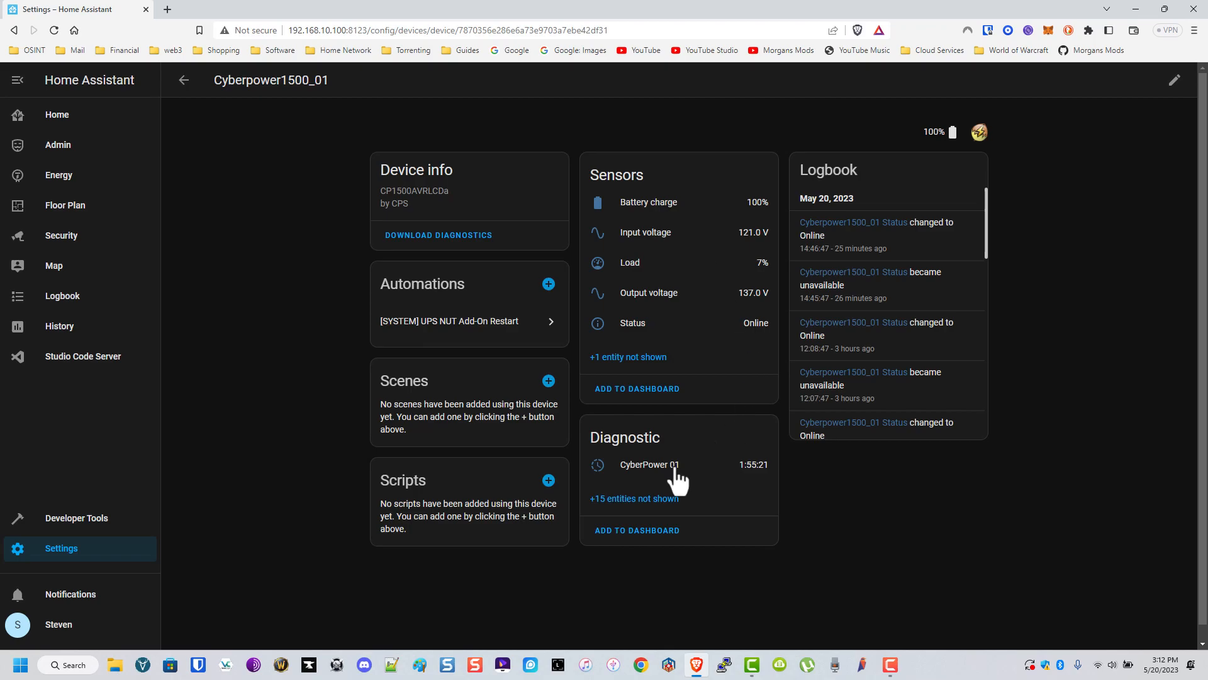
mouse_move(182, 81)
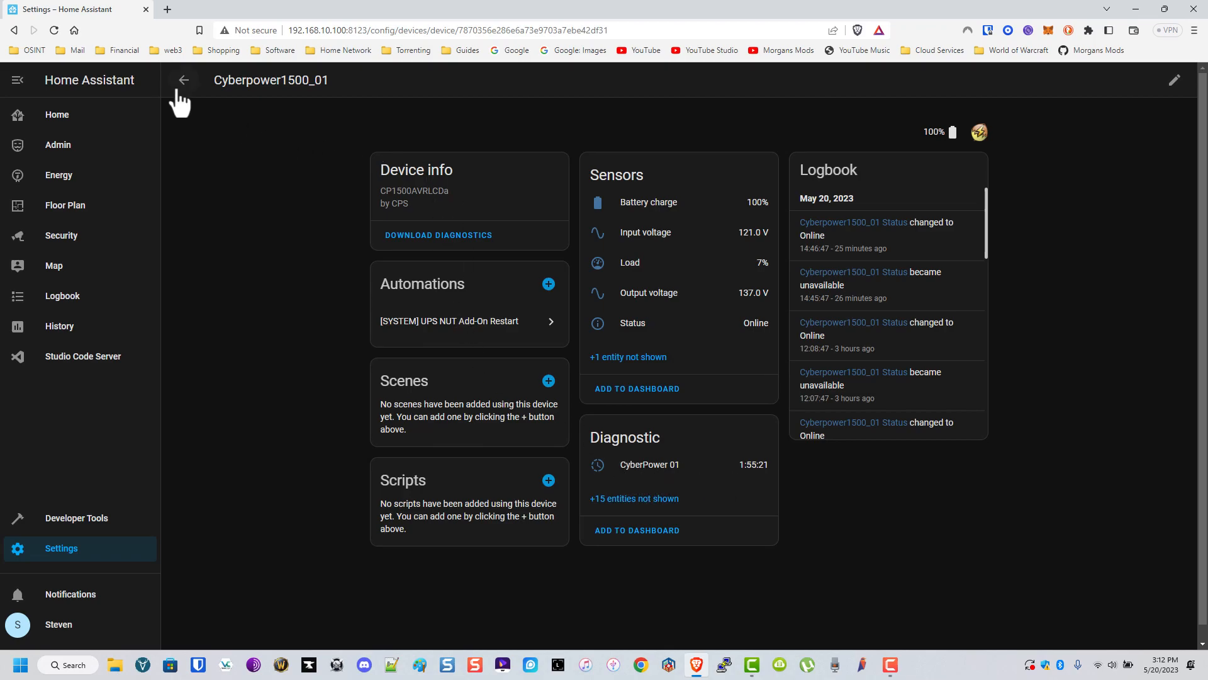
Leave the CyberPower1500_01 UPS device page and return to the integrations list.
left_click(184, 80)
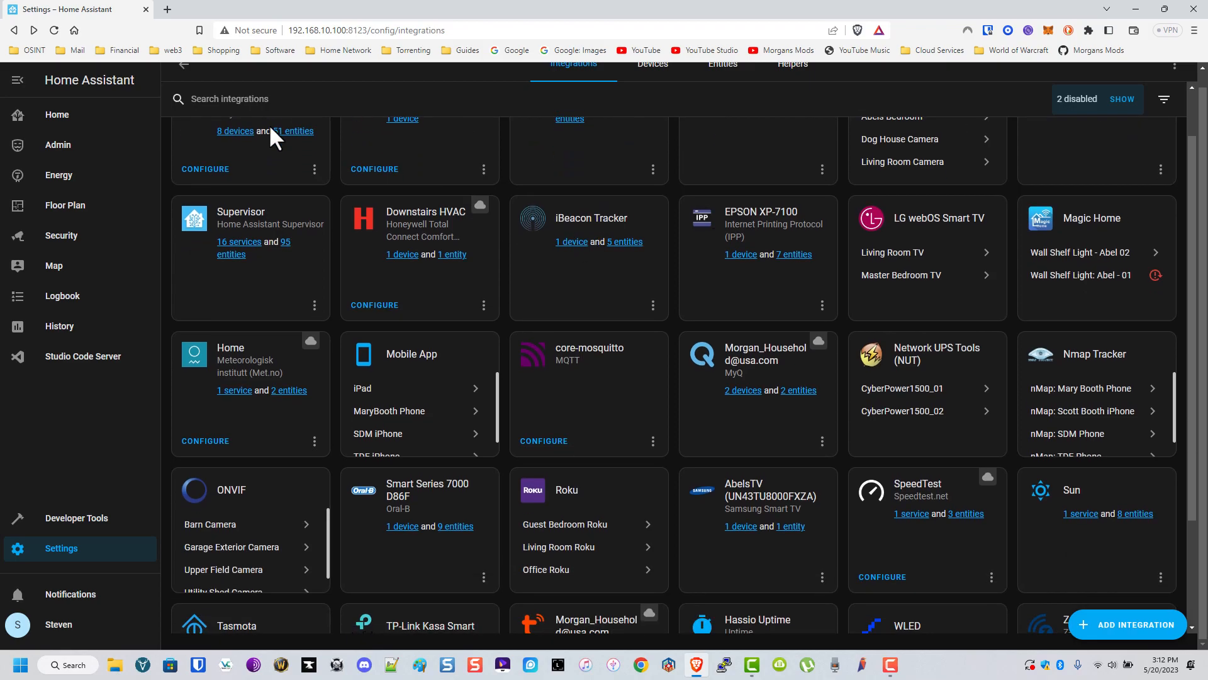
mouse_move(374, 286)
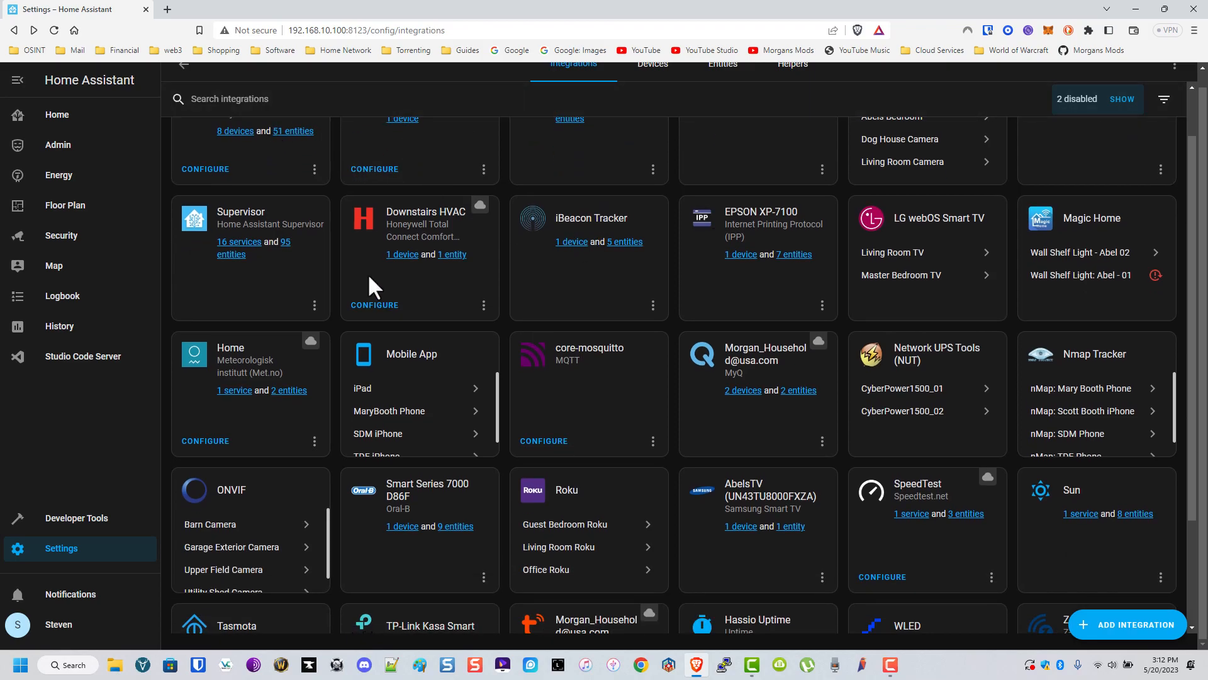
View the Downstairs HVAC thermostat and EPSON XP-7100 printer device pages, then return to Settings.
left_click(402, 254)
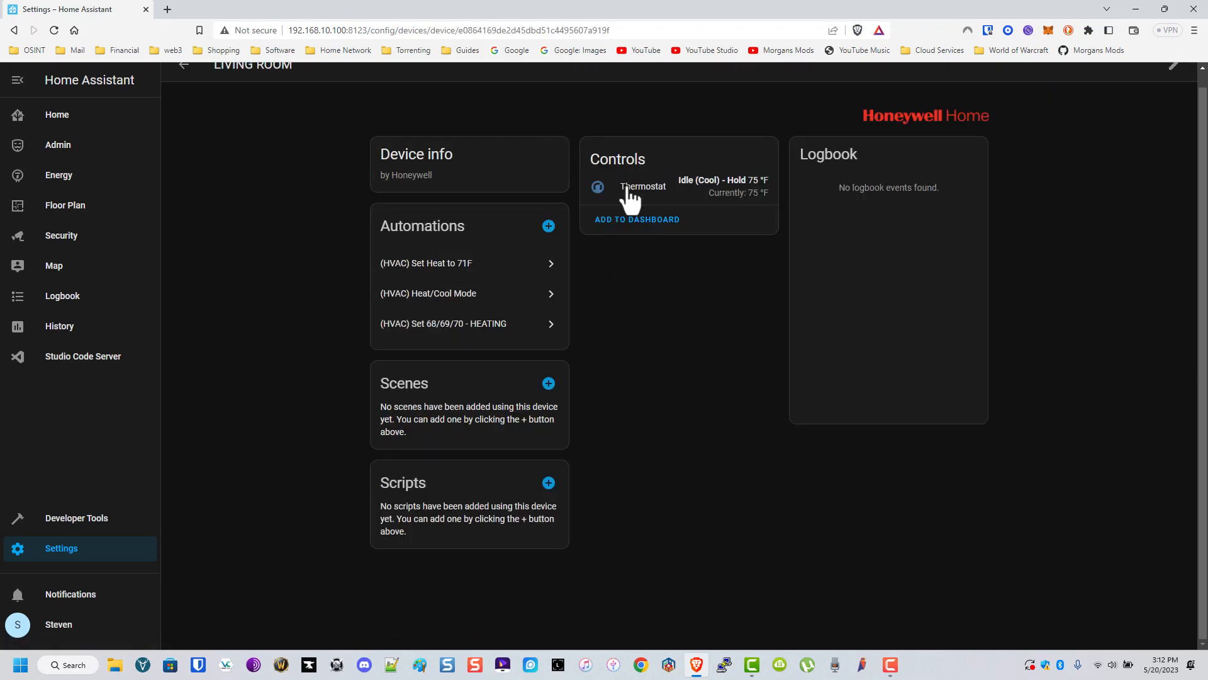
mouse_move(192, 72)
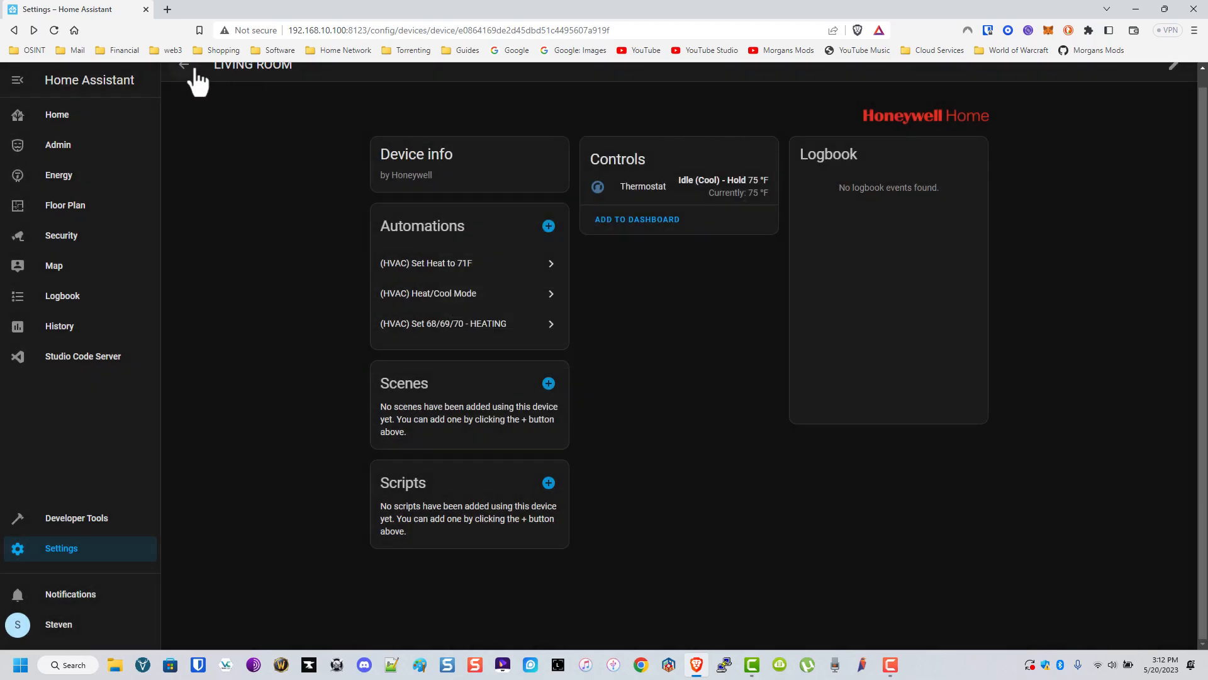
left_click(183, 66)
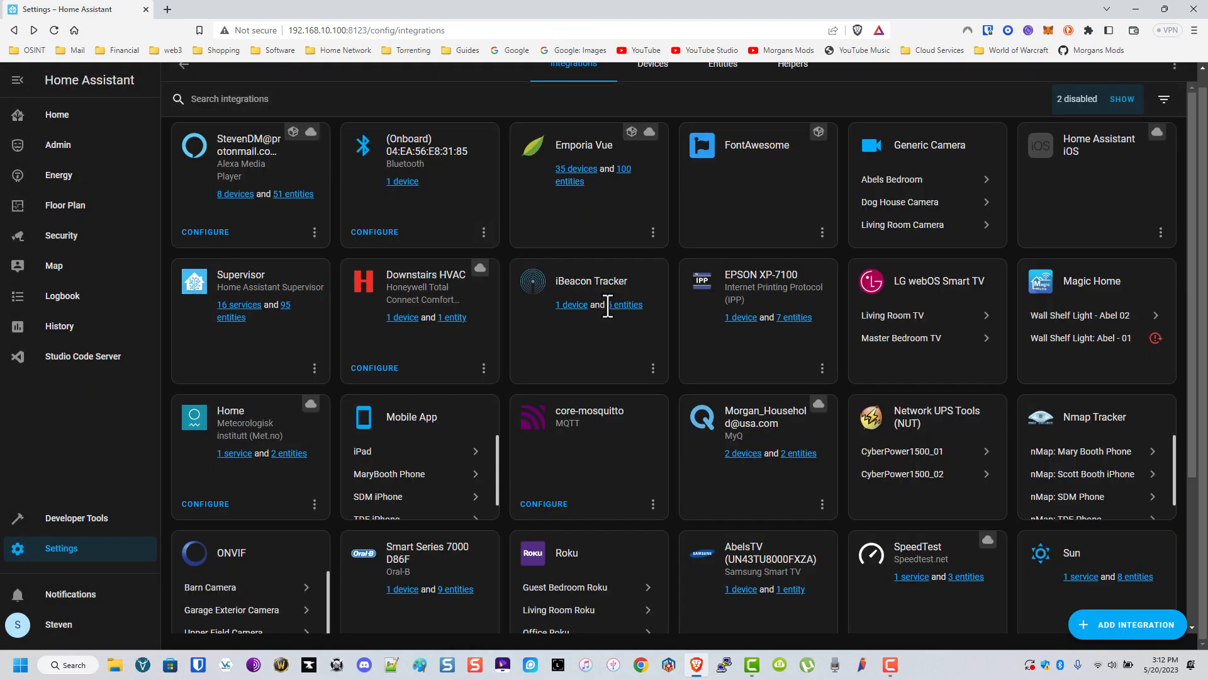
mouse_move(738, 320)
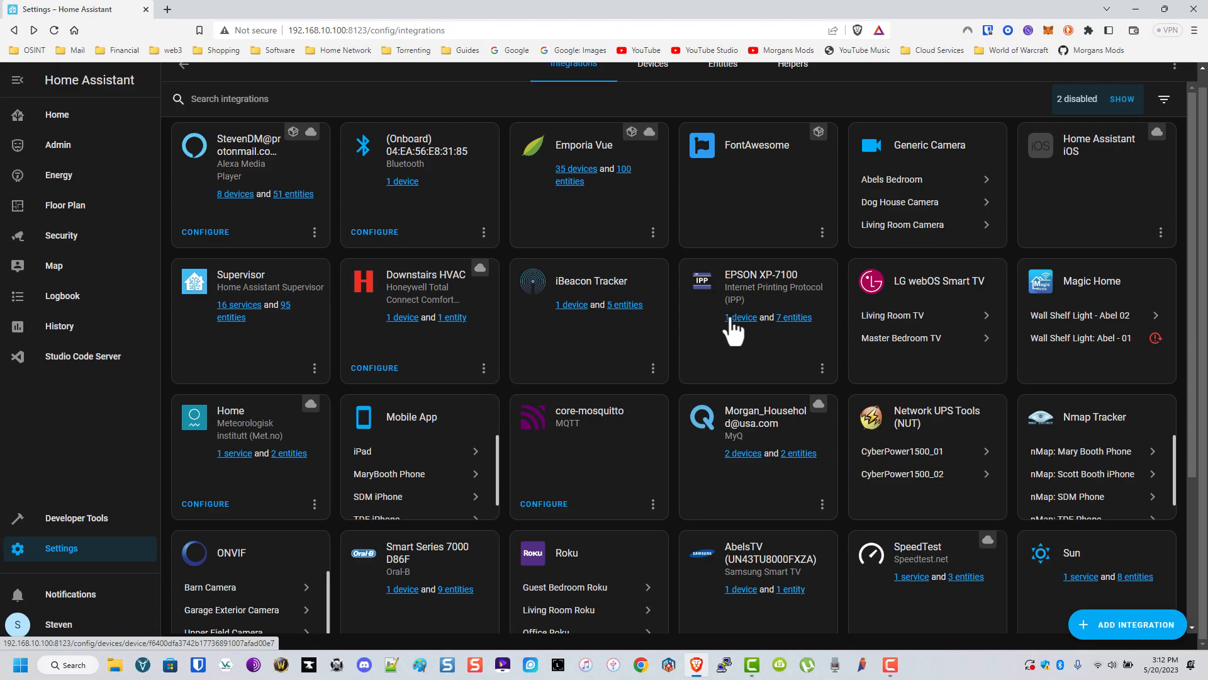
left_click(740, 317)
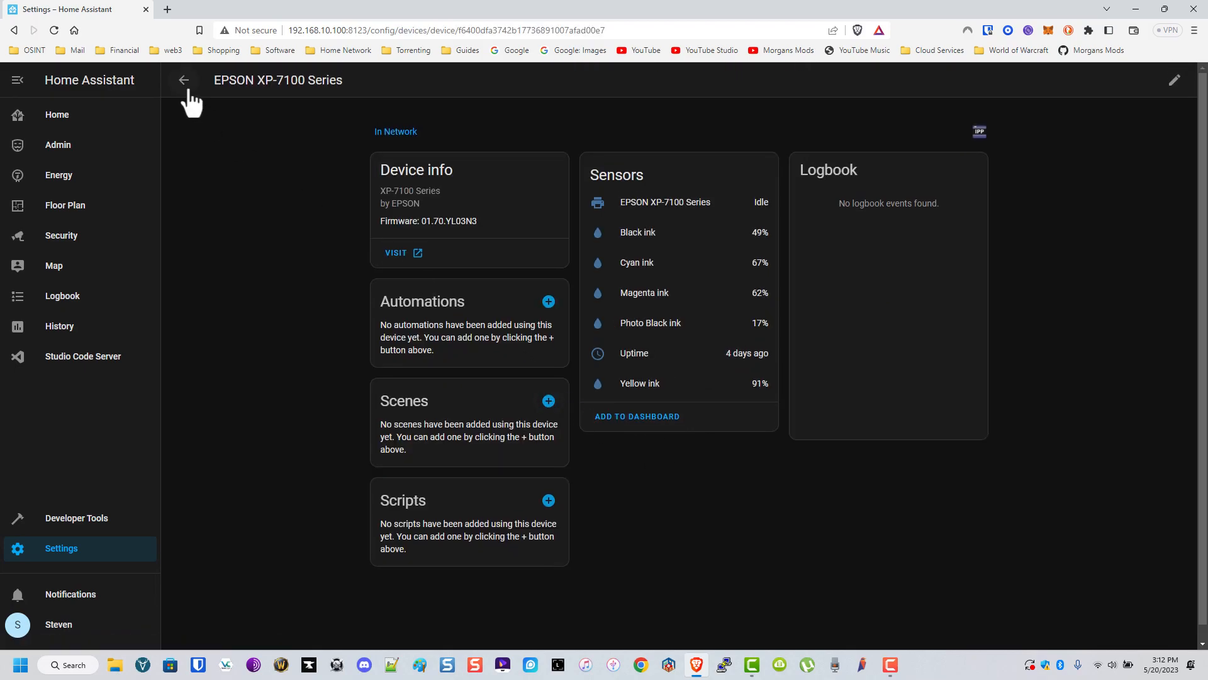
left_click(184, 80)
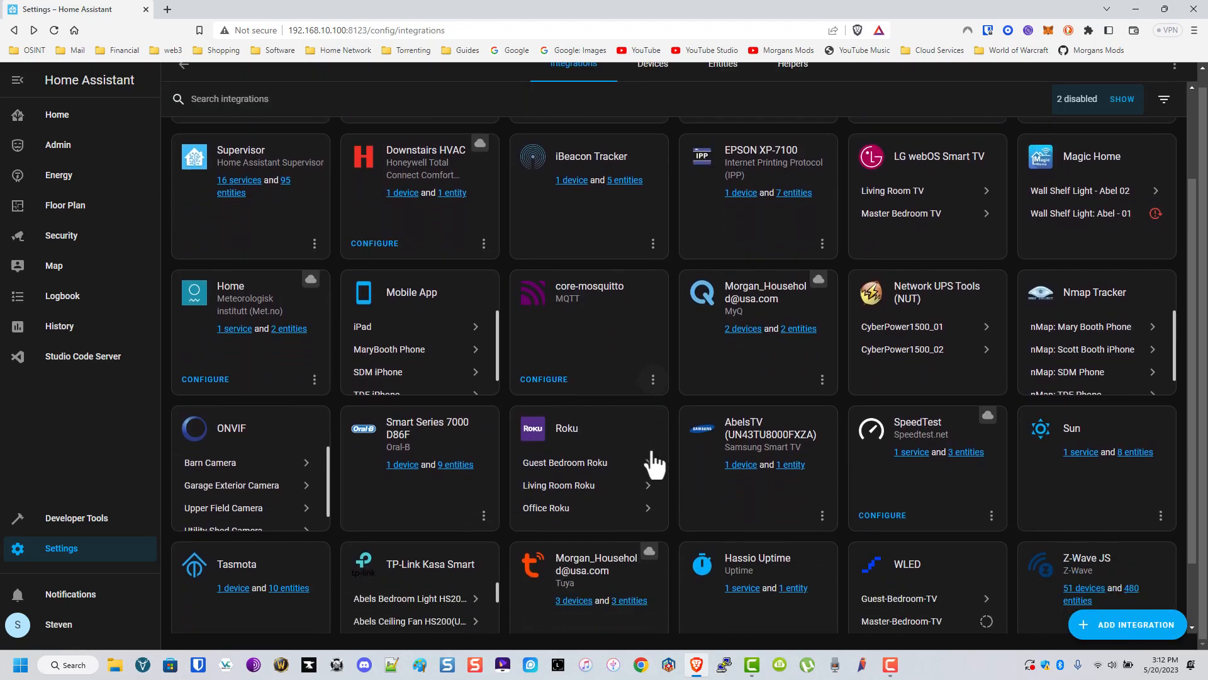
scroll("down", 3)
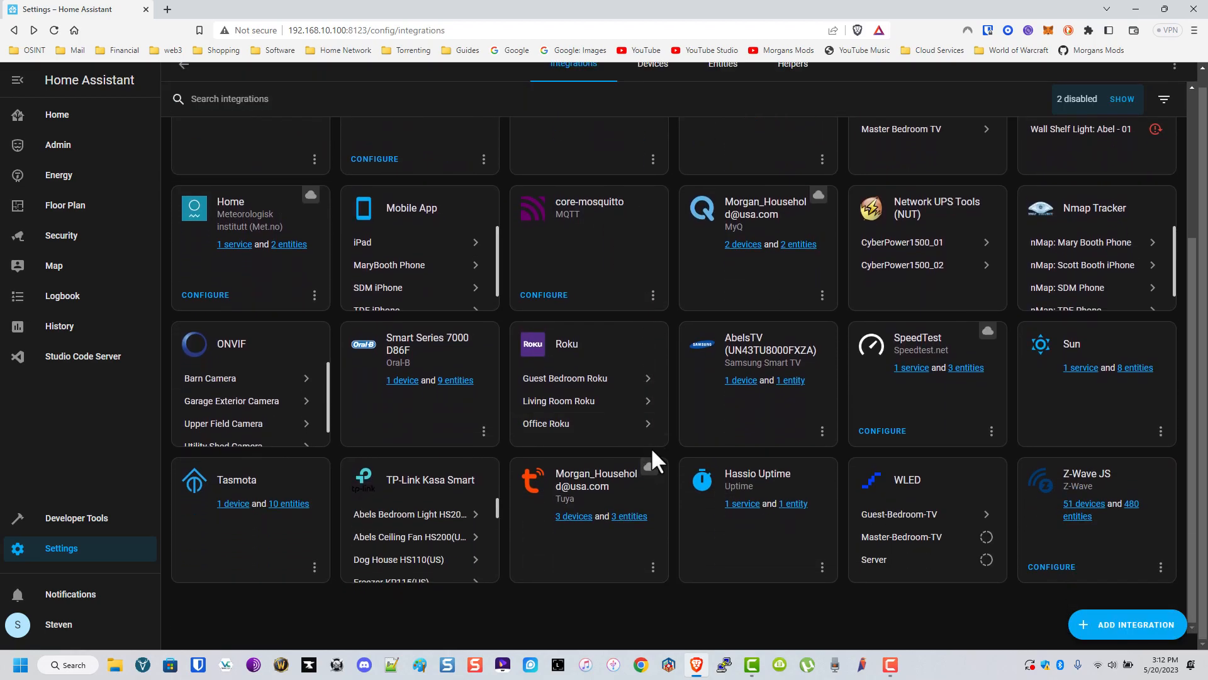
mouse_move(696, 465)
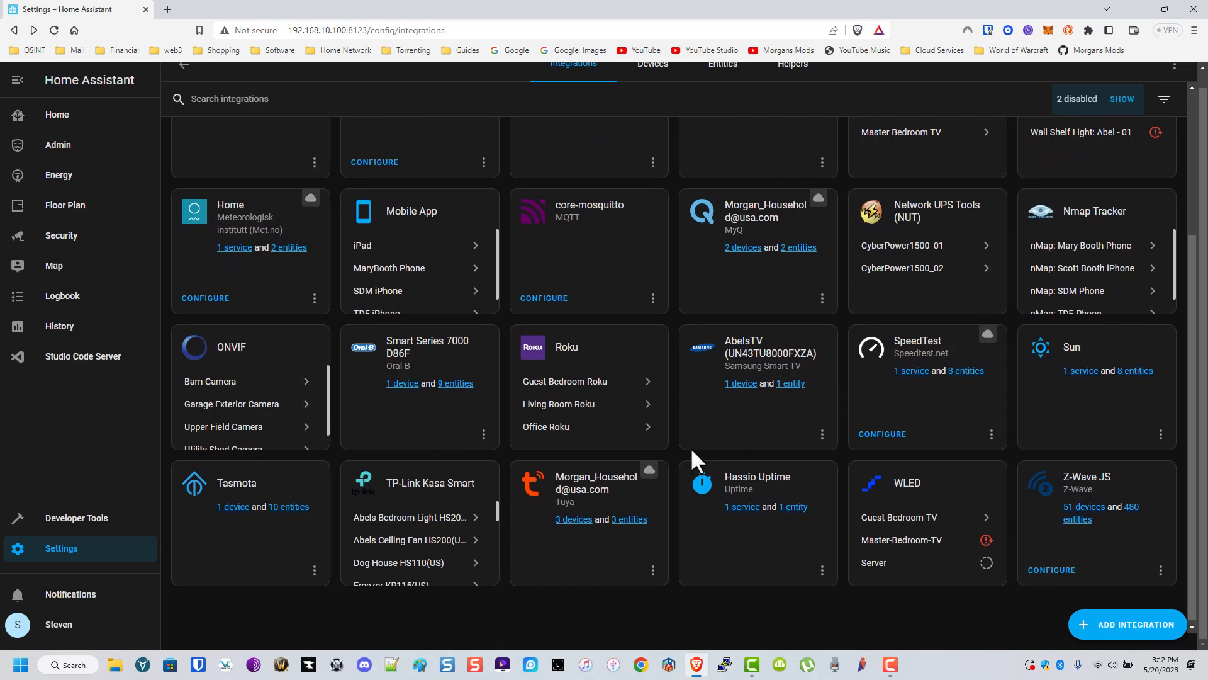
left_click(61, 548)
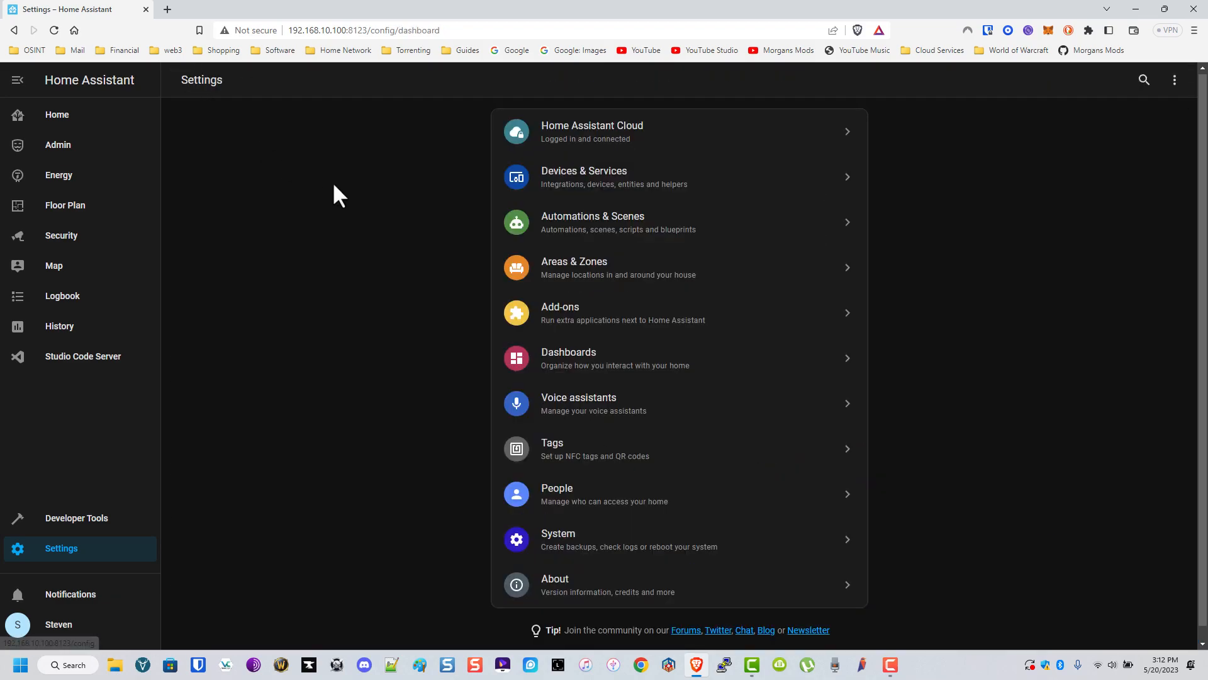
mouse_move(637, 207)
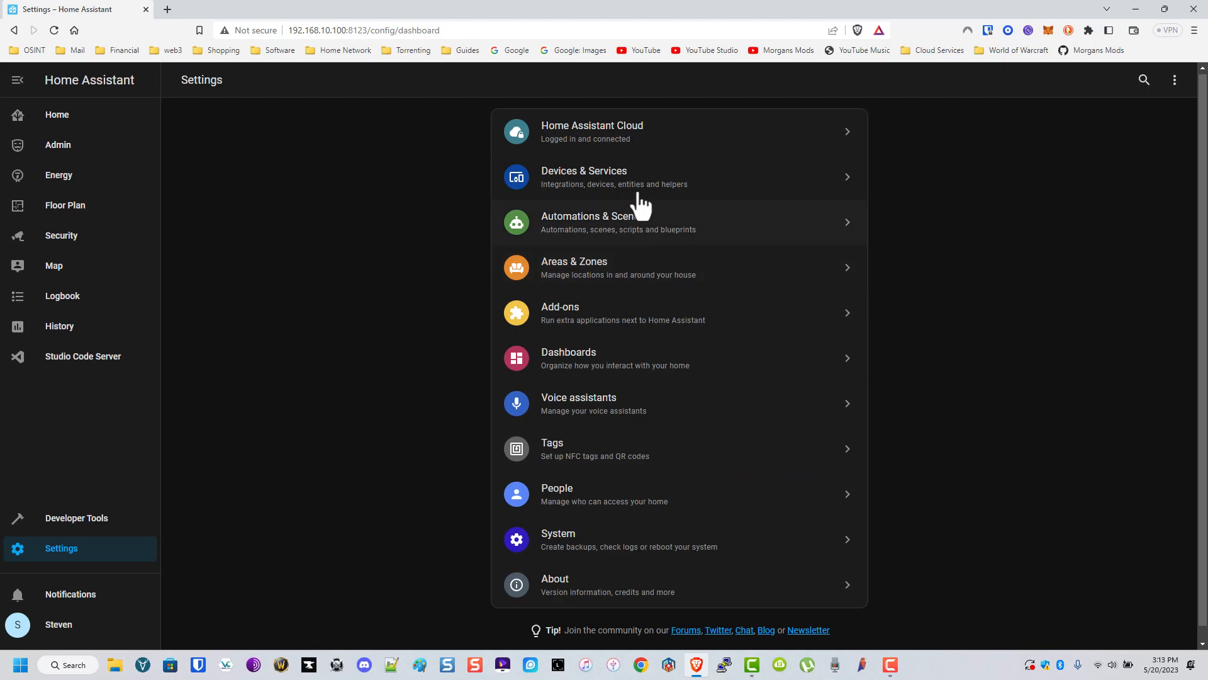
Scroll through the Automations list, then view the empty Scenes tab.
left_click(618, 223)
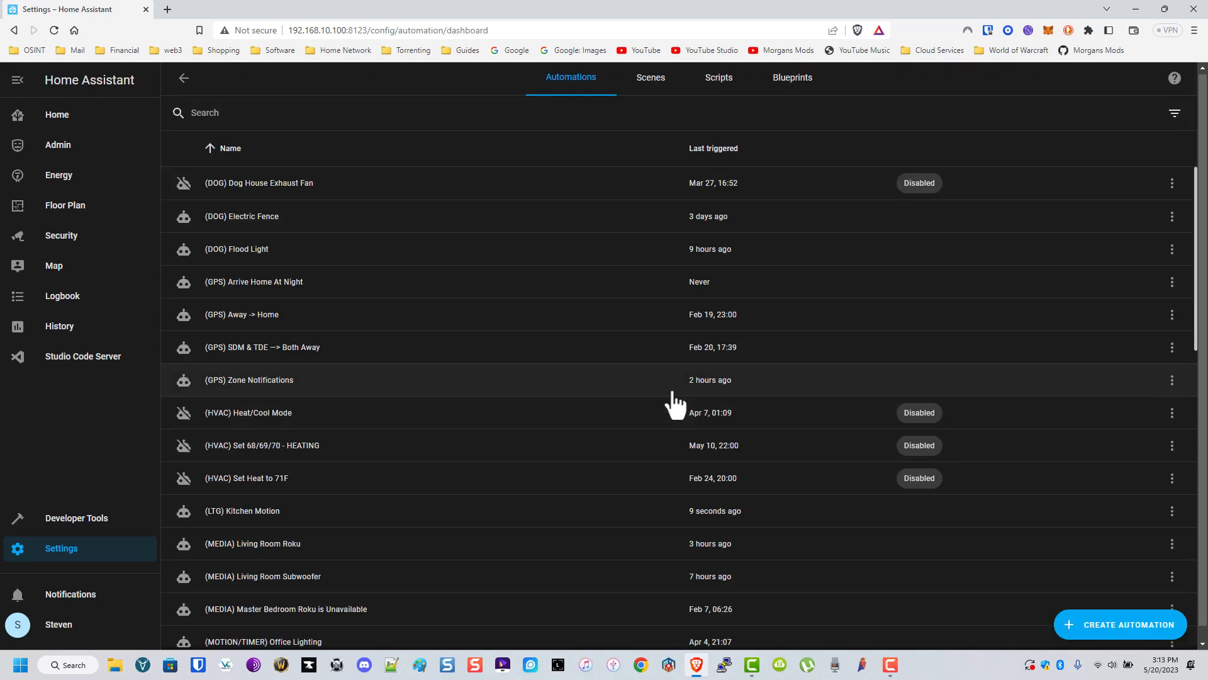
scroll("down", 3)
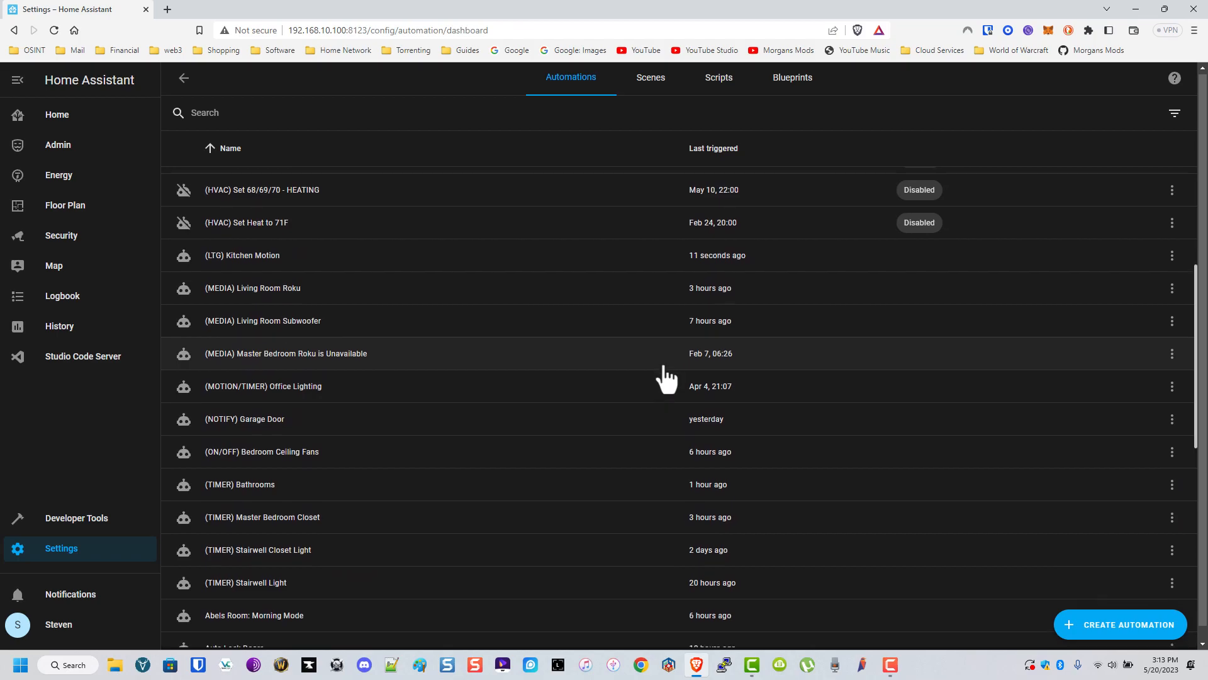
scroll("down", 3)
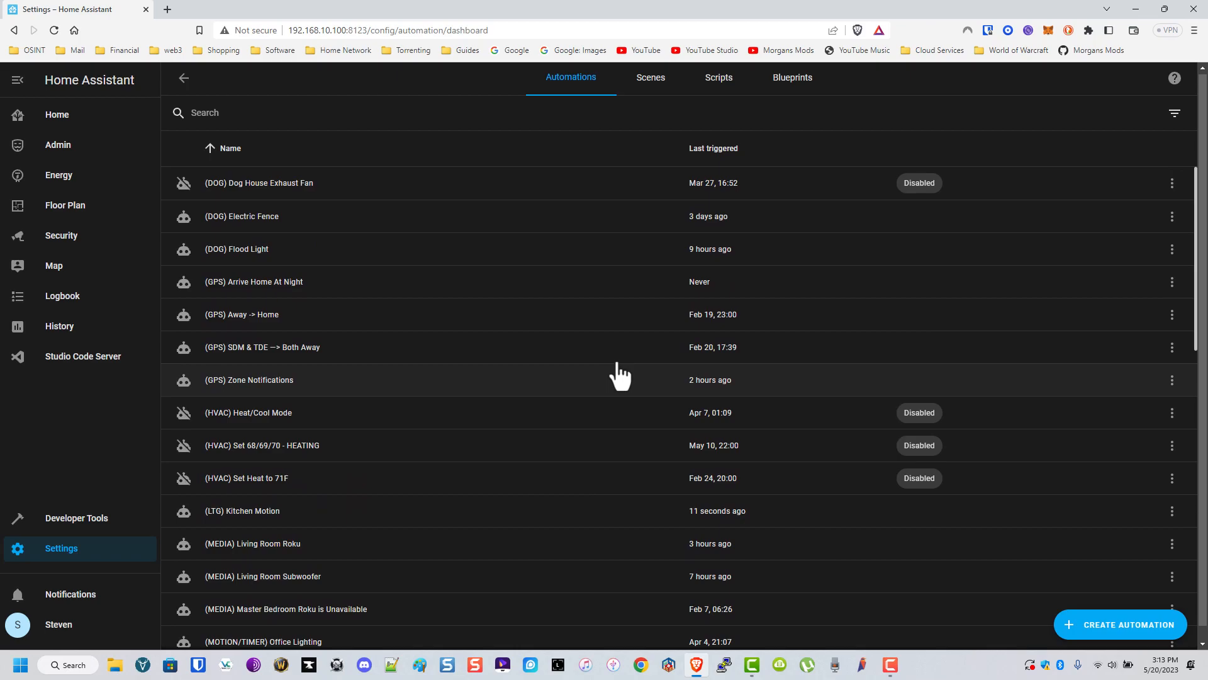
mouse_move(509, 221)
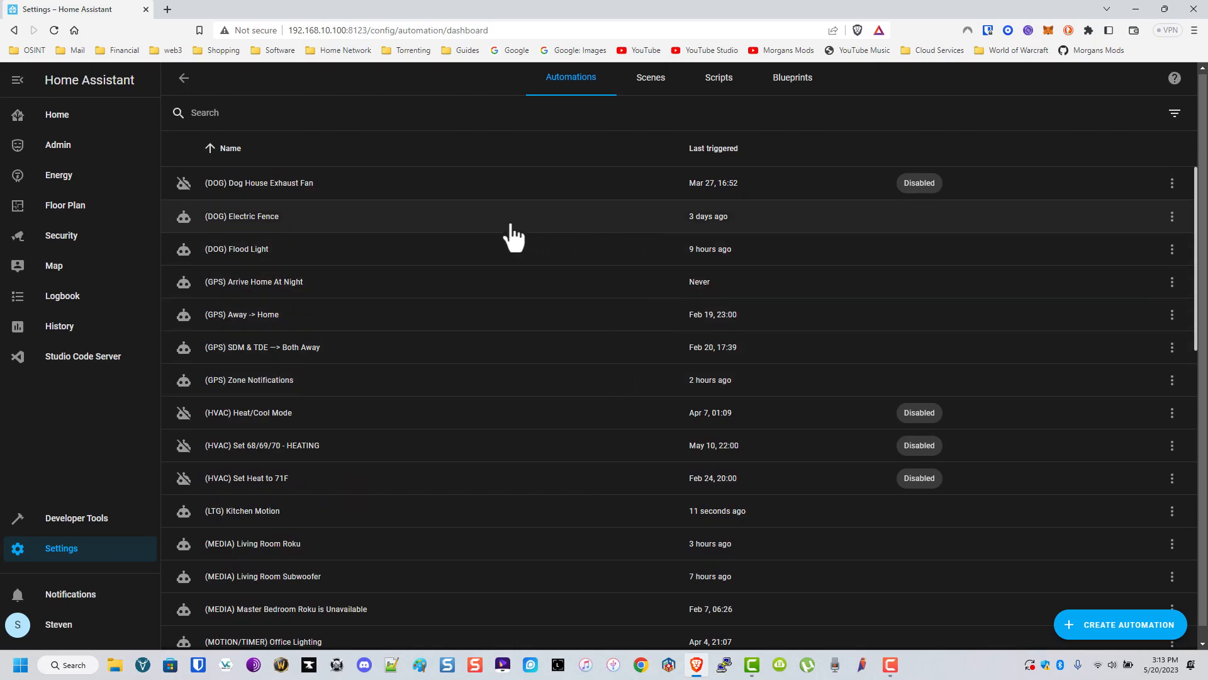
scroll("down", 3)
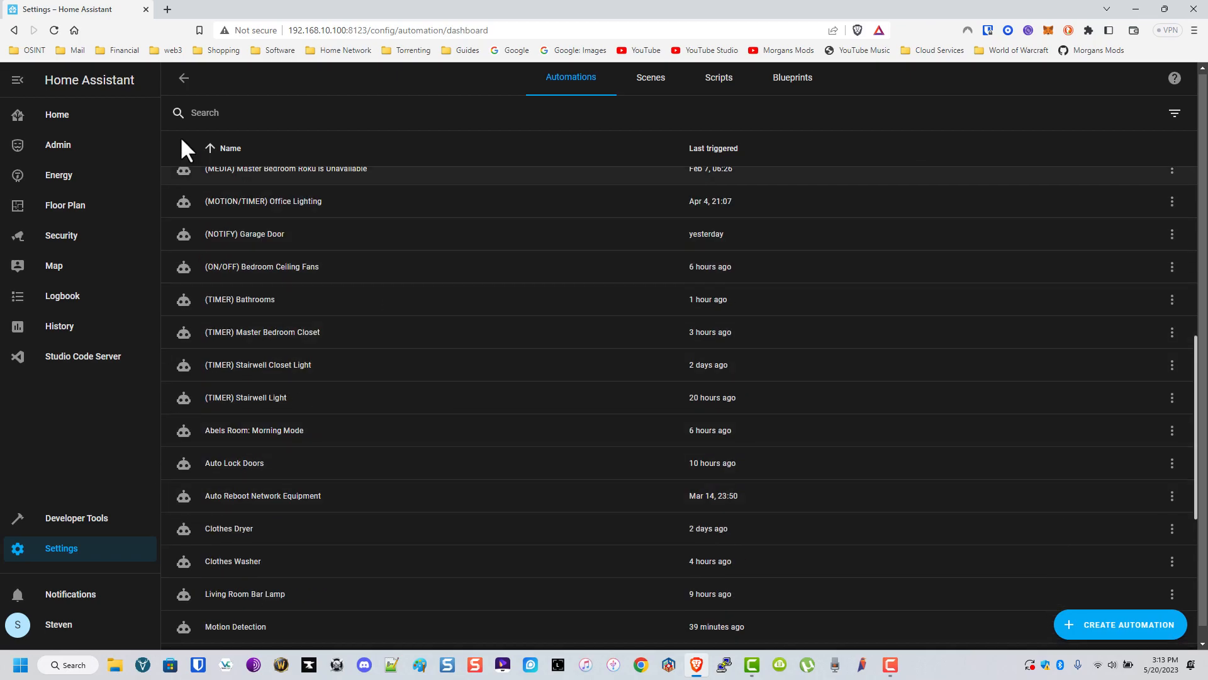
left_click(650, 78)
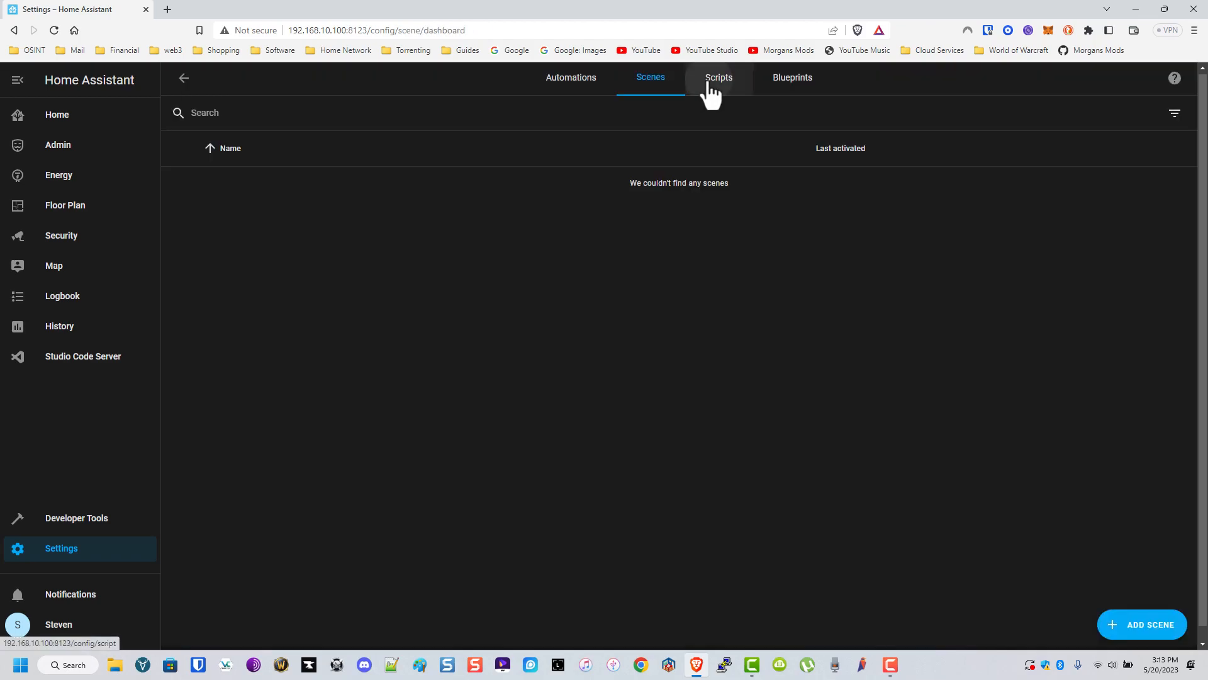
Review the Scripts and Blueprints lists, then go back to the Cloud account page.
left_click(719, 78)
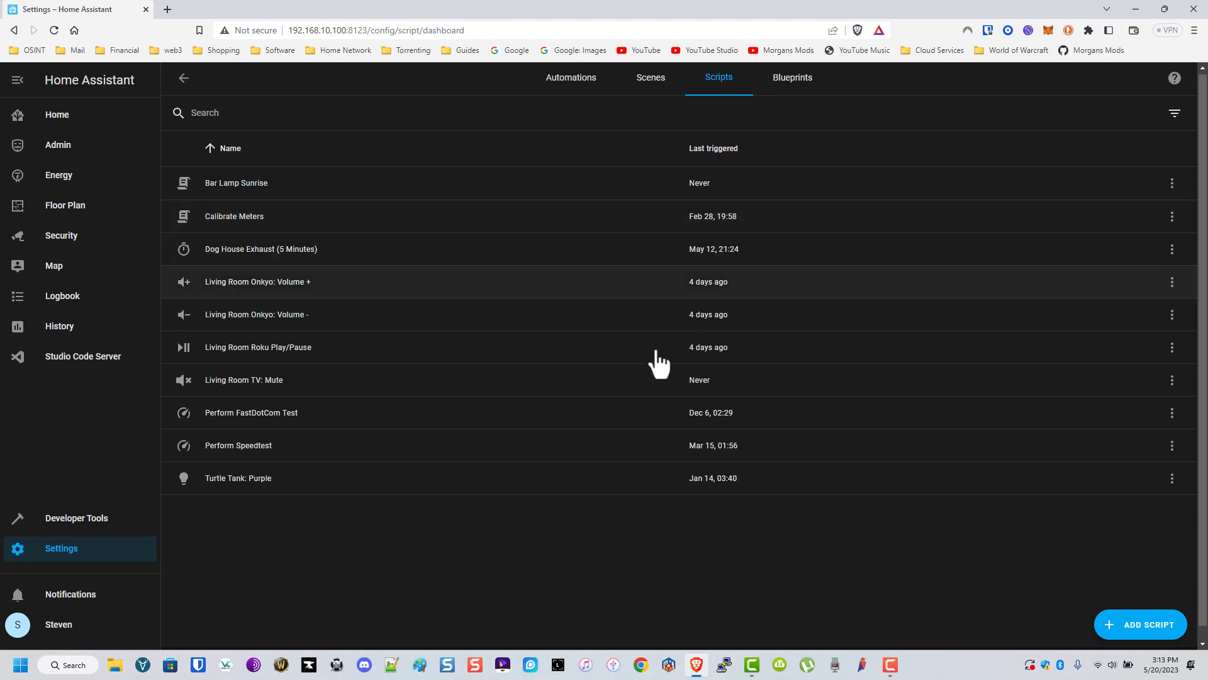
mouse_move(559, 485)
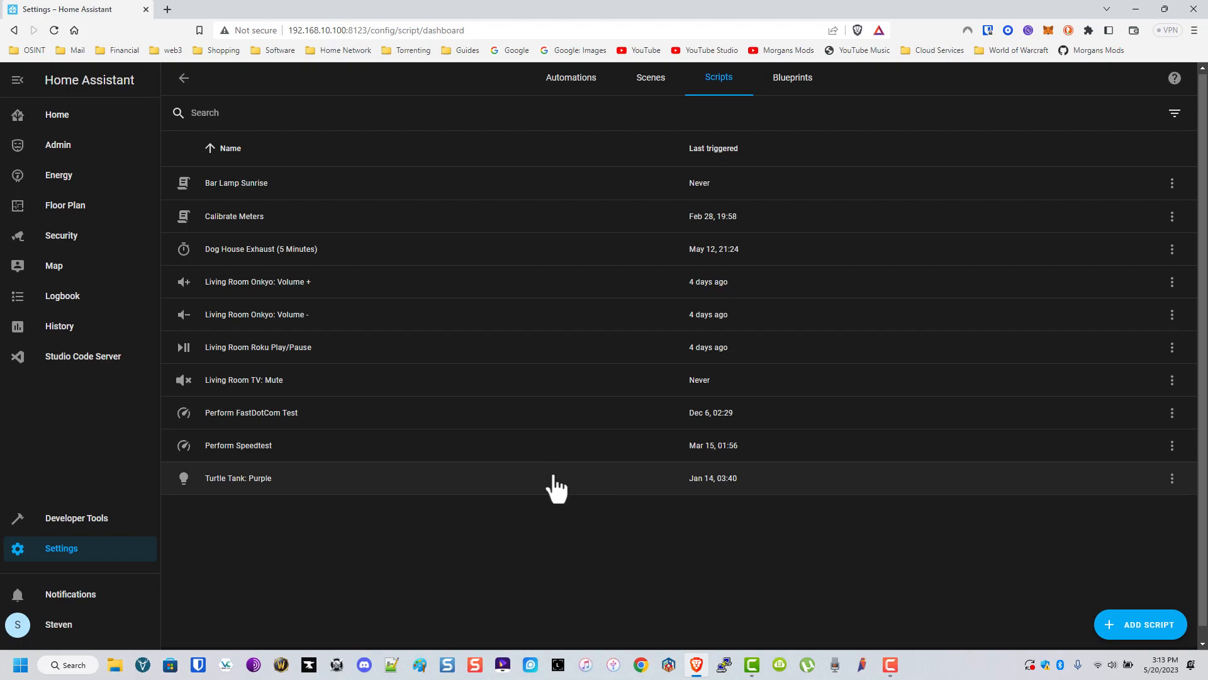
left_click(793, 77)
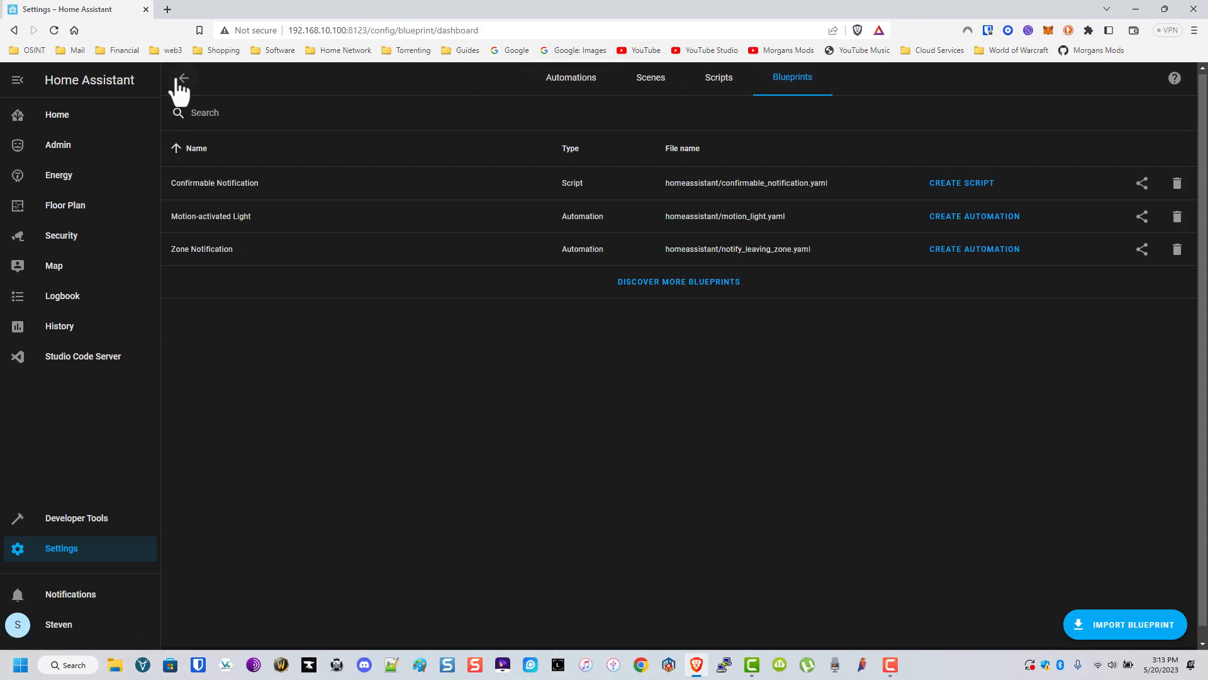
left_click(183, 79)
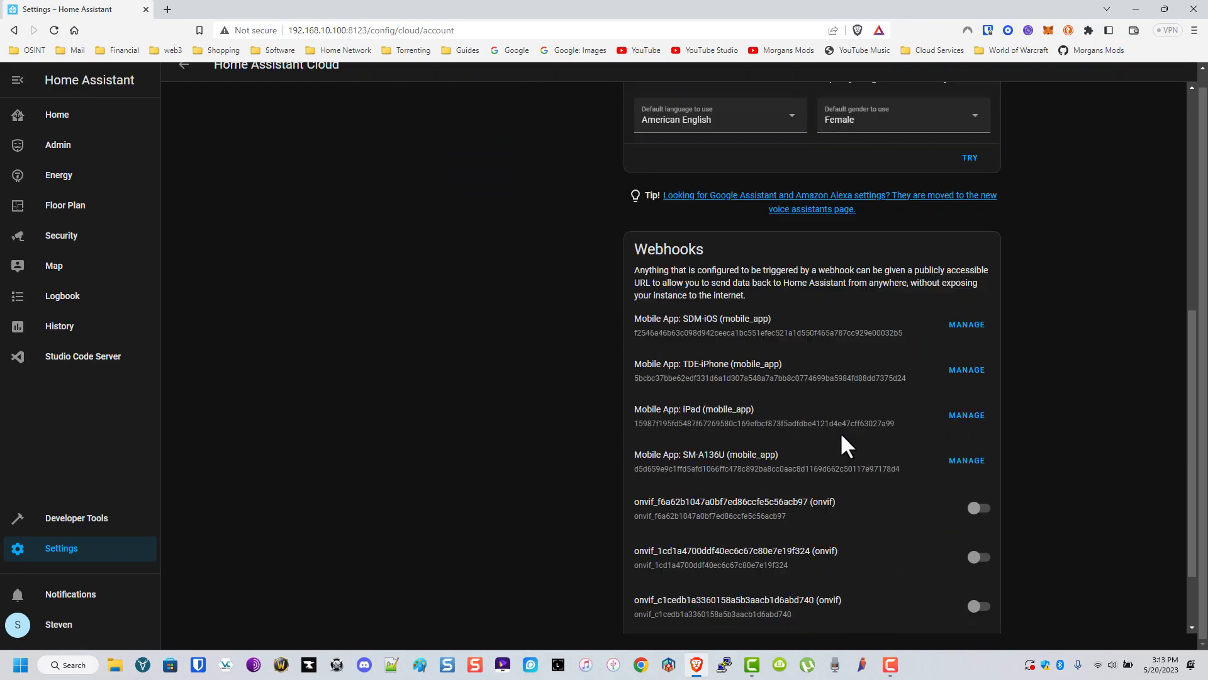
Scroll through the Cloud account, Remote Control, Text-to-speech and Webhooks sections.
scroll("up", 3)
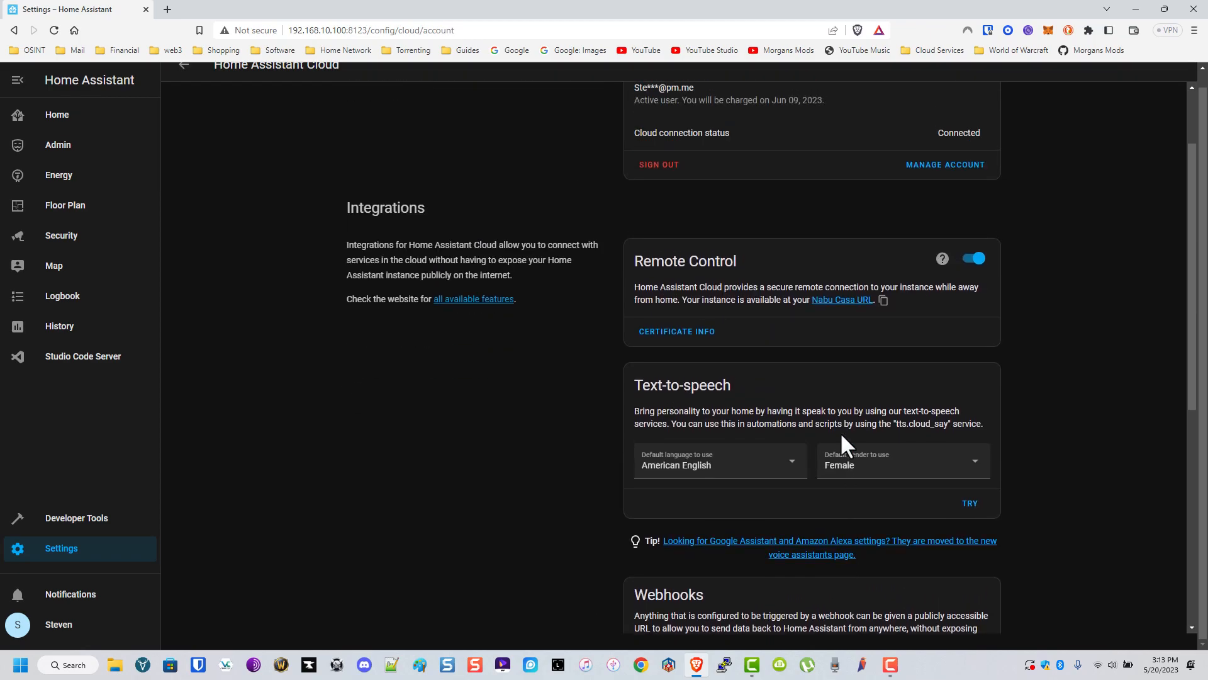
scroll("down", 3)
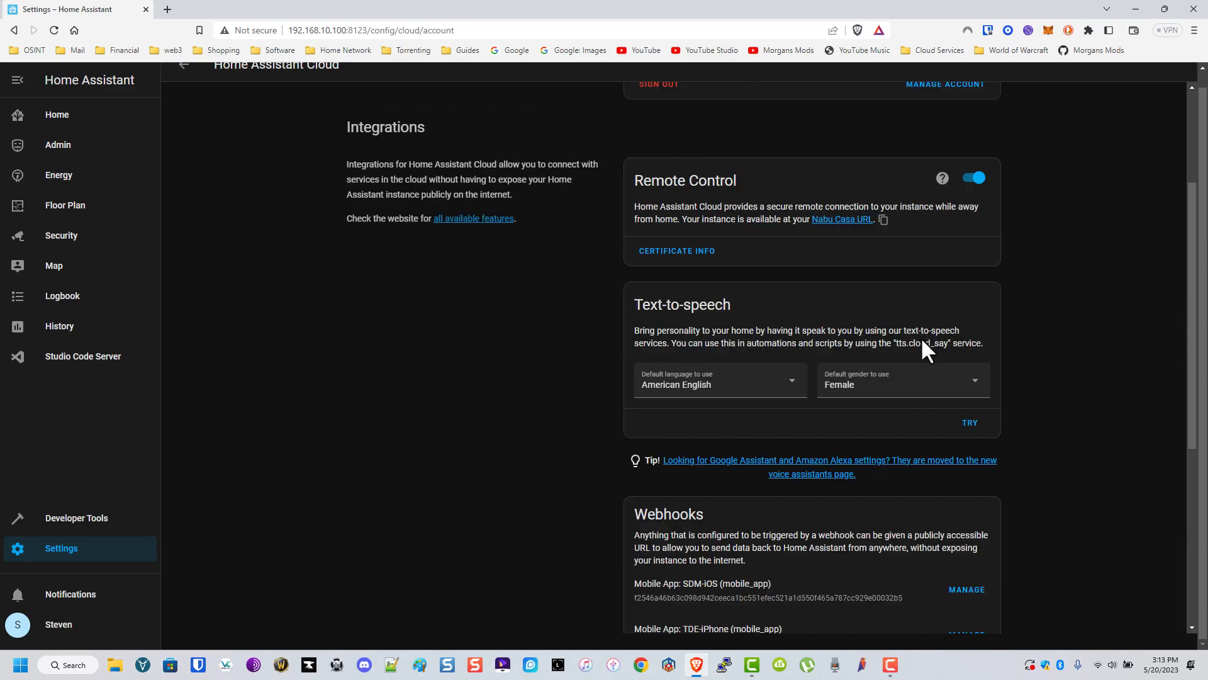
scroll("up", 3)
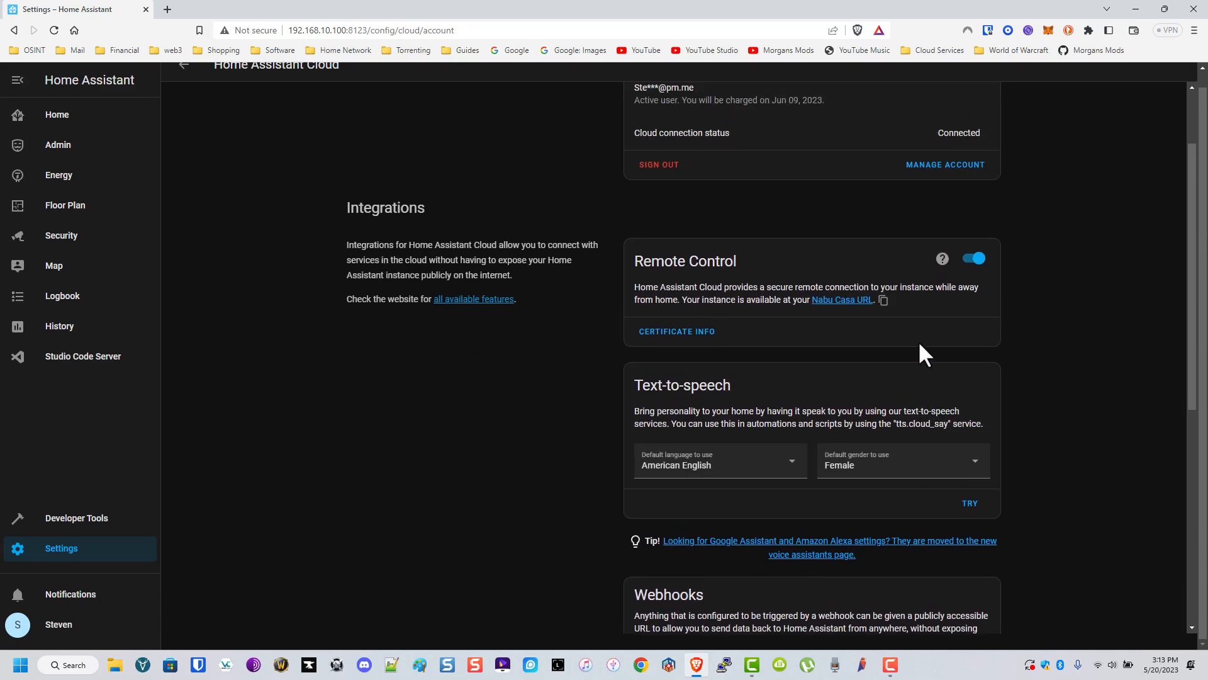
scroll("down", 3)
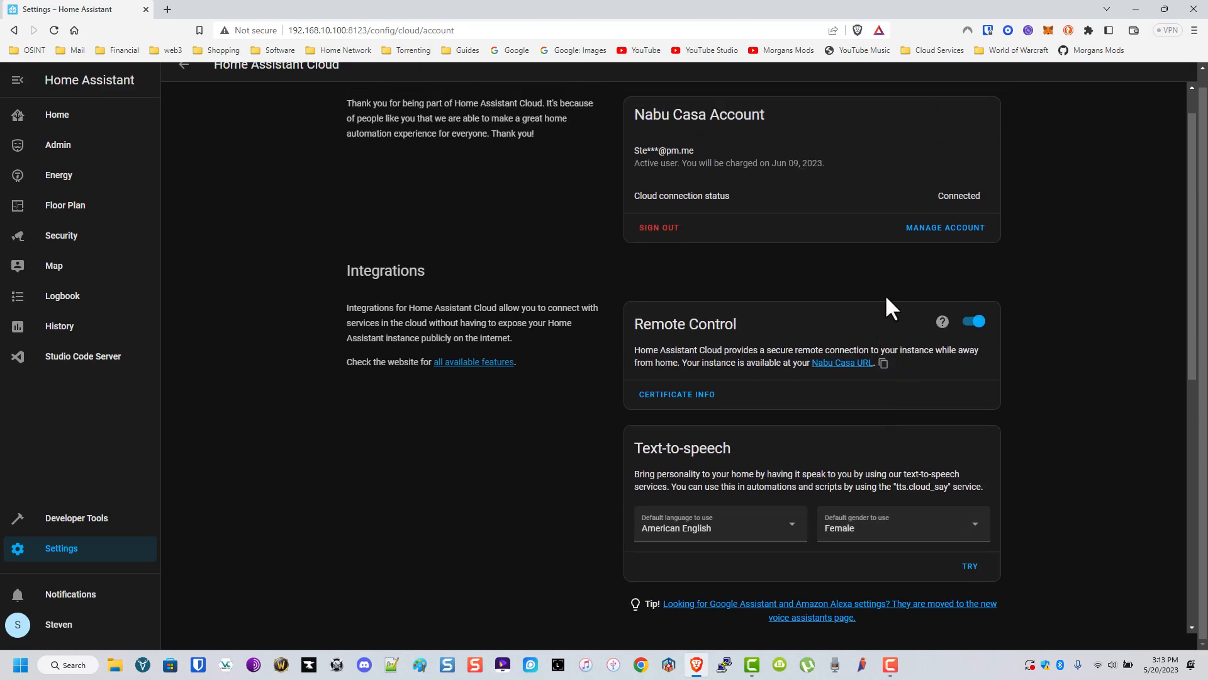
scroll("down", 3)
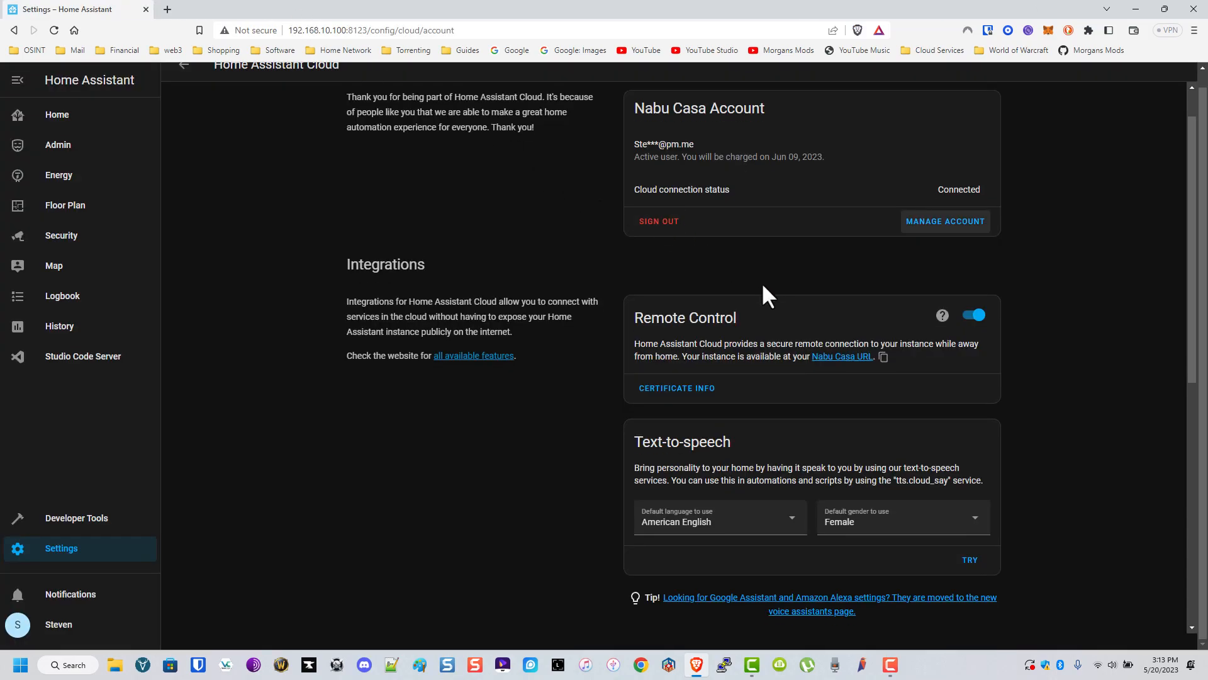
scroll("down", 3)
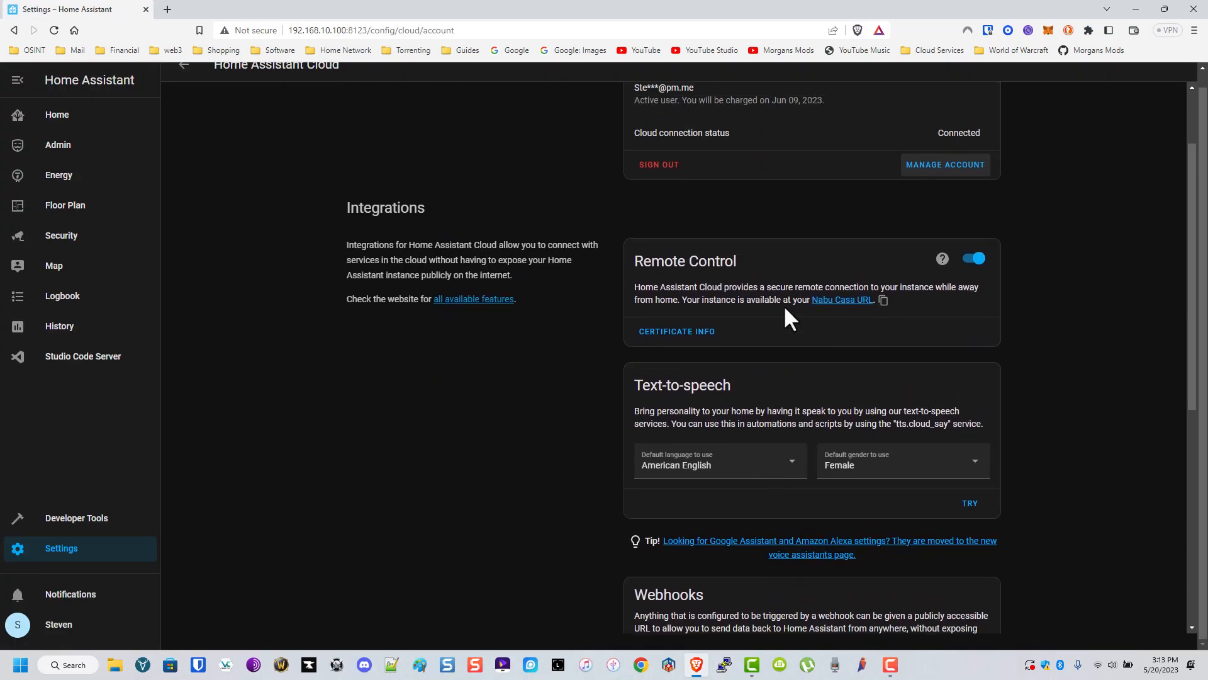
scroll("down", 3)
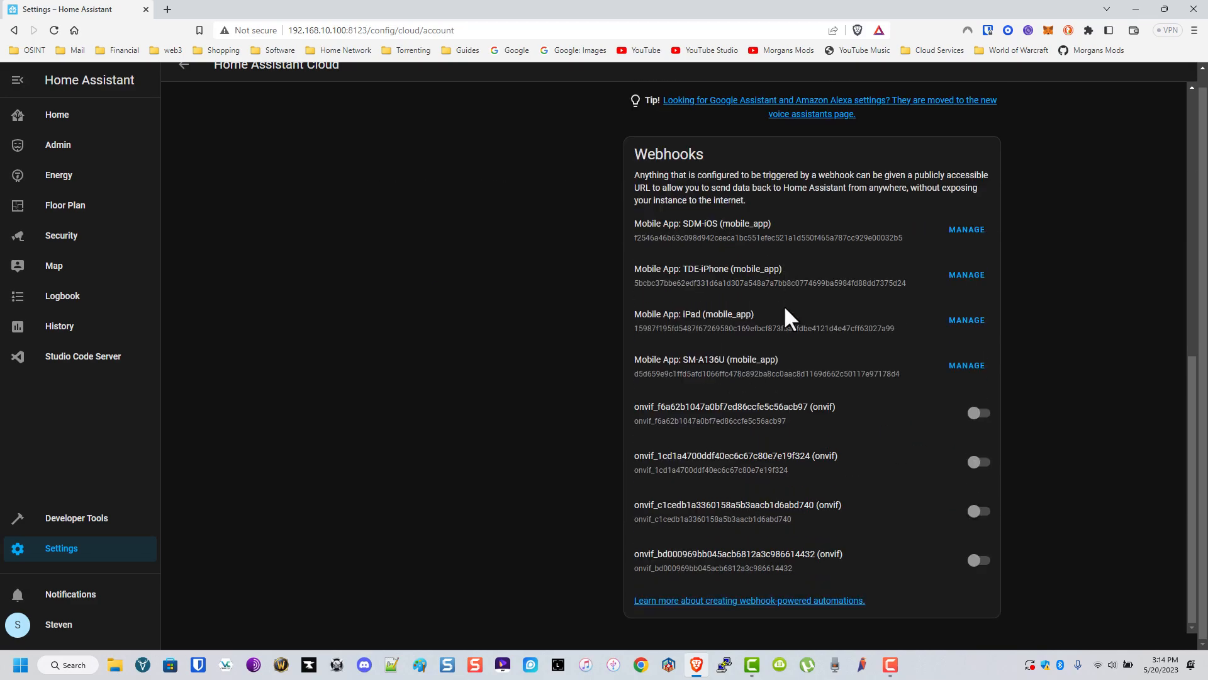
scroll("up", 3)
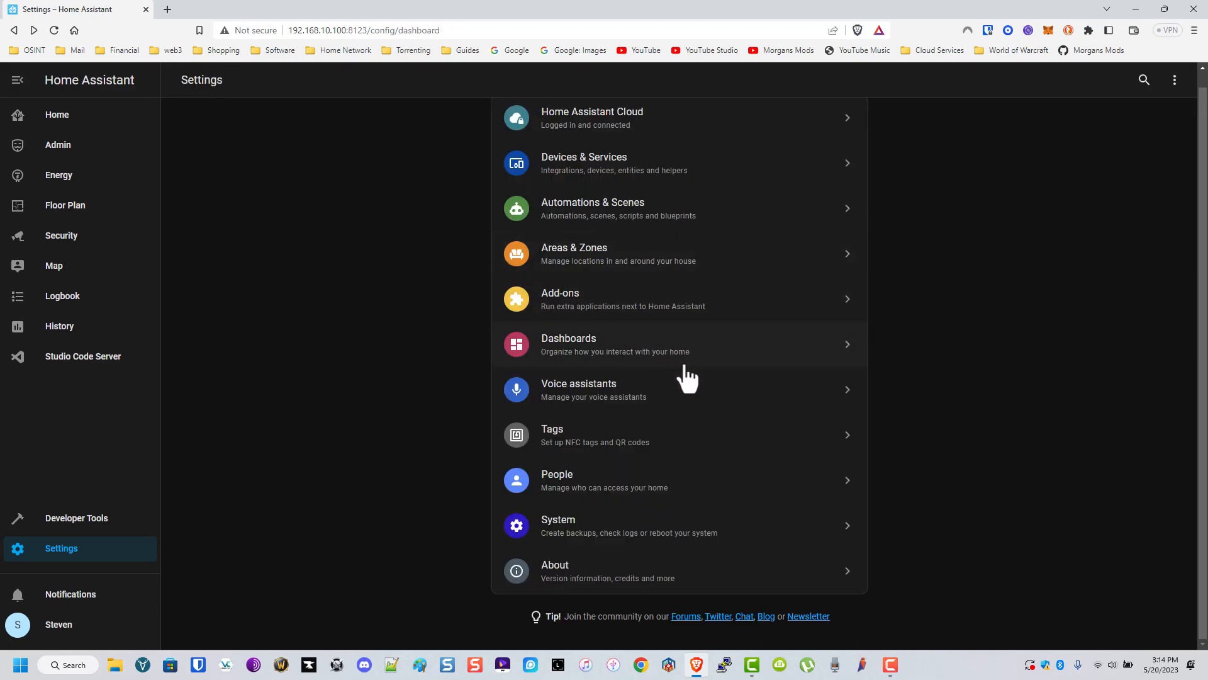
mouse_move(681, 539)
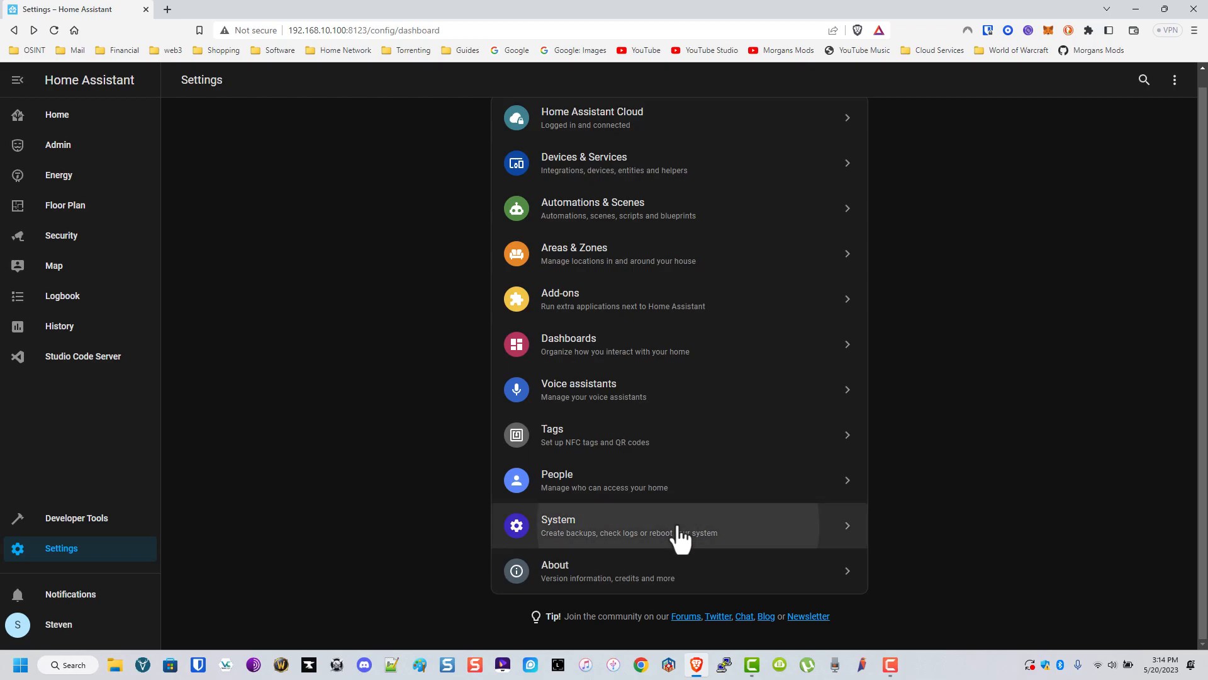
Look at System settings, then switch off the Front Porch light on the home dashboard.
left_click(678, 525)
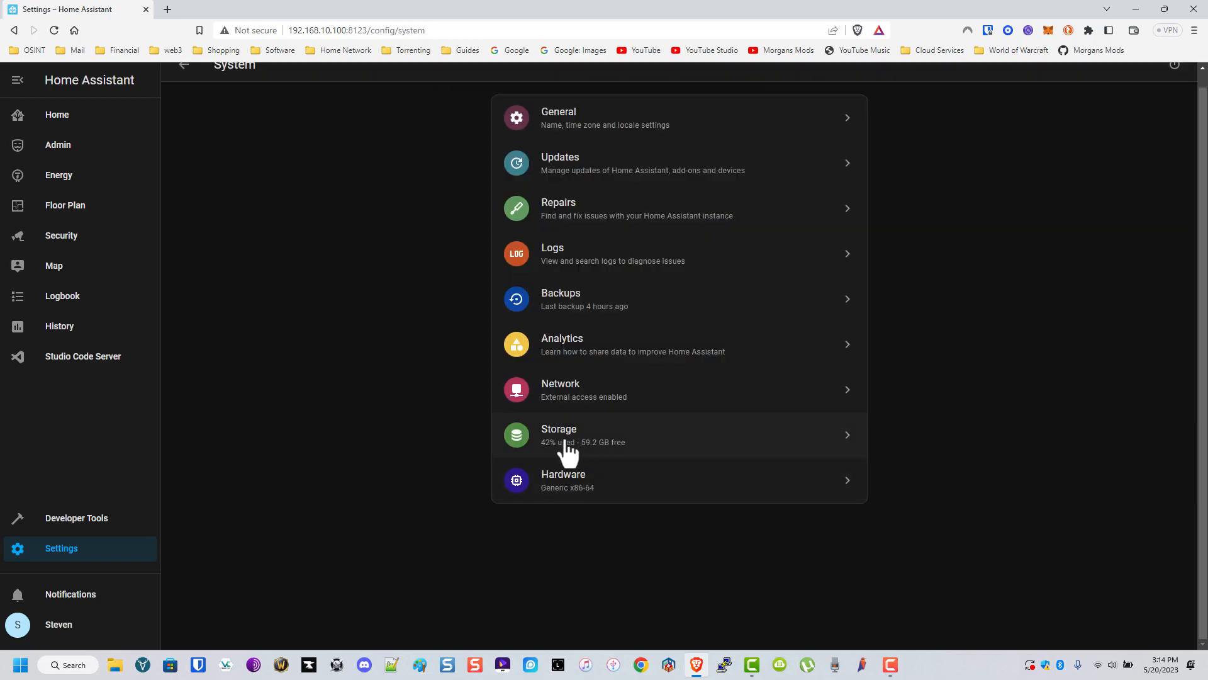
mouse_move(156, 478)
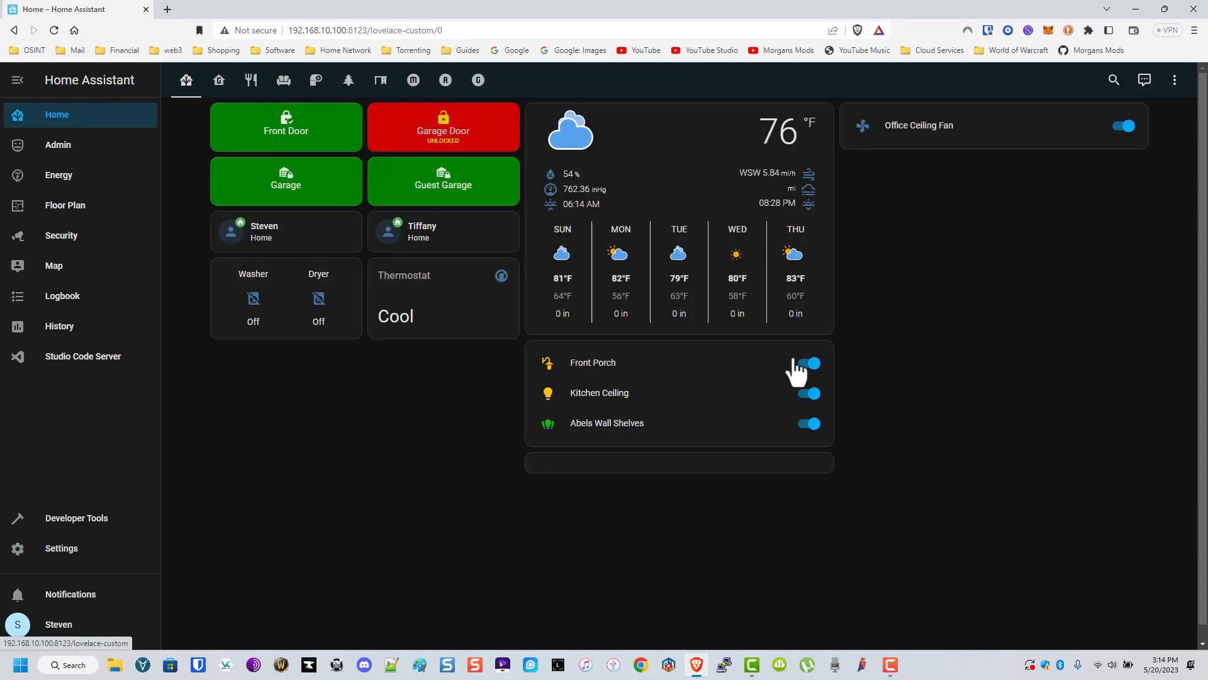
left_click(809, 362)
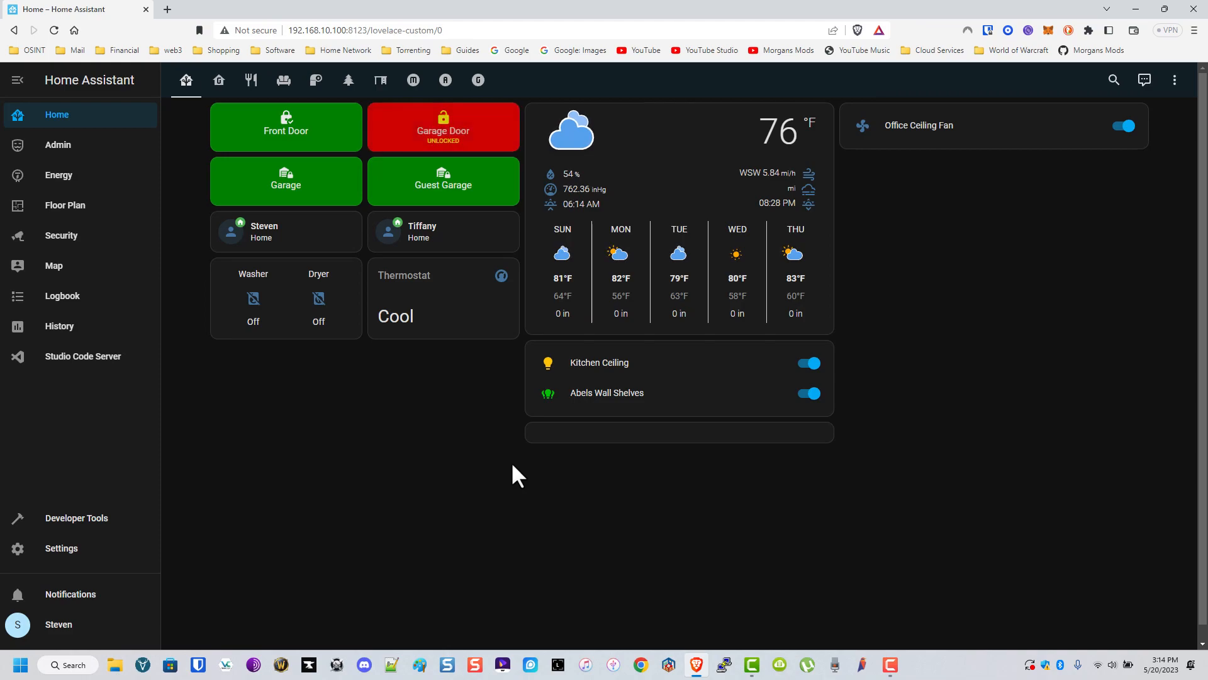